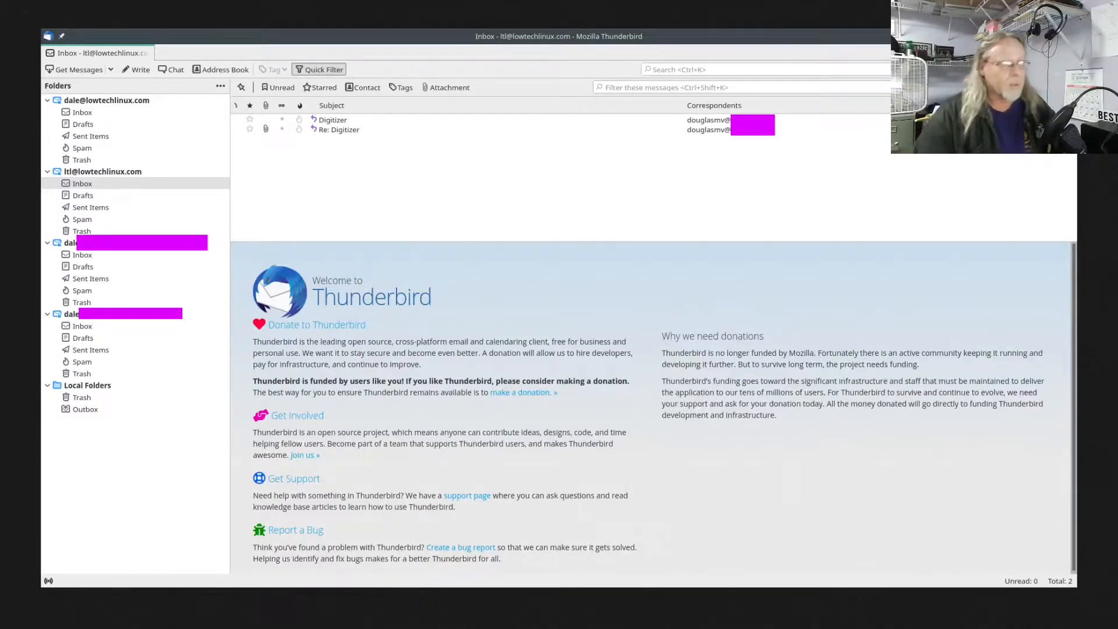
mouse_move(661, 217)
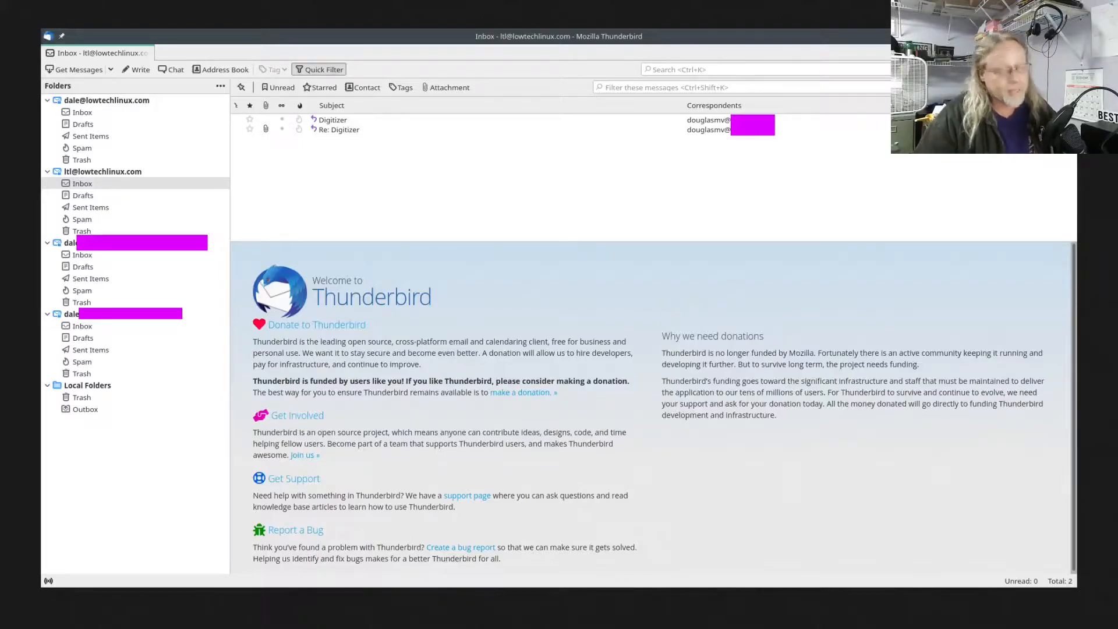
mouse_move(708, 220)
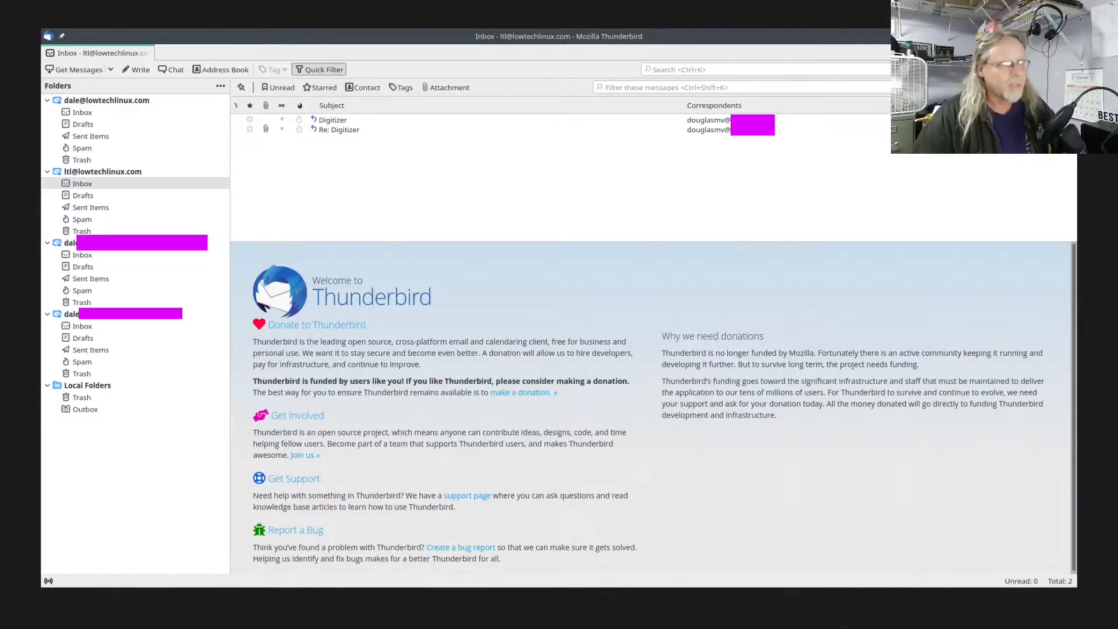
mouse_move(689, 221)
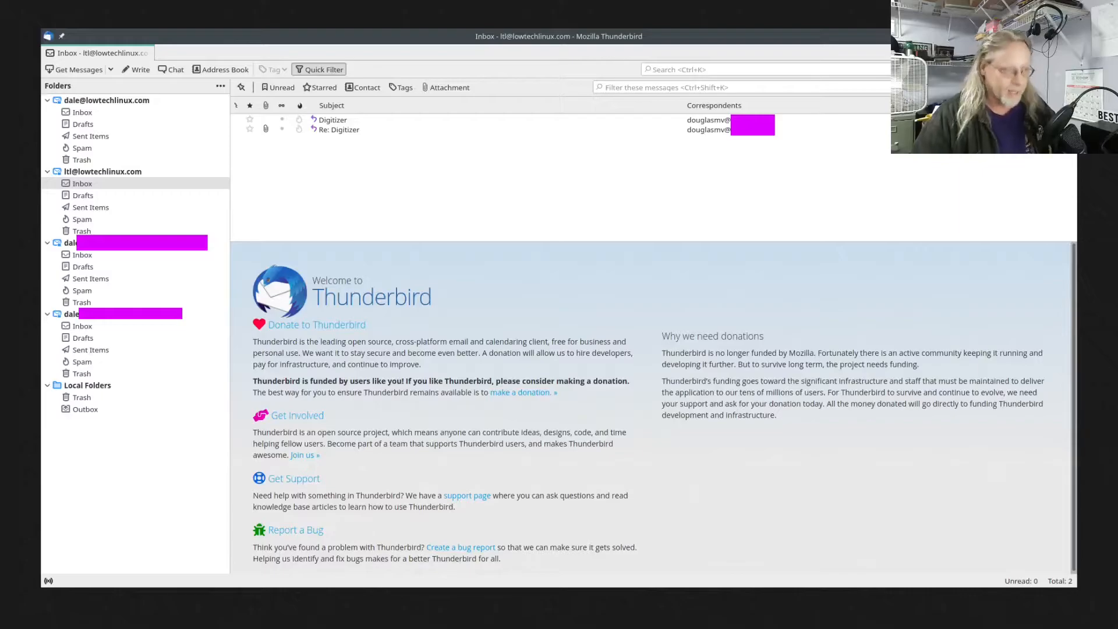
mouse_move(571, 219)
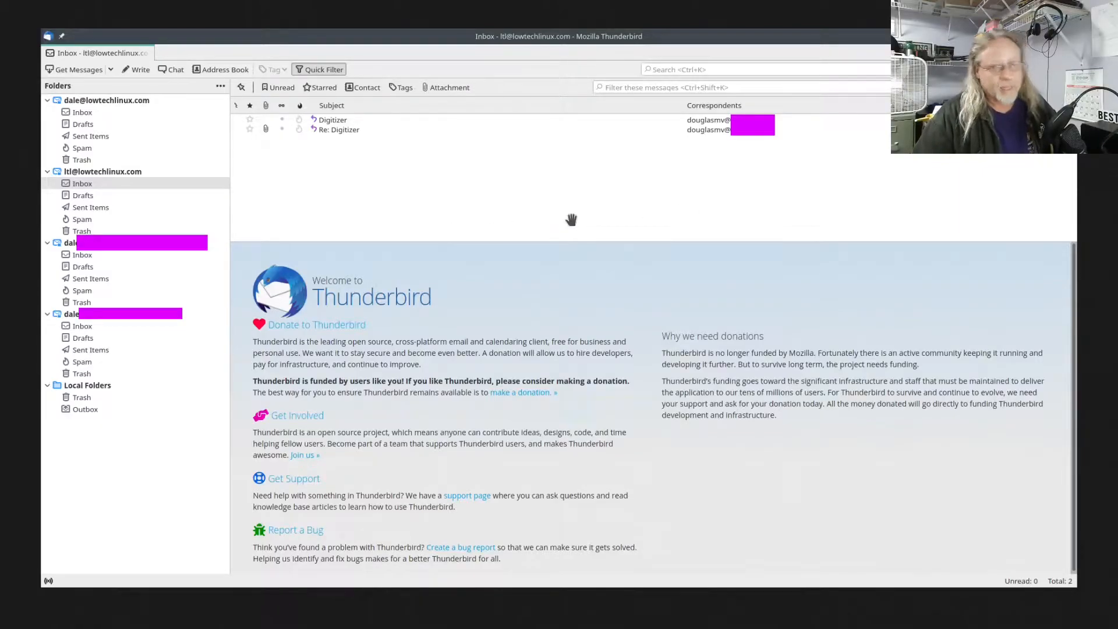
mouse_move(663, 214)
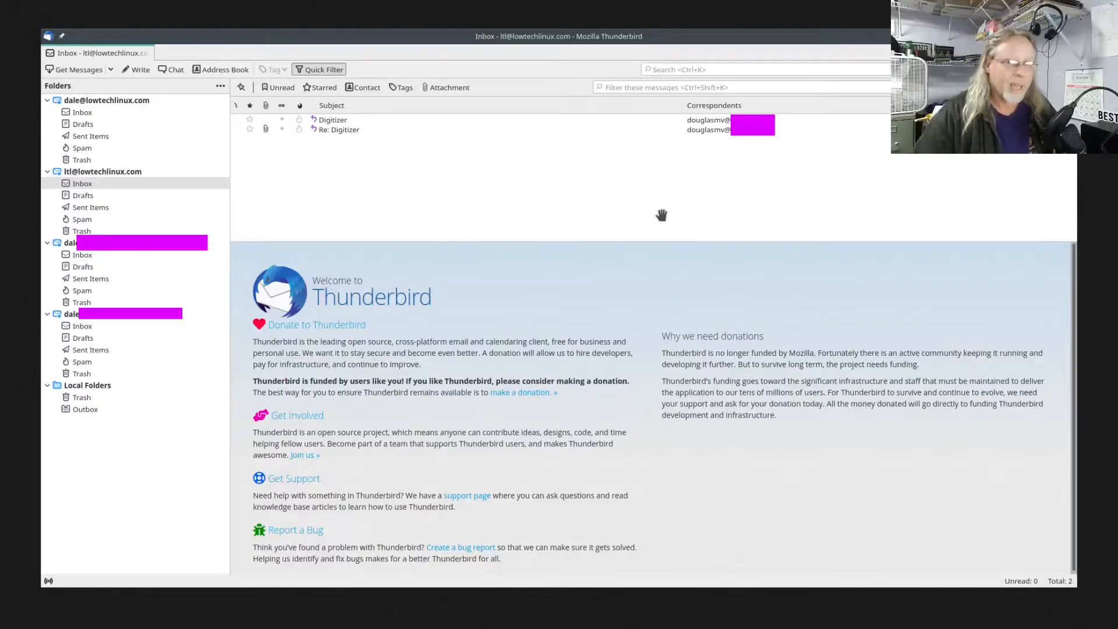
mouse_move(658, 294)
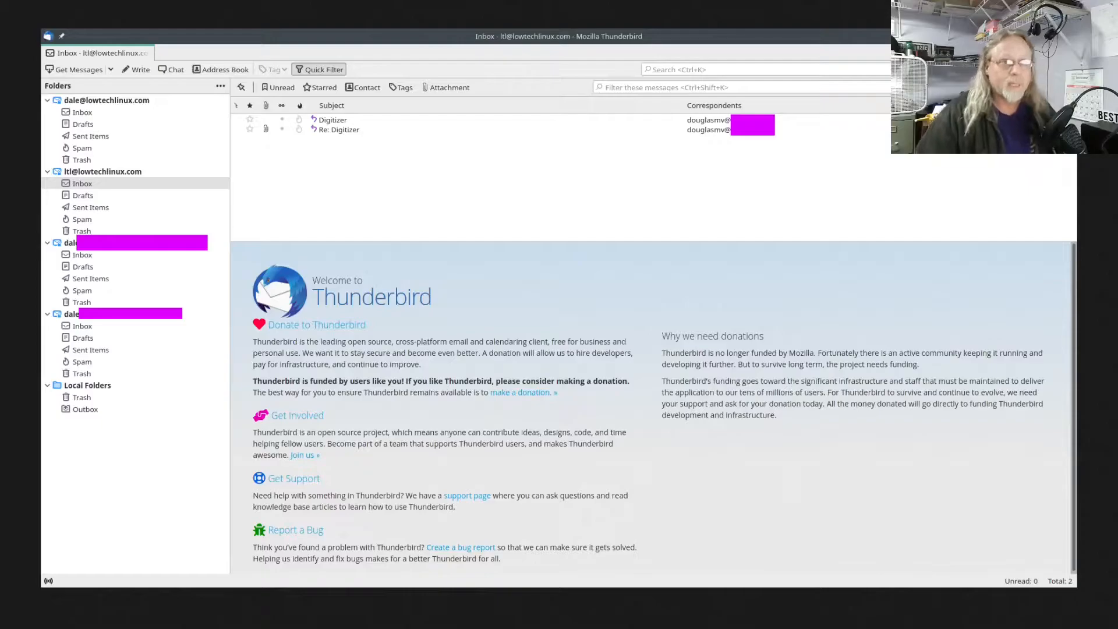
mouse_move(646, 248)
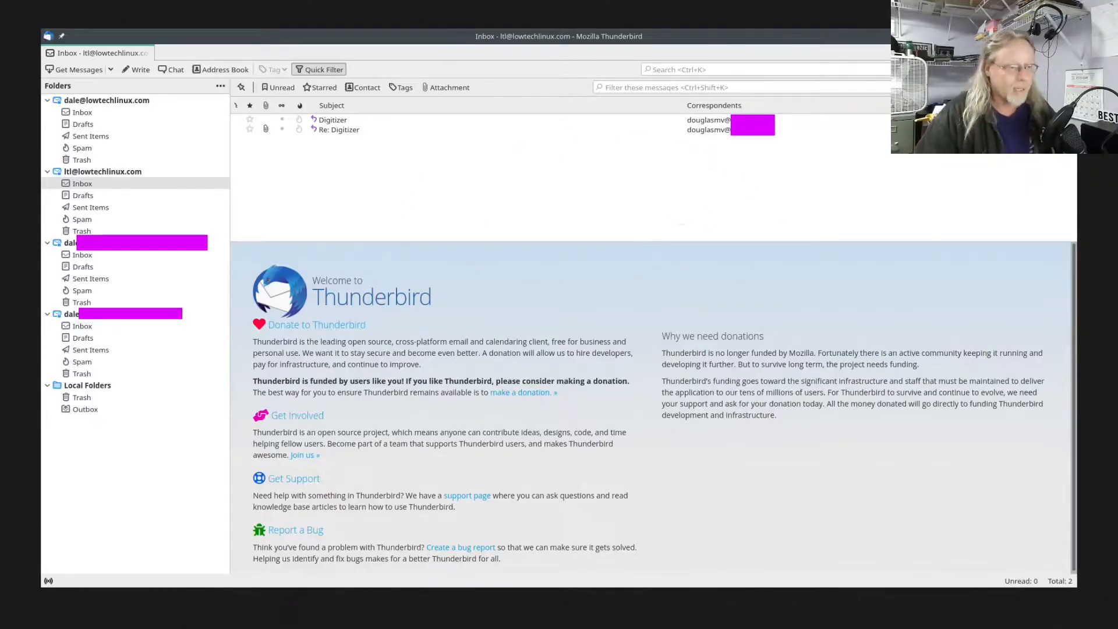
mouse_move(747, 216)
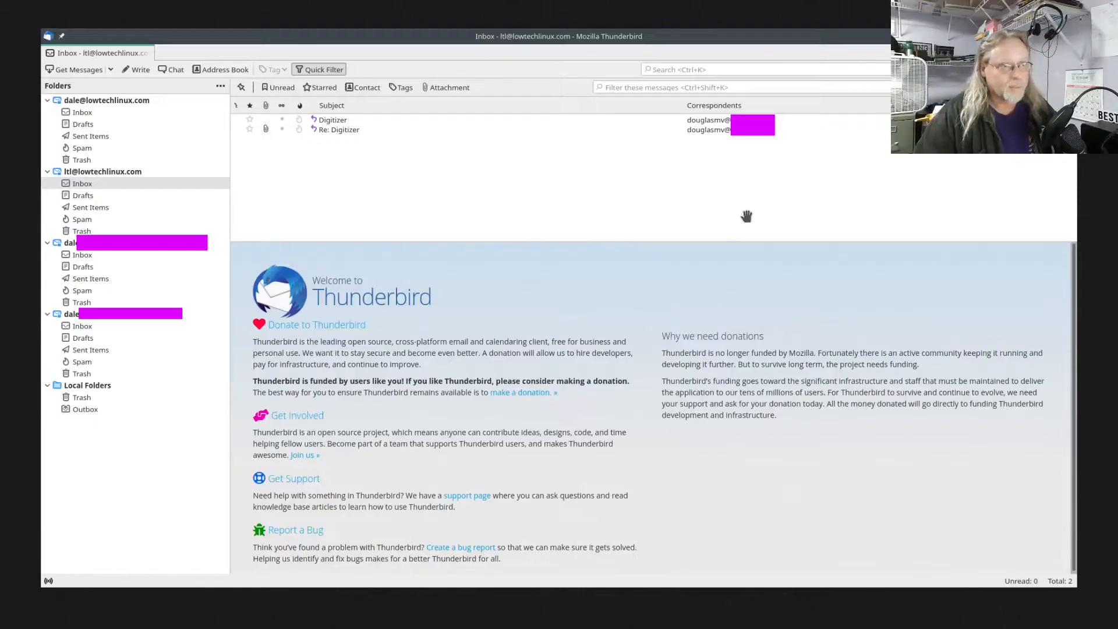
mouse_move(238, 128)
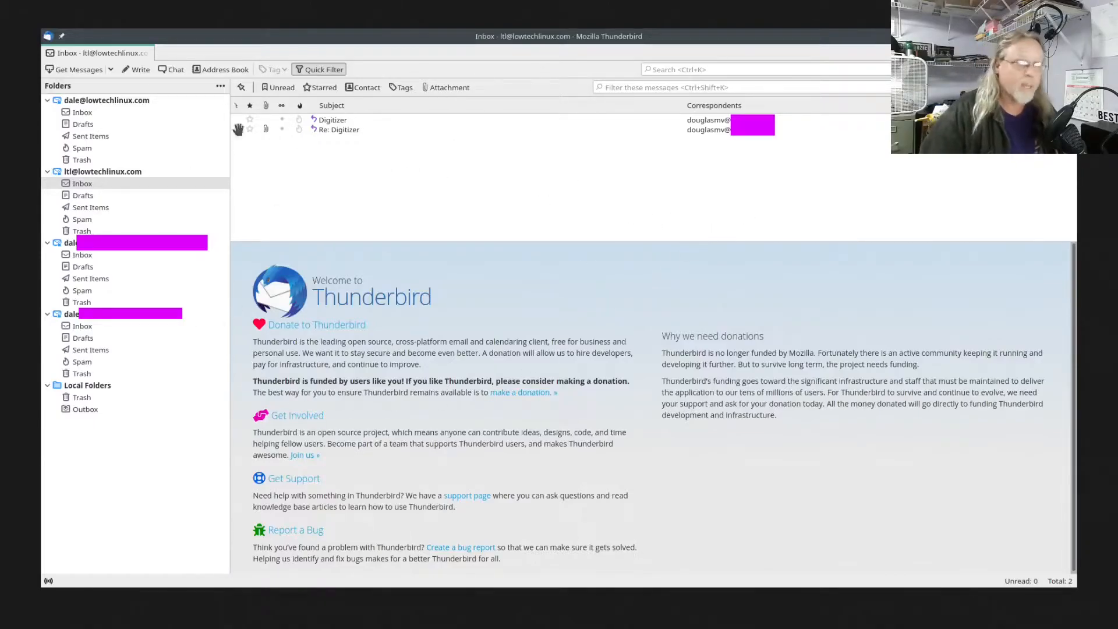
mouse_move(202, 330)
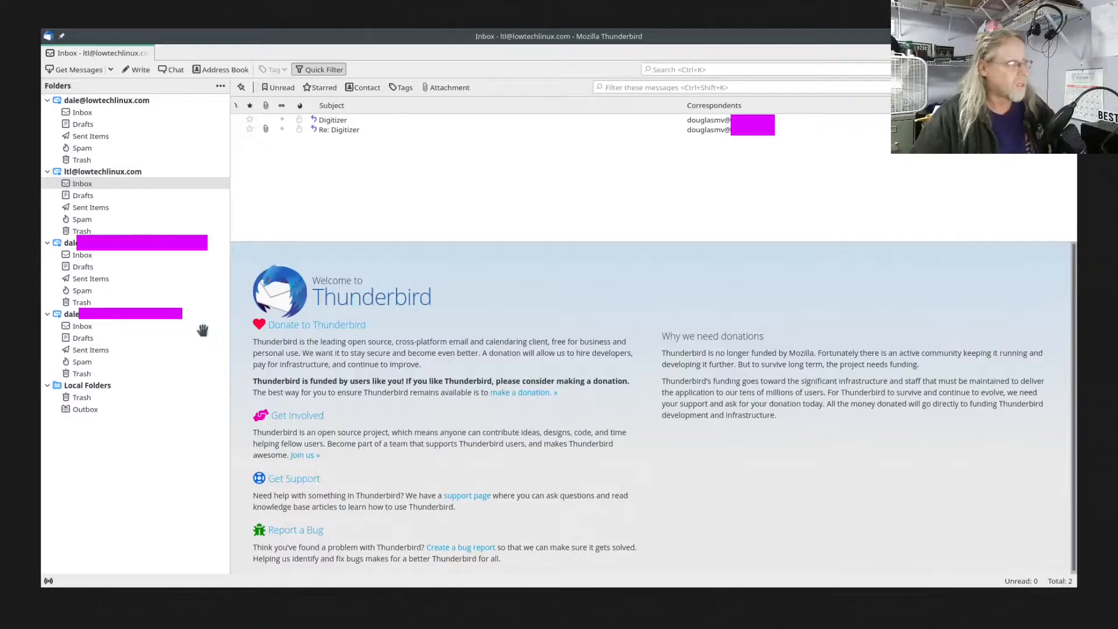
mouse_move(177, 175)
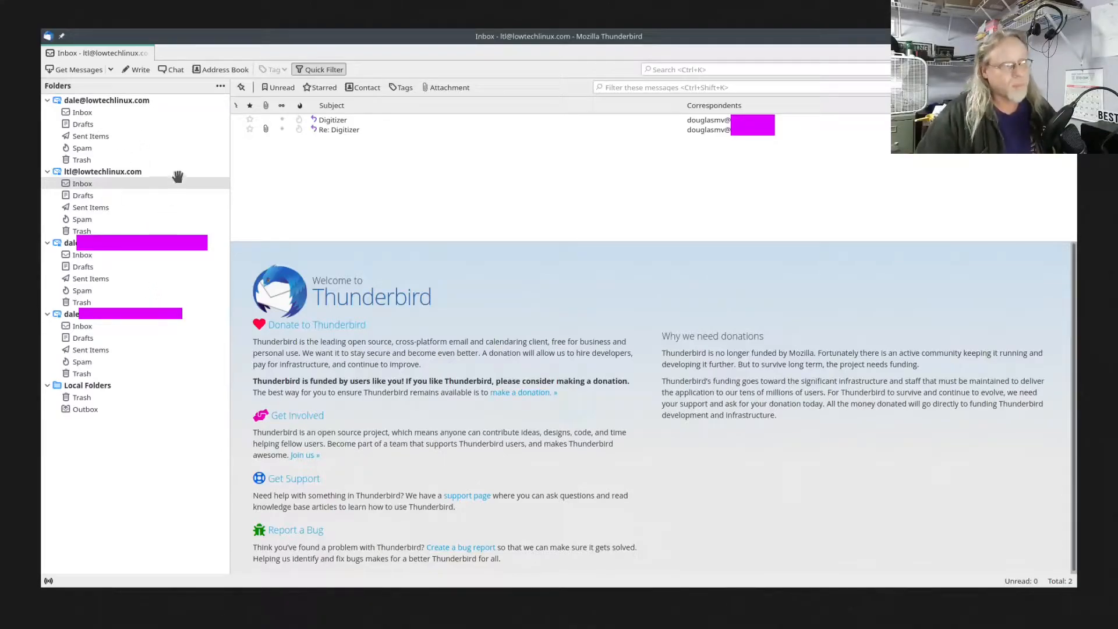
mouse_move(153, 146)
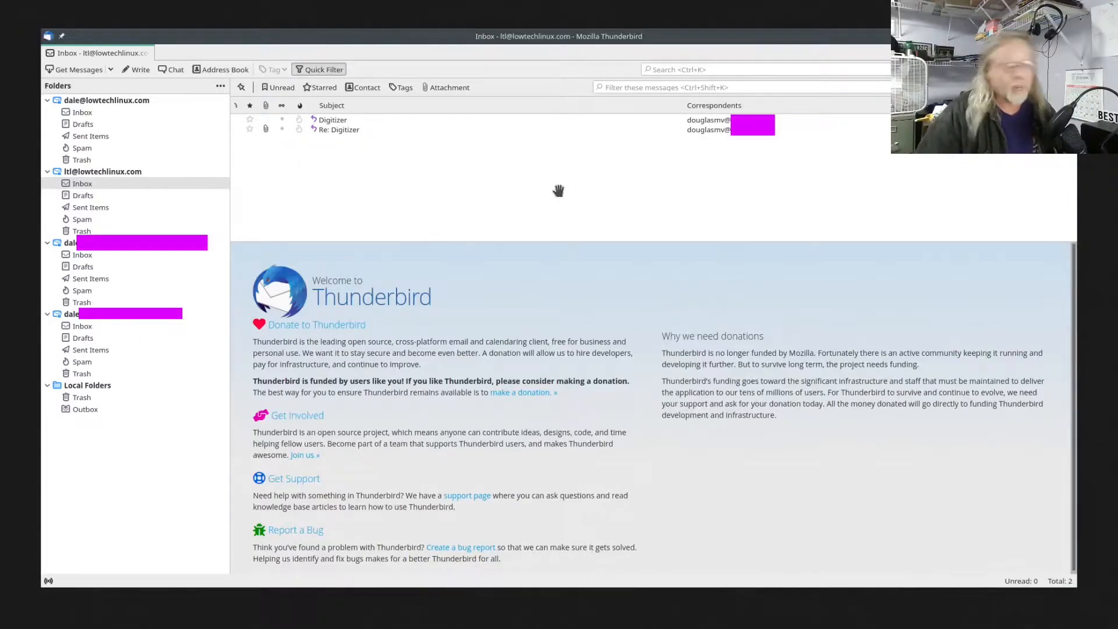
mouse_move(451, 356)
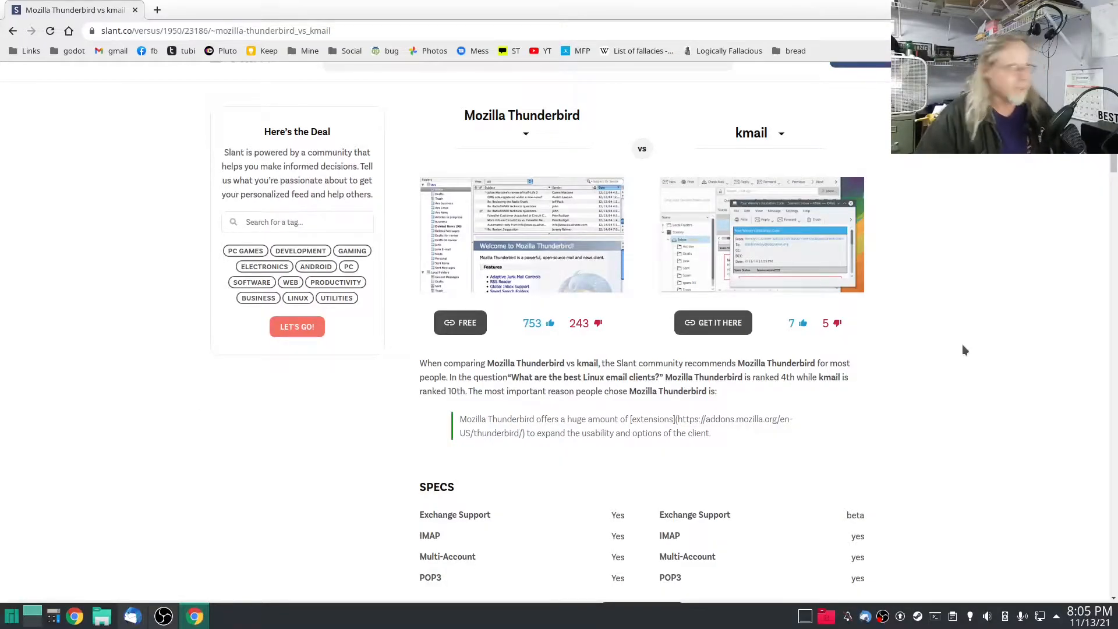
mouse_move(997, 326)
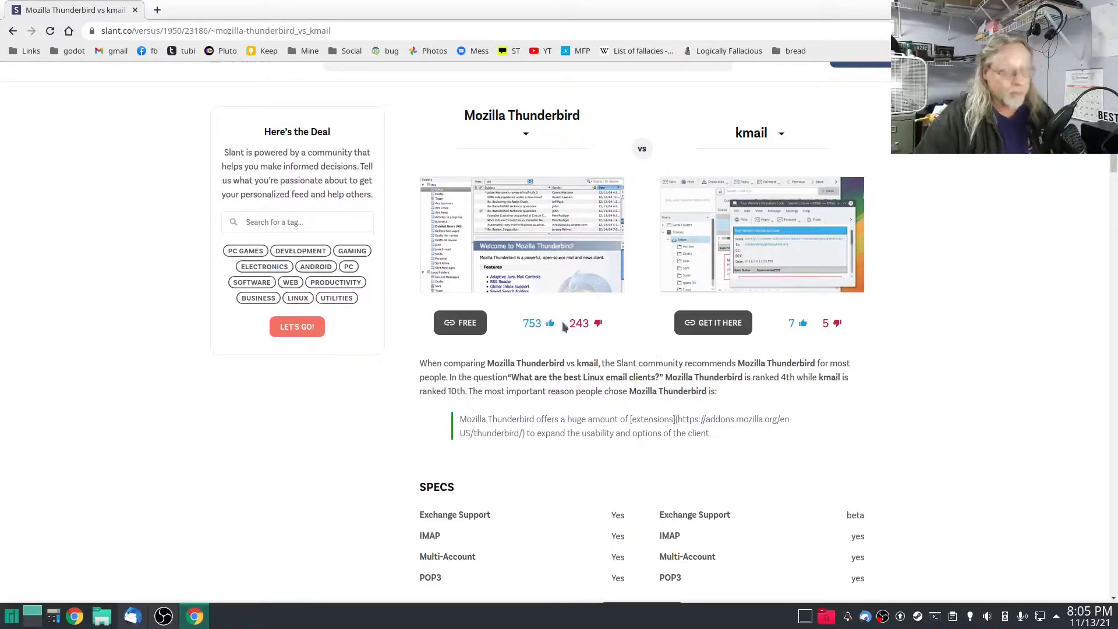
mouse_move(884, 371)
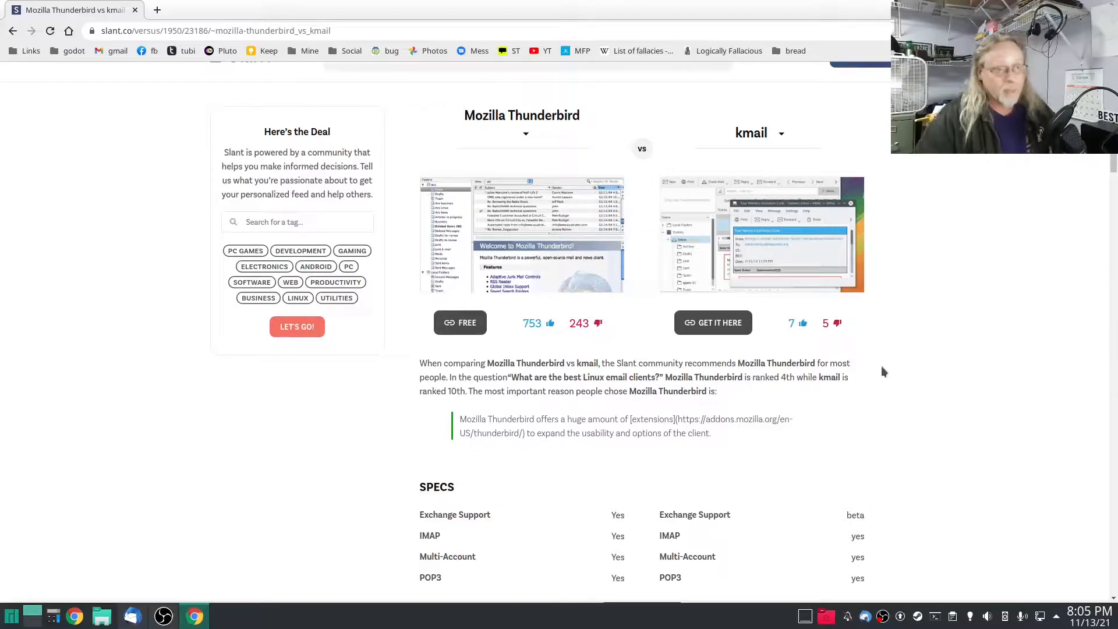
mouse_move(984, 329)
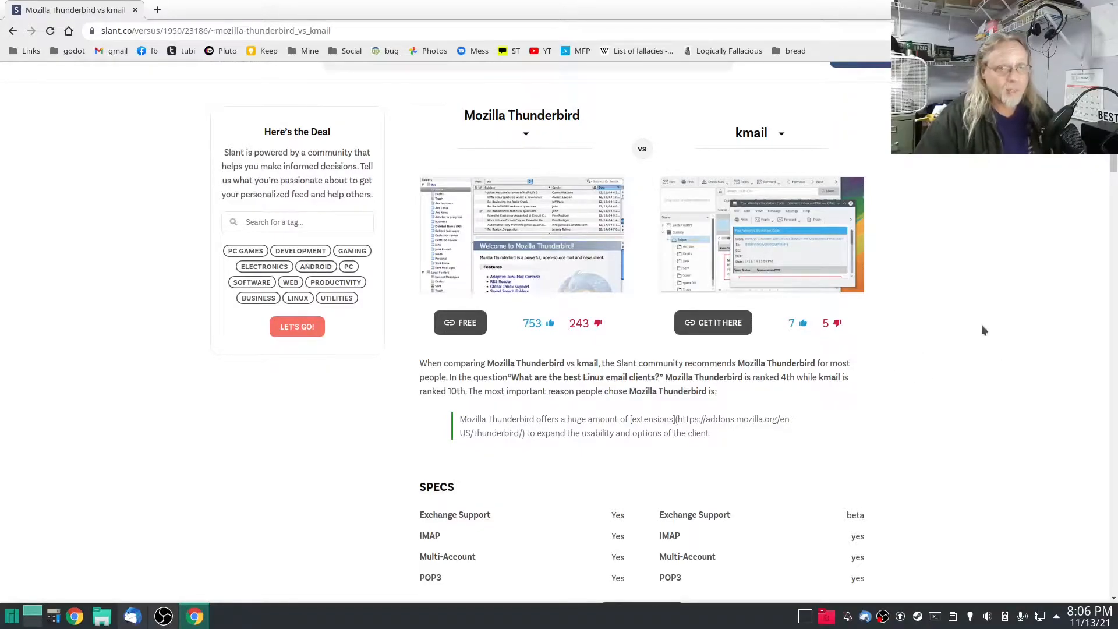
mouse_move(517, 339)
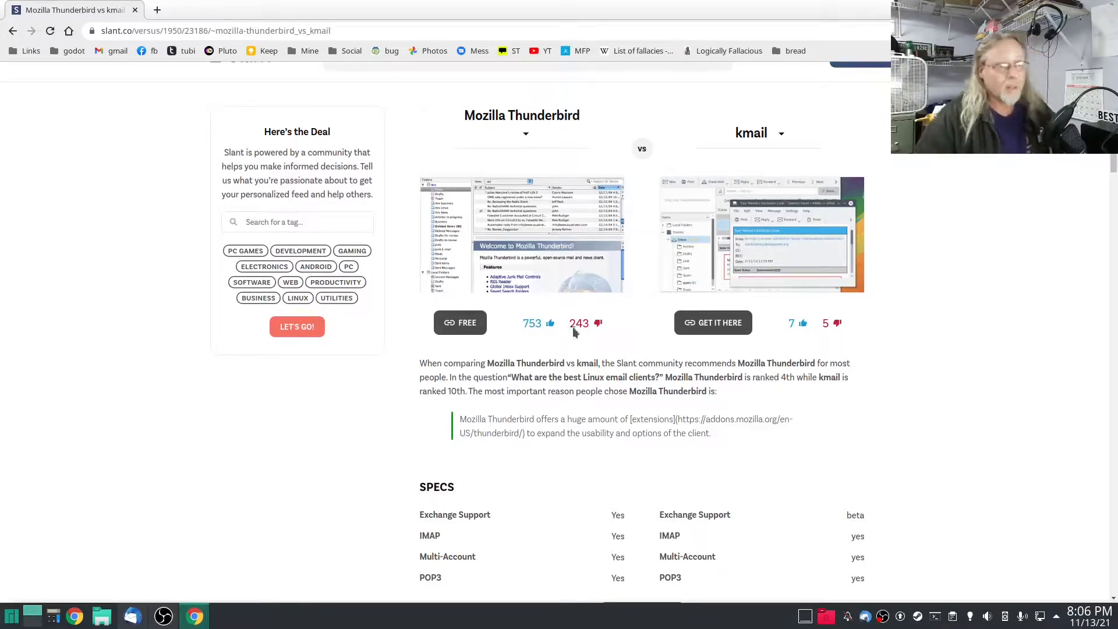
mouse_move(943, 358)
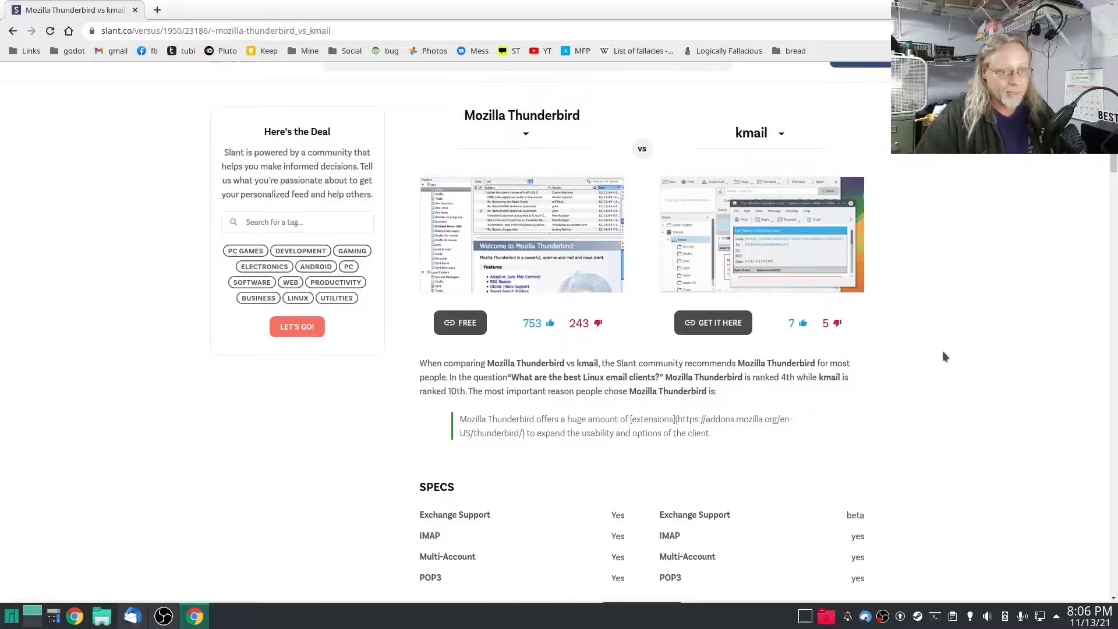
mouse_move(970, 347)
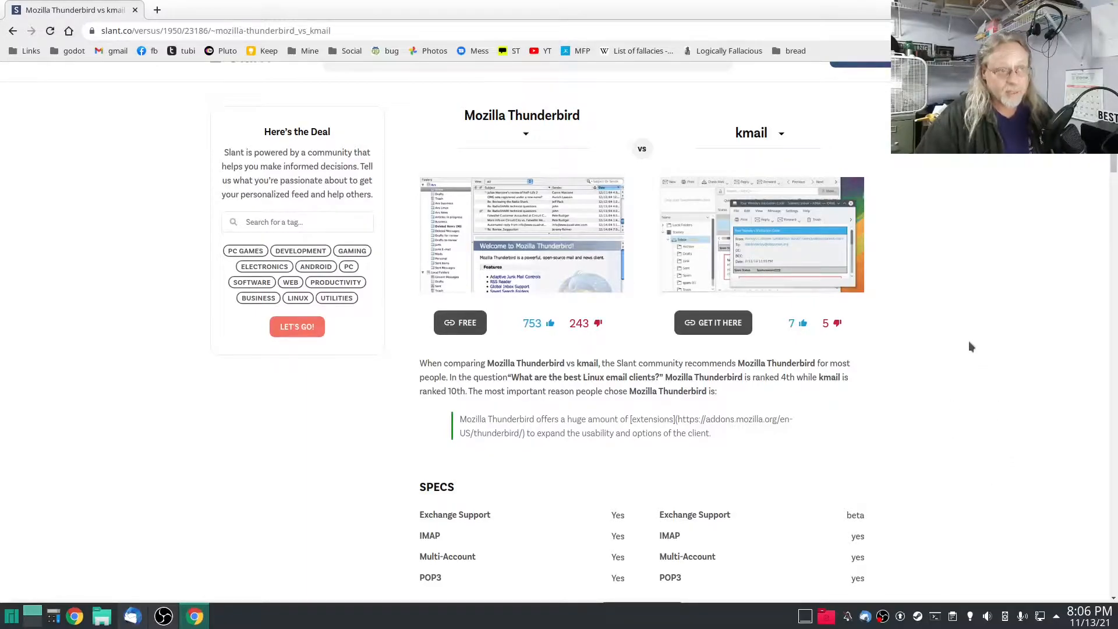
mouse_move(964, 353)
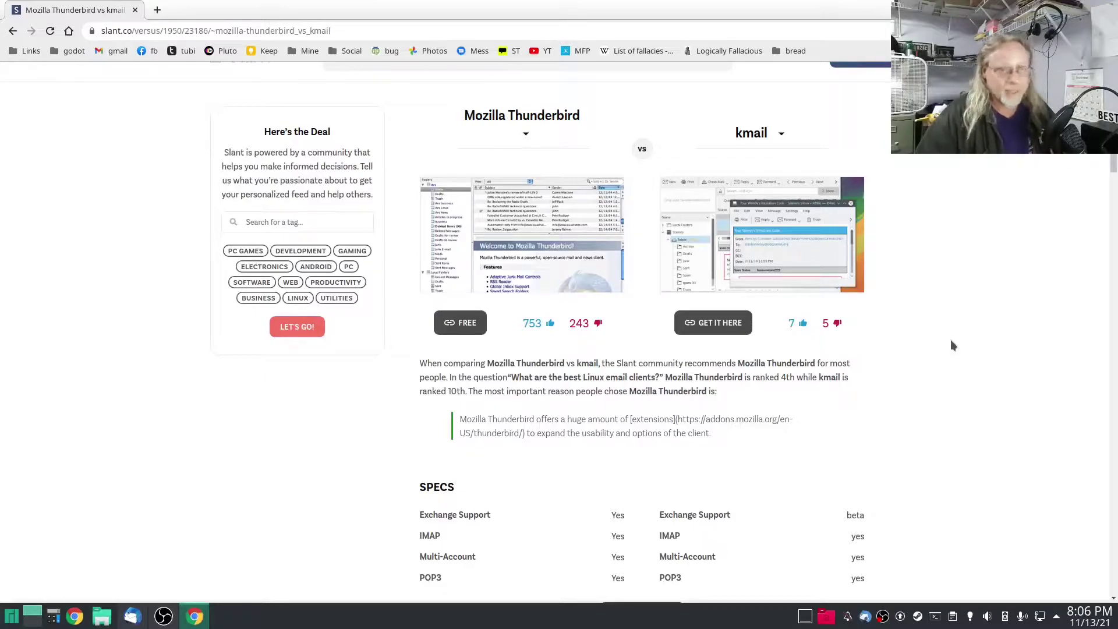
mouse_move(947, 353)
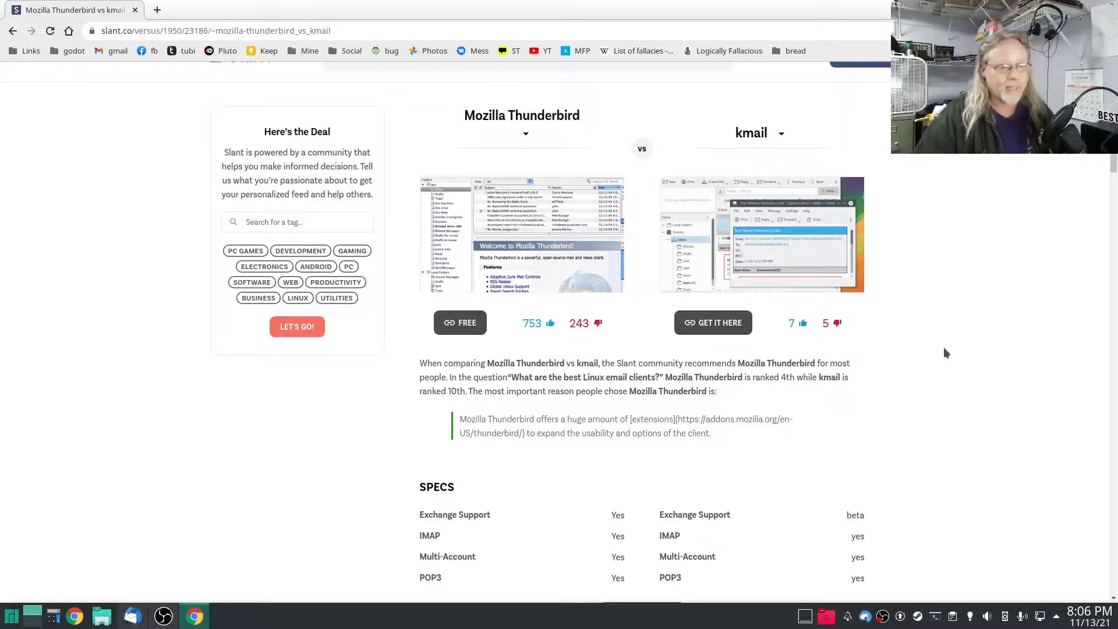
mouse_move(928, 403)
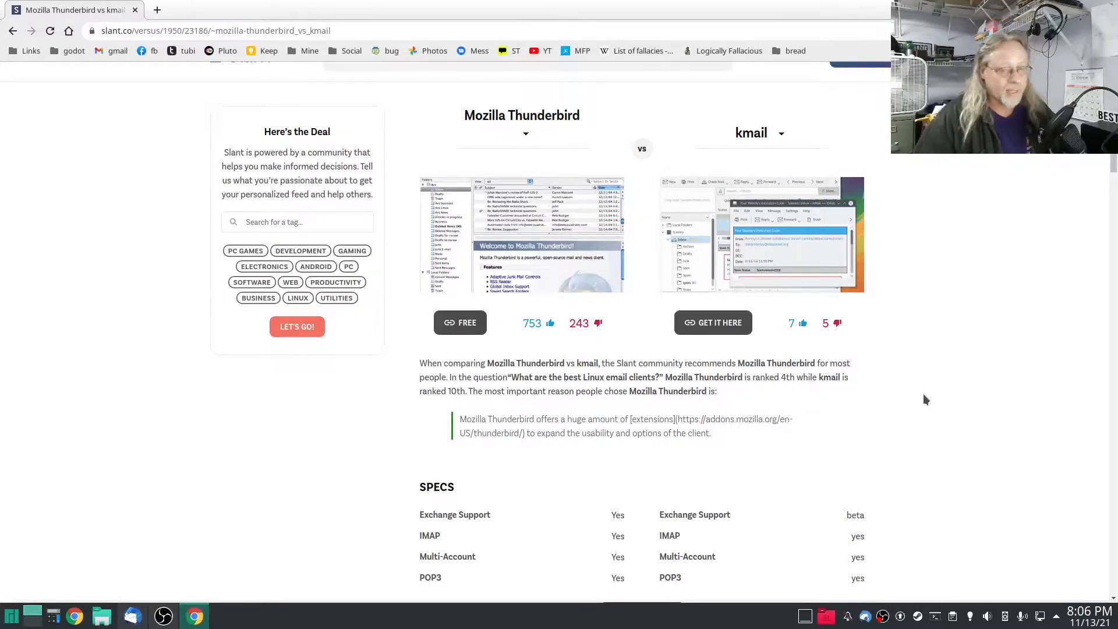
mouse_move(944, 374)
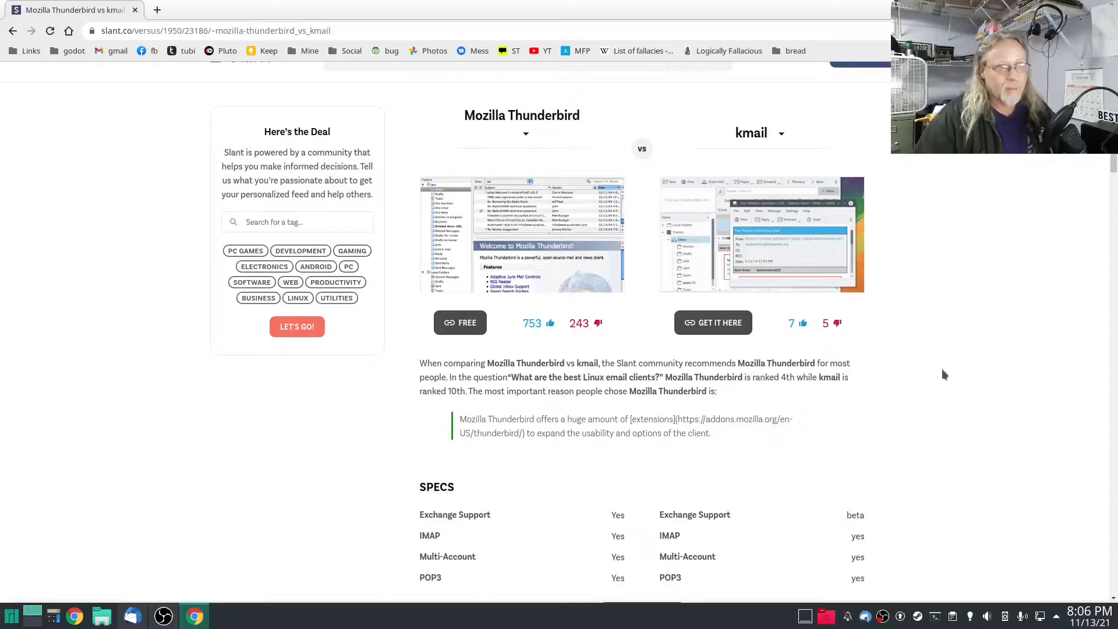
mouse_move(941, 428)
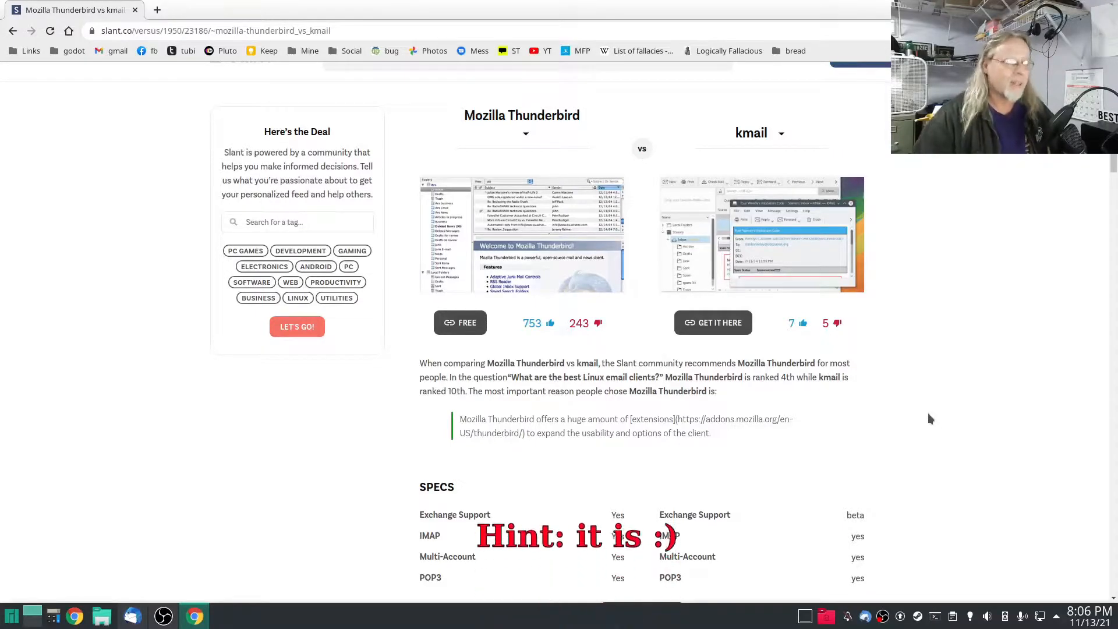
Expand the Thunderbird vs KMail specs table to reveal the Platforms, Search and Default Desktop Environment rows.
scroll("down", 3)
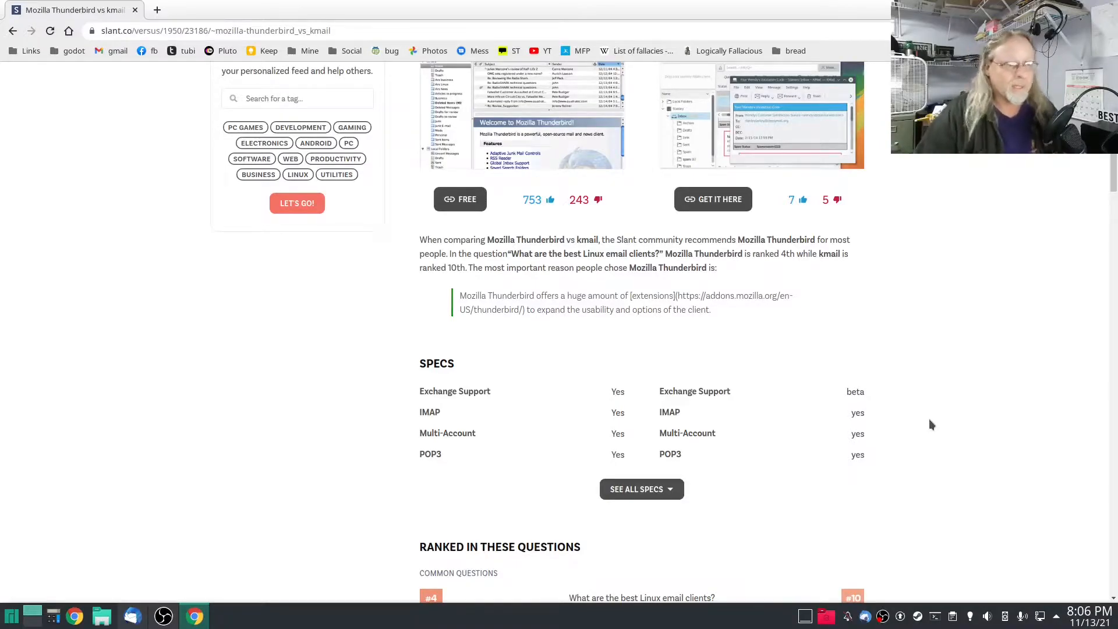
mouse_move(445, 391)
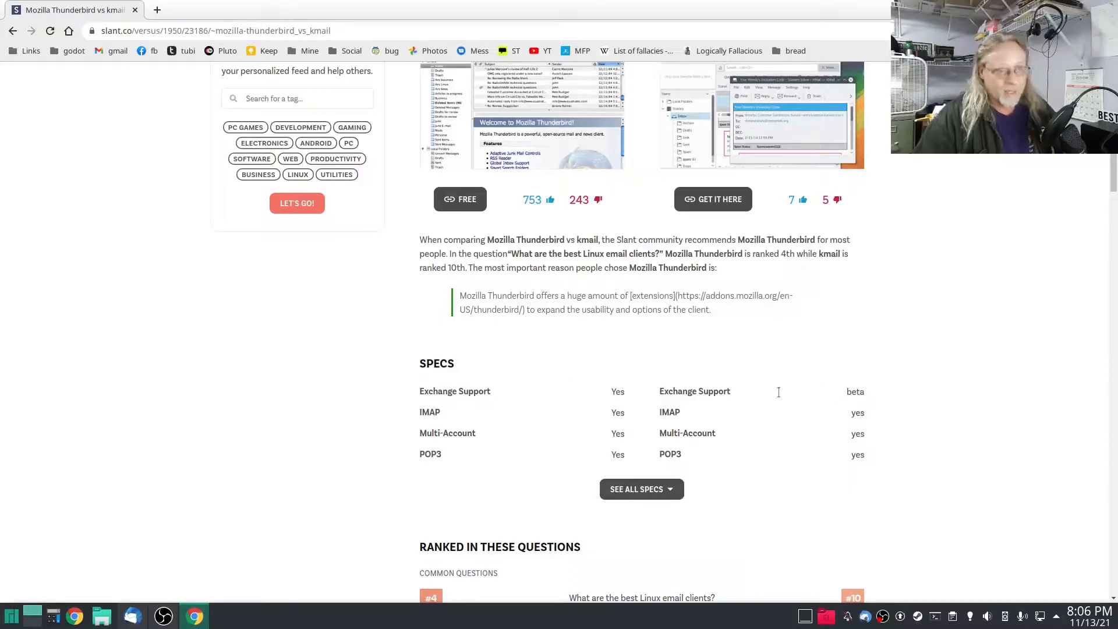
mouse_move(925, 448)
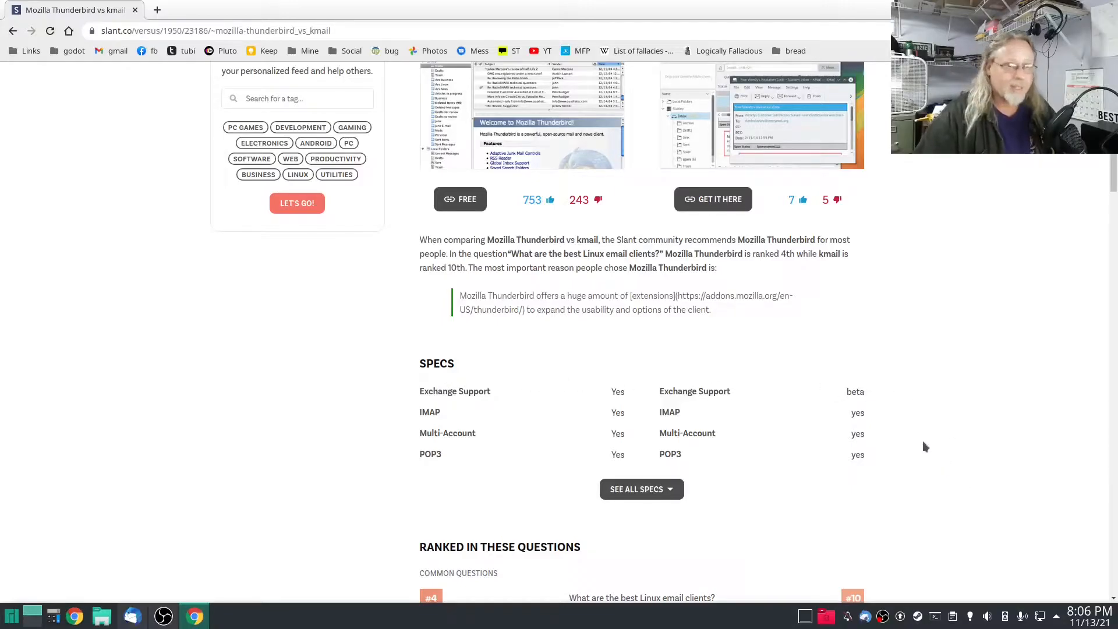
scroll("down", 3)
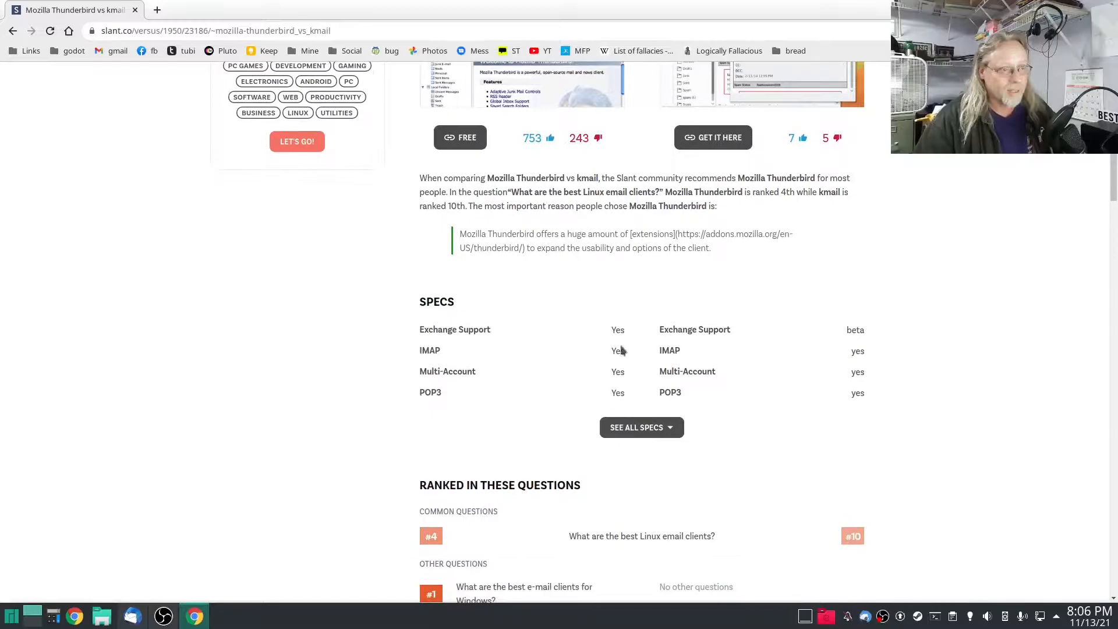
mouse_move(1023, 440)
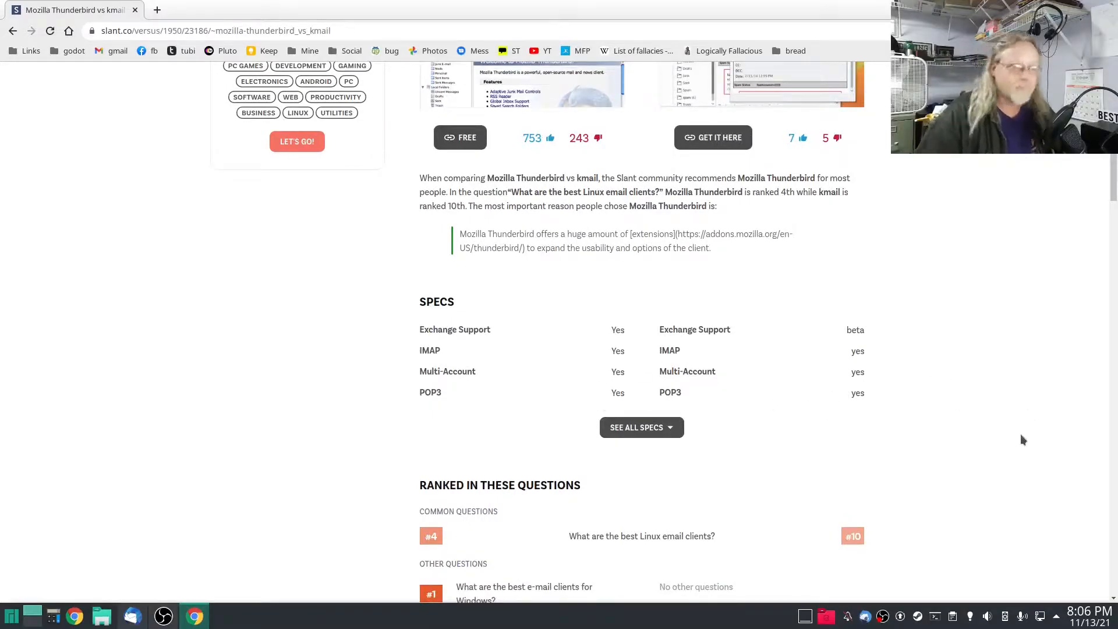
mouse_move(968, 392)
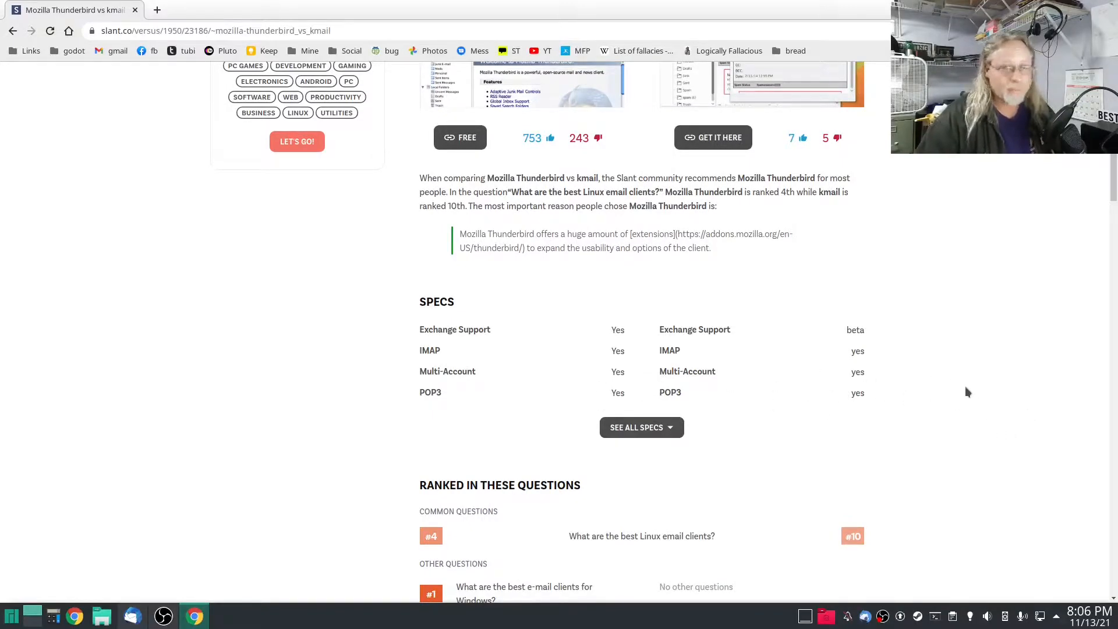
mouse_move(920, 409)
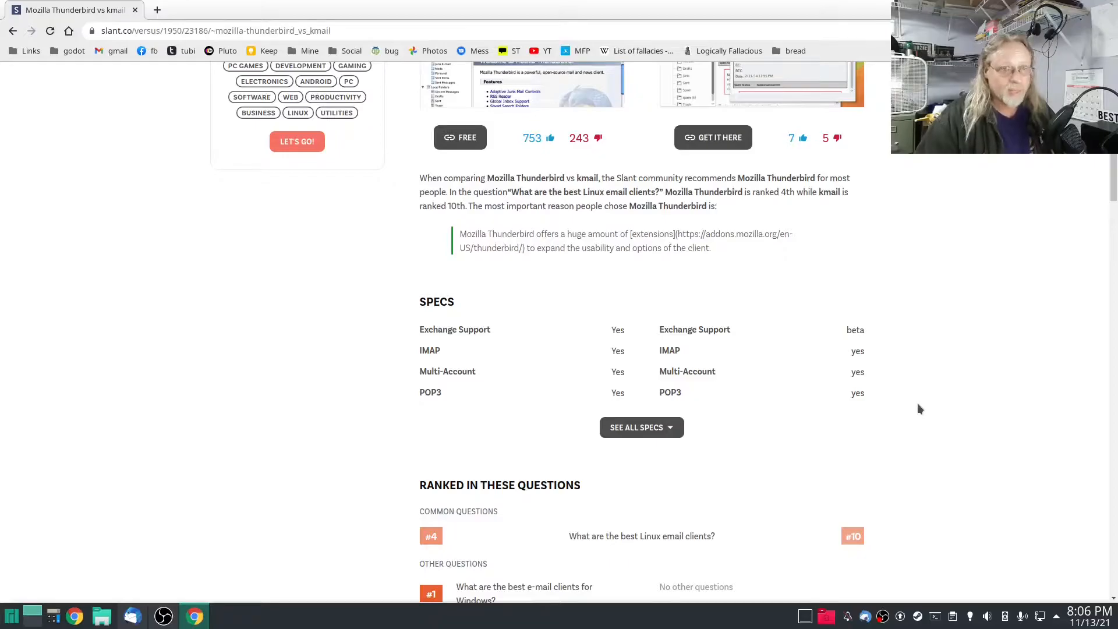
mouse_move(708, 437)
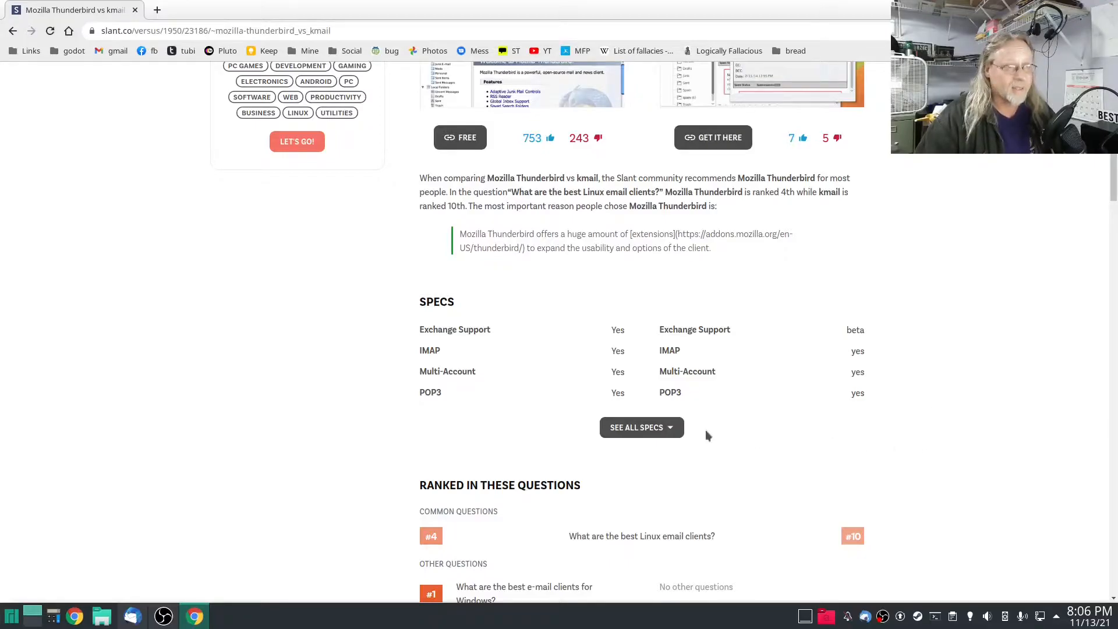
left_click(636, 427)
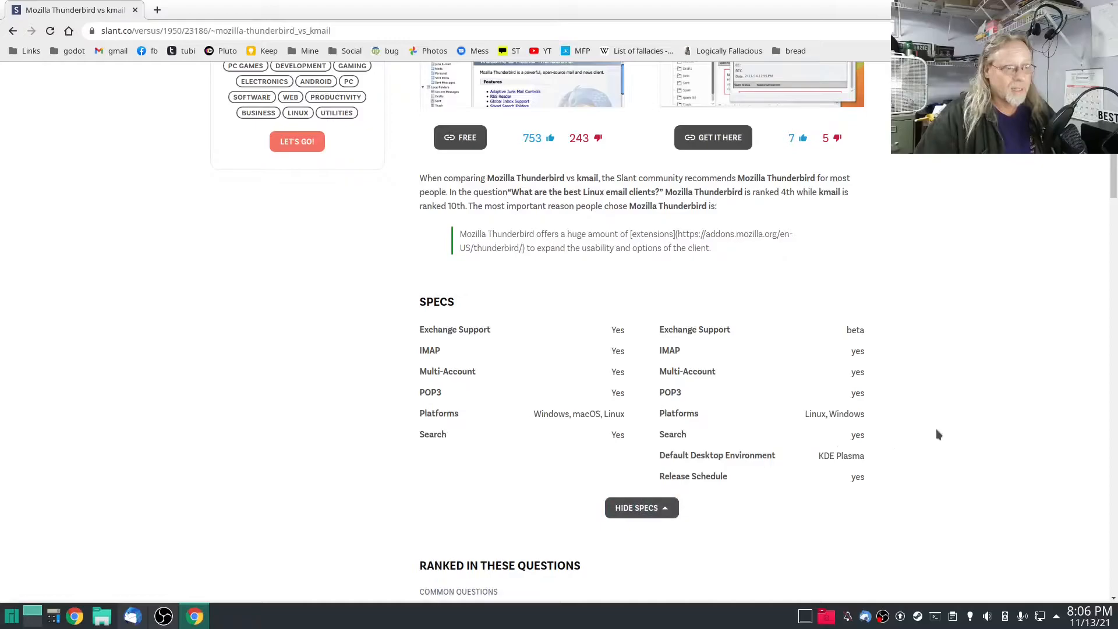
mouse_move(928, 450)
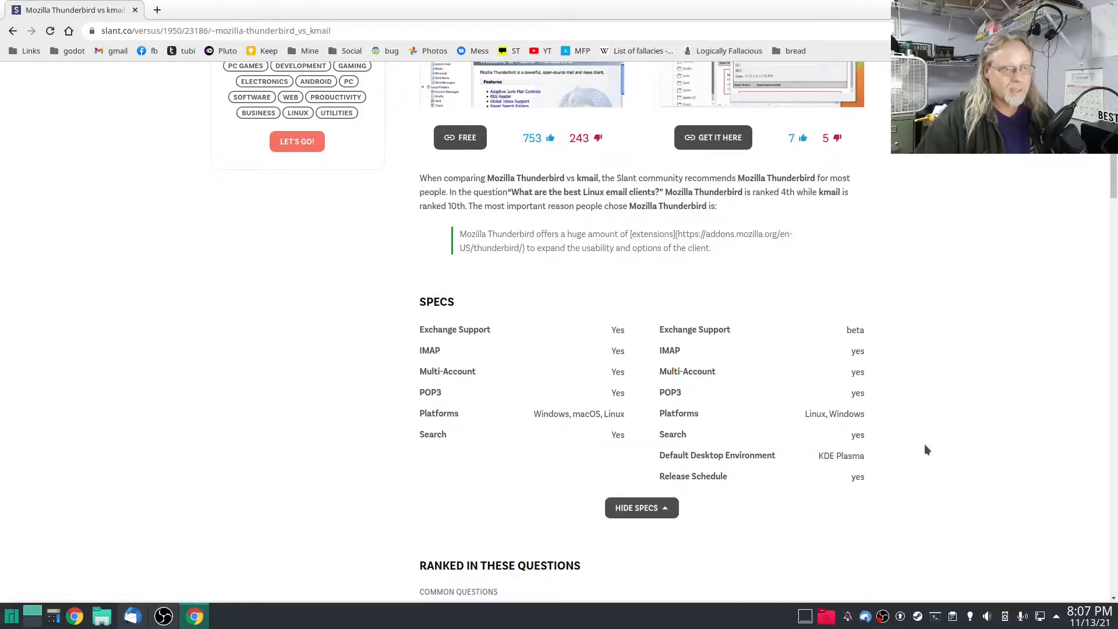
scroll("down", 3)
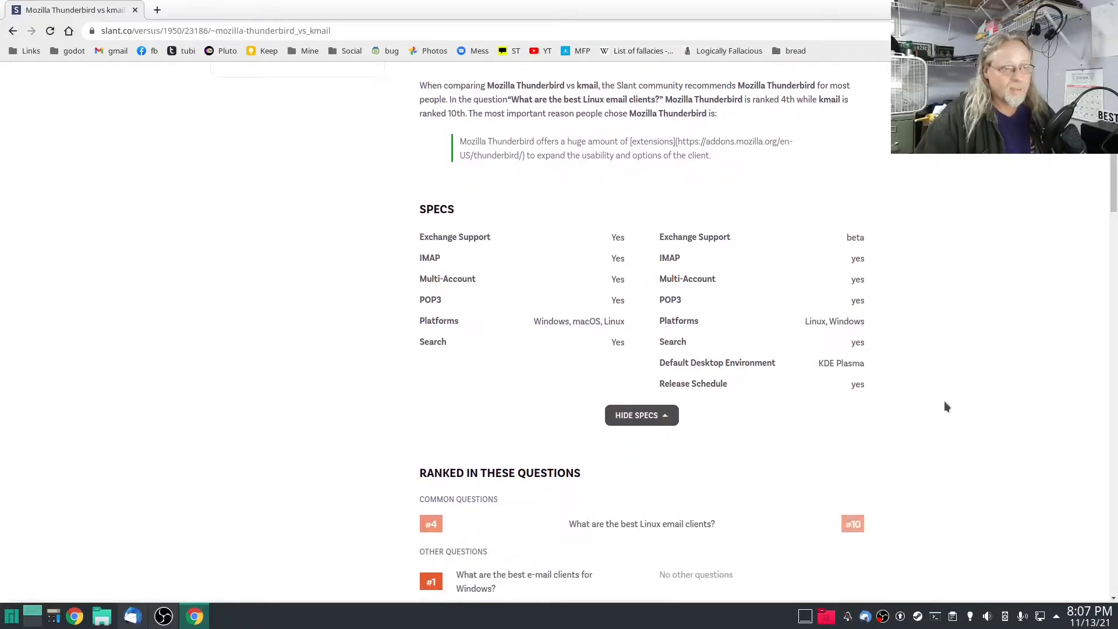
mouse_move(944, 396)
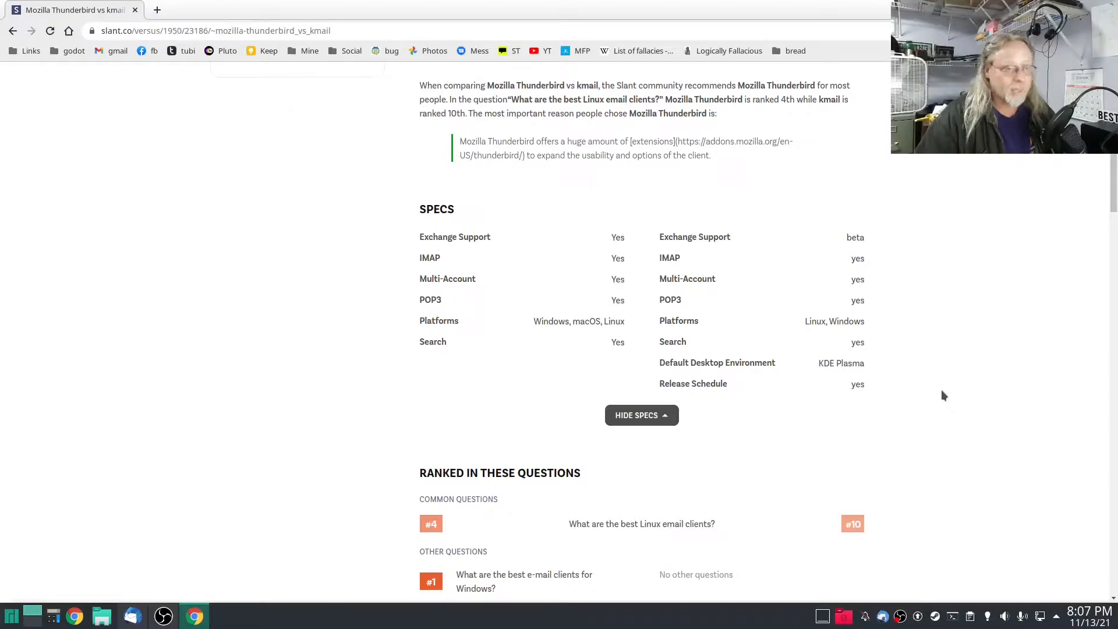
mouse_move(956, 407)
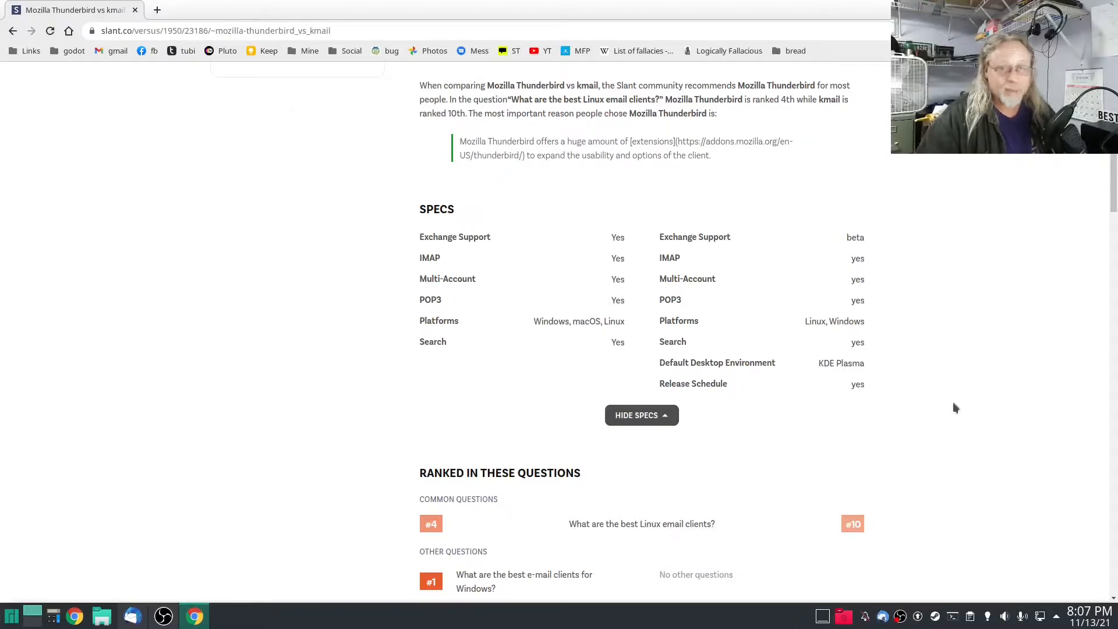
Scroll to KMail's cons and the alternatives: Mailspring, Claws Mail, Sylpheed, Evolution.
scroll("down", 3)
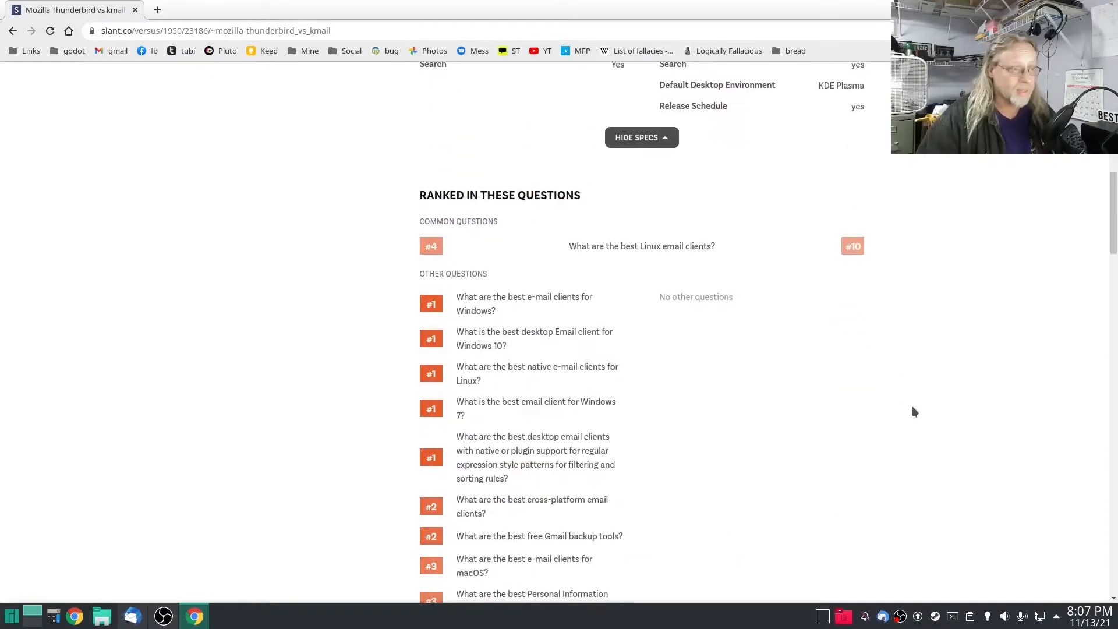
scroll("down", 3)
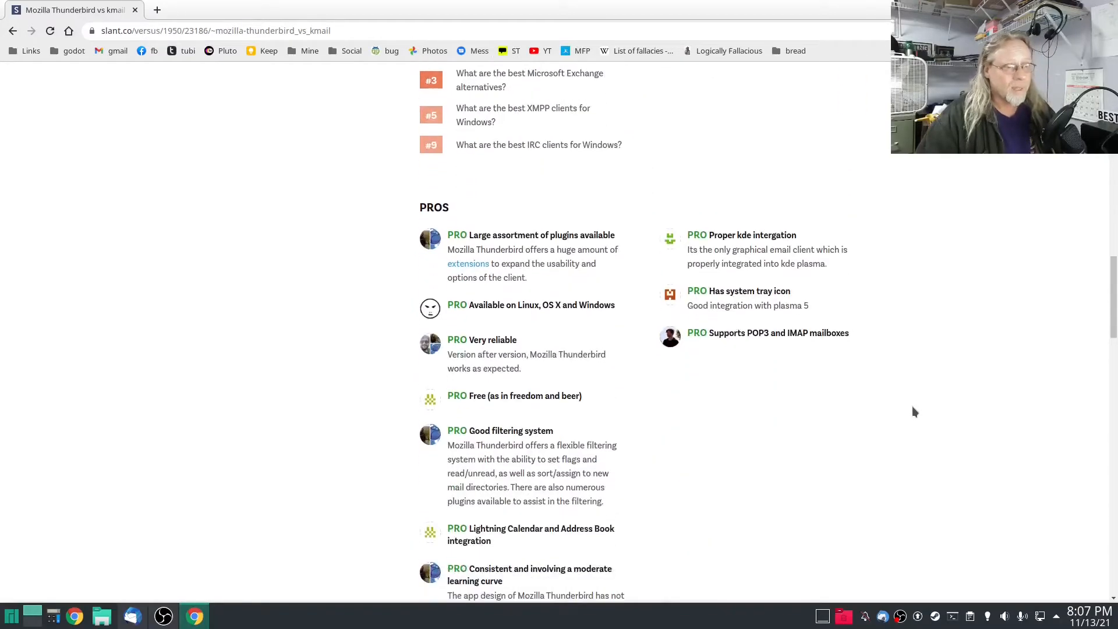
scroll("down", 3)
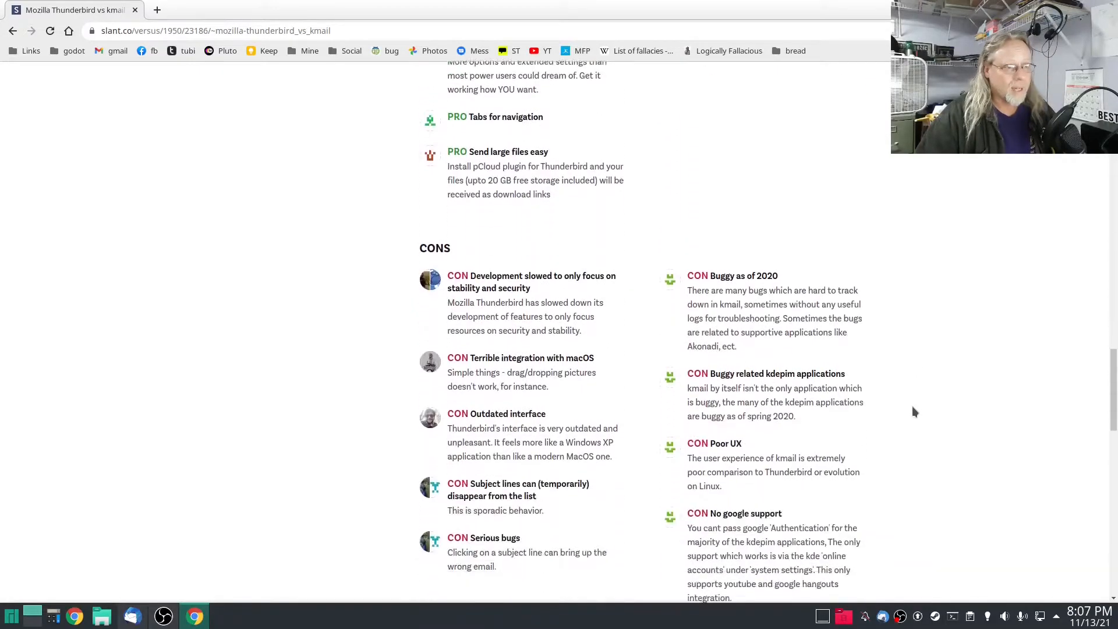
scroll("up", 3)
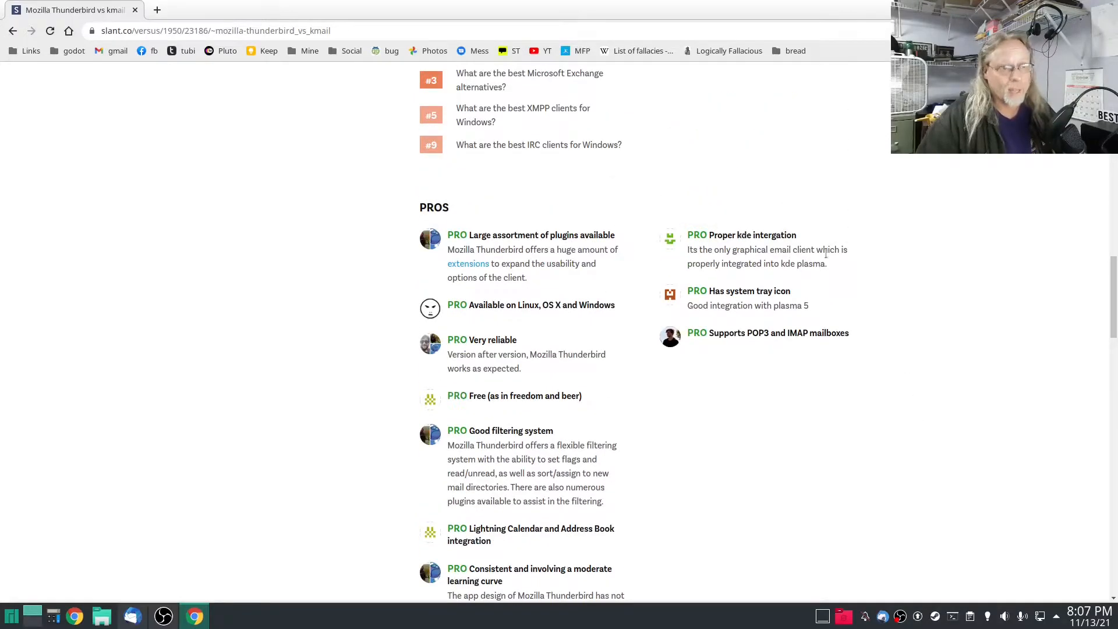
mouse_move(1023, 416)
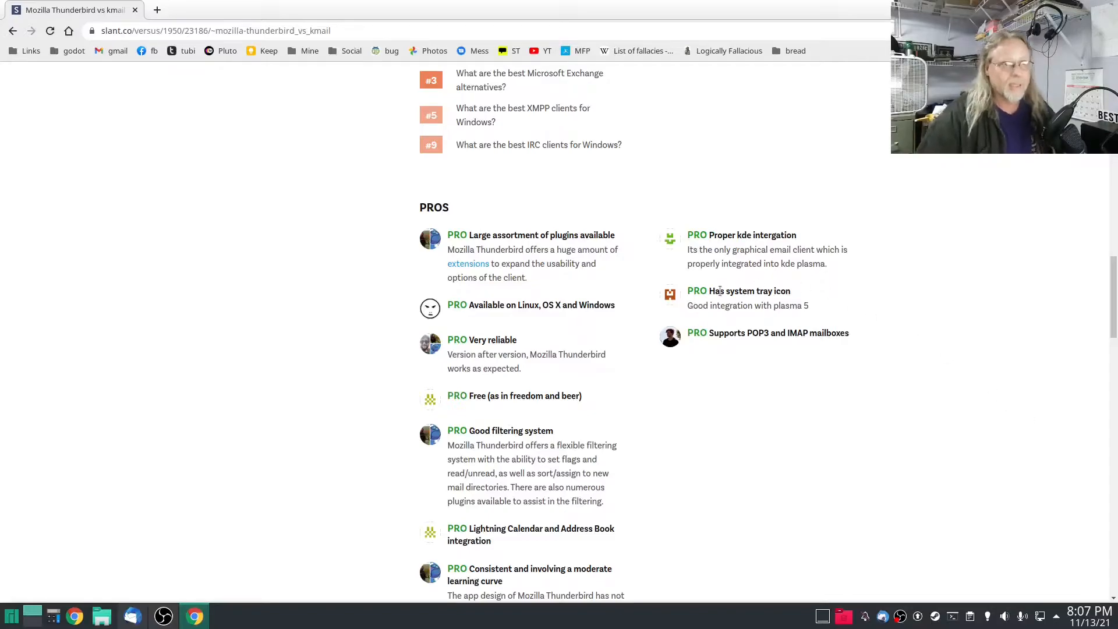
mouse_move(820, 380)
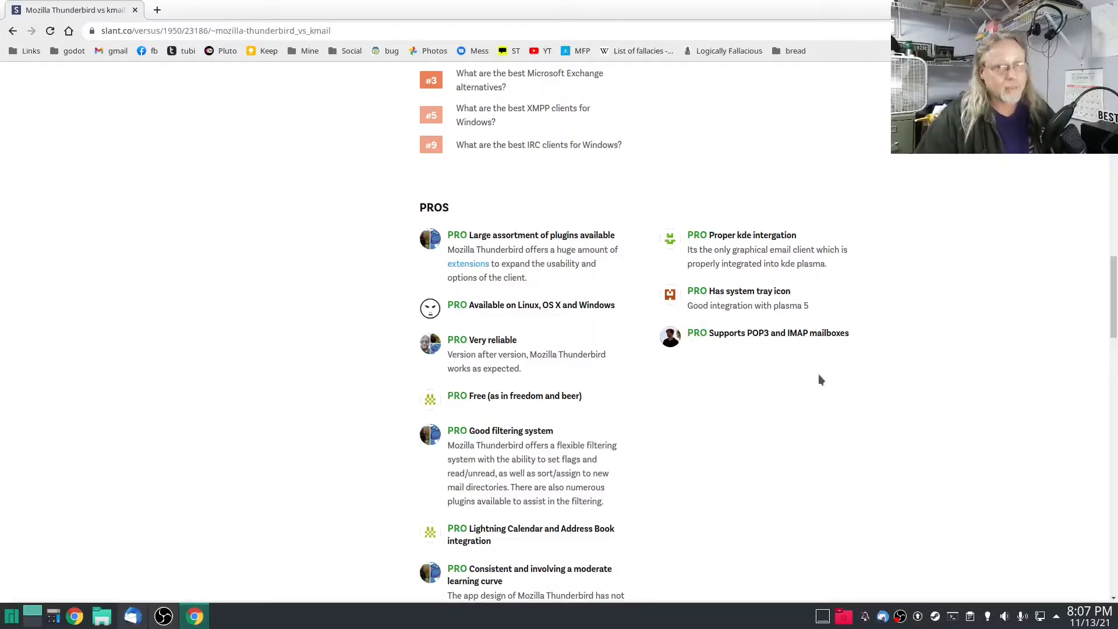
mouse_move(830, 370)
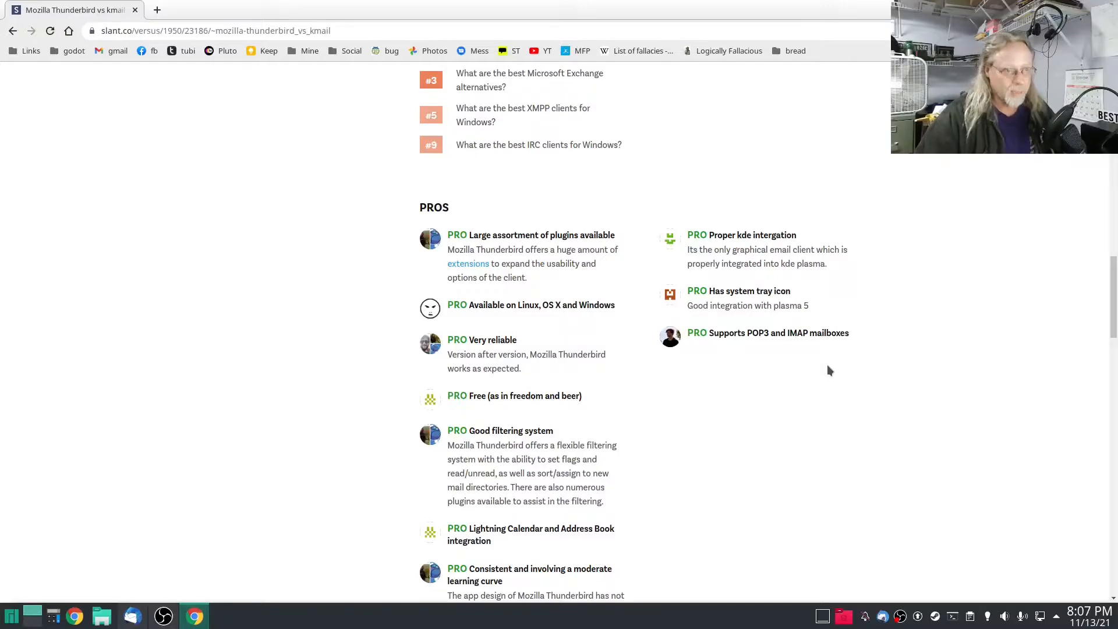
scroll("down", 3)
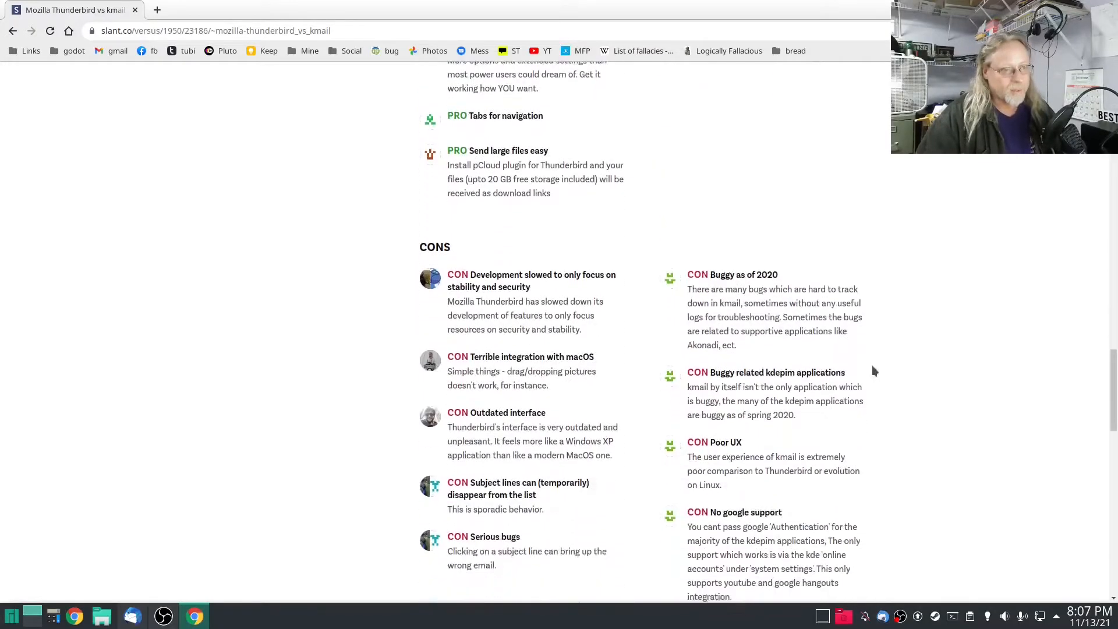
scroll("down", 3)
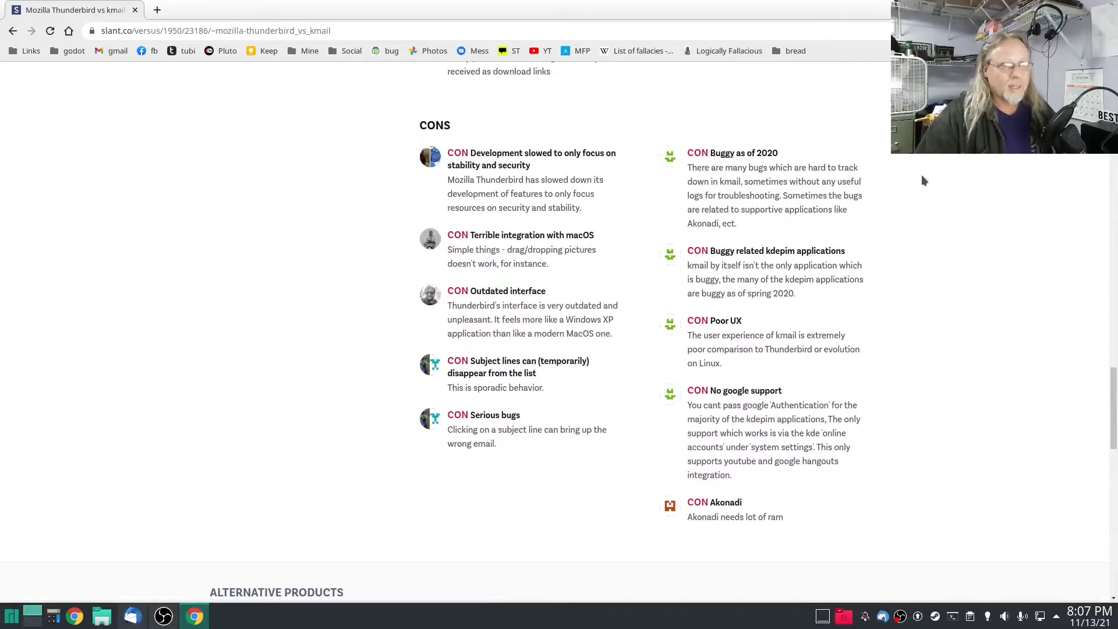
mouse_move(908, 367)
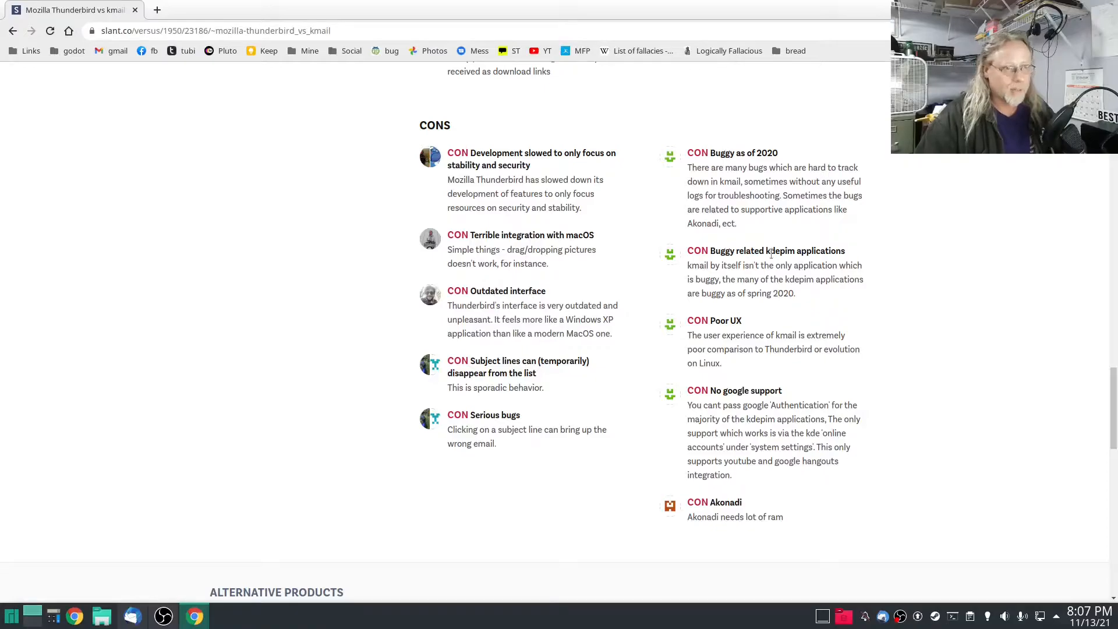
mouse_move(909, 335)
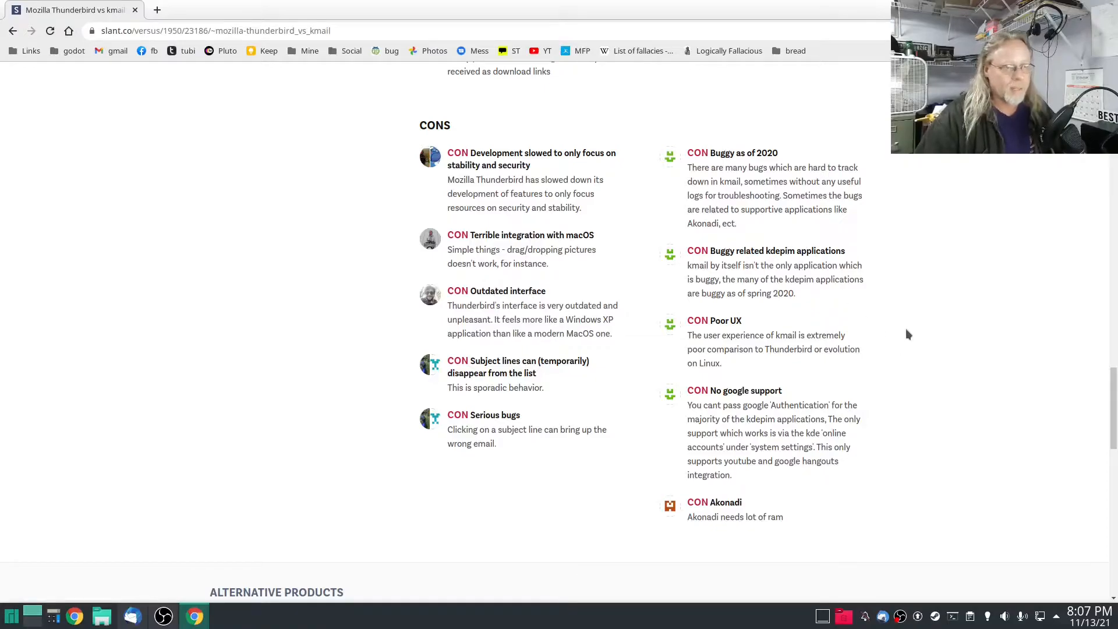
scroll("down", 3)
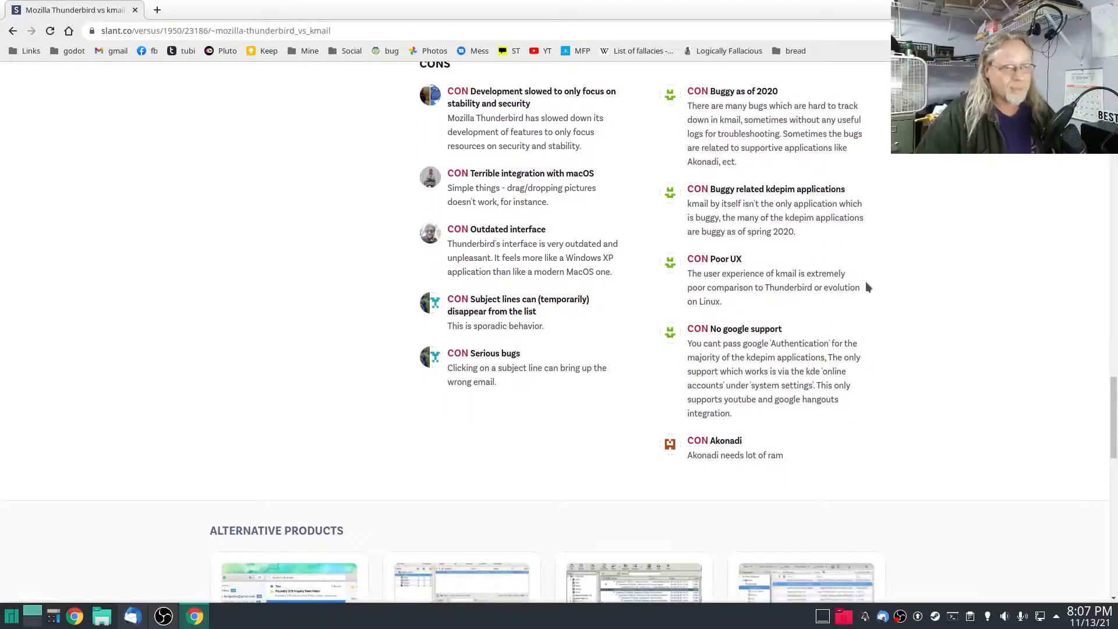
mouse_move(924, 369)
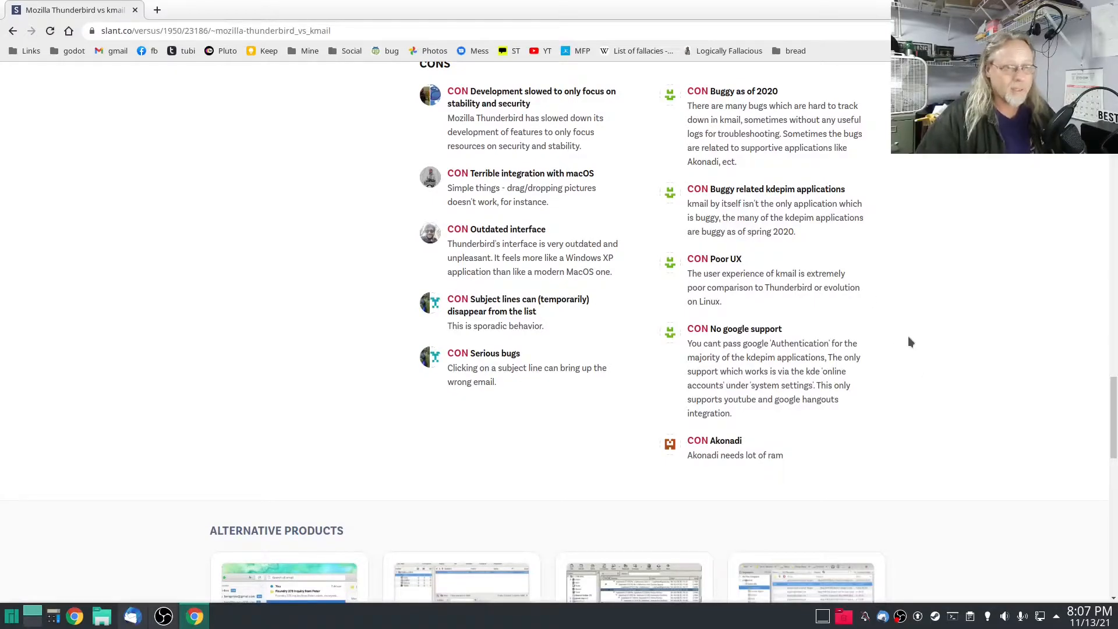
mouse_move(530, 228)
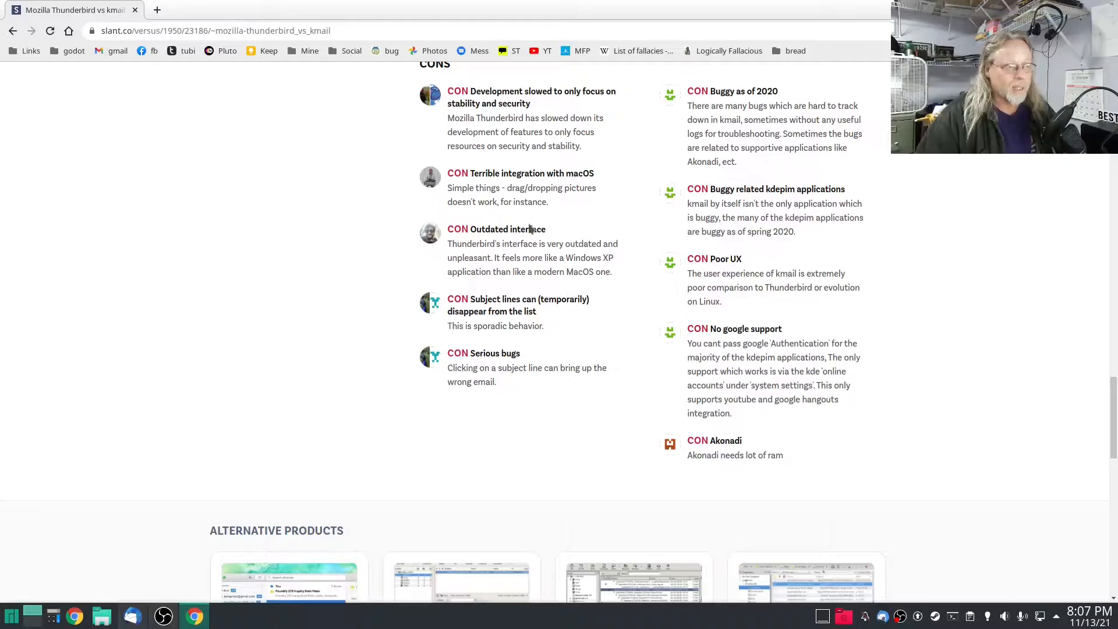
mouse_move(525, 238)
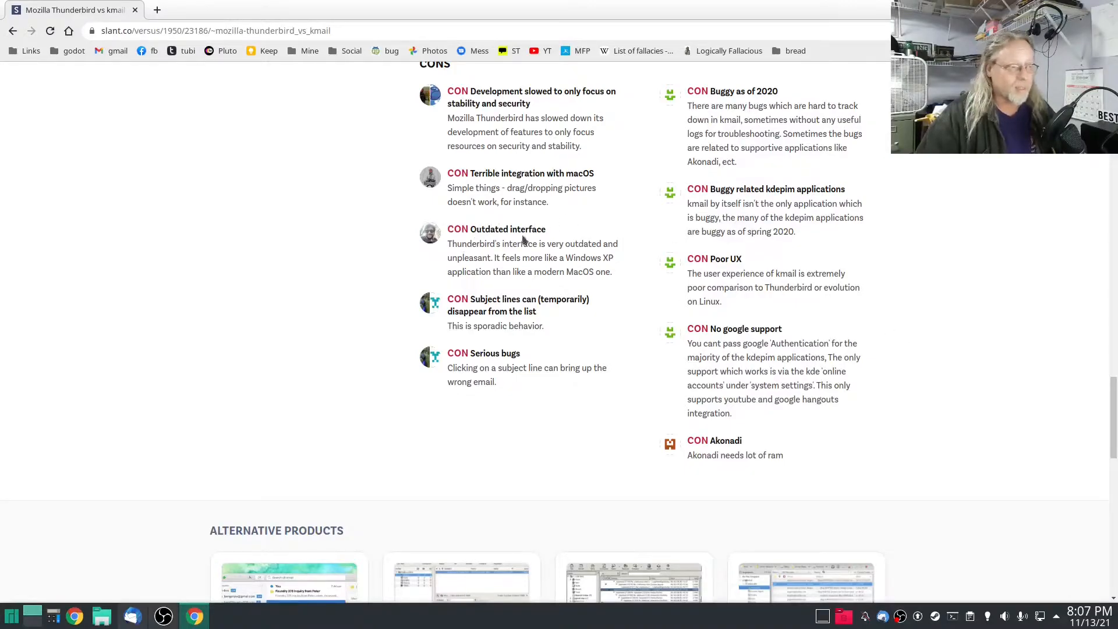
mouse_move(920, 381)
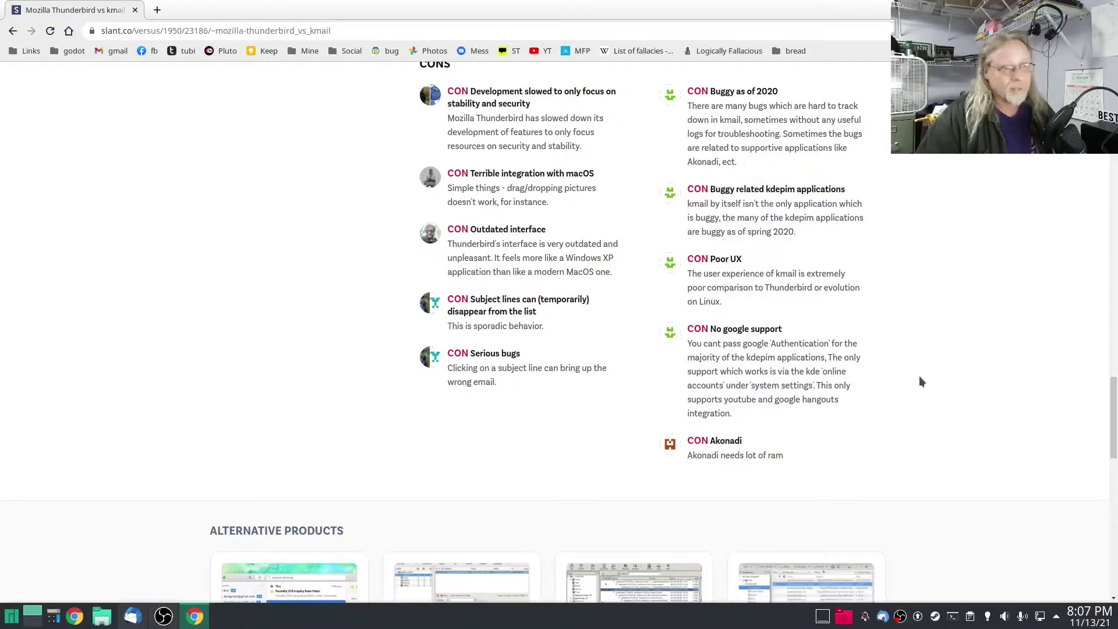
mouse_move(918, 339)
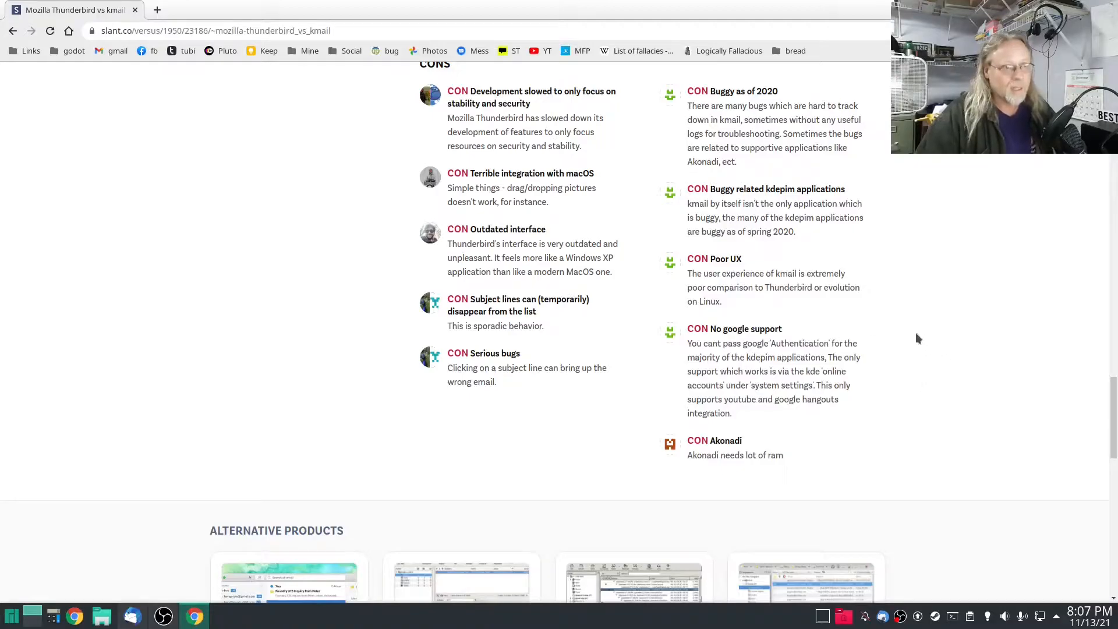
mouse_move(728, 383)
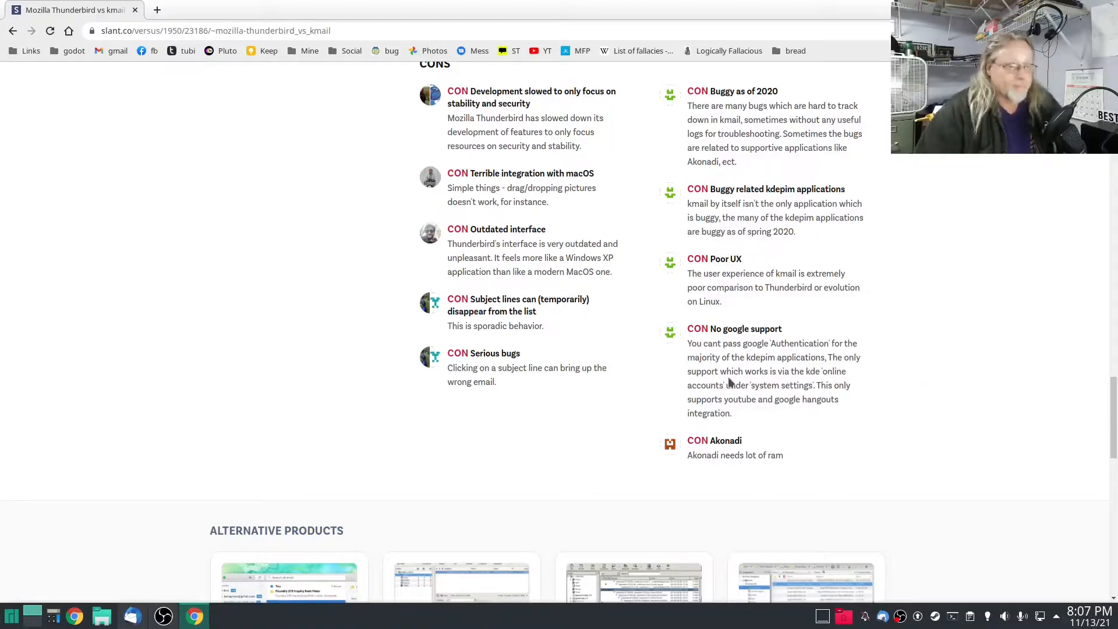
mouse_move(898, 412)
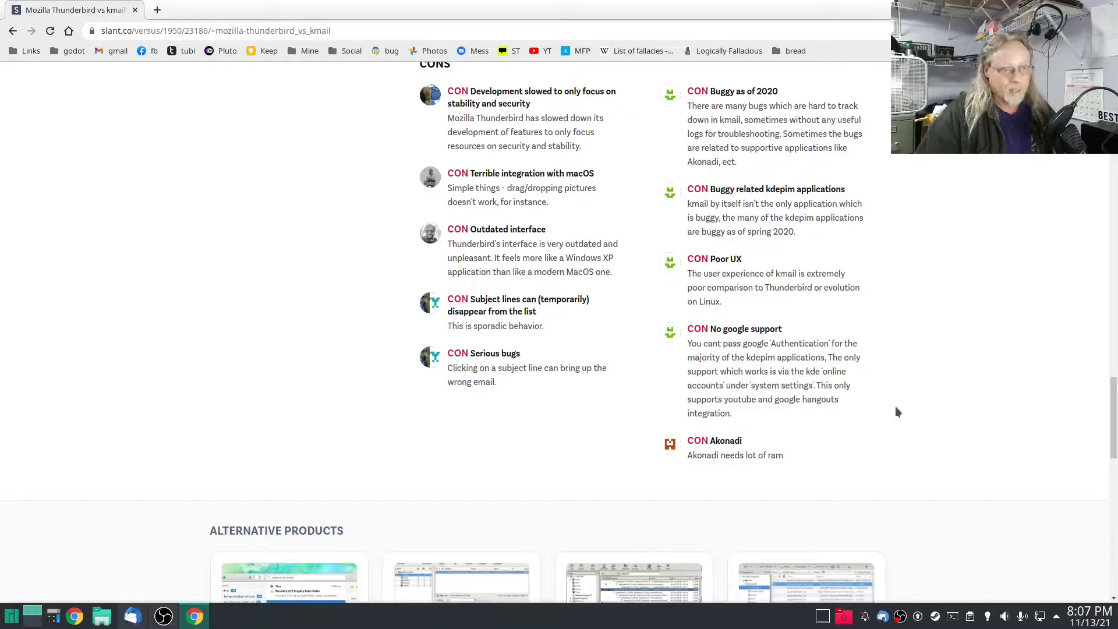
scroll("down", 3)
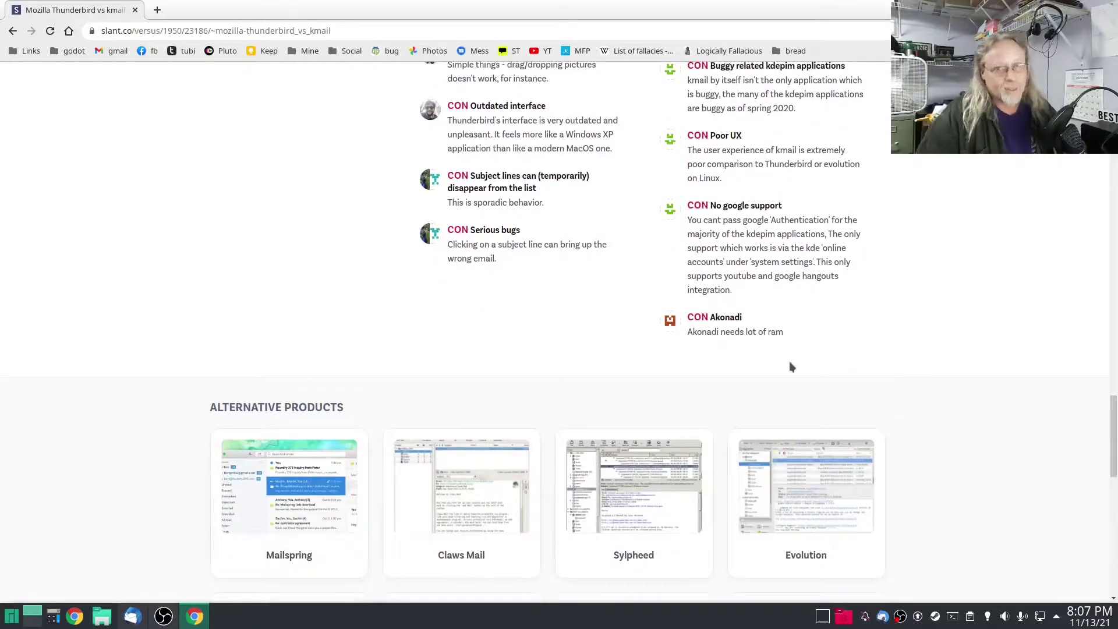
mouse_move(911, 360)
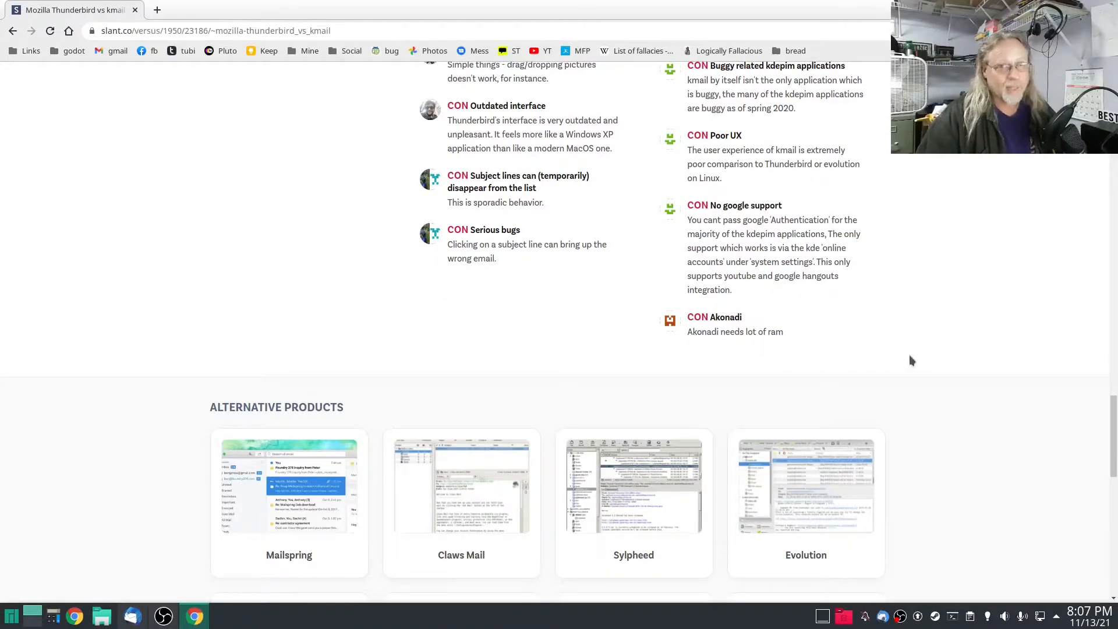
mouse_move(797, 340)
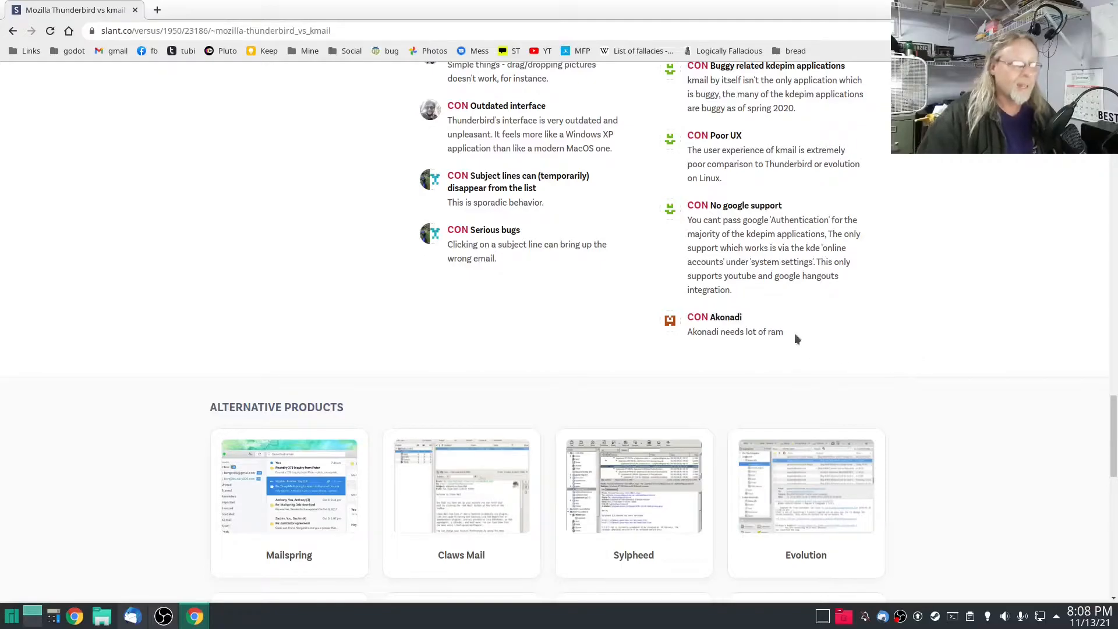
mouse_move(925, 382)
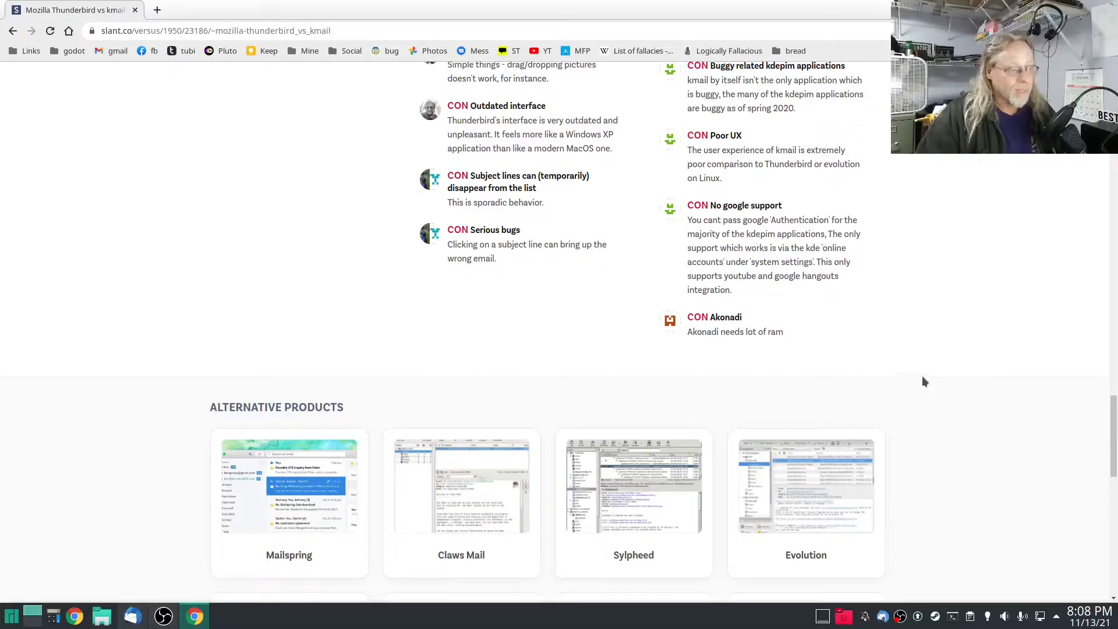
mouse_move(934, 399)
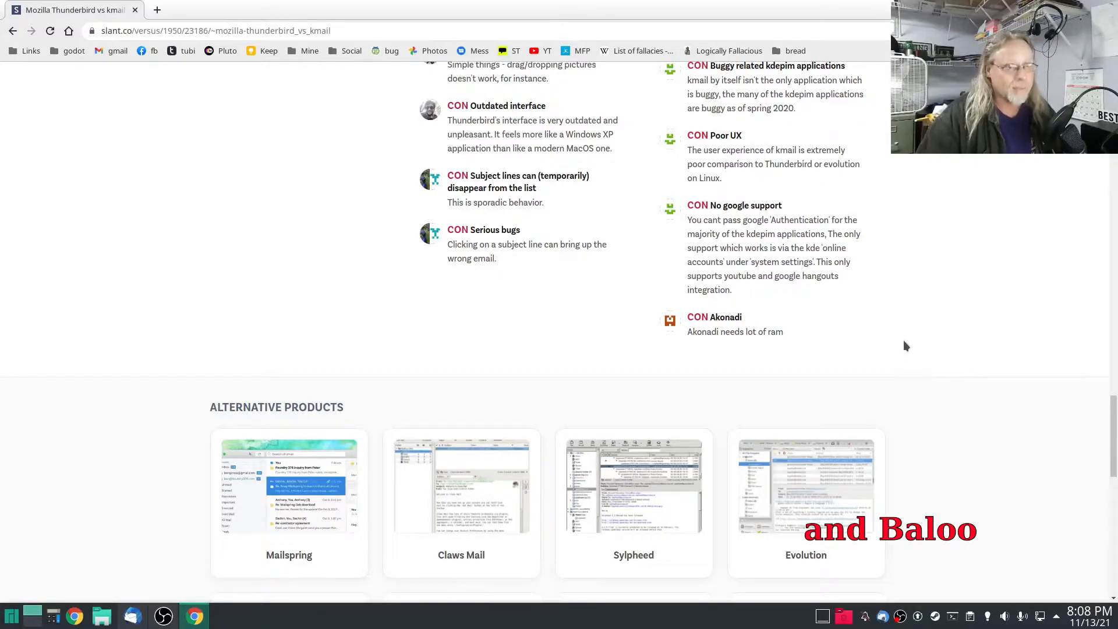
mouse_move(964, 360)
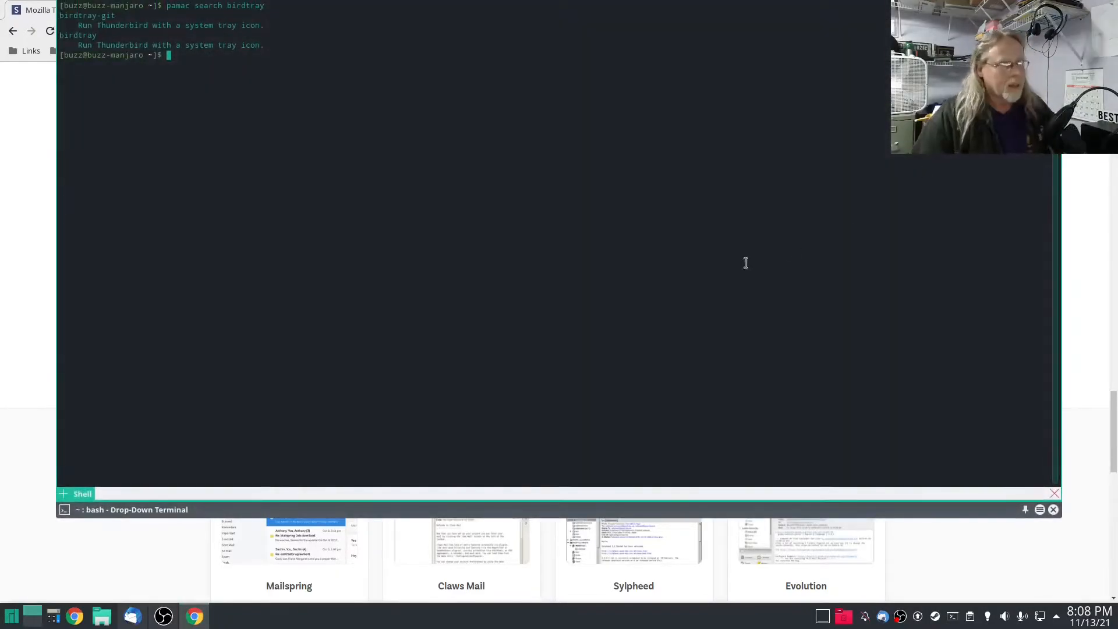
Start a pamac install of KMail, reaching the Kleopatra and kdepim-addons optional dependency prompt.
type("pamac kmail")
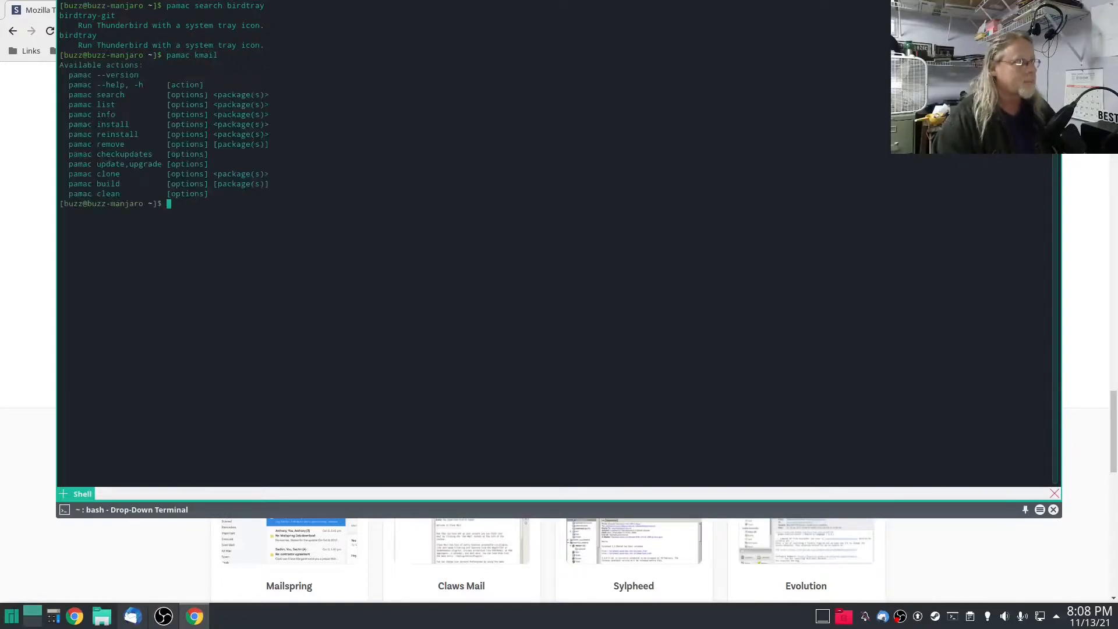
mouse_move(439, 223)
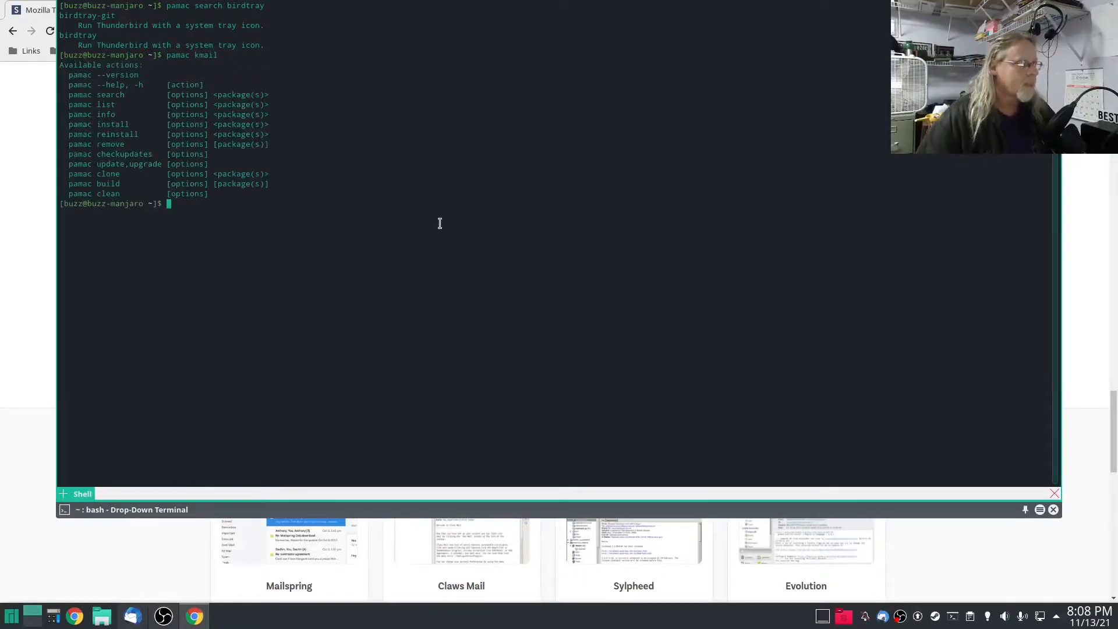
type("pamac kmail")
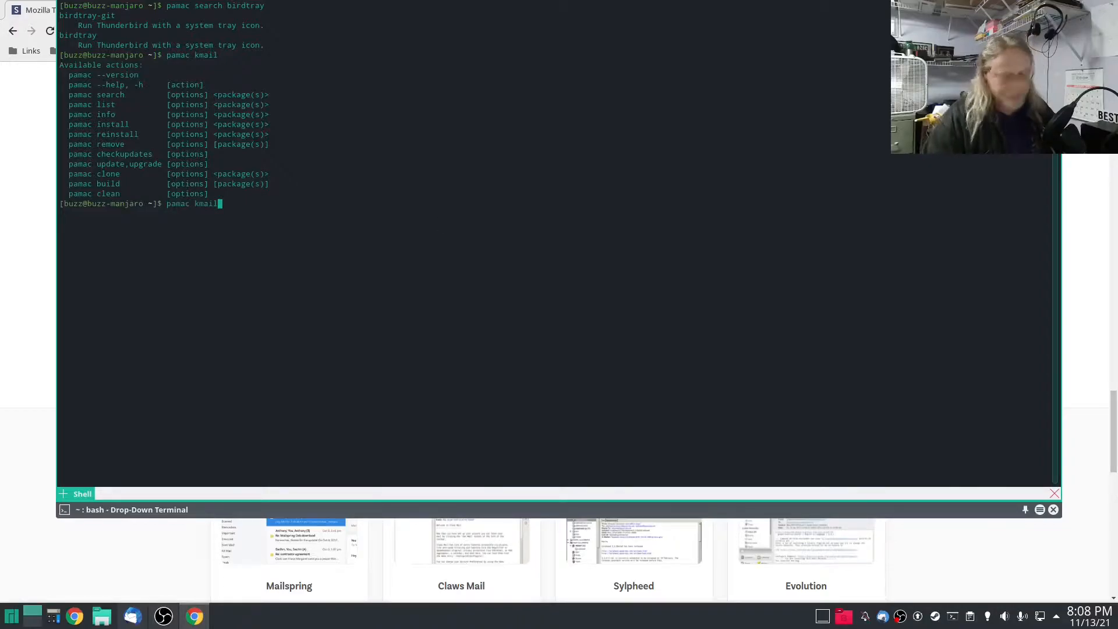
type("info")
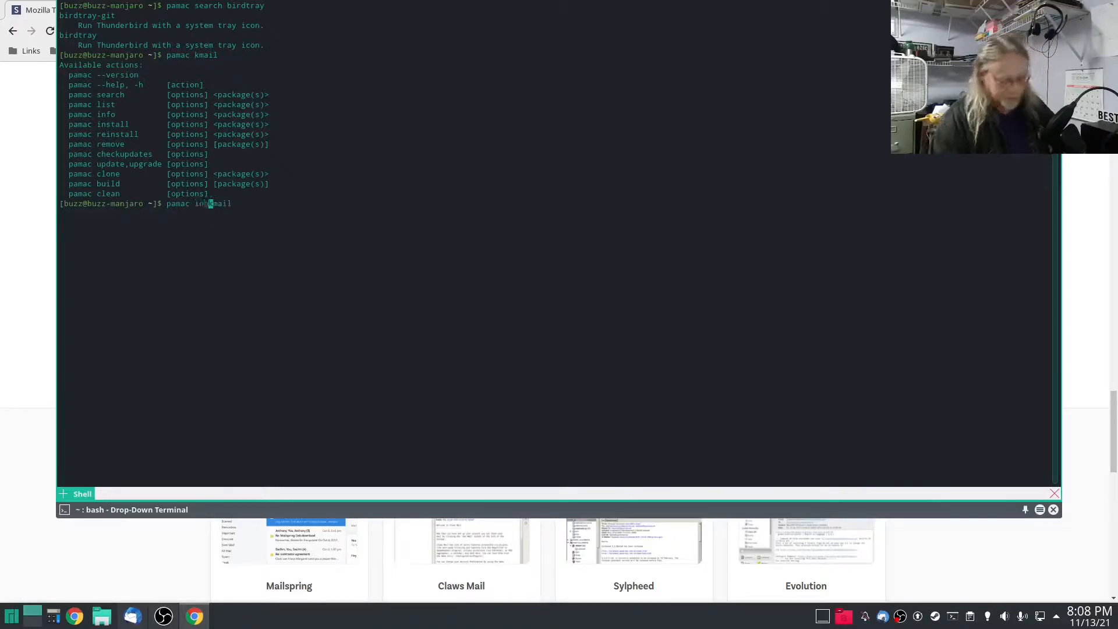
key("Return")
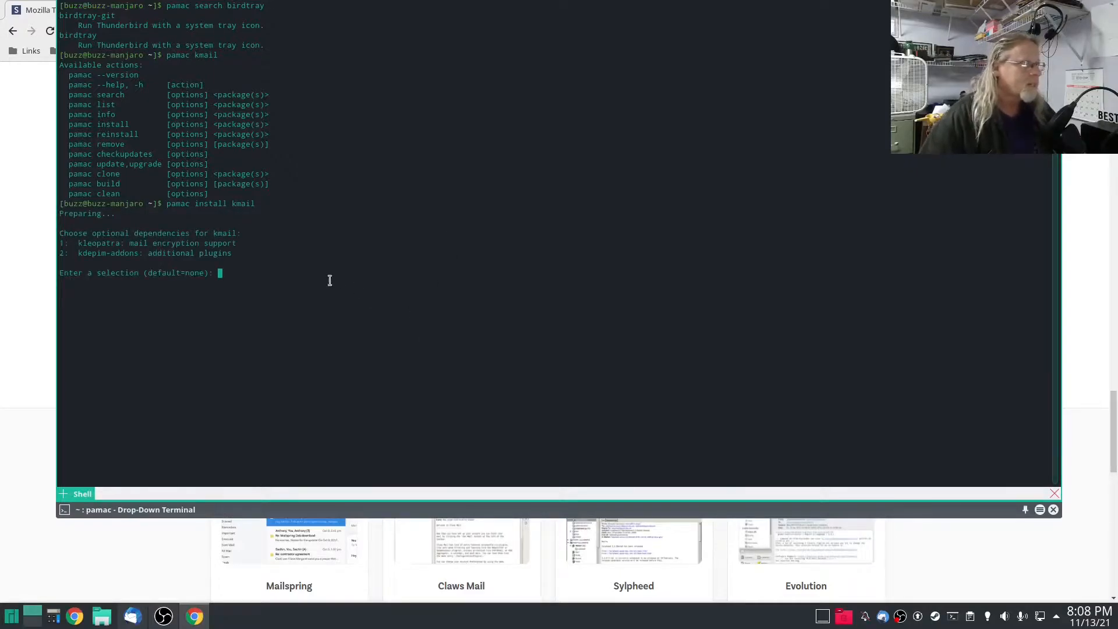
mouse_move(369, 335)
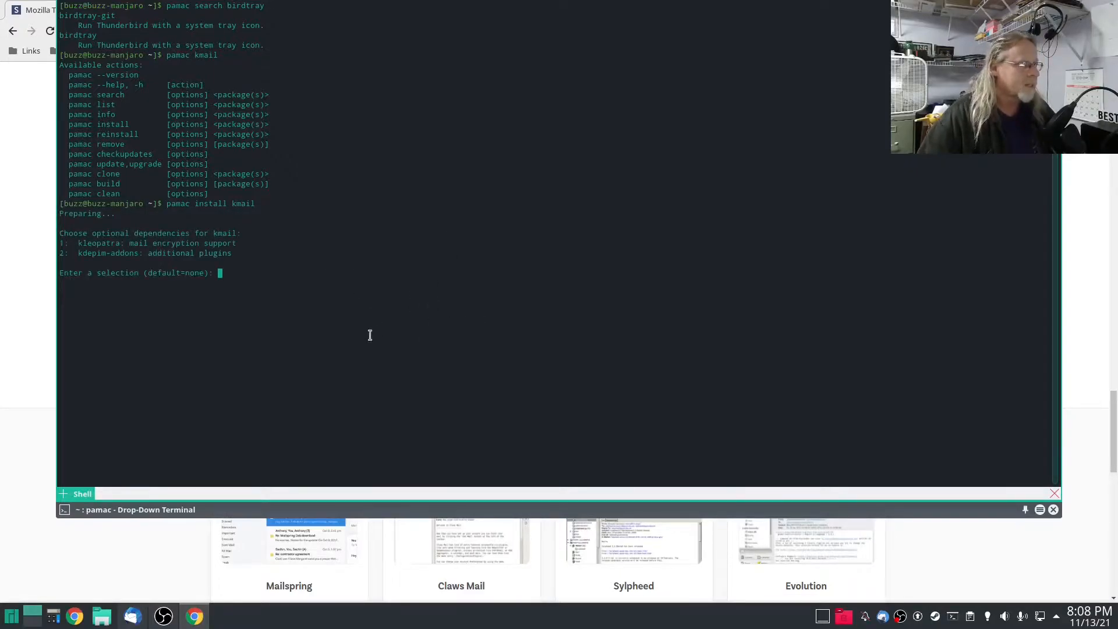
mouse_move(483, 327)
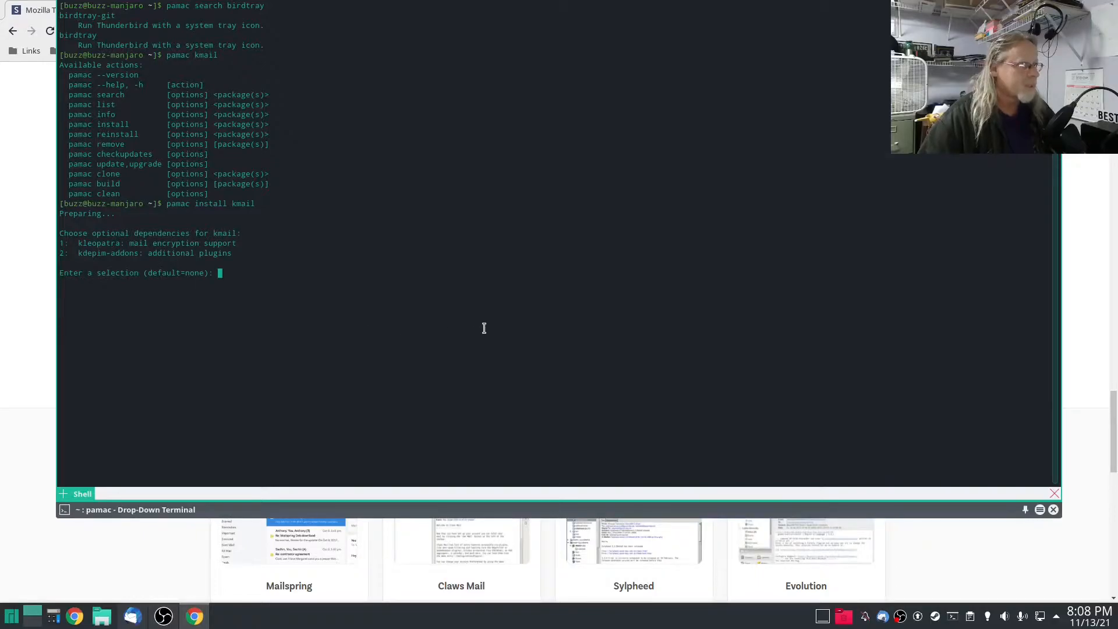
mouse_move(455, 334)
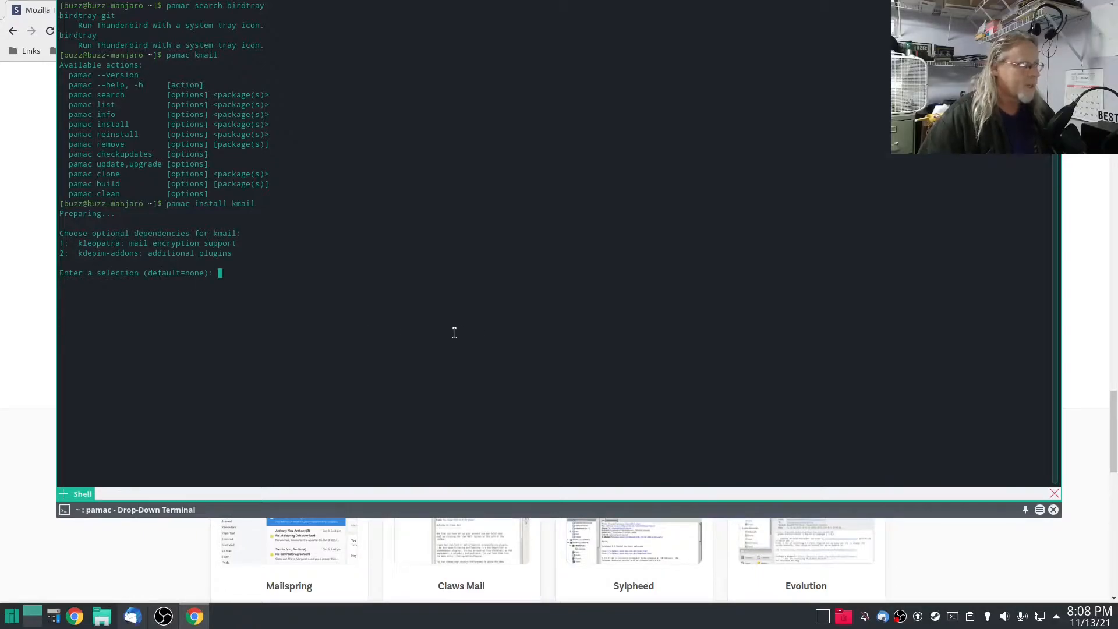
mouse_move(409, 306)
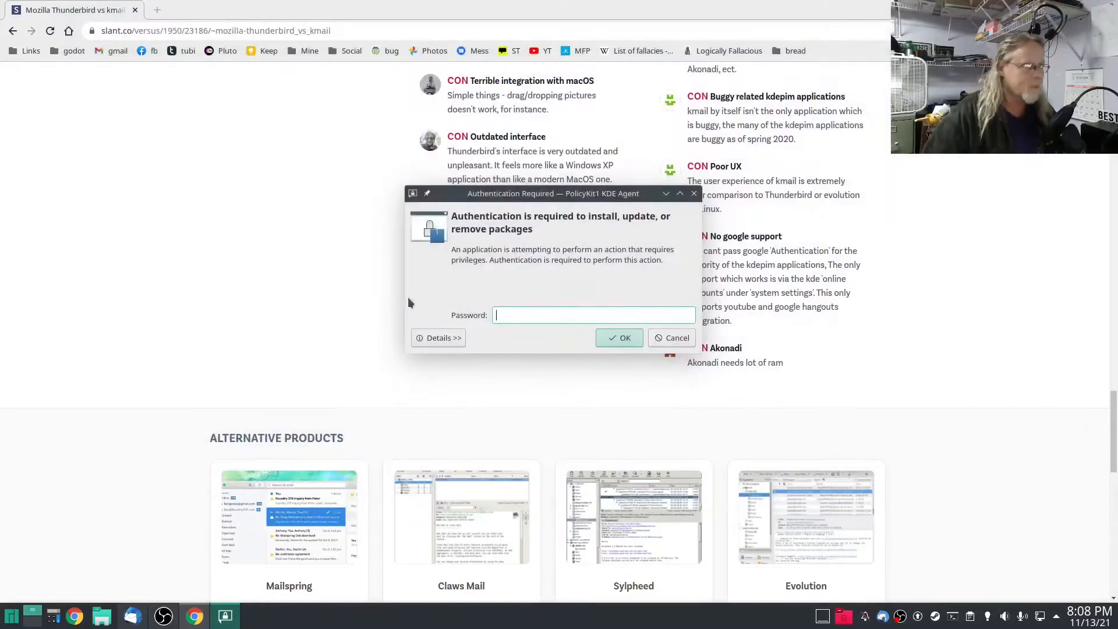
Authorize the KMail installation by entering the account password in Authentication Required.
type("password")
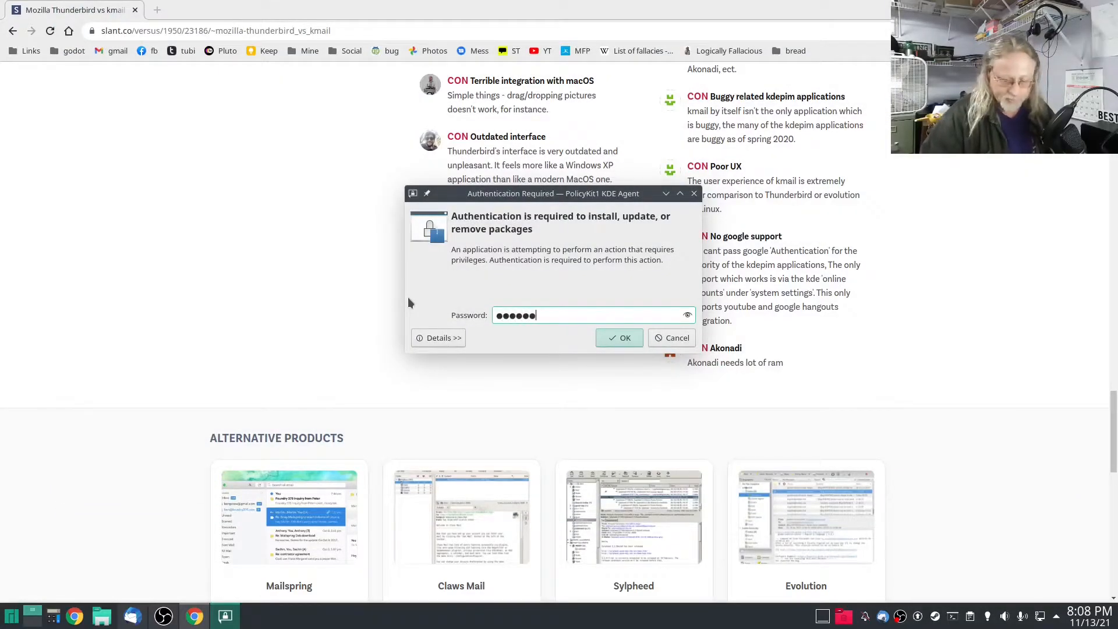
left_click(619, 337)
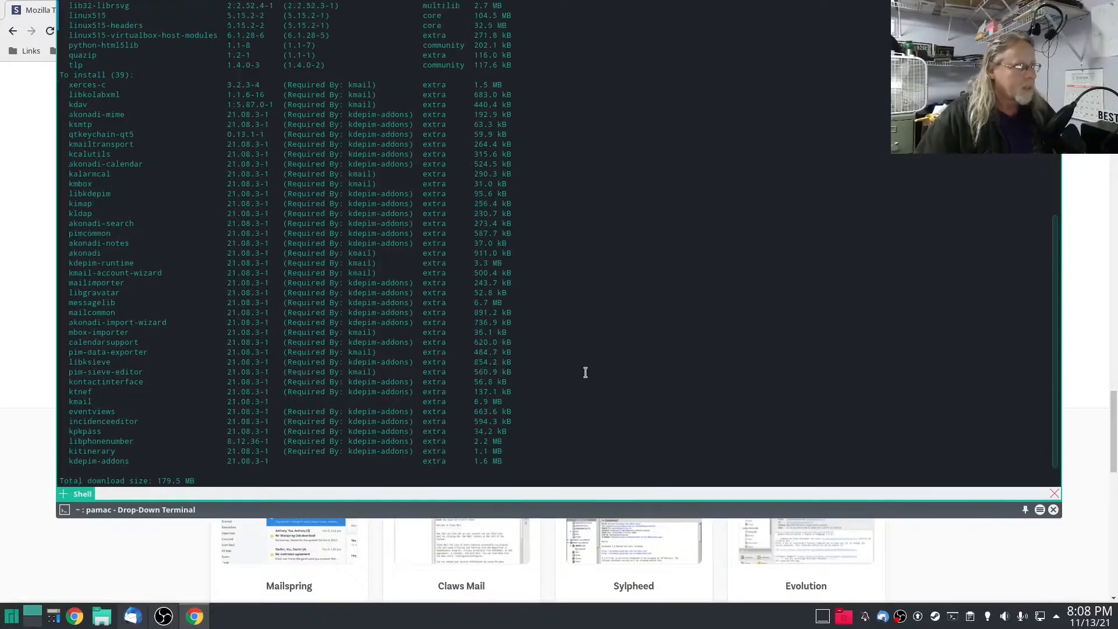
mouse_move(194, 215)
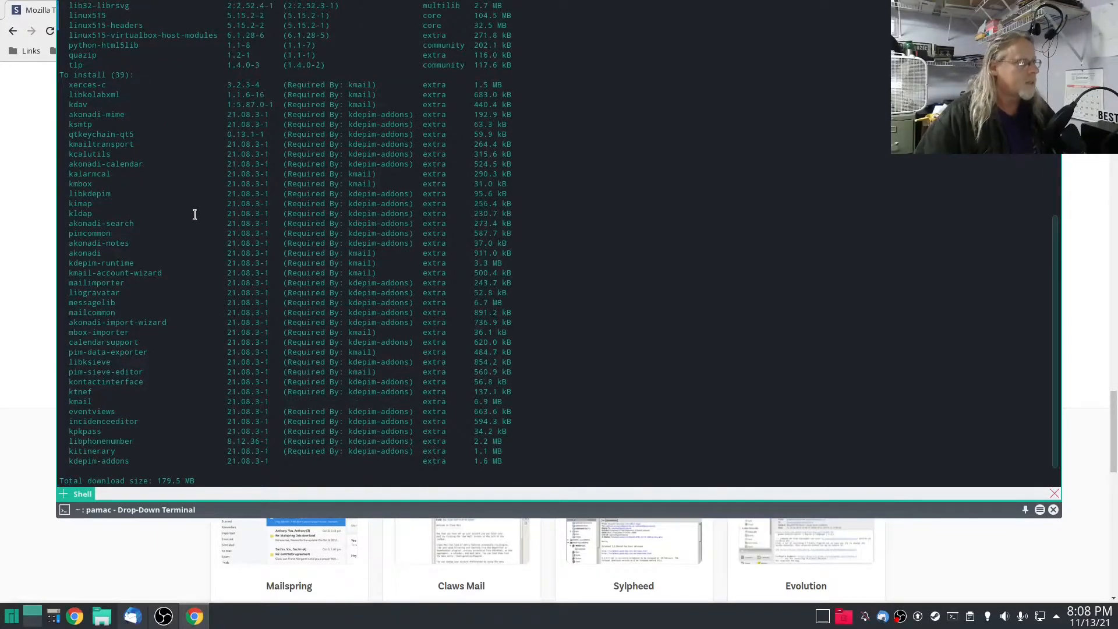
Review KMail's 142.6 MB package list and decline the transaction with n.
scroll("up", 3)
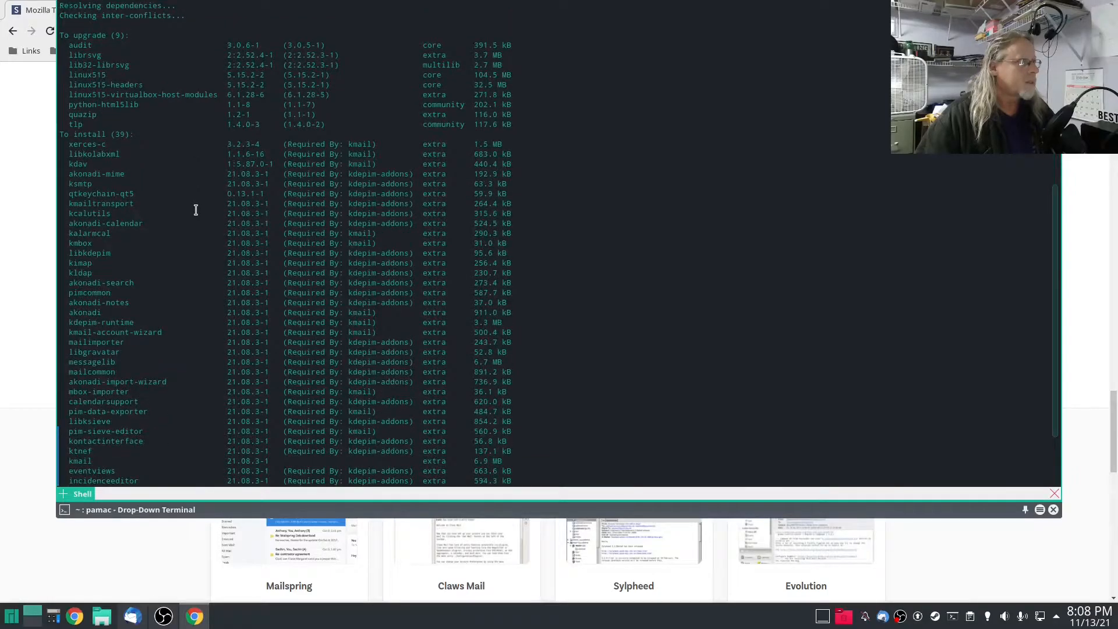
scroll("down", 3)
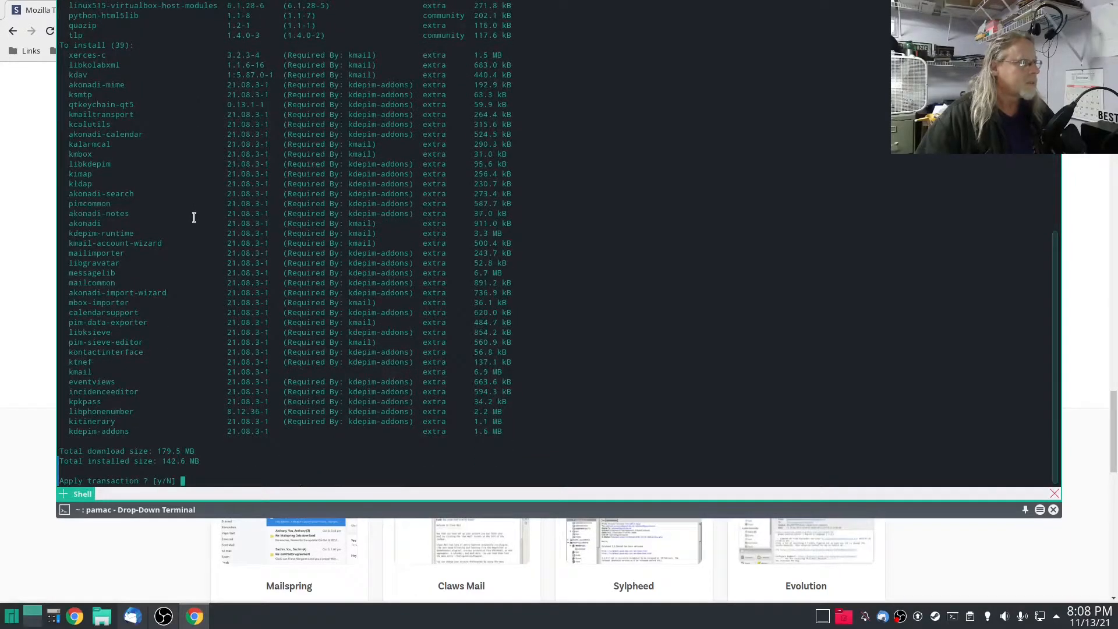
mouse_move(112, 193)
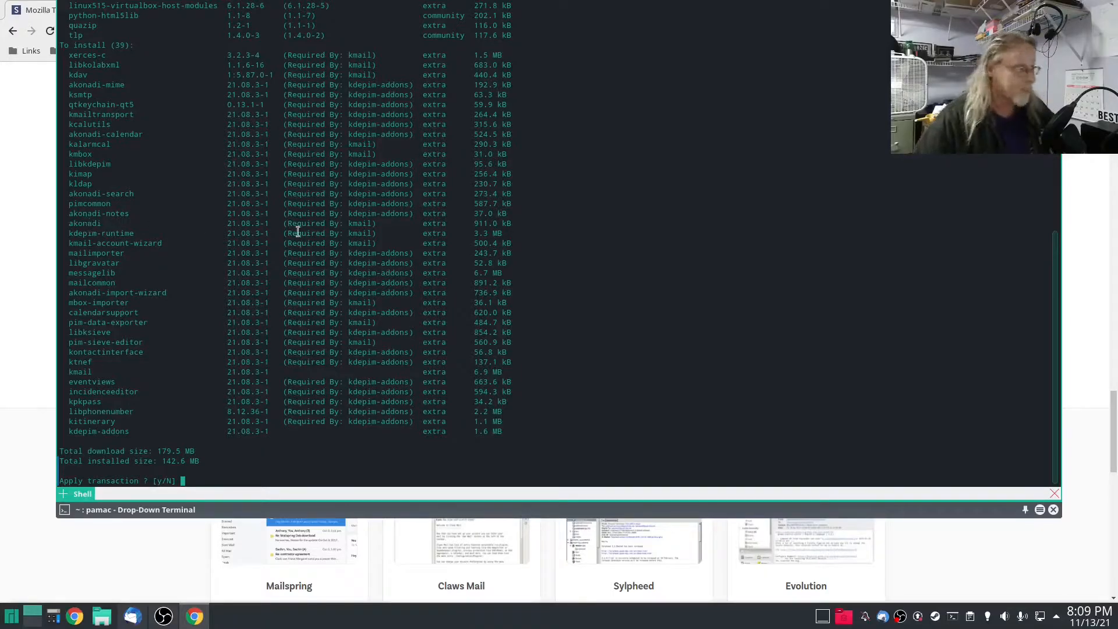
mouse_move(520, 354)
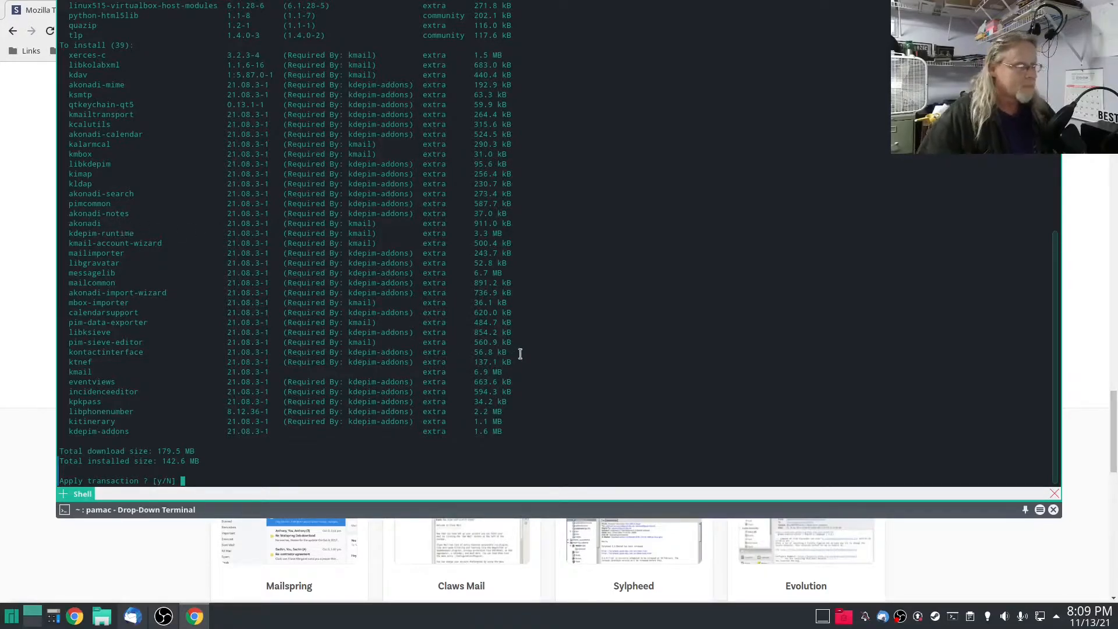
type("n")
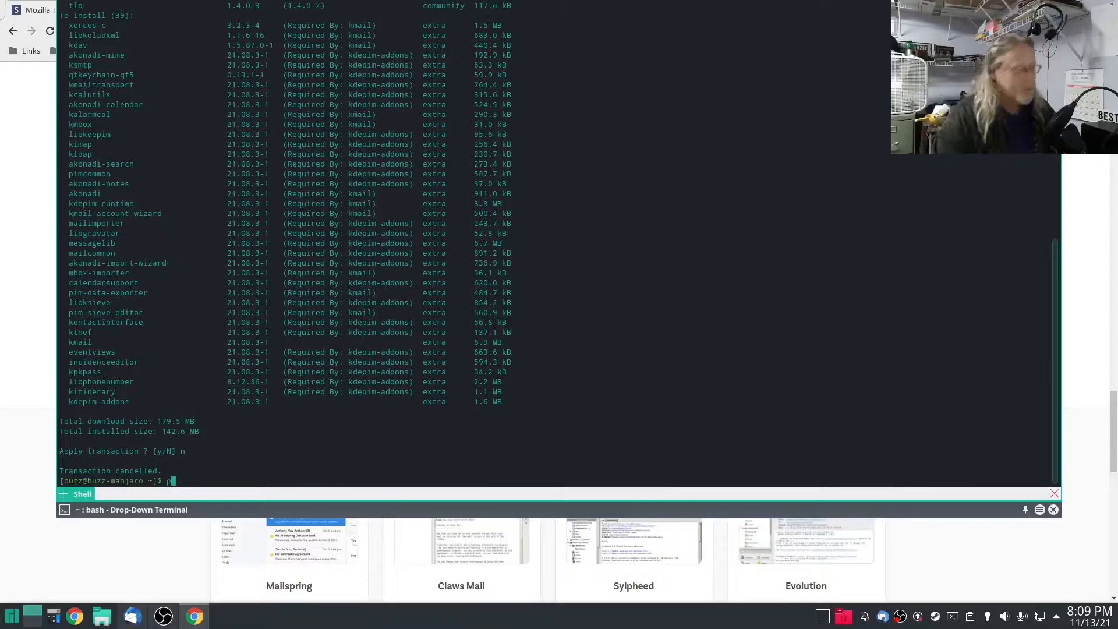
type("pamac info akonadi")
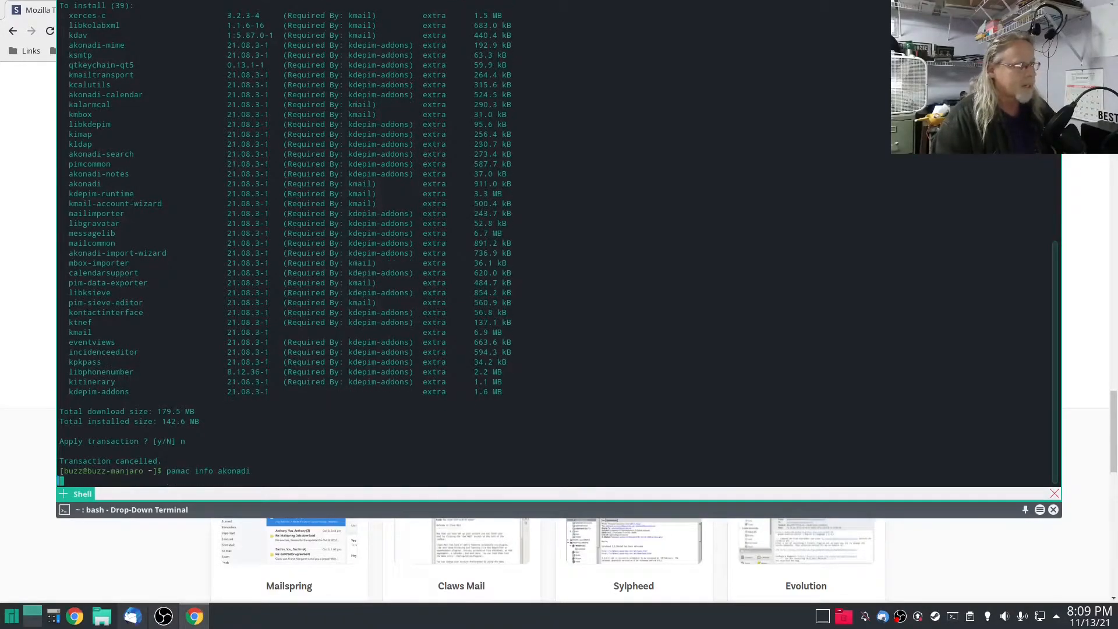
Show akonadi's package details: PIM storage layer, 3.2 MB installed.
key("Return")
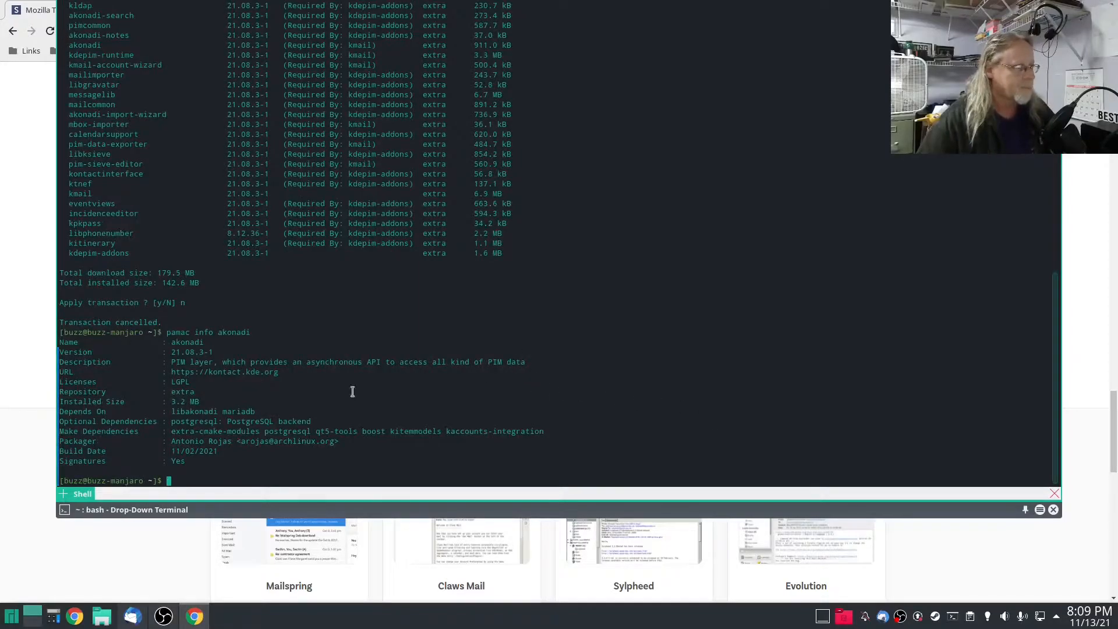
mouse_move(343, 383)
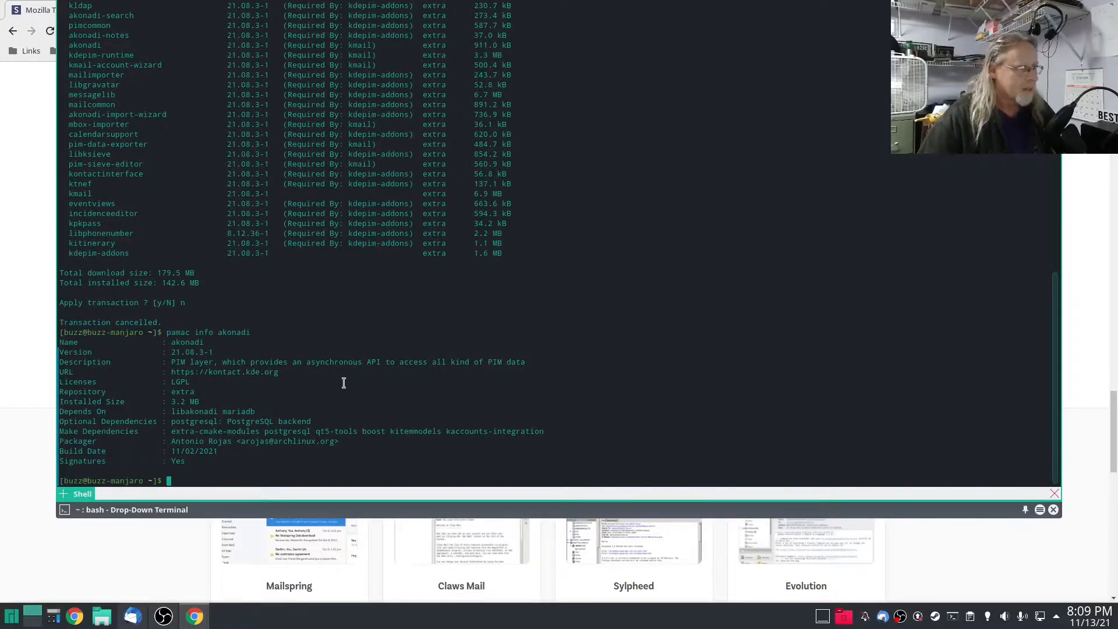
mouse_move(453, 362)
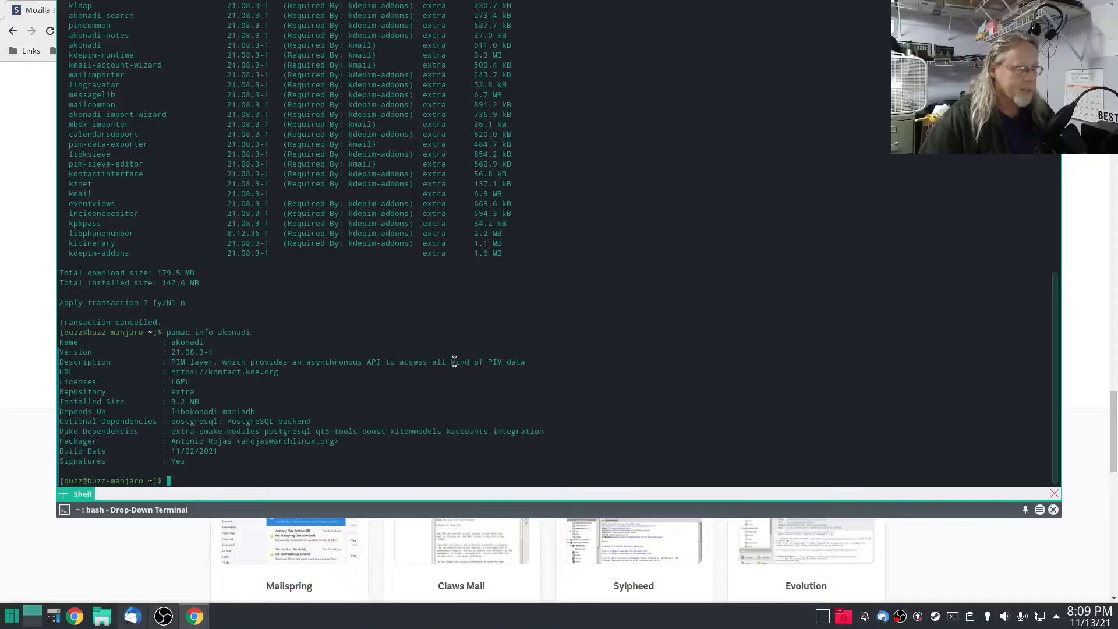
mouse_move(588, 358)
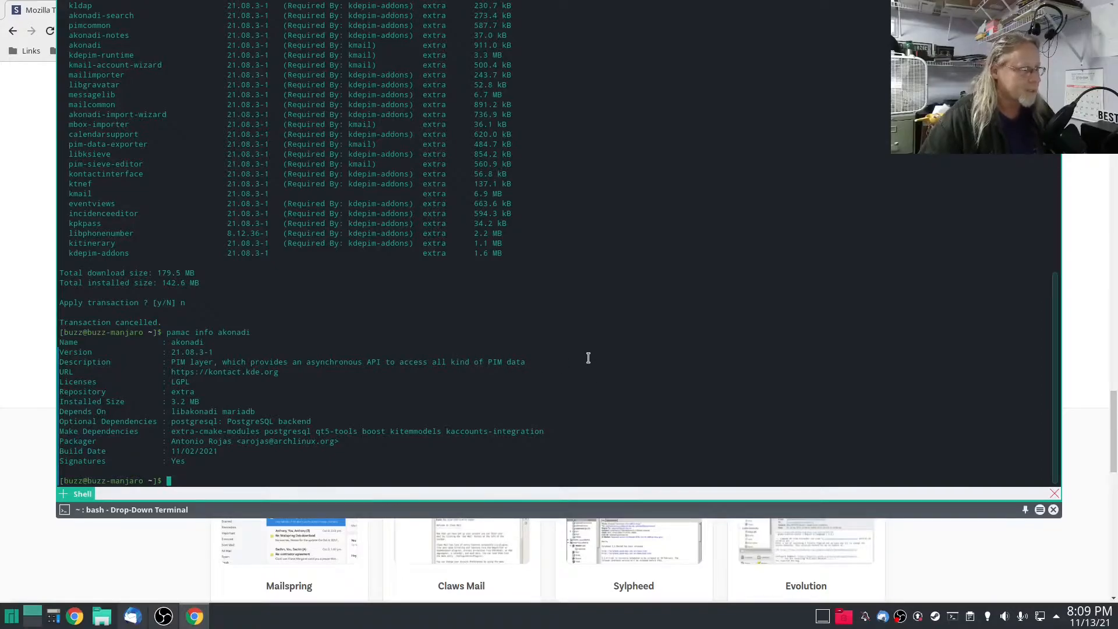
mouse_move(625, 412)
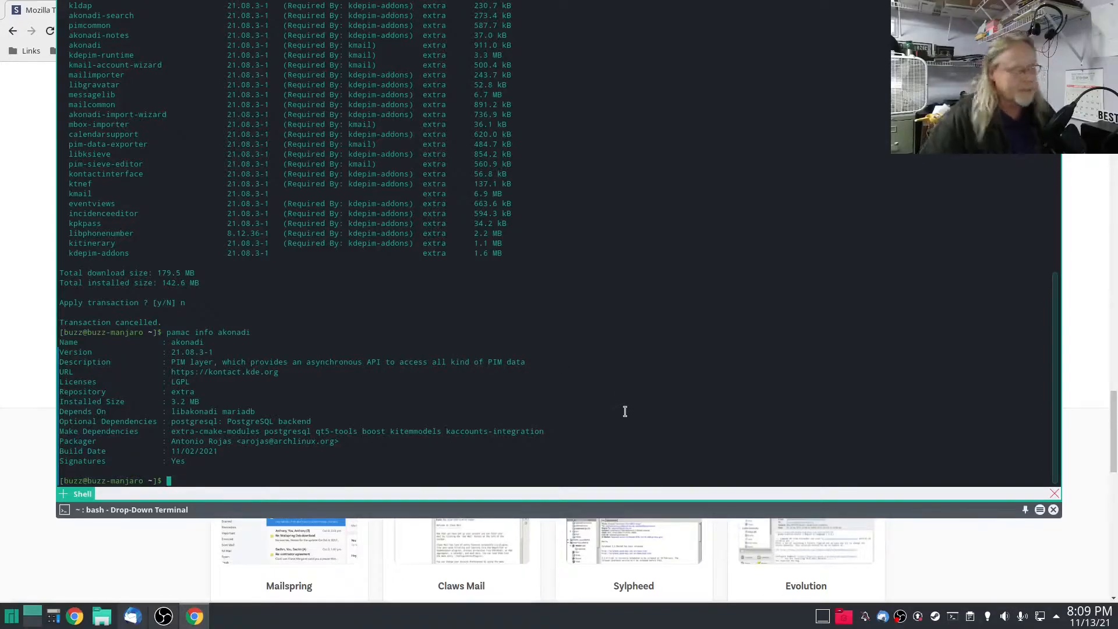
mouse_move(601, 398)
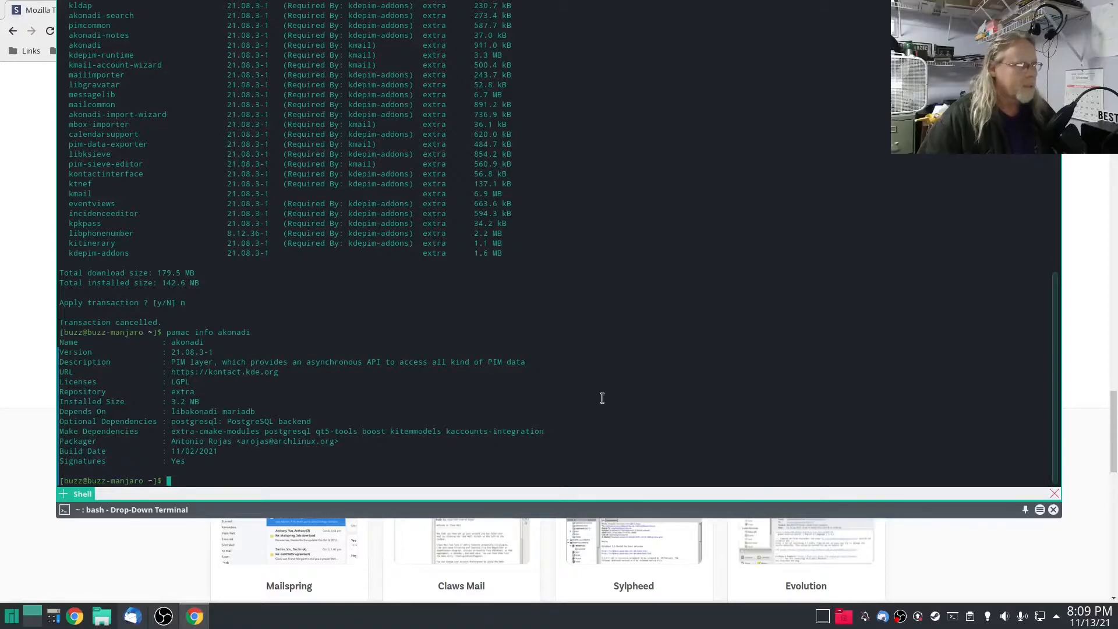
mouse_move(628, 390)
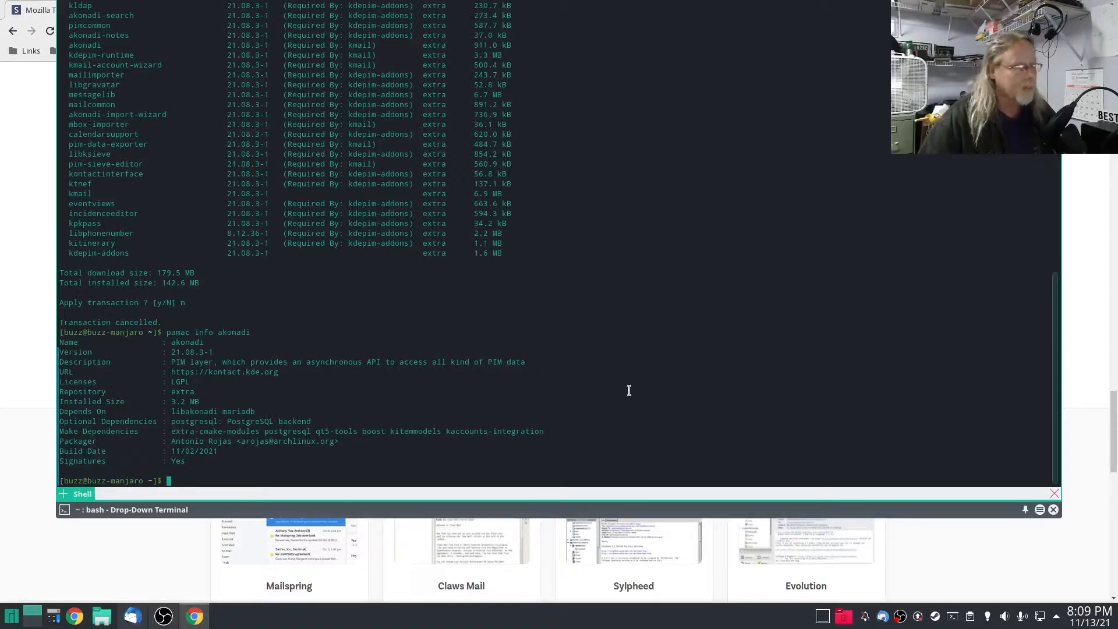
mouse_move(463, 463)
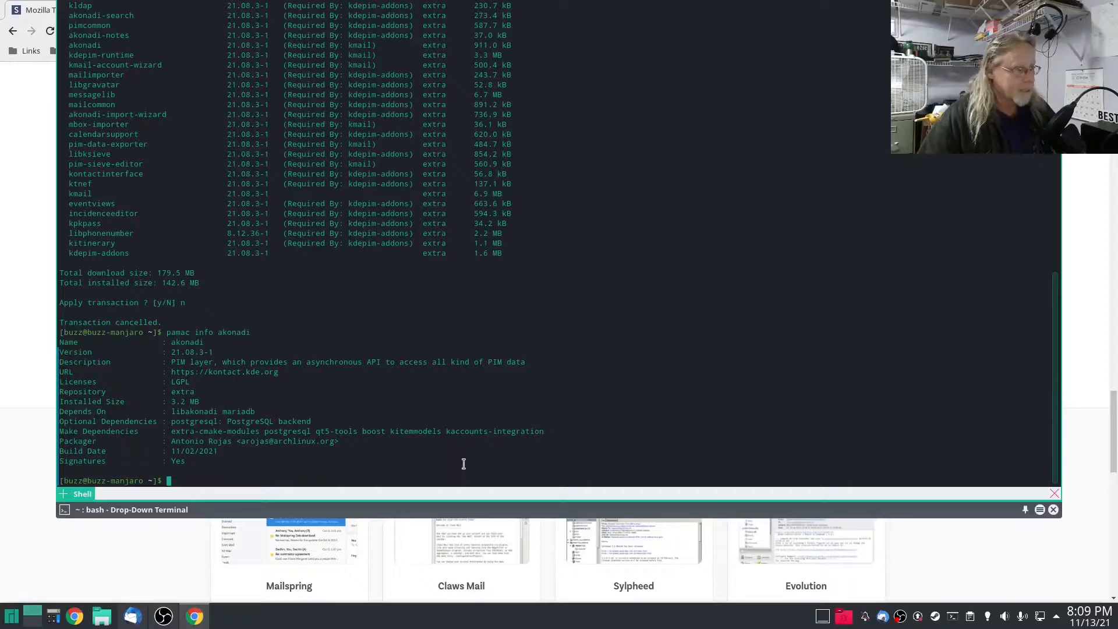
mouse_move(670, 421)
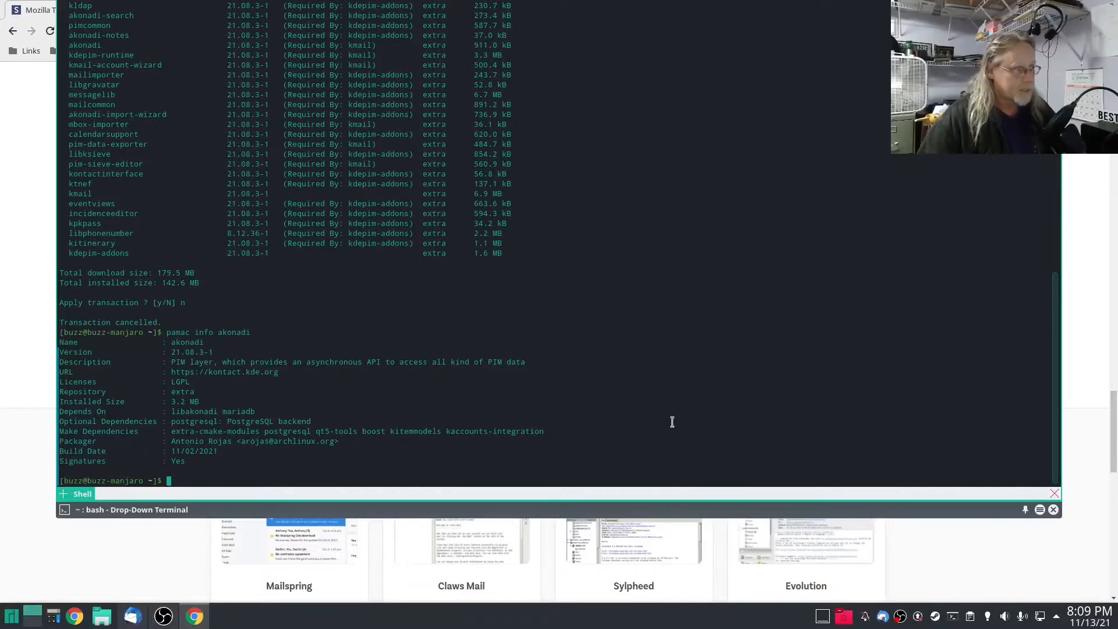
type("pa")
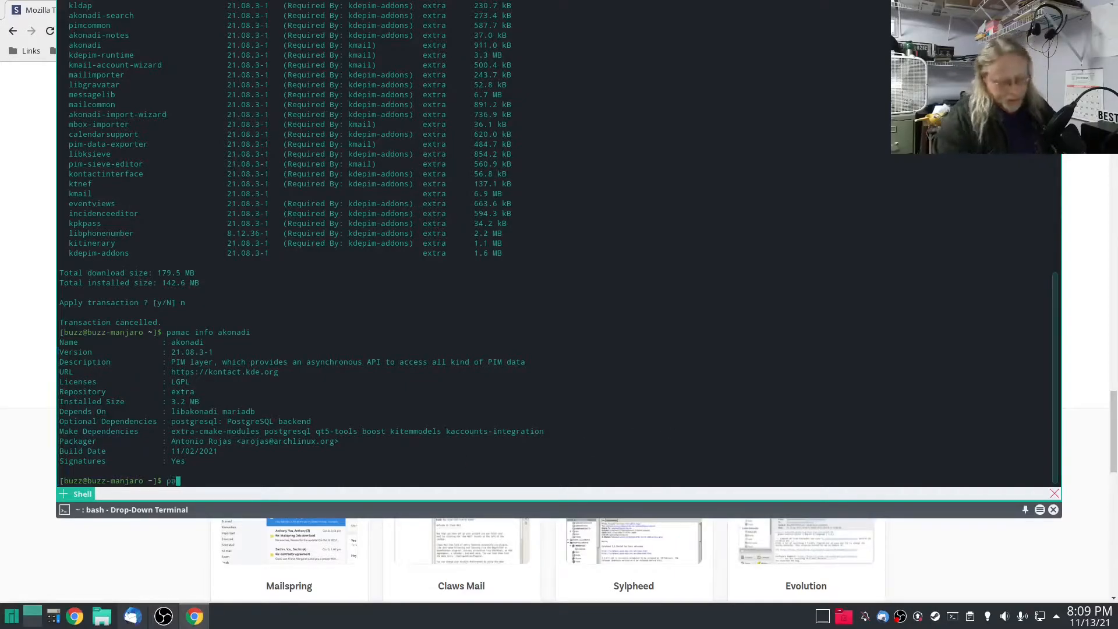
type("amac search akonad")
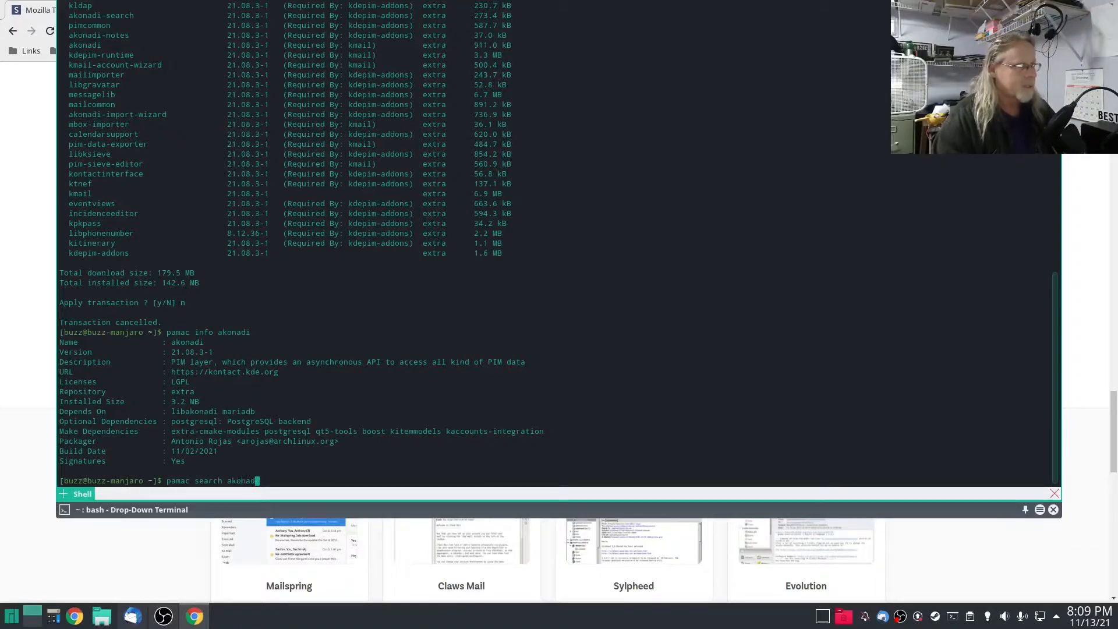
Run pamac search akonadi to list matching packages from extra and AUR.
key("Return")
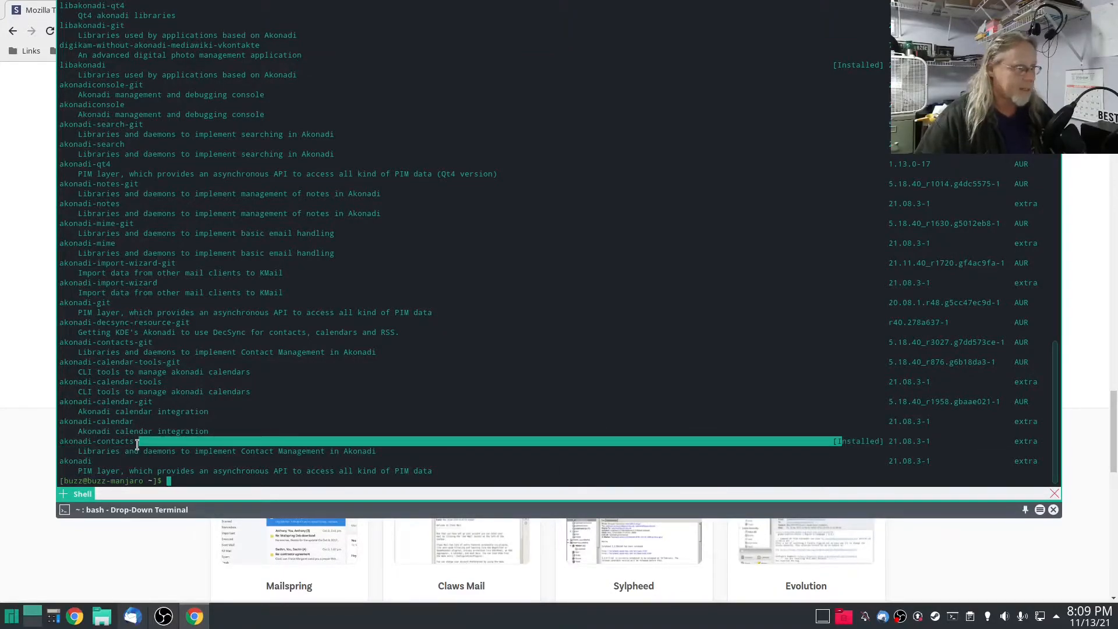
mouse_move(496, 459)
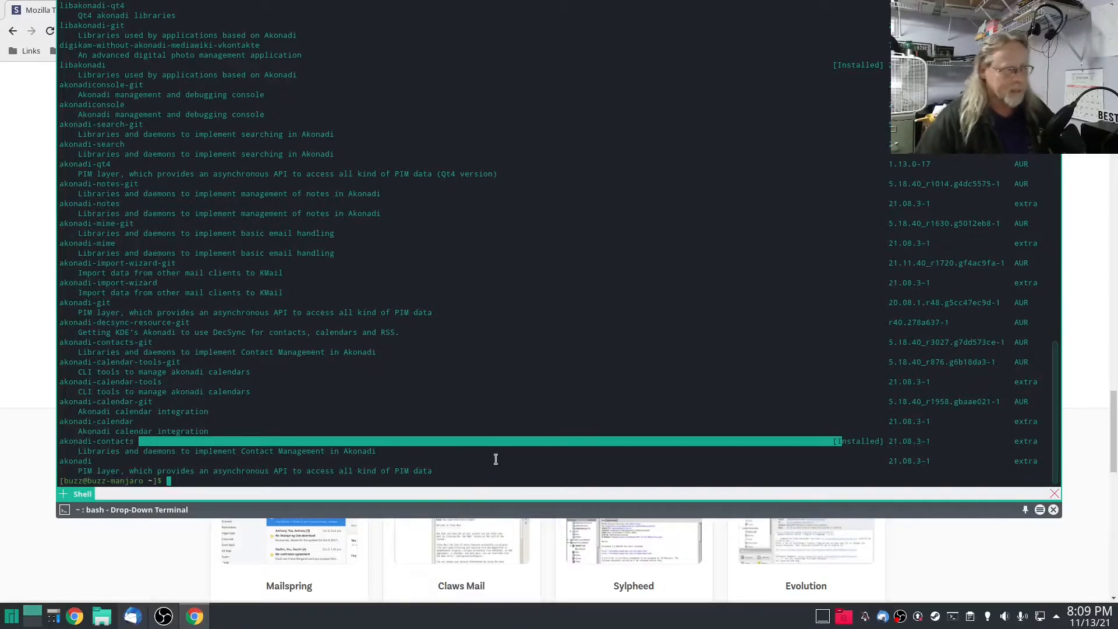
mouse_move(229, 479)
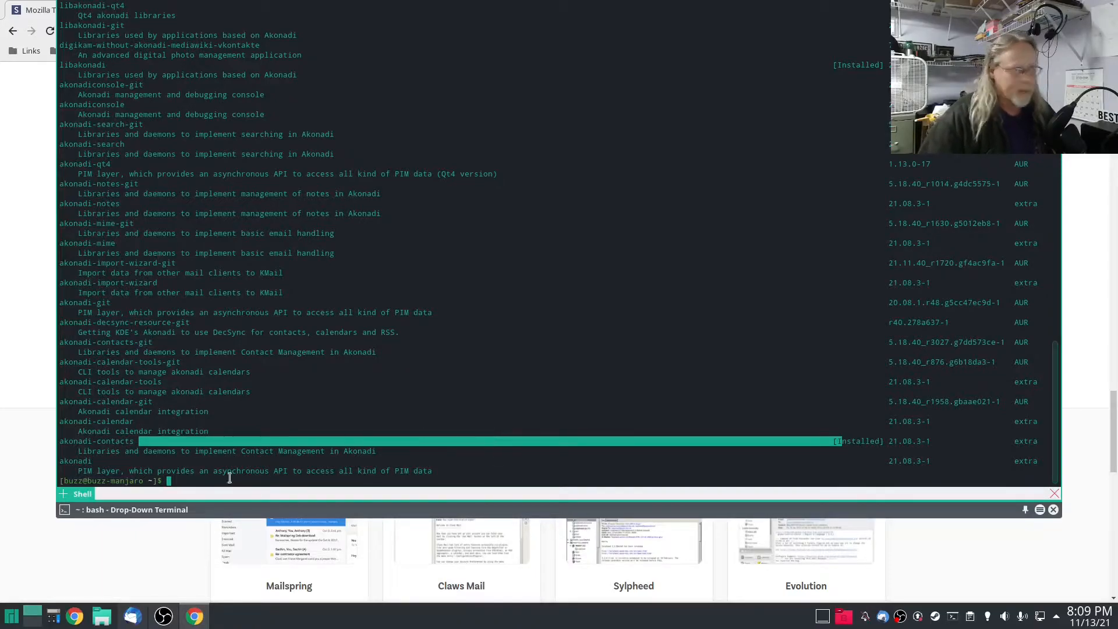
mouse_move(495, 406)
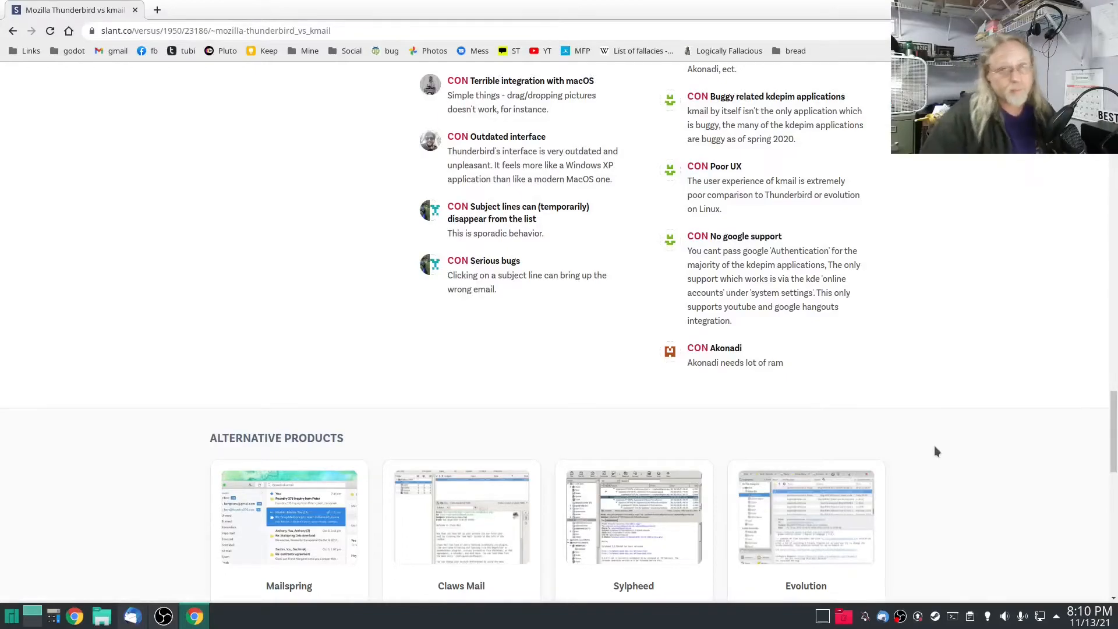
mouse_move(929, 454)
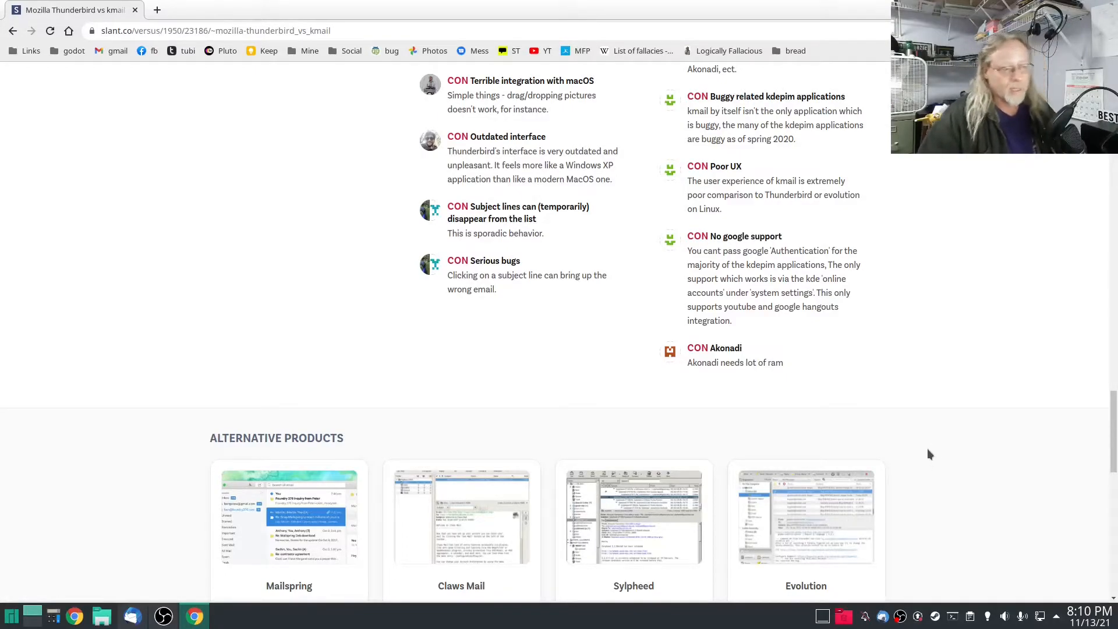
mouse_move(1030, 496)
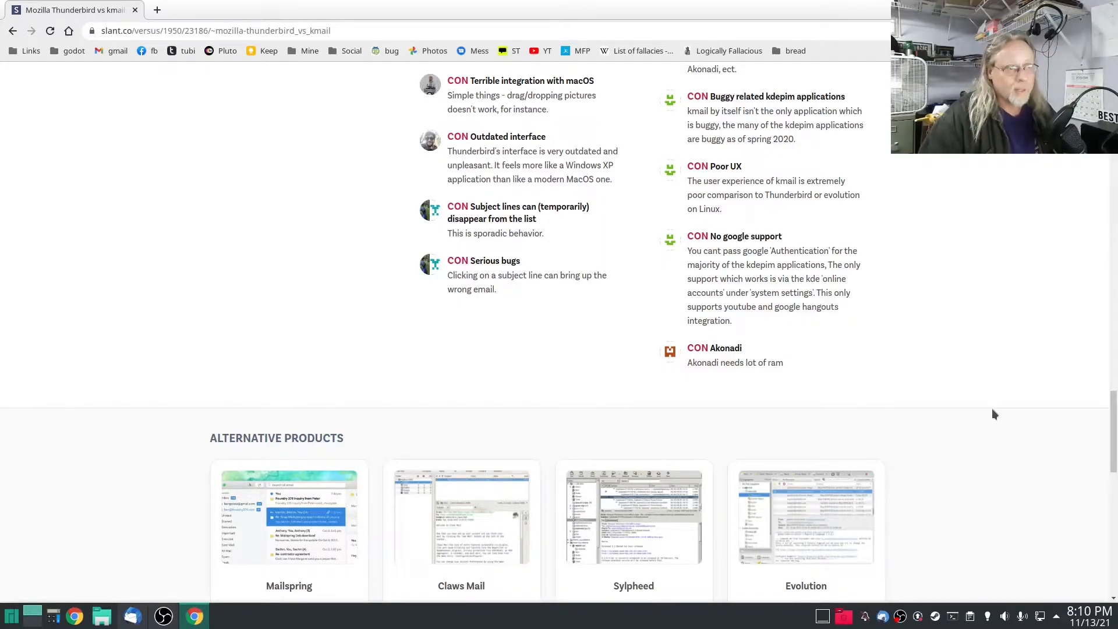
mouse_move(938, 578)
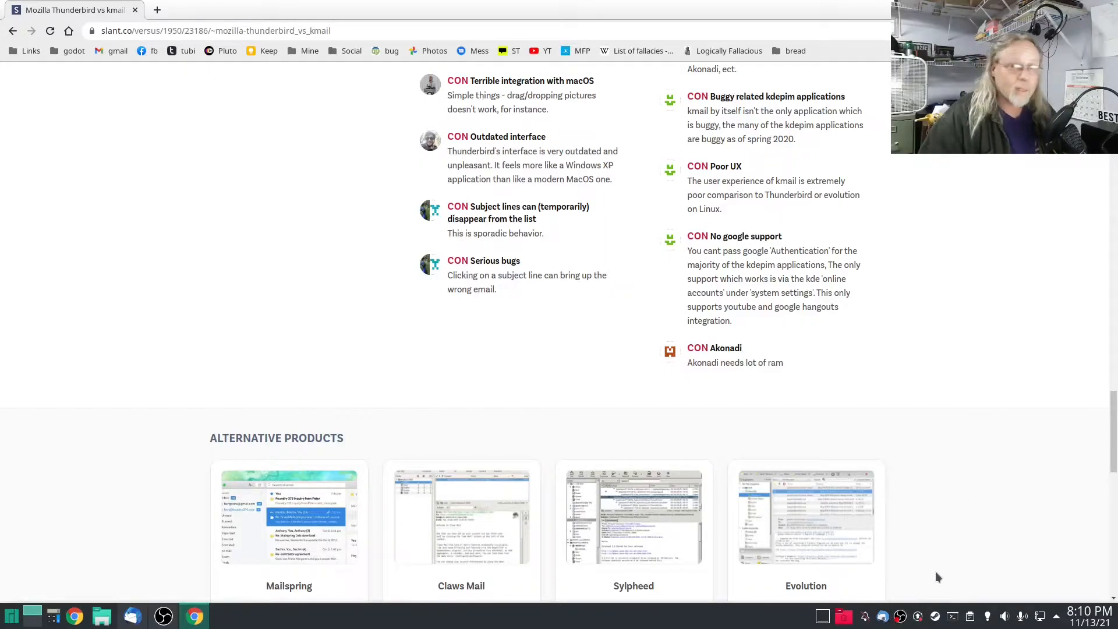
mouse_move(883, 616)
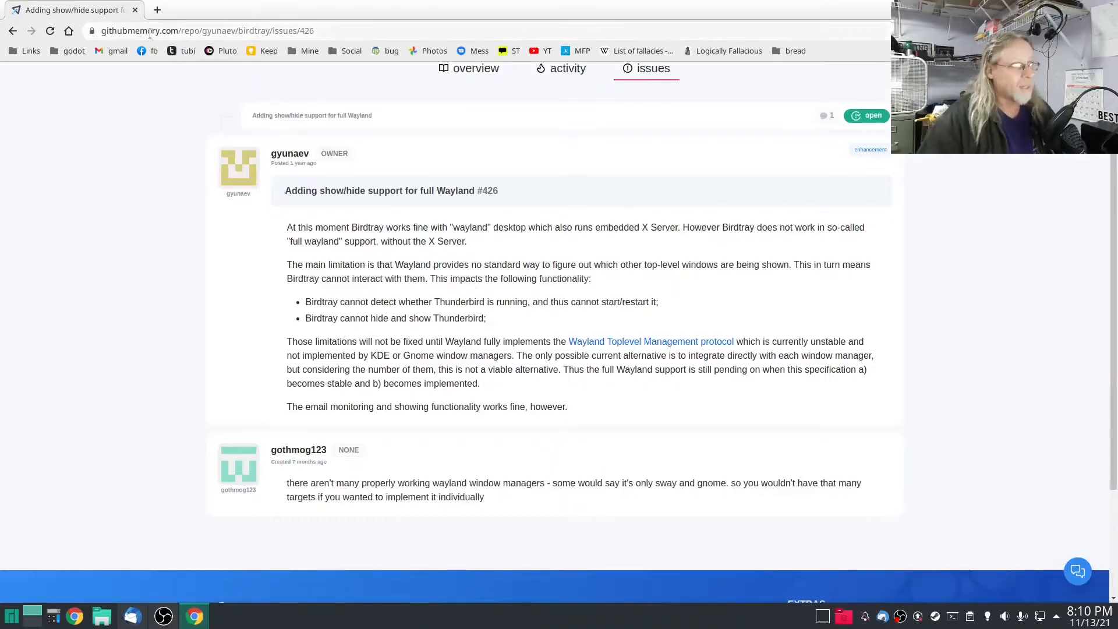
mouse_move(222, 256)
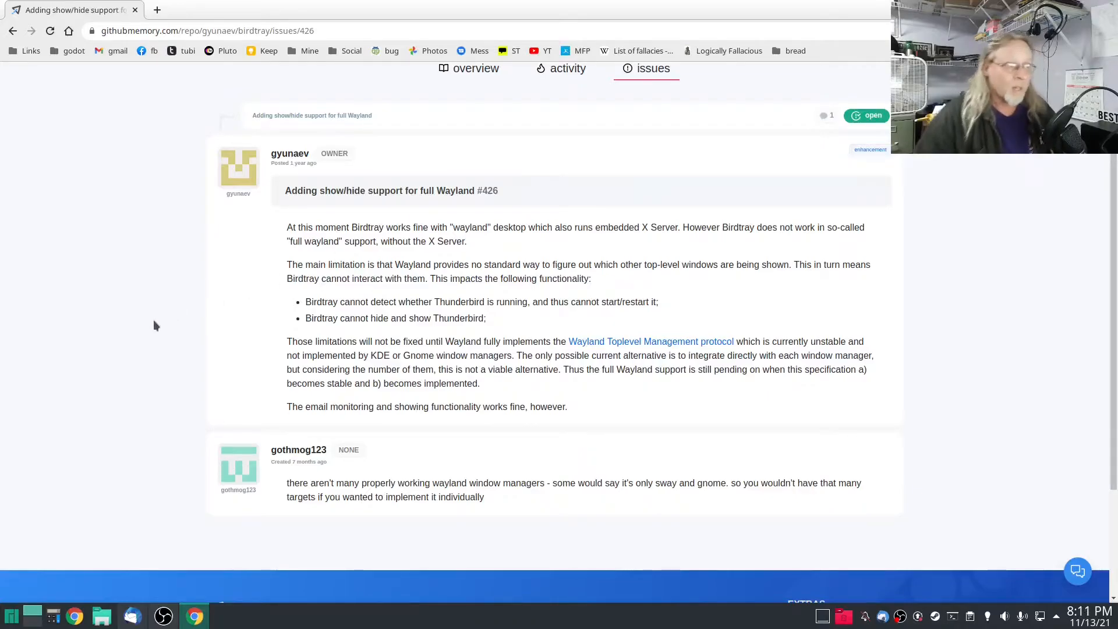
mouse_move(150, 307)
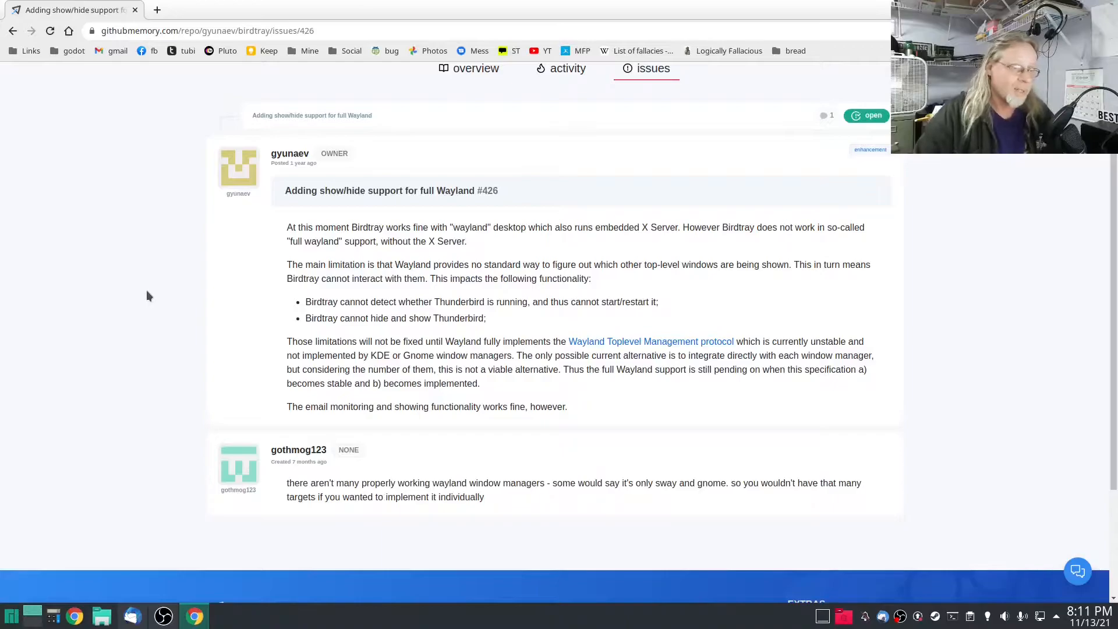
mouse_move(462, 246)
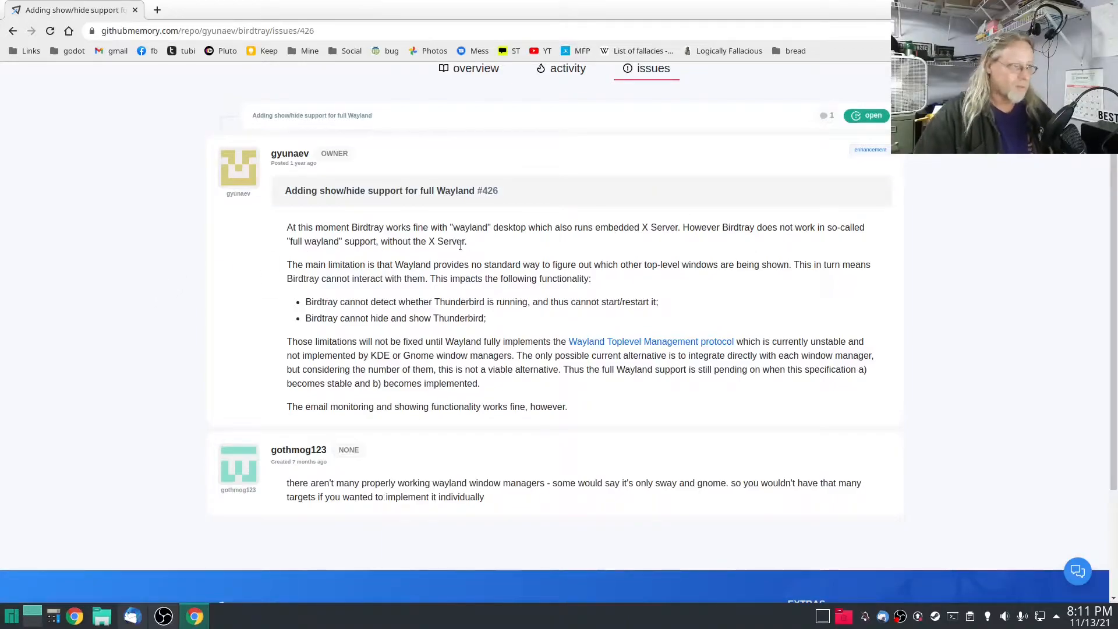
mouse_move(154, 352)
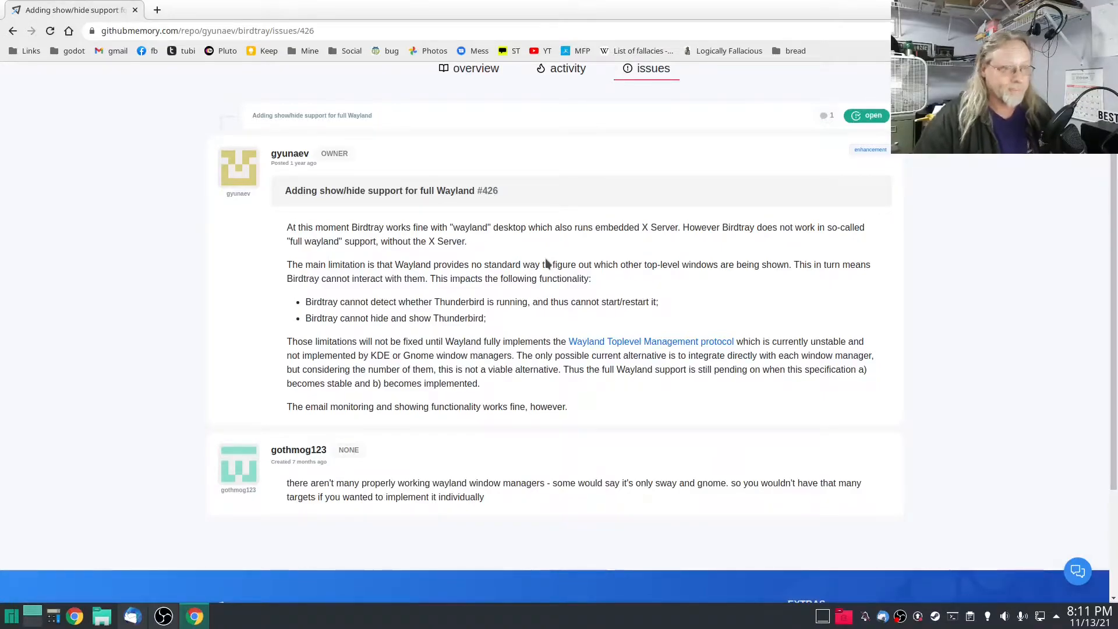
mouse_move(556, 258)
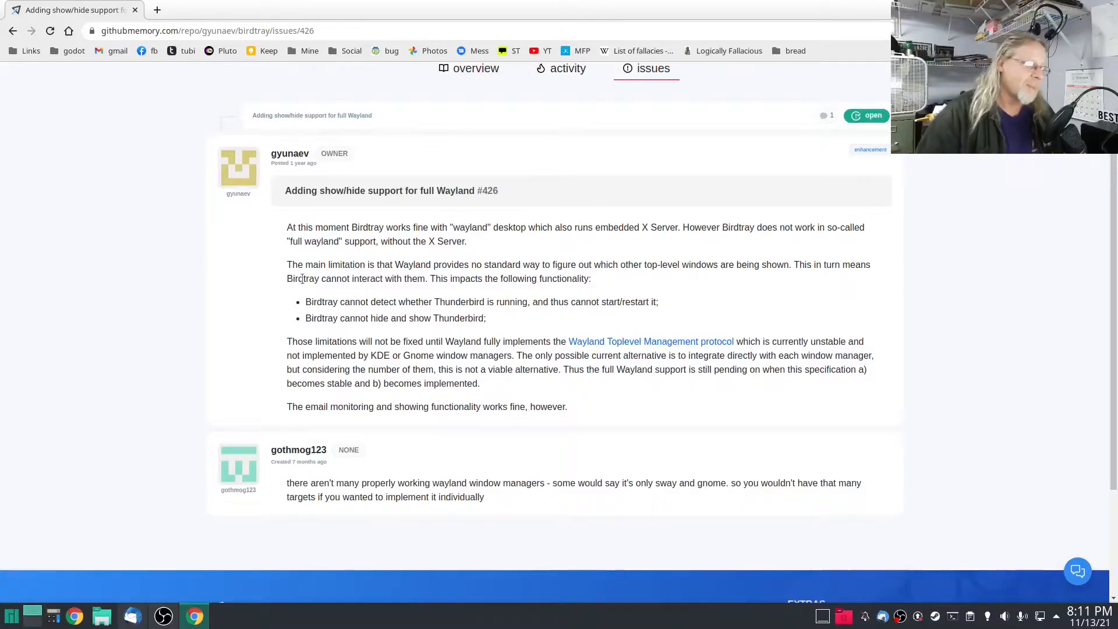
mouse_move(481, 289)
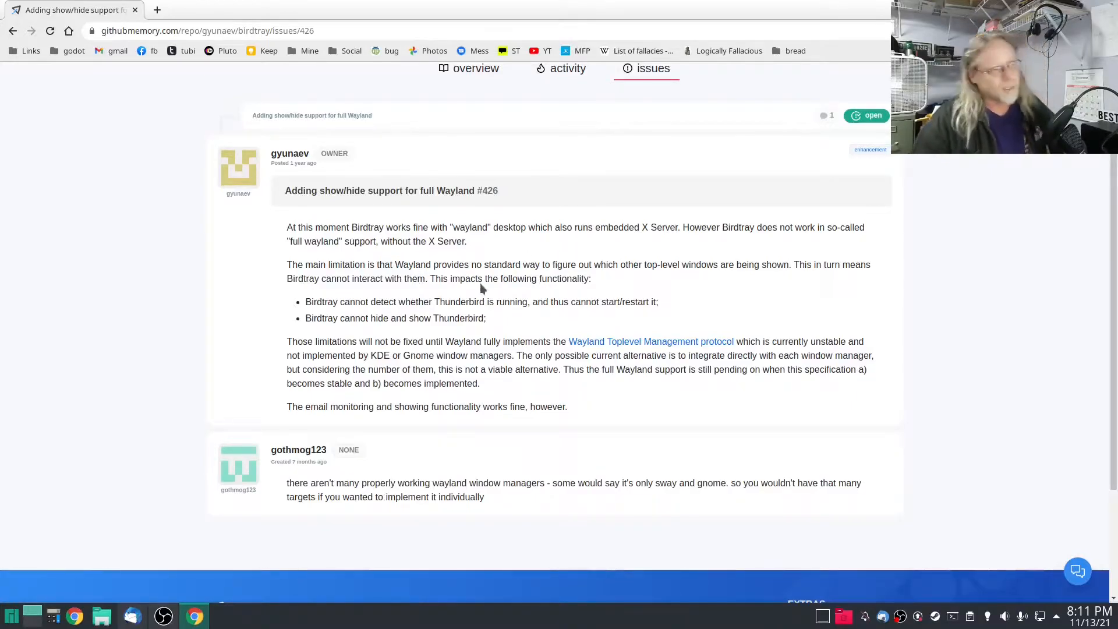
mouse_move(433, 300)
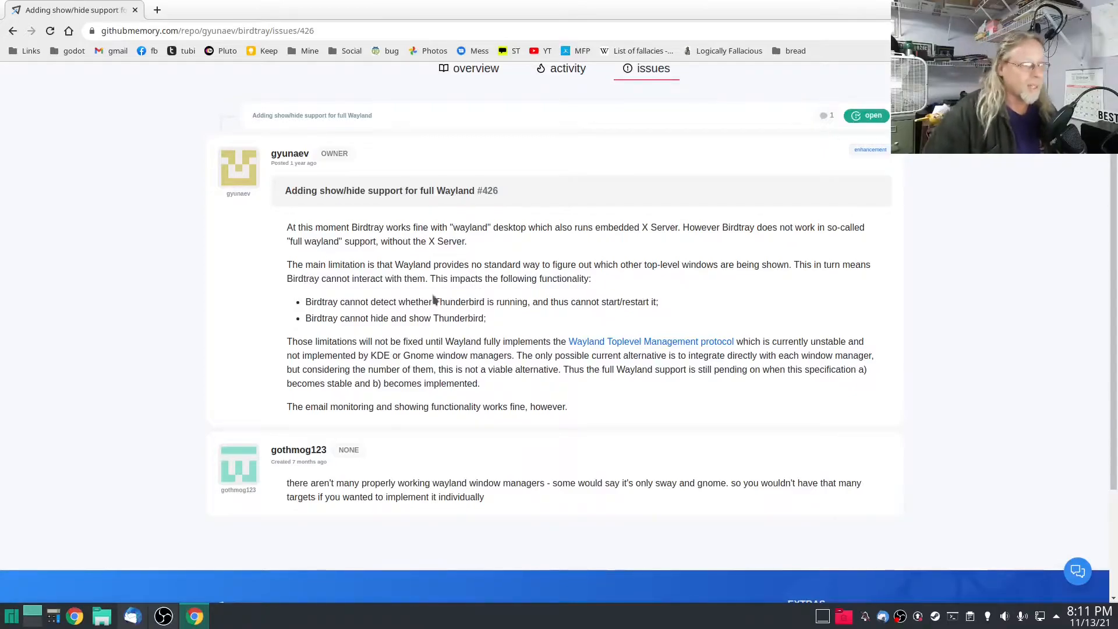
mouse_move(463, 306)
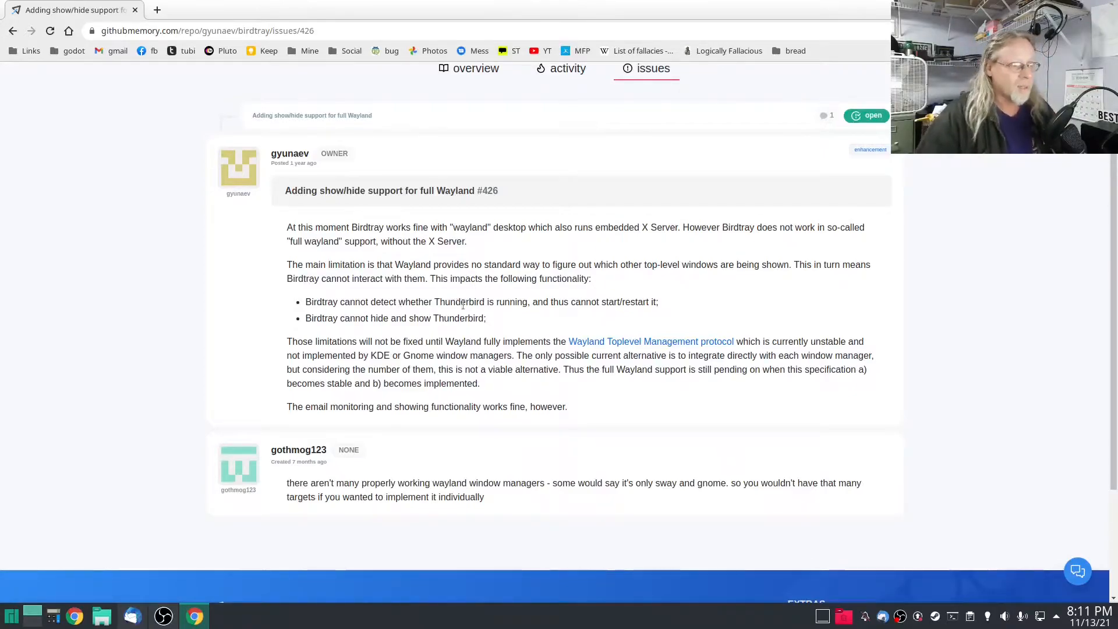
mouse_move(540, 300)
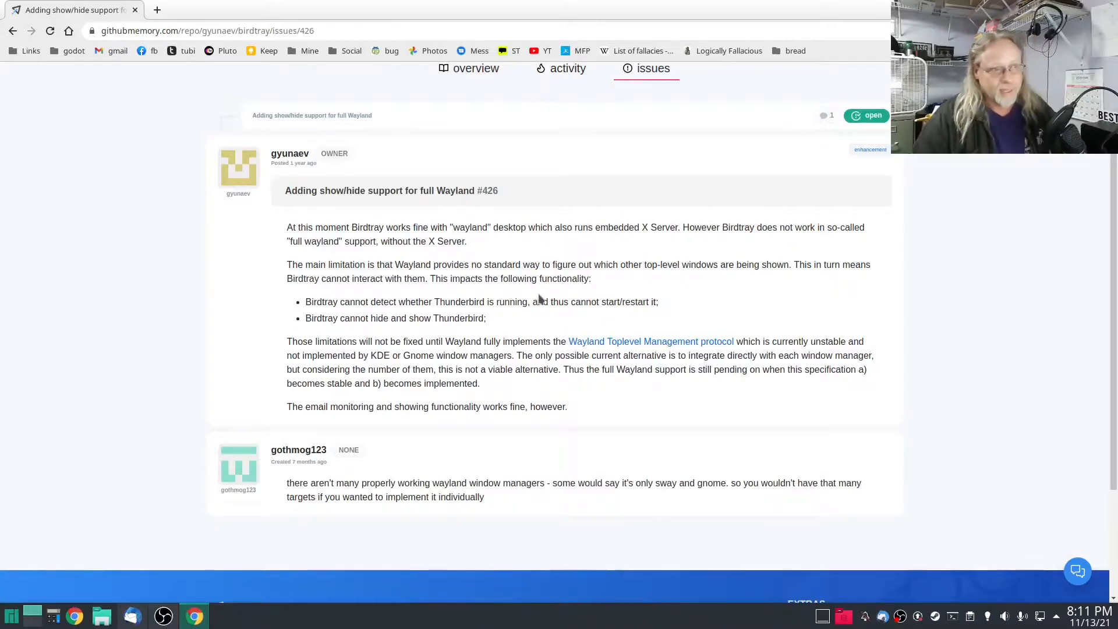
mouse_move(621, 296)
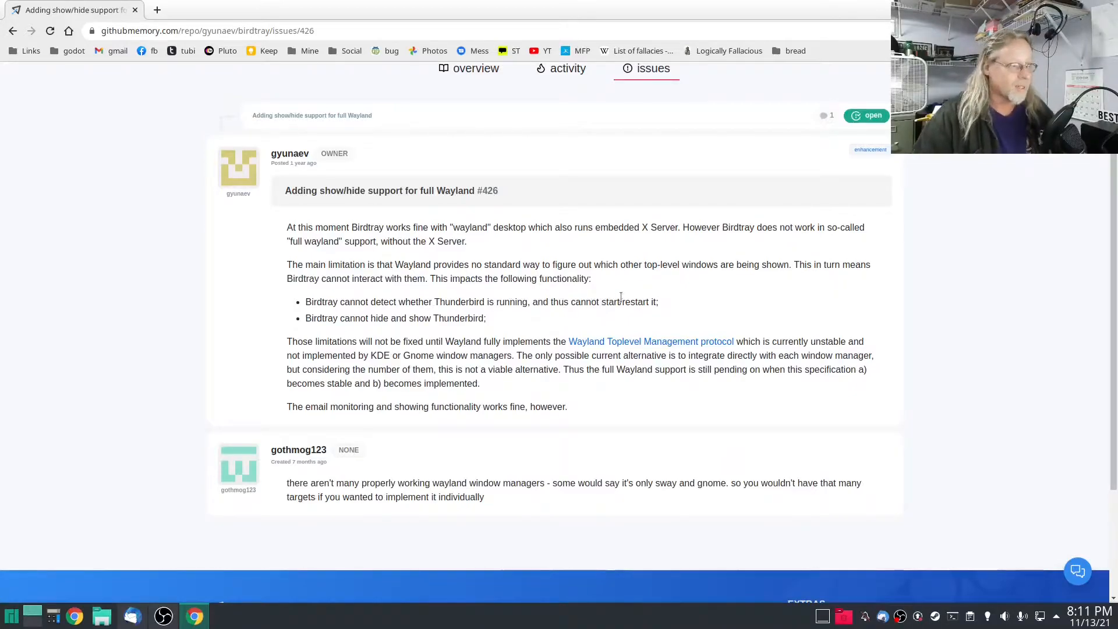
mouse_move(446, 318)
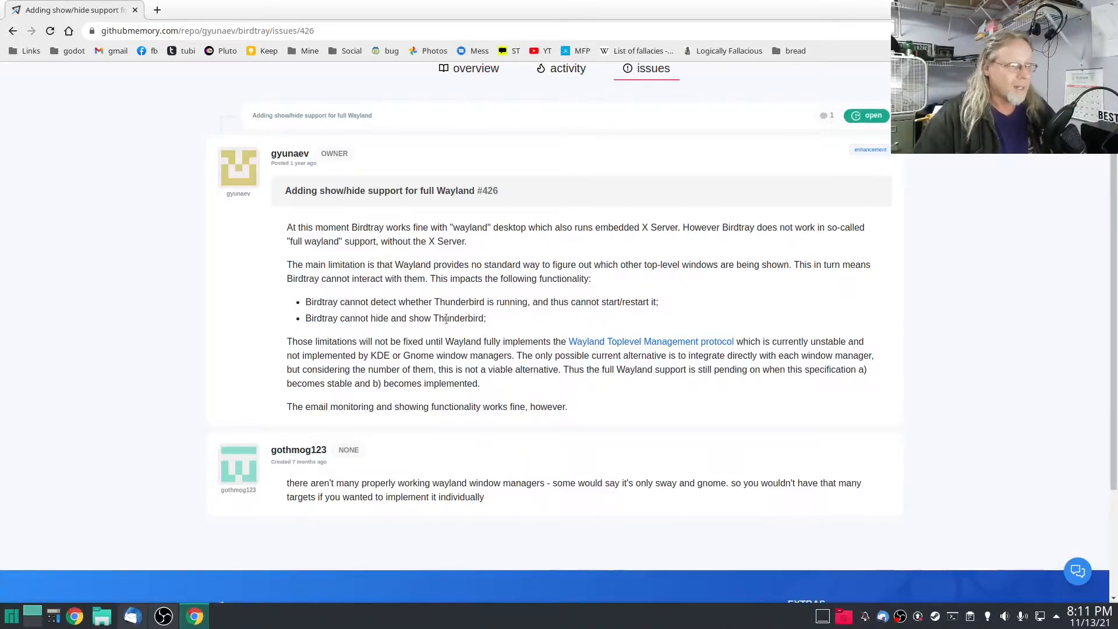
mouse_move(137, 321)
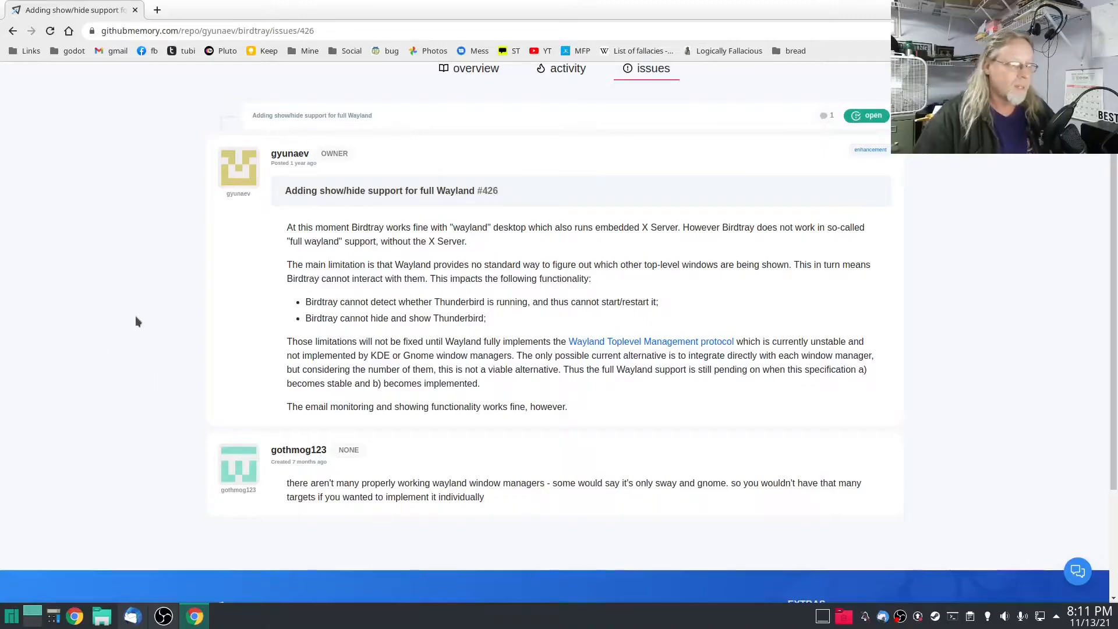
mouse_move(130, 334)
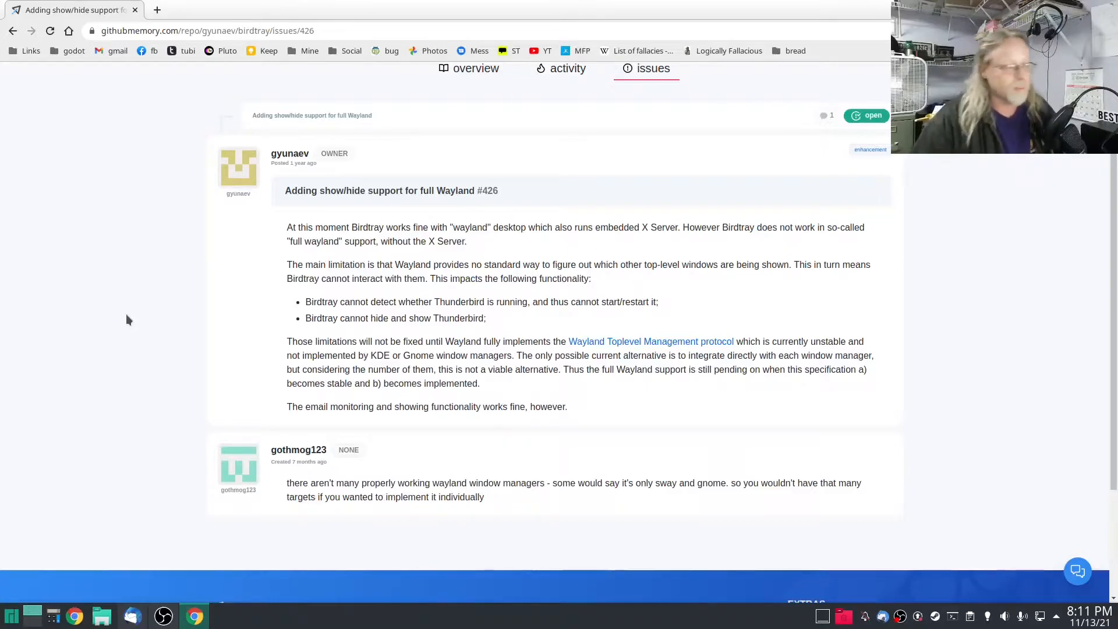
mouse_move(511, 241)
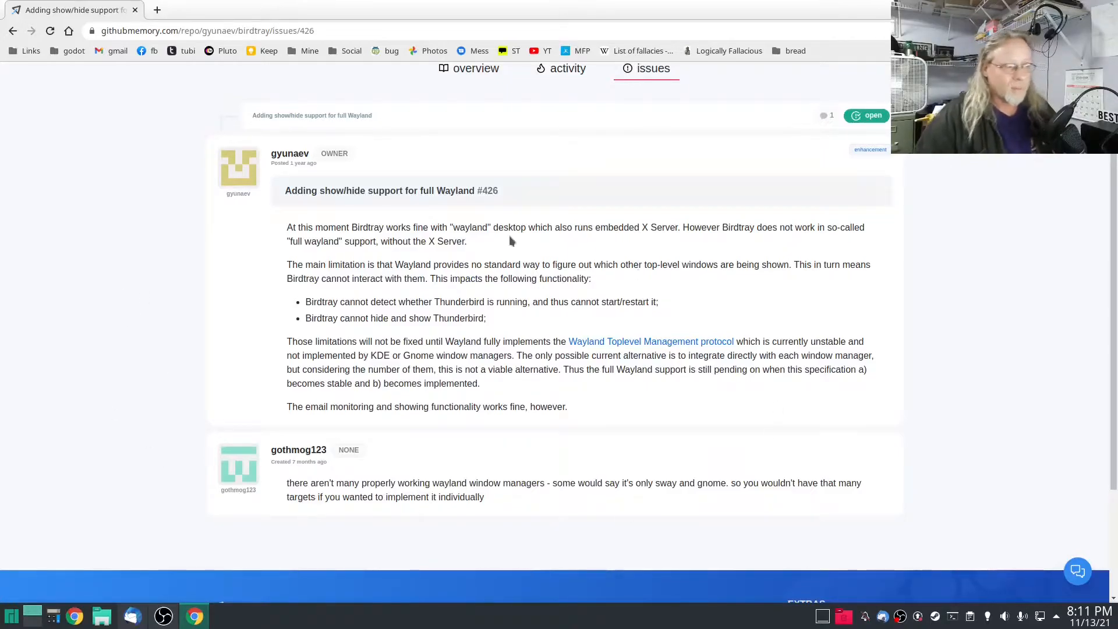
mouse_move(91, 330)
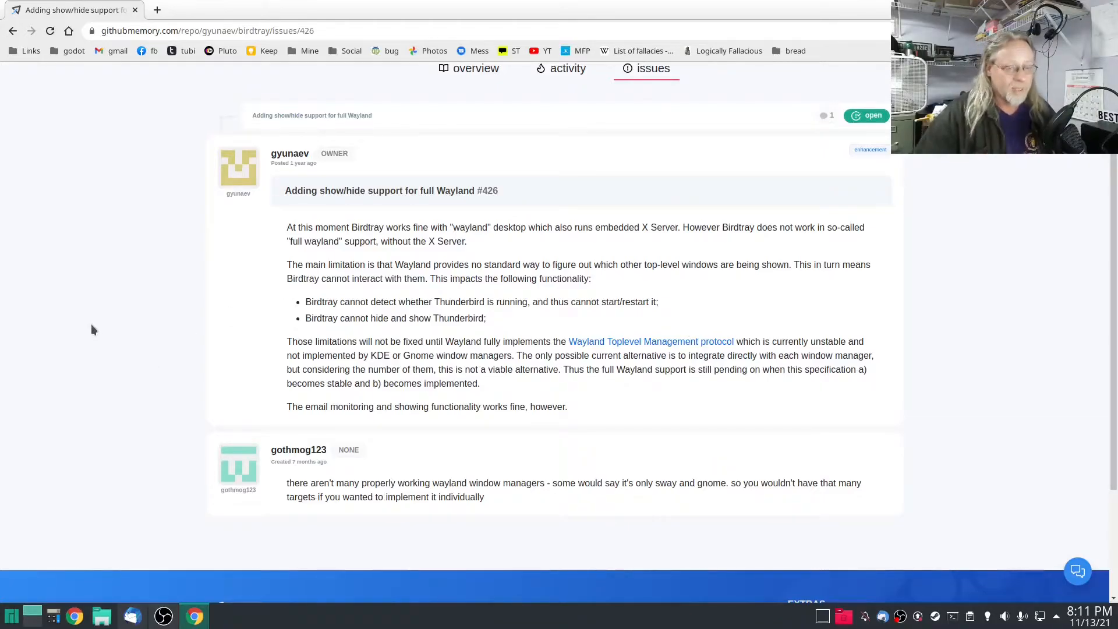
mouse_move(99, 319)
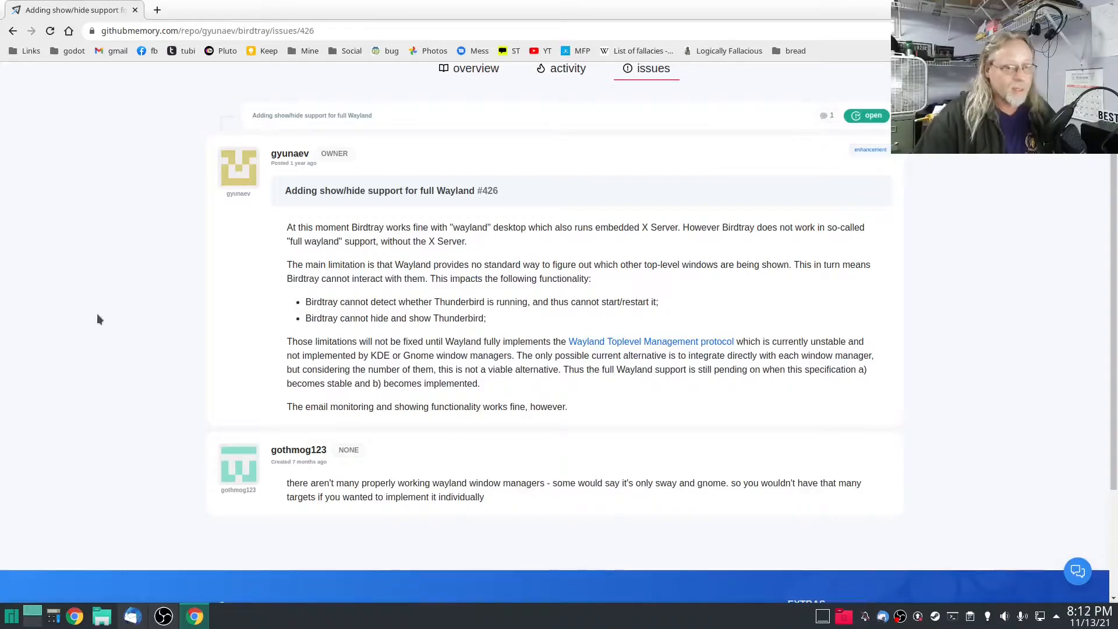
mouse_move(978, 479)
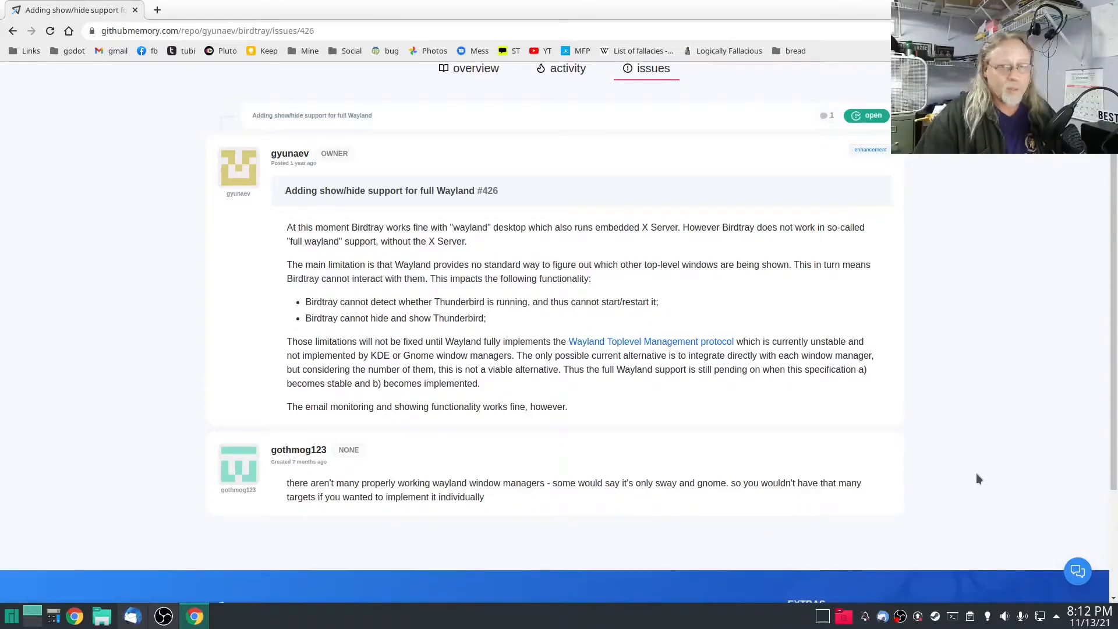
mouse_move(974, 479)
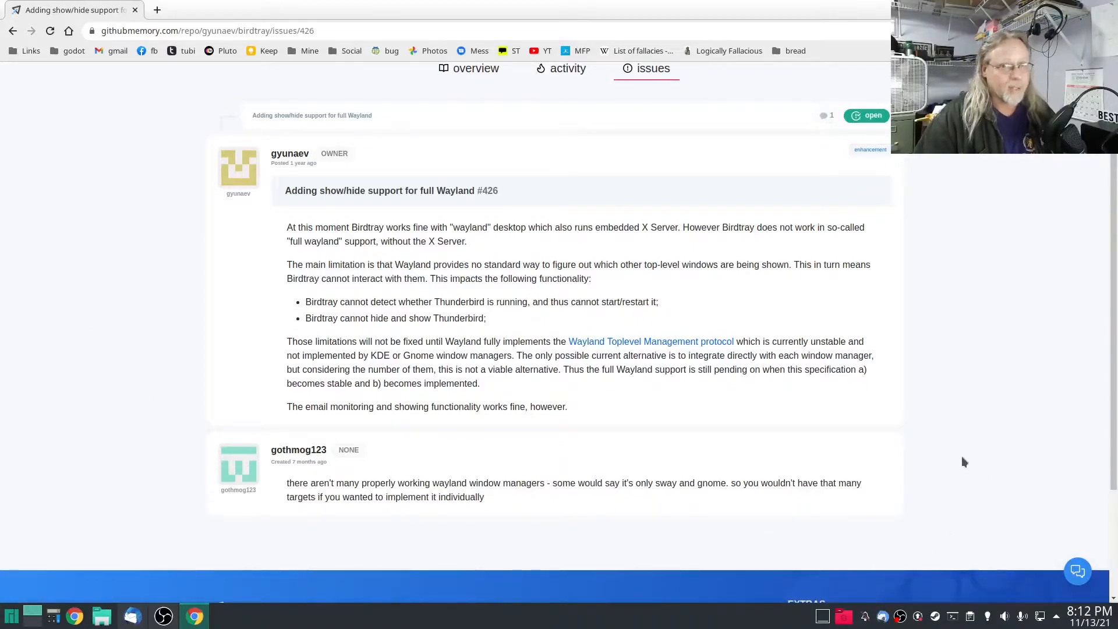
mouse_move(963, 455)
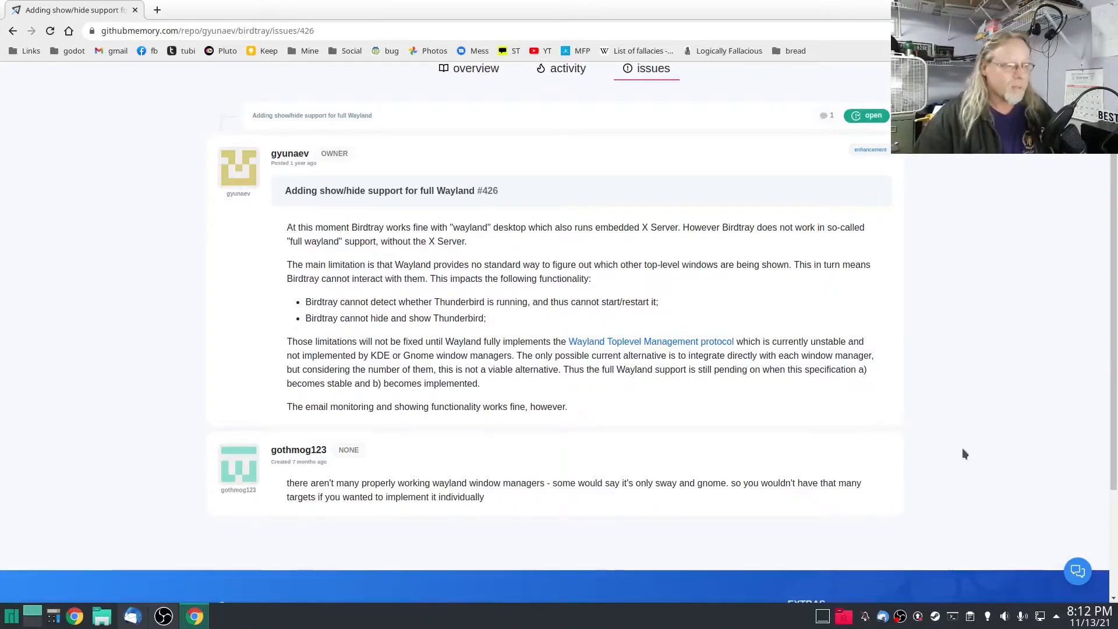
mouse_move(941, 443)
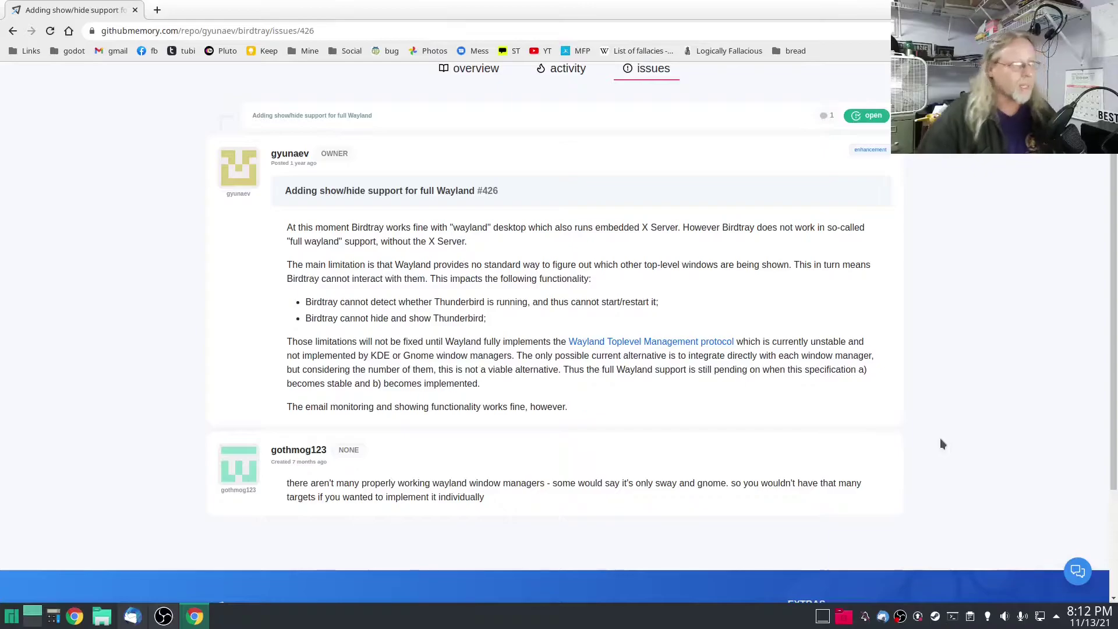
mouse_move(944, 449)
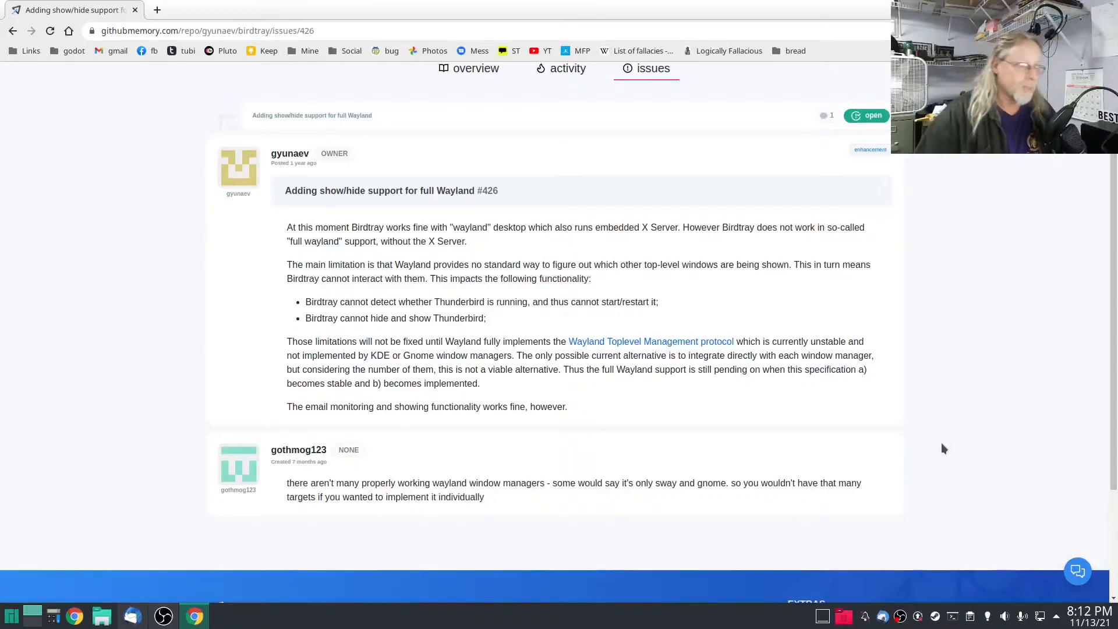
mouse_move(945, 442)
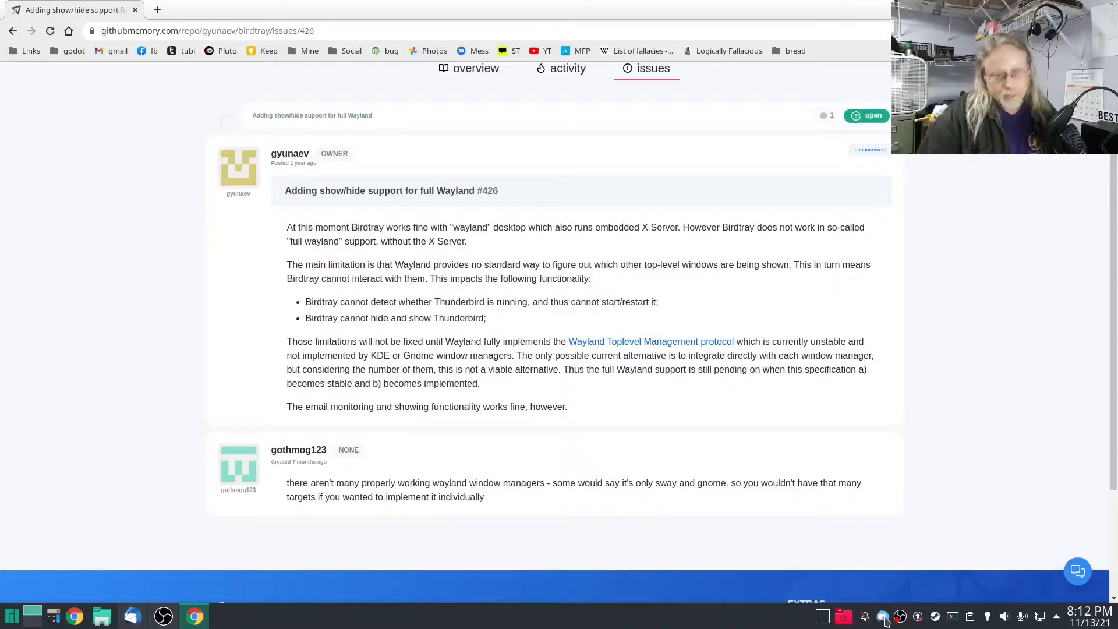
mouse_move(883, 615)
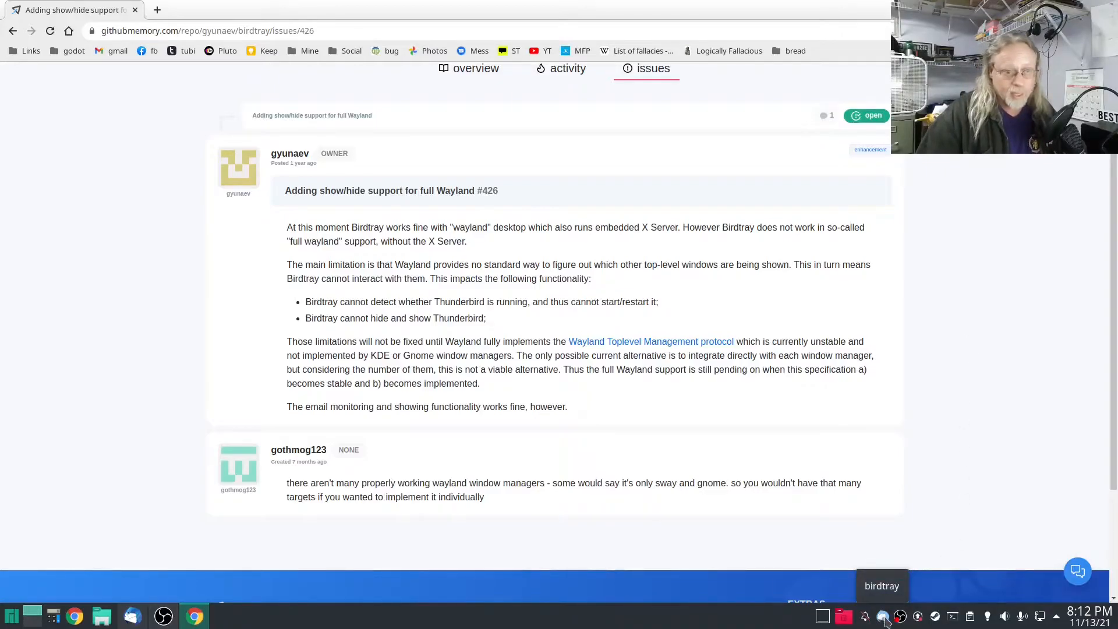
mouse_move(1005, 397)
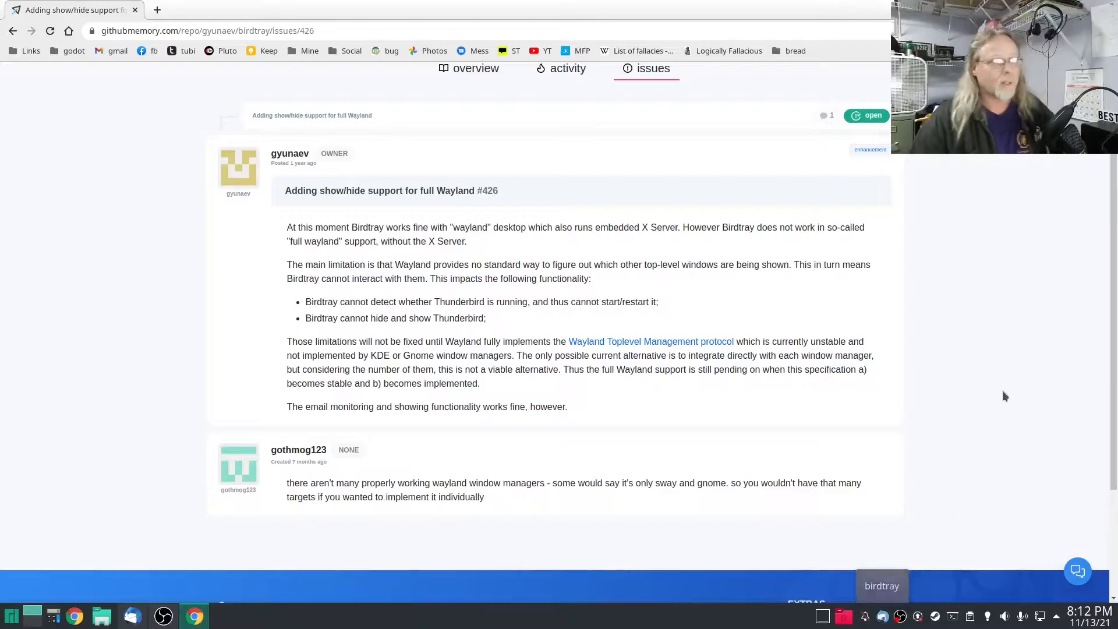
mouse_move(976, 369)
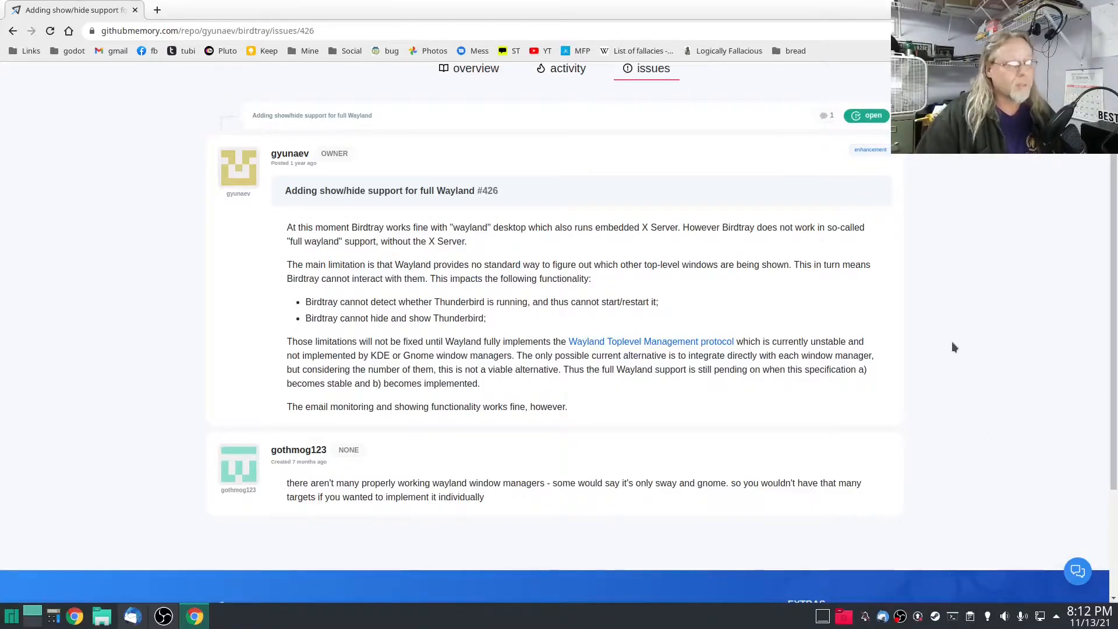
mouse_move(216, 386)
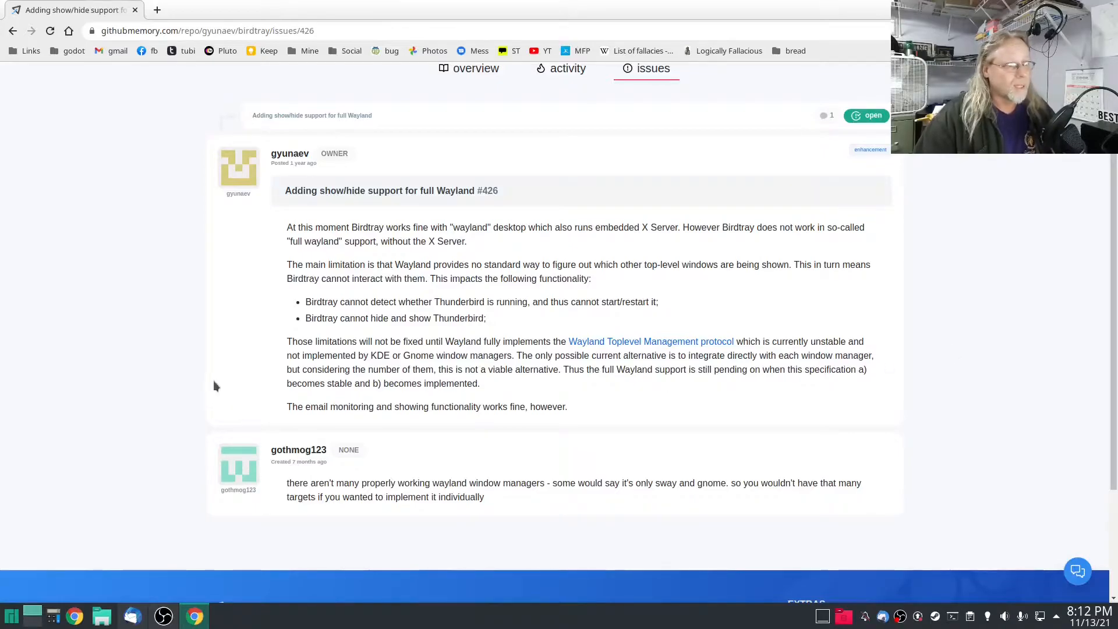
mouse_move(167, 461)
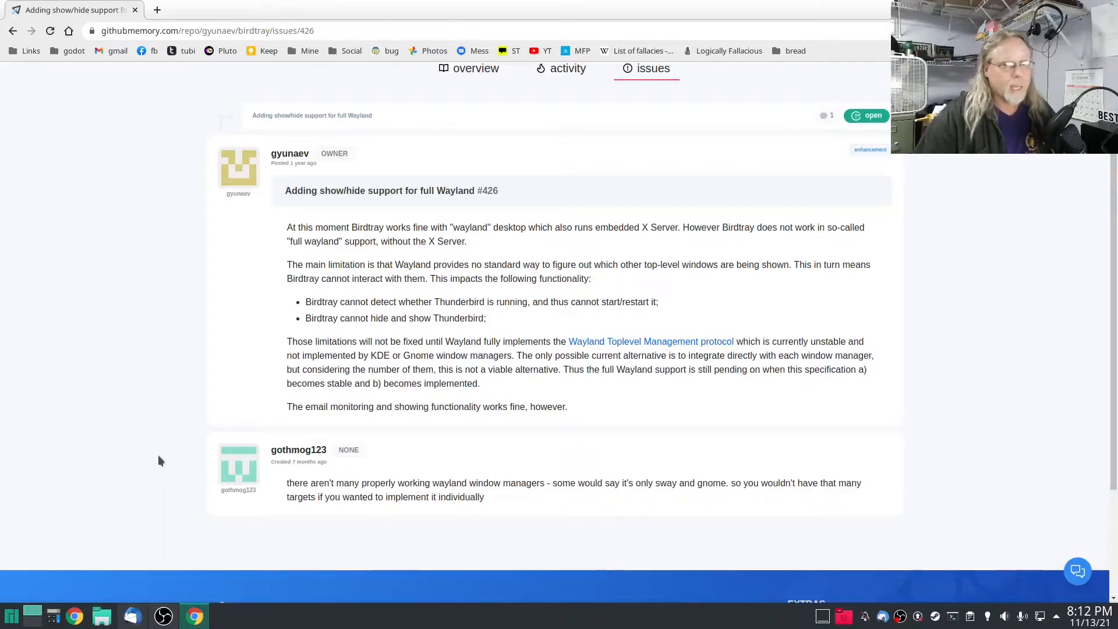
mouse_move(156, 453)
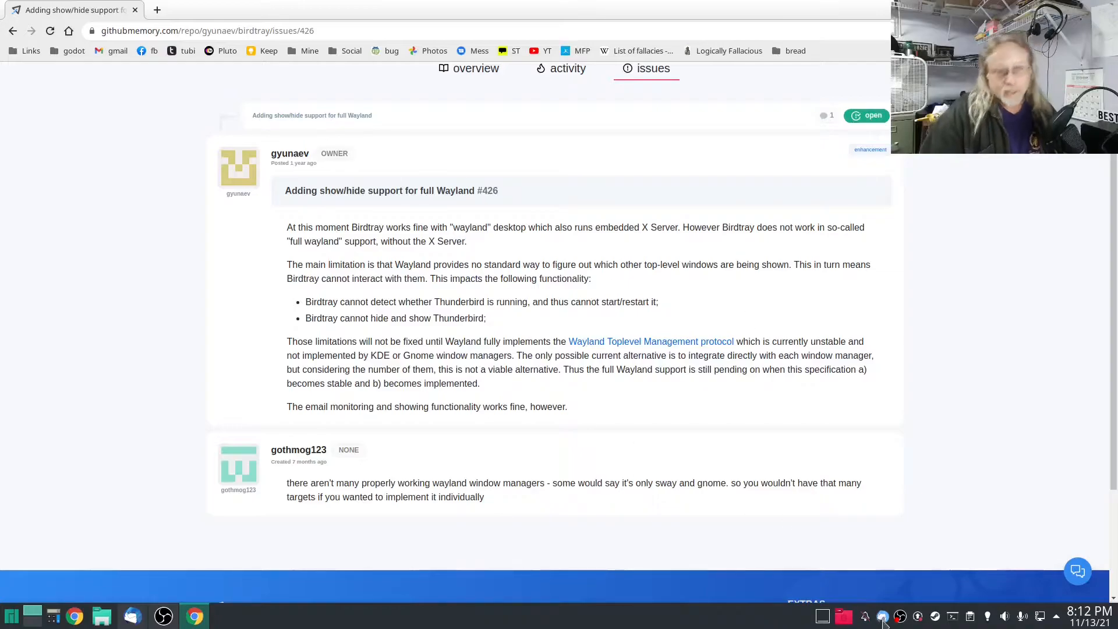
mouse_move(915, 373)
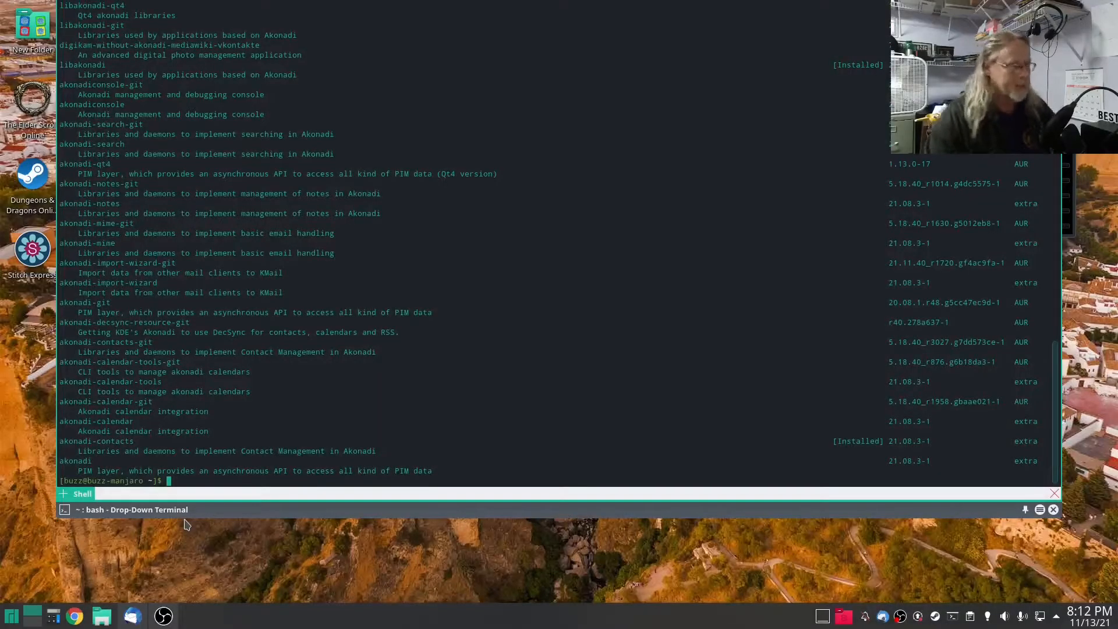
Run sudo pamac install kmail and let the installation finish.
type("su")
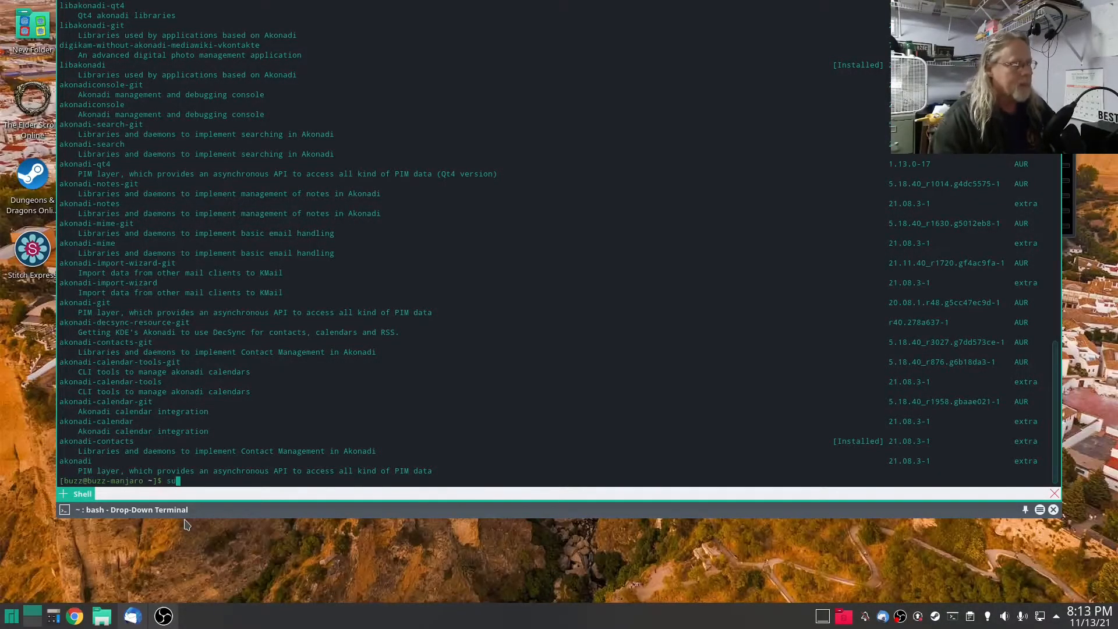
type("pa")
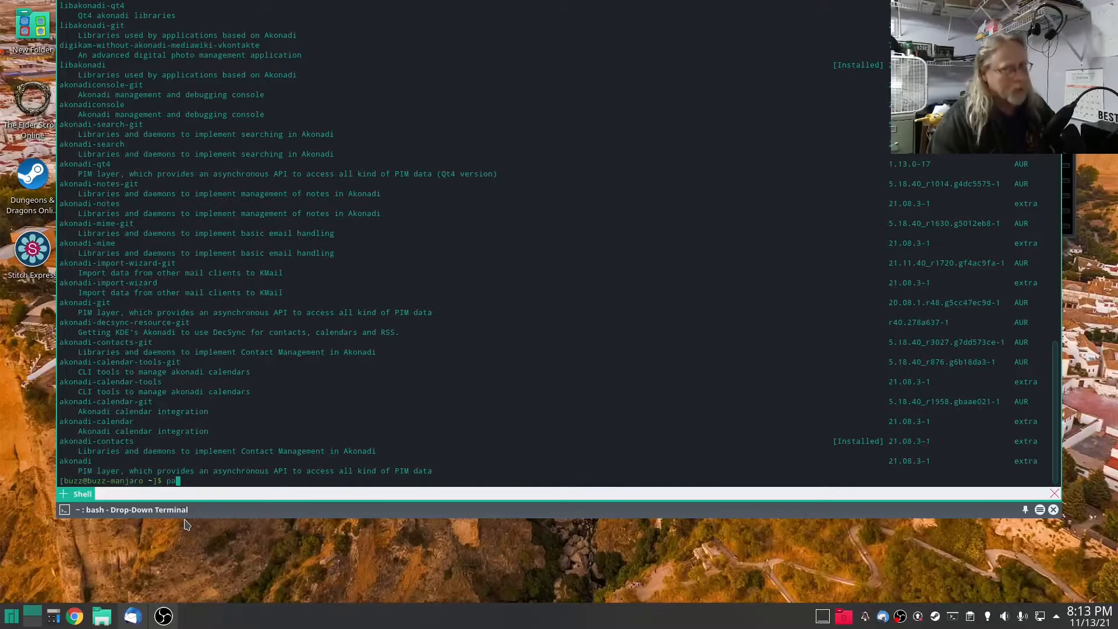
type("mac")
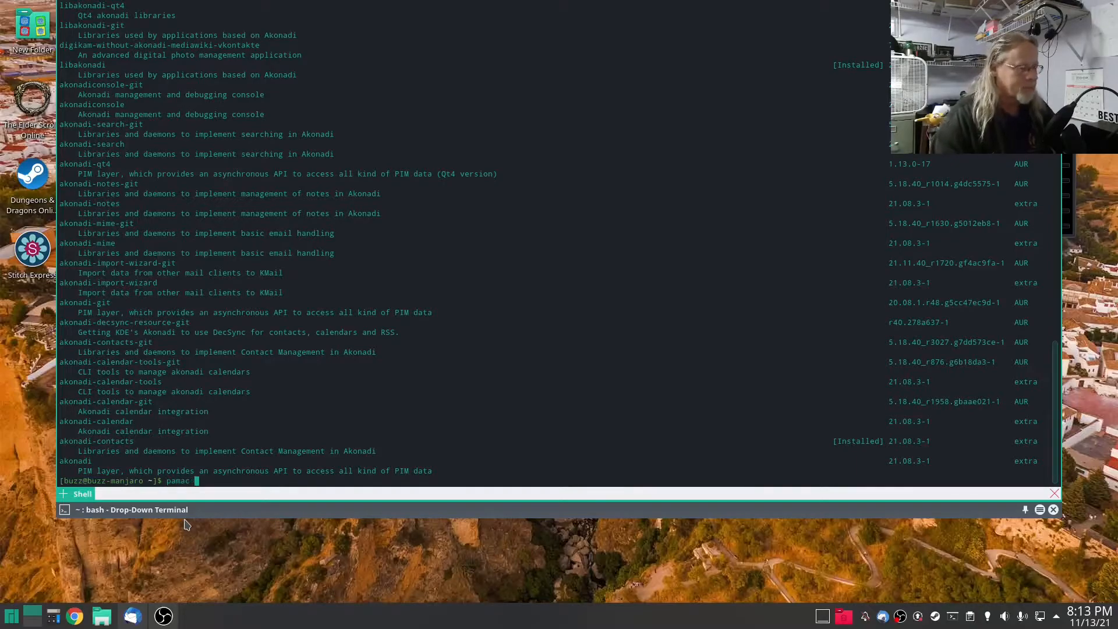
type("install kmail")
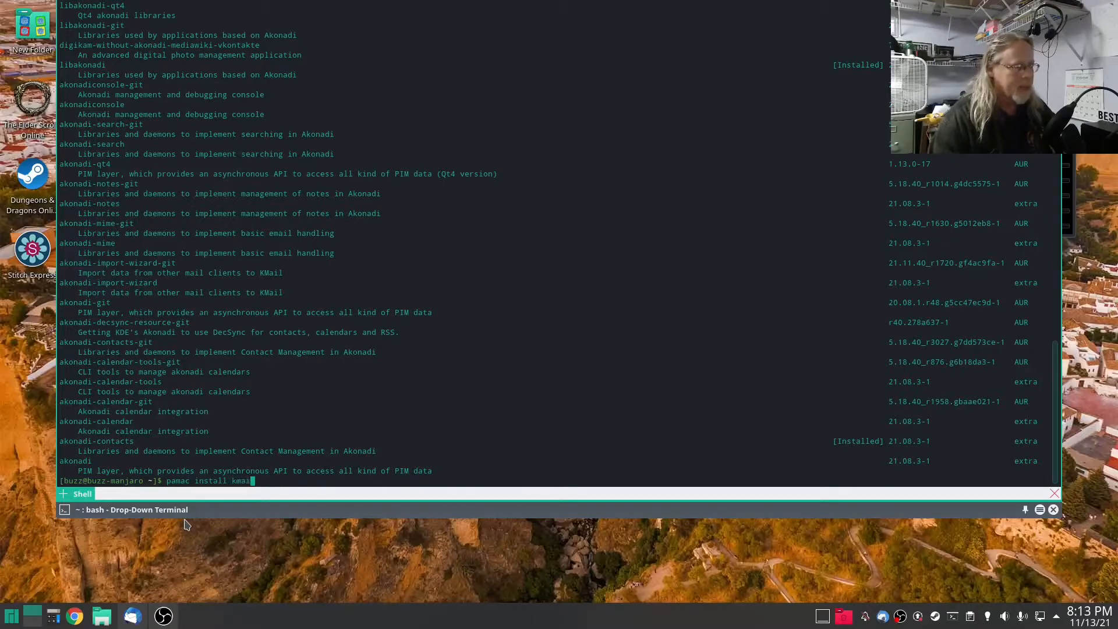
key("Return")
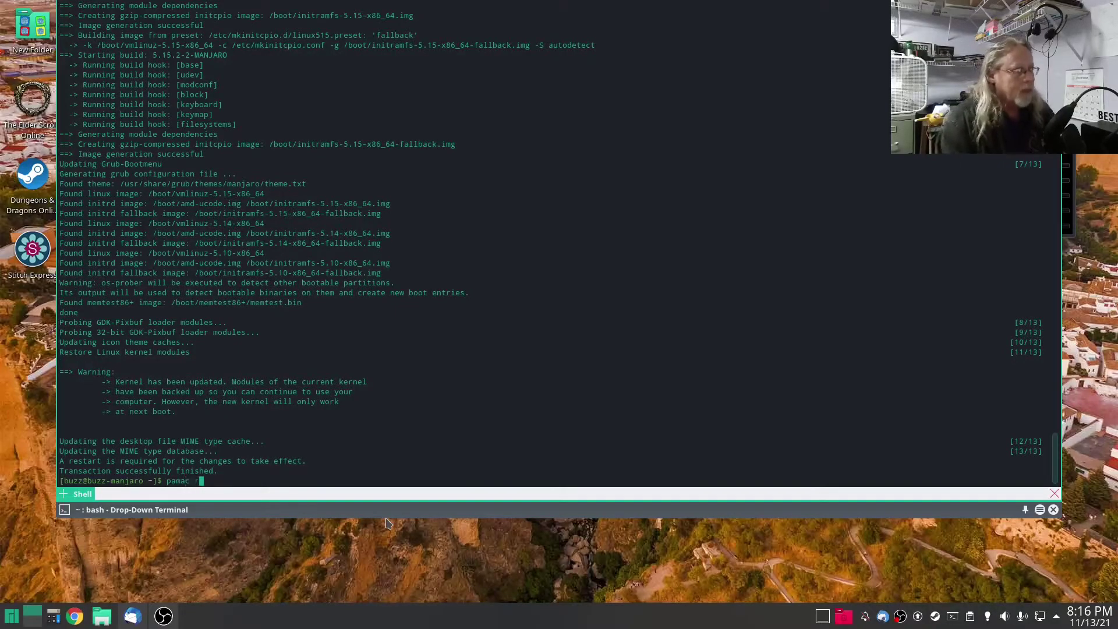
Run pamac remove thunderbird and decline the removal with n.
type("emove thunde")
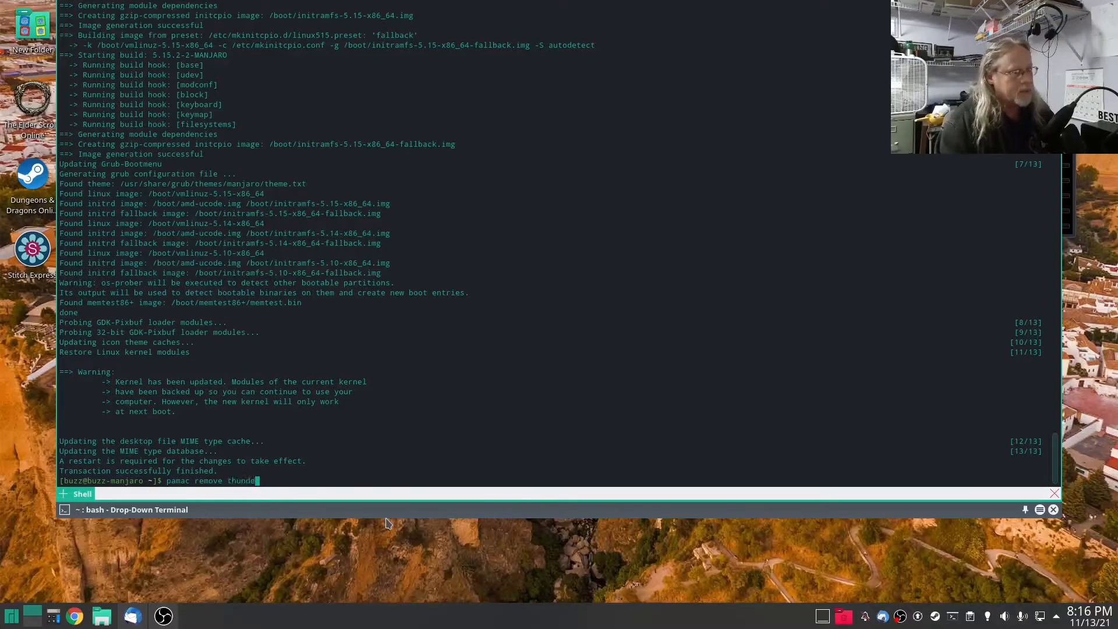
key("Return")
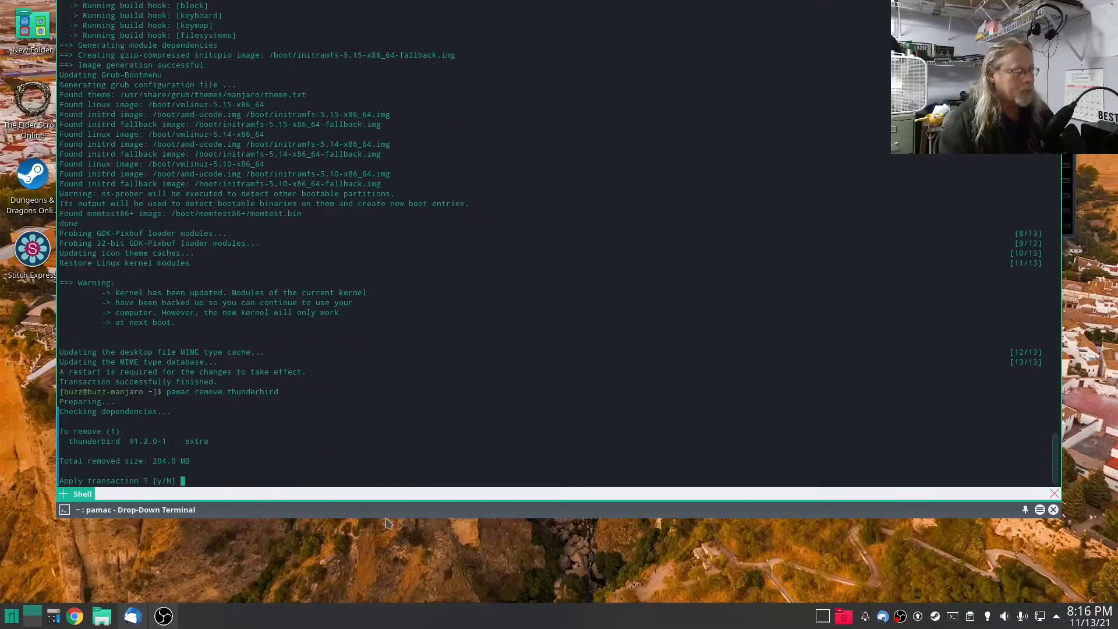
type("n")
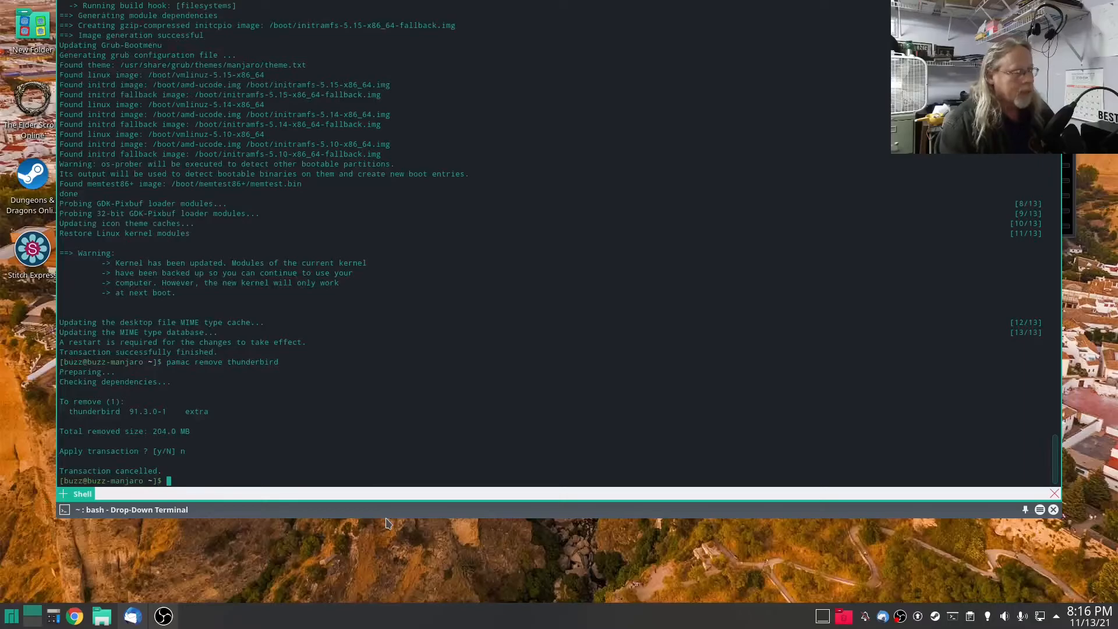
Run pamac remove thunderbird birdtray to remove both packages together.
type("pamac remove thunderbird")
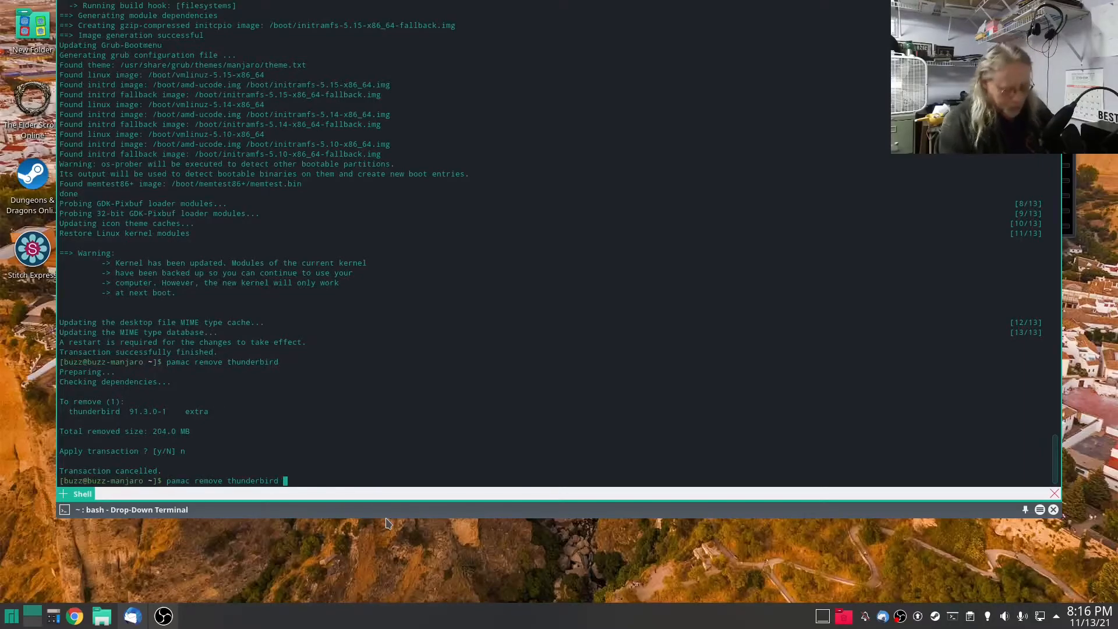
type("birdtray")
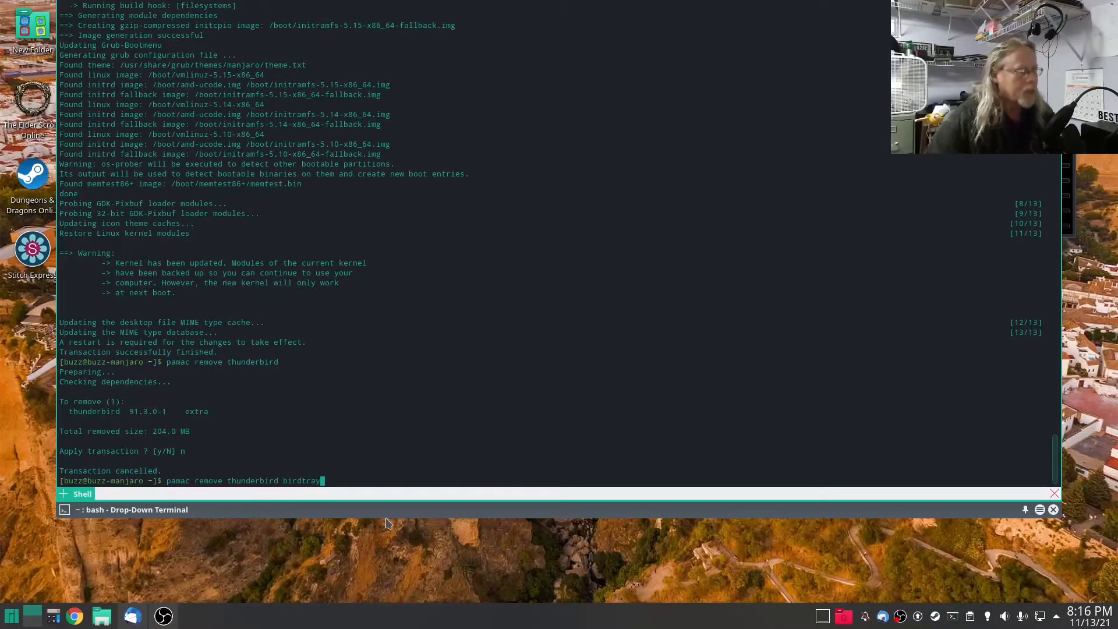
key("Return")
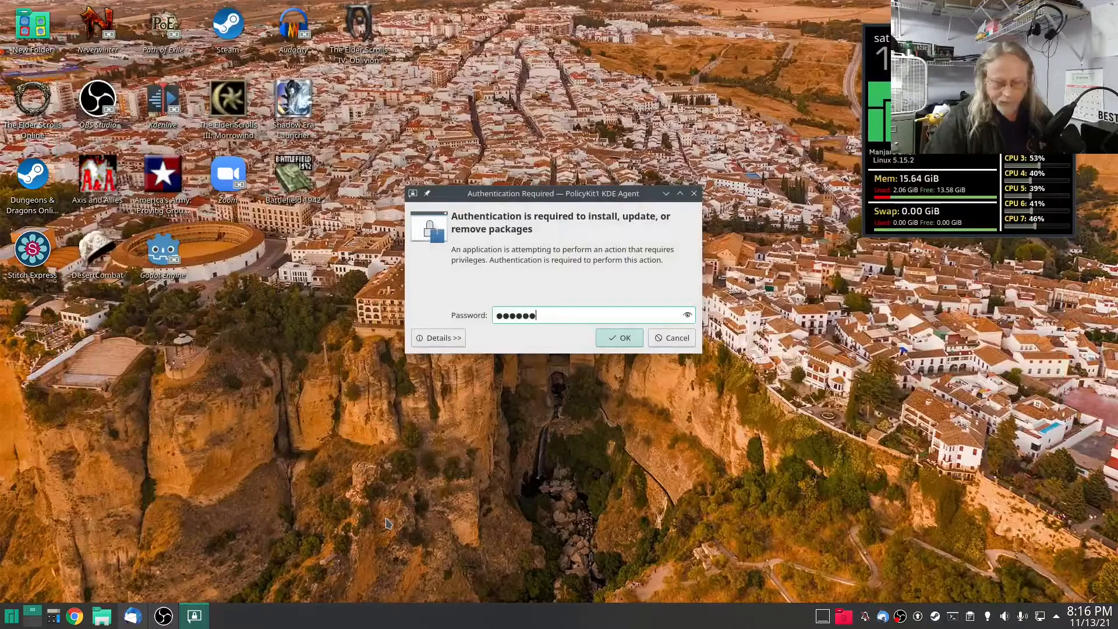
Submit the password in the PolicyKit dialog to authorize removing Thunderbird and Birdtray.
left_click(619, 337)
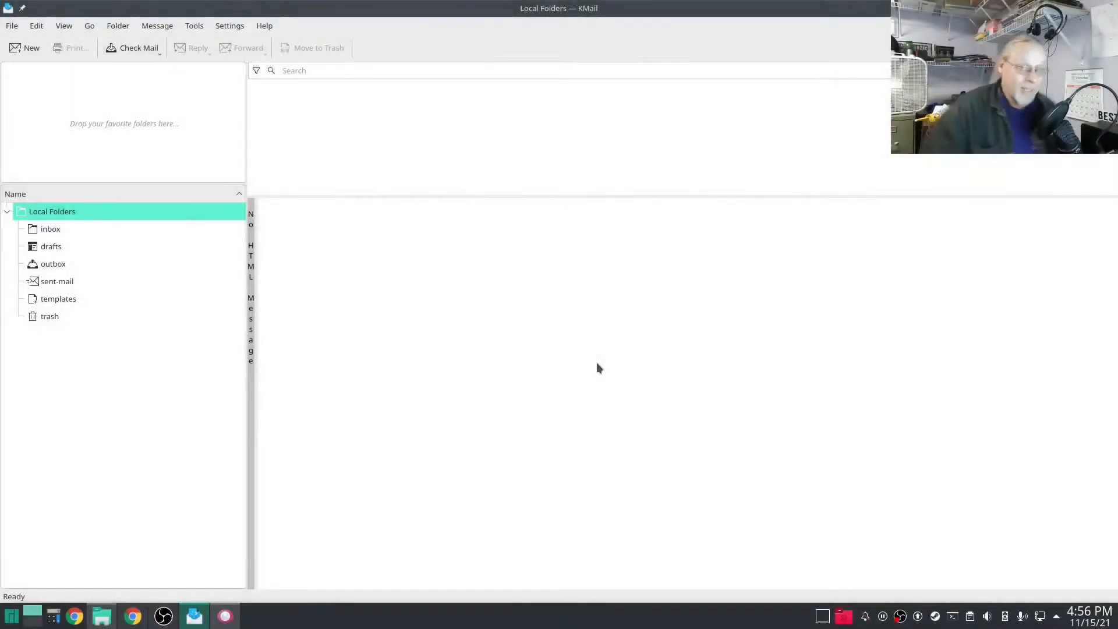
mouse_move(736, 46)
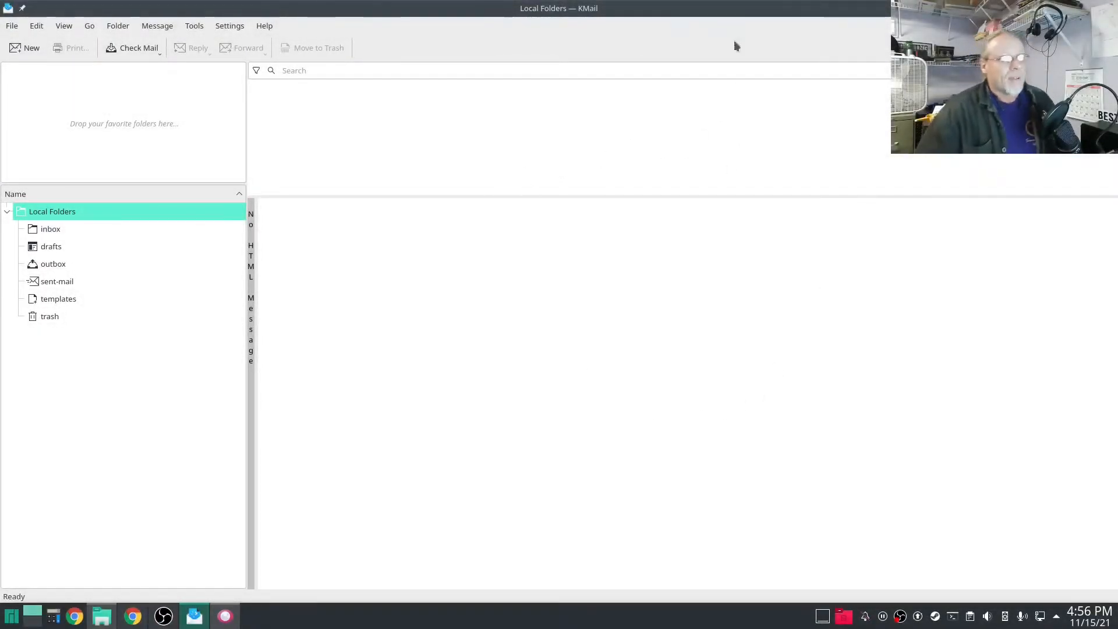
mouse_move(511, 277)
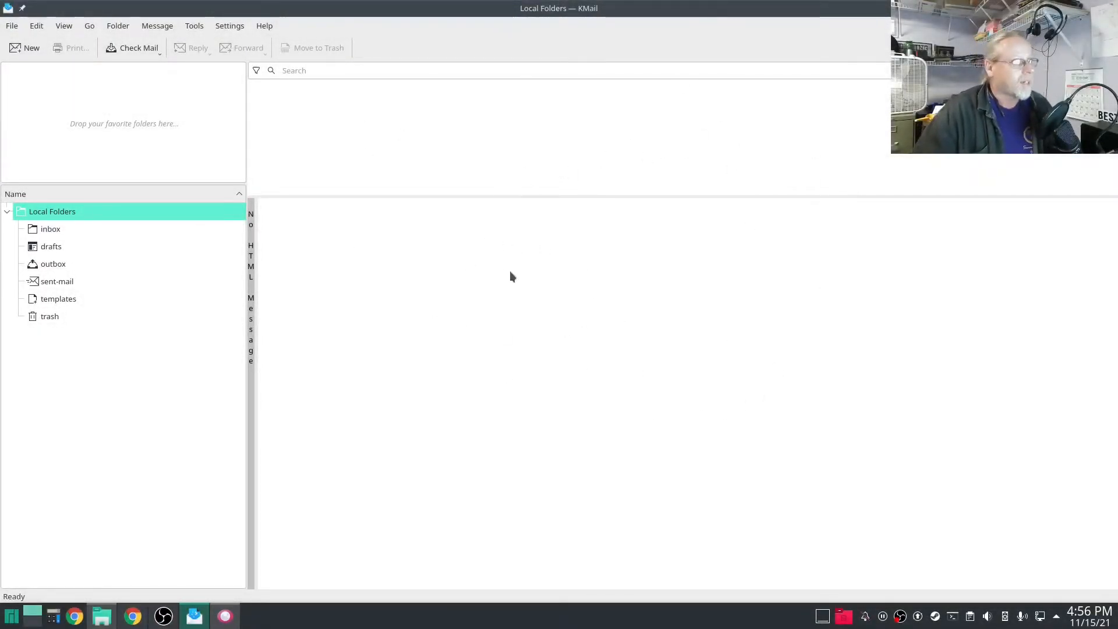
mouse_move(747, 261)
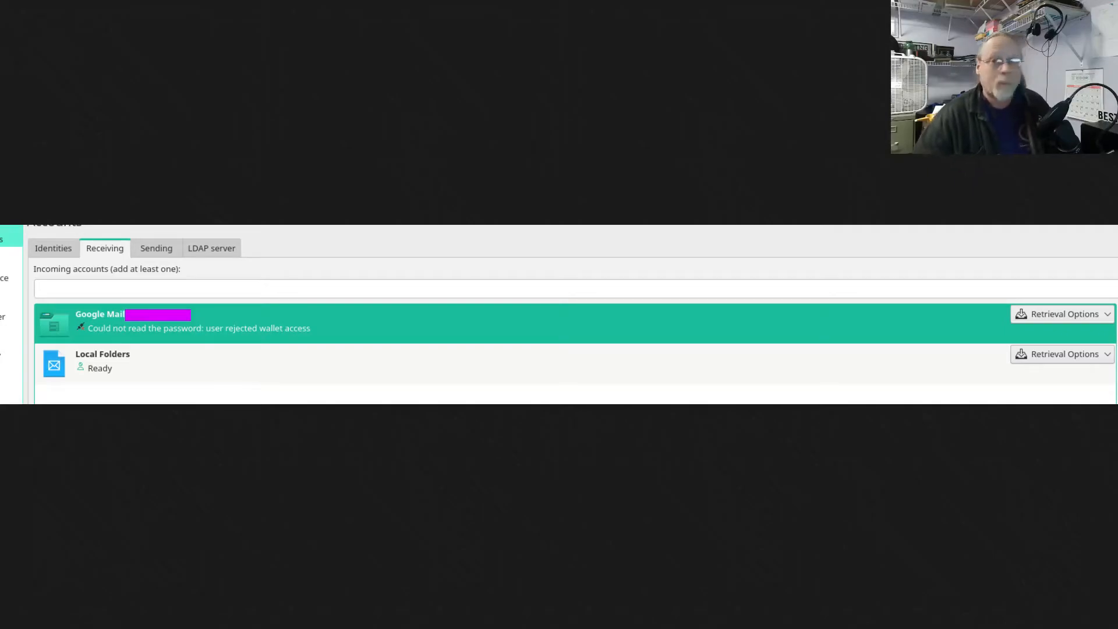
mouse_move(746, 513)
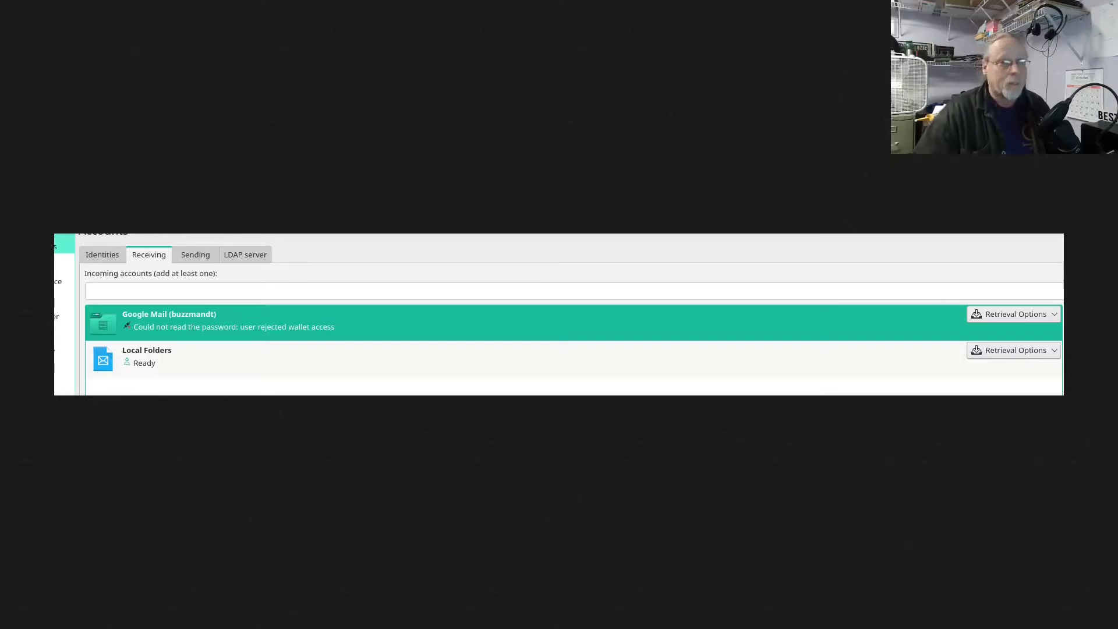
mouse_move(245, 323)
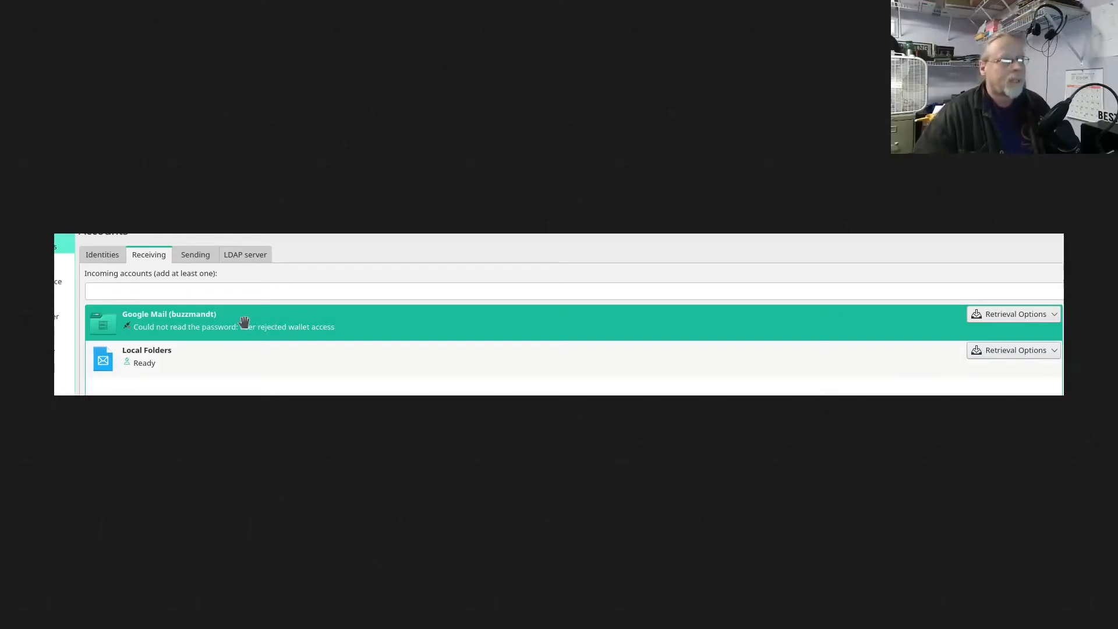
mouse_move(168, 326)
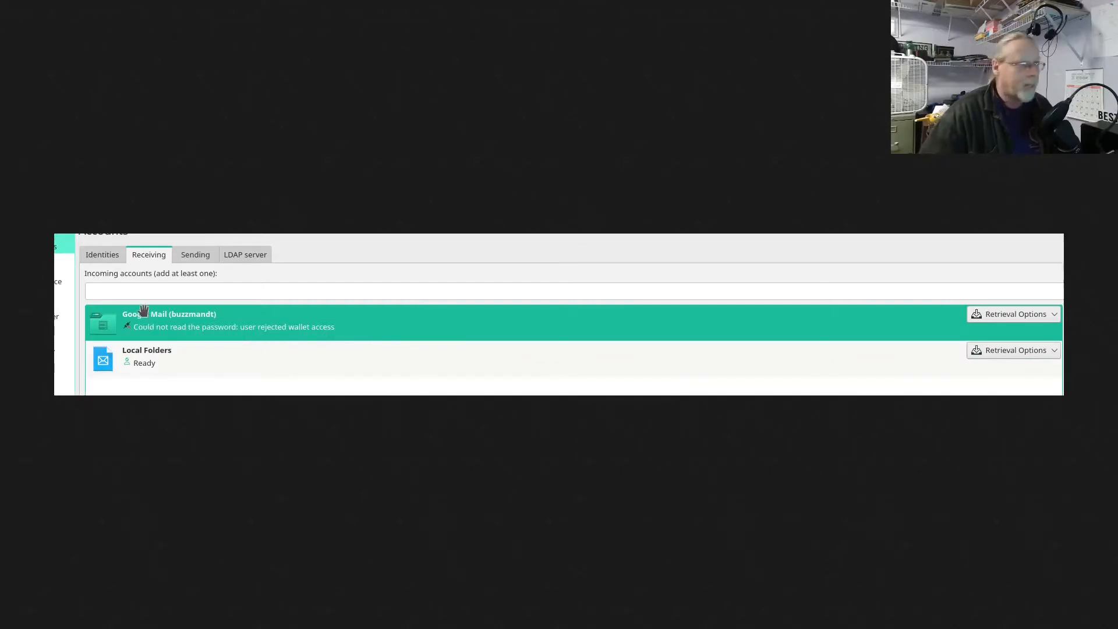
mouse_move(156, 301)
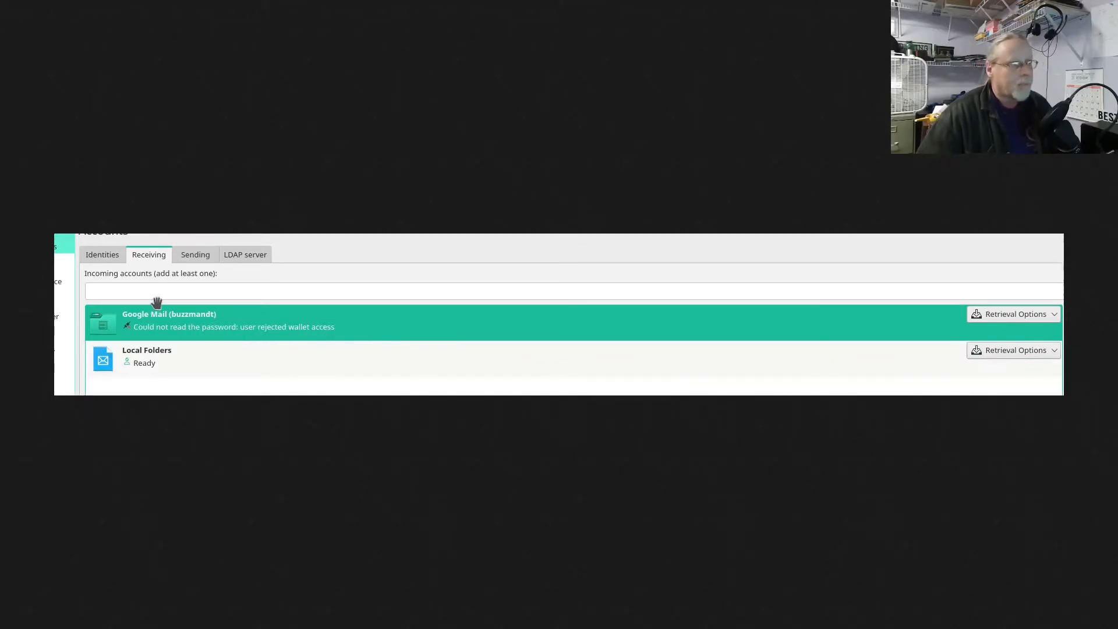
mouse_move(343, 354)
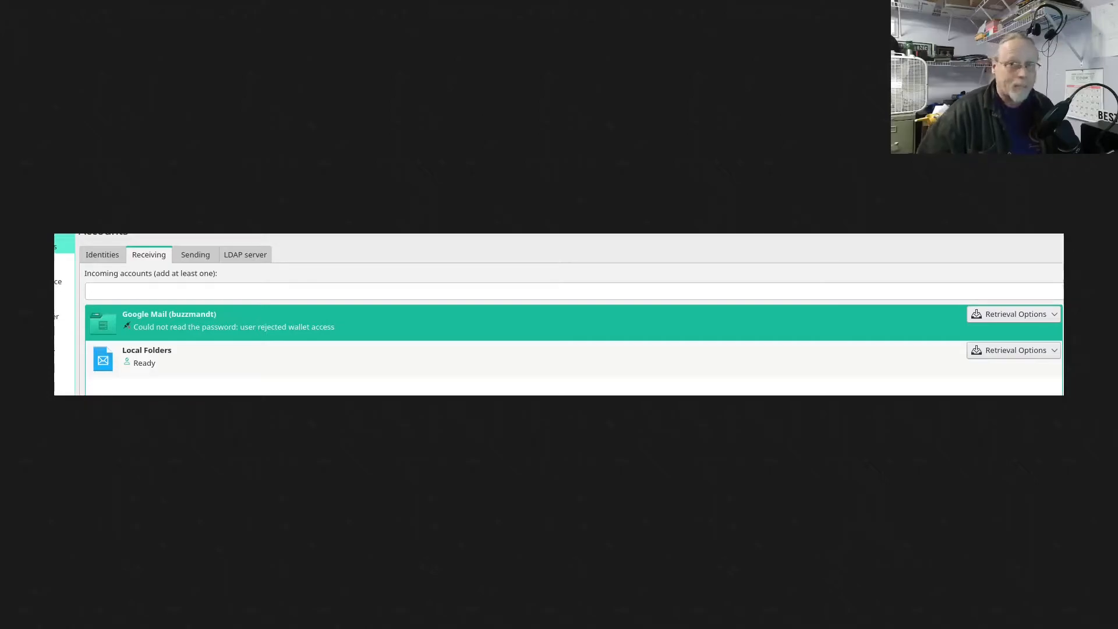
mouse_move(496, 512)
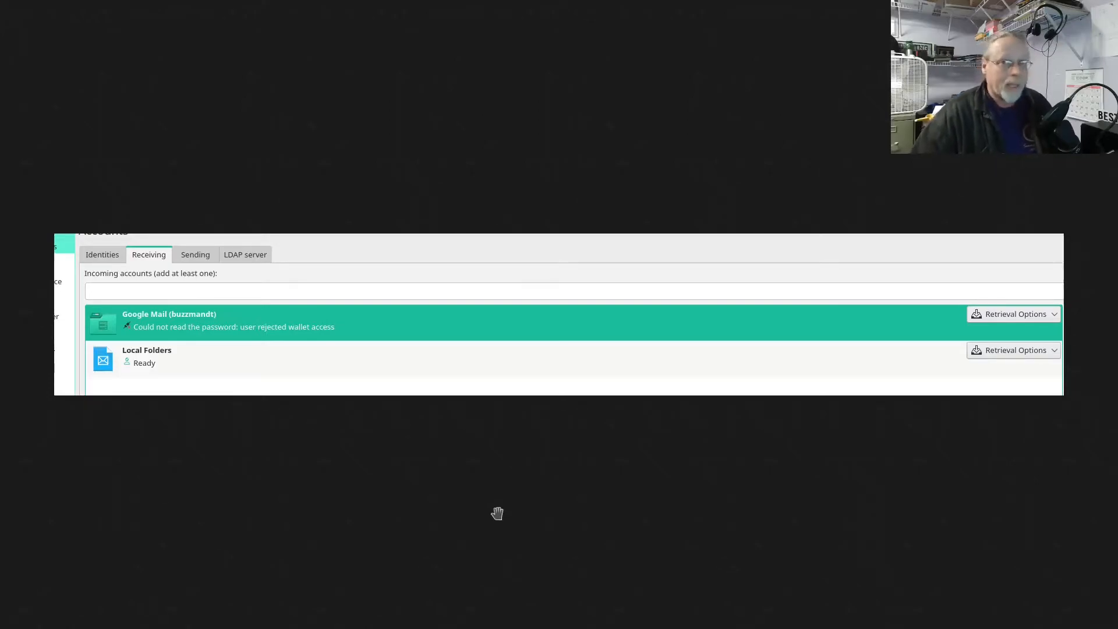
mouse_move(499, 521)
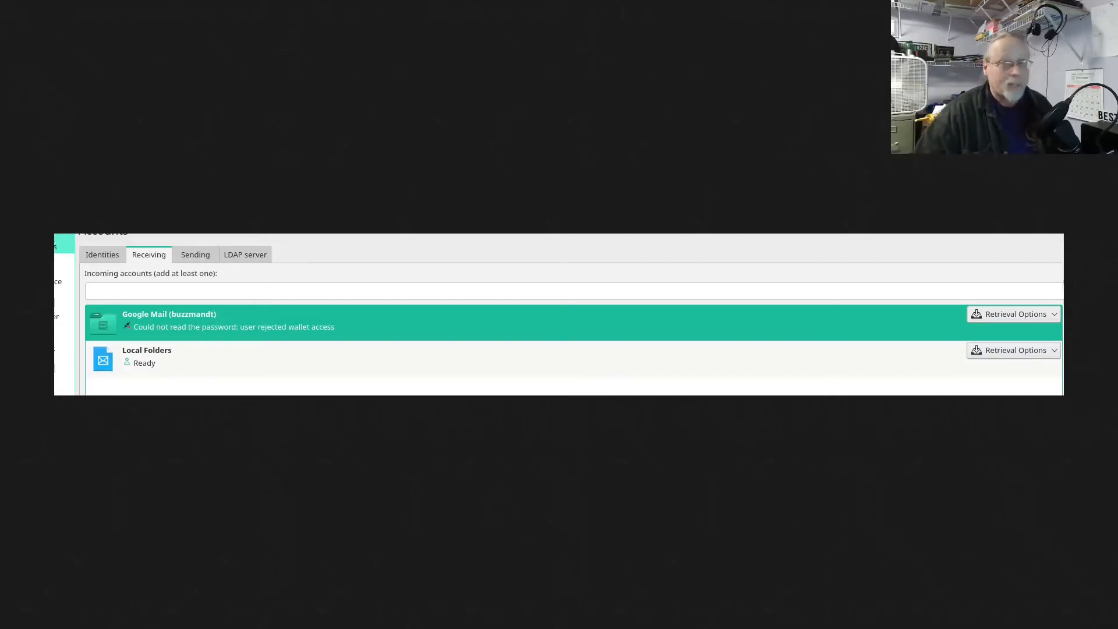
mouse_move(501, 473)
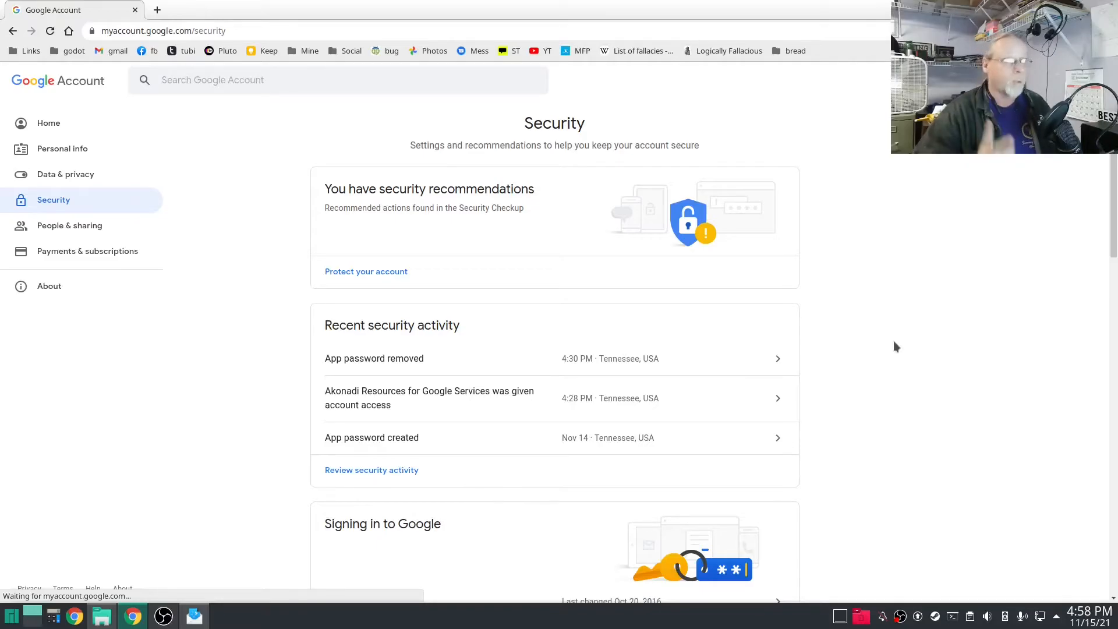
scroll("down", 3)
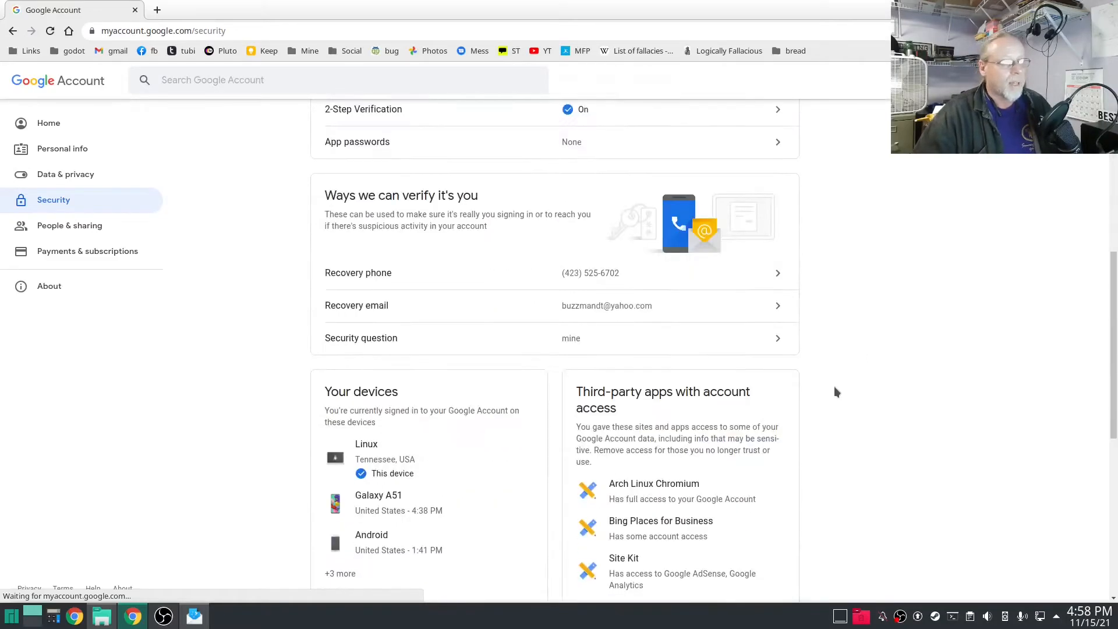
scroll("down", 3)
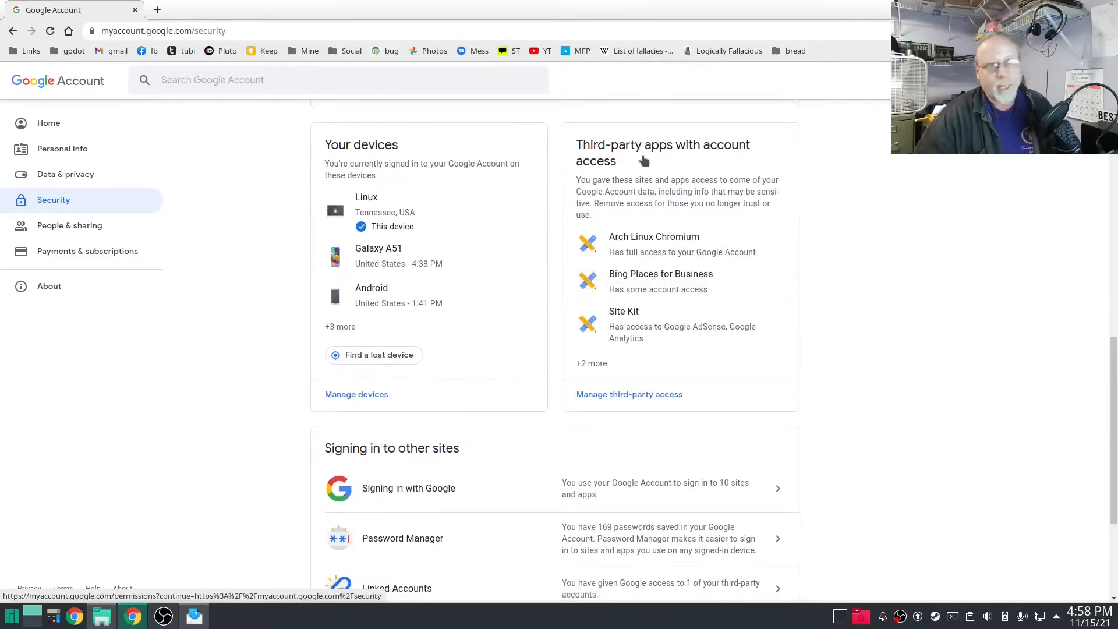
scroll("down", 3)
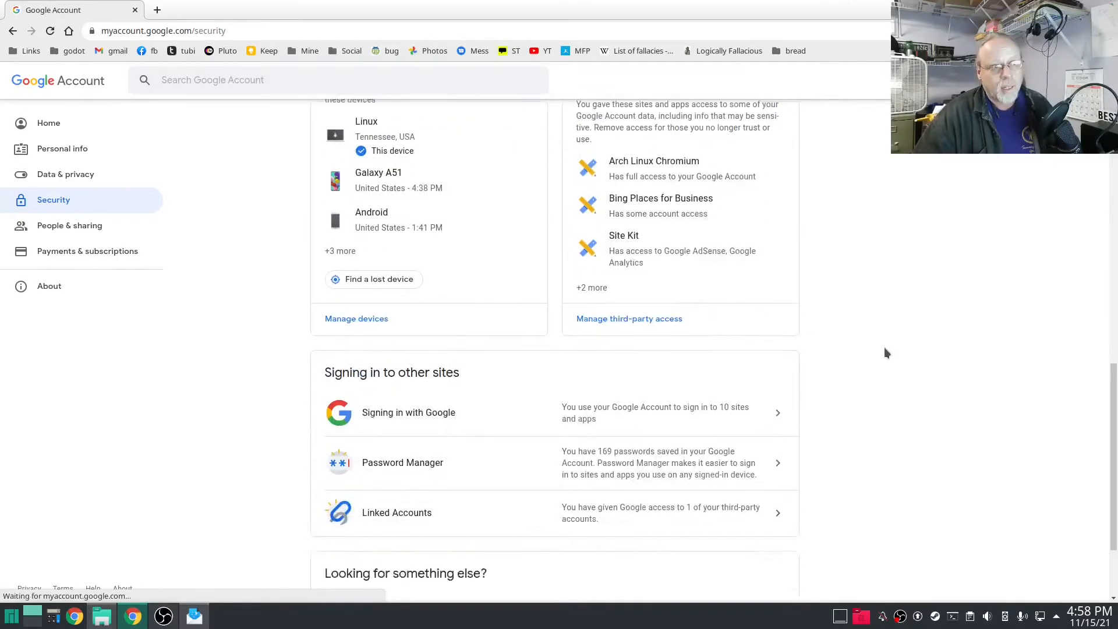
scroll("down", 3)
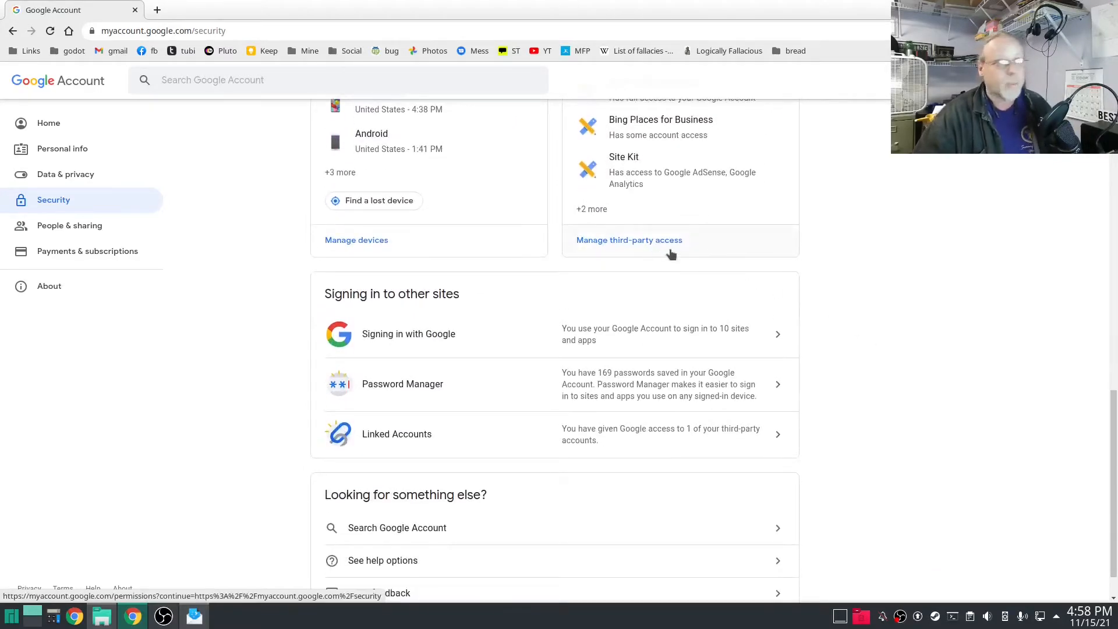
scroll("up", 3)
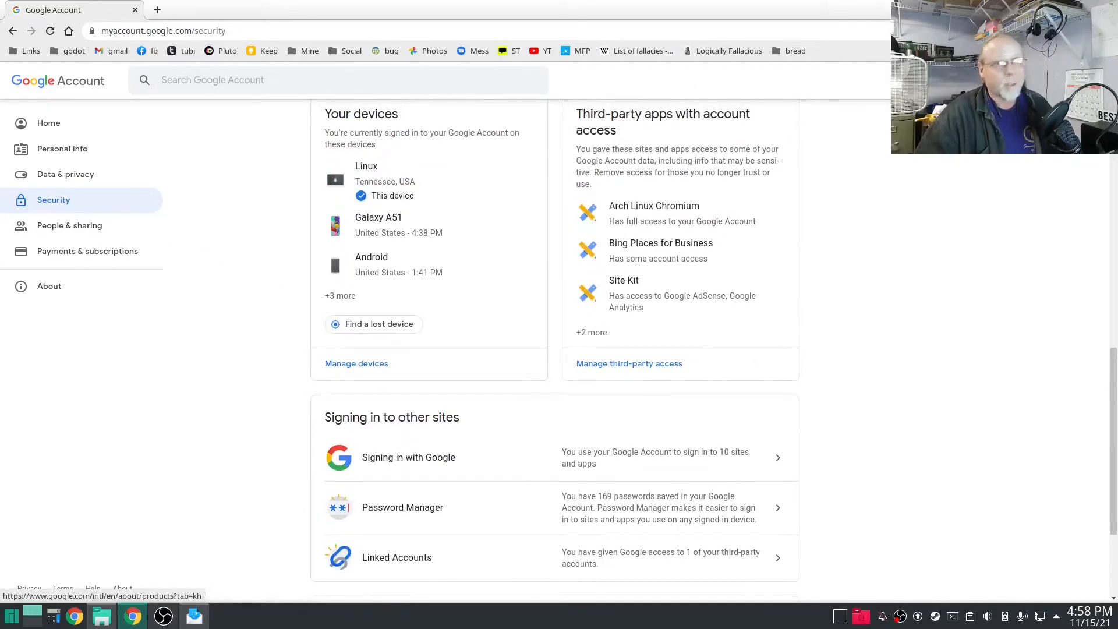
mouse_move(488, 171)
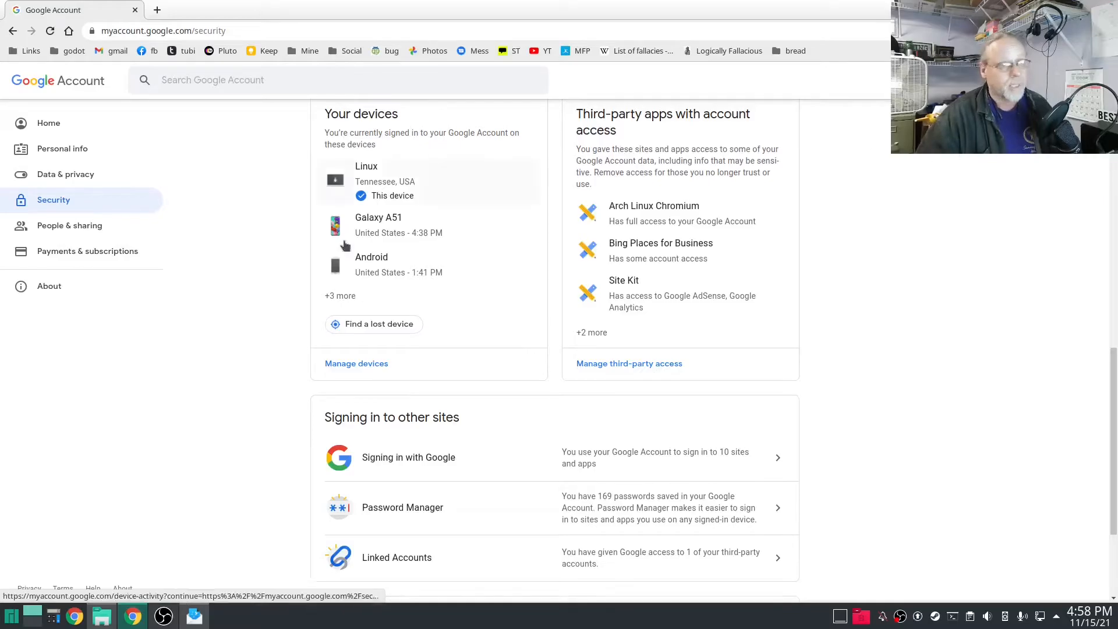
scroll("up", 3)
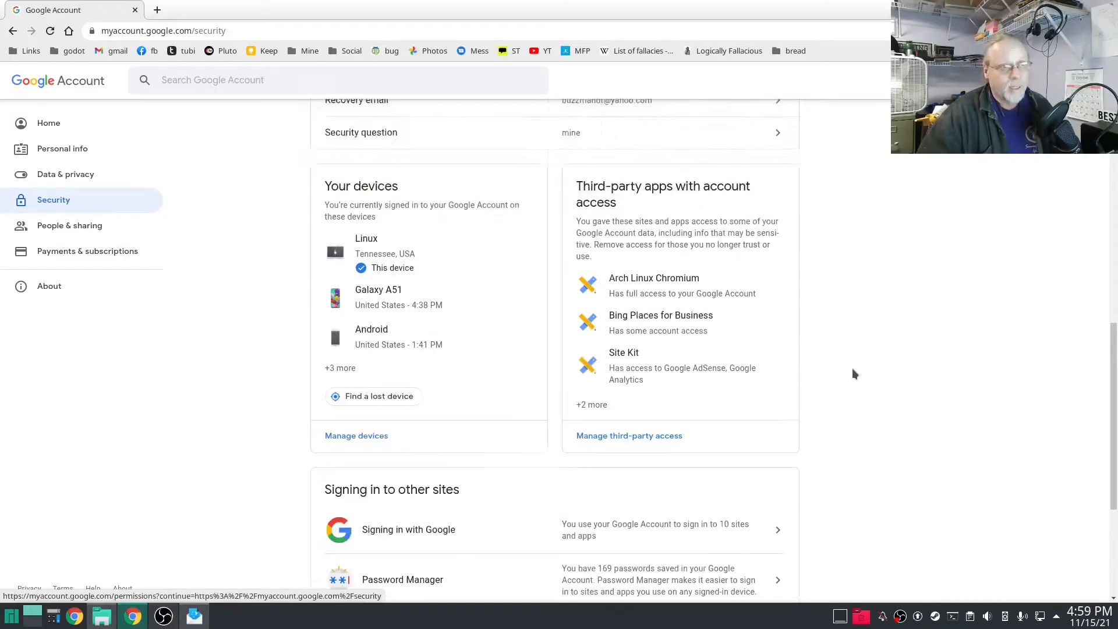
scroll("up", 3)
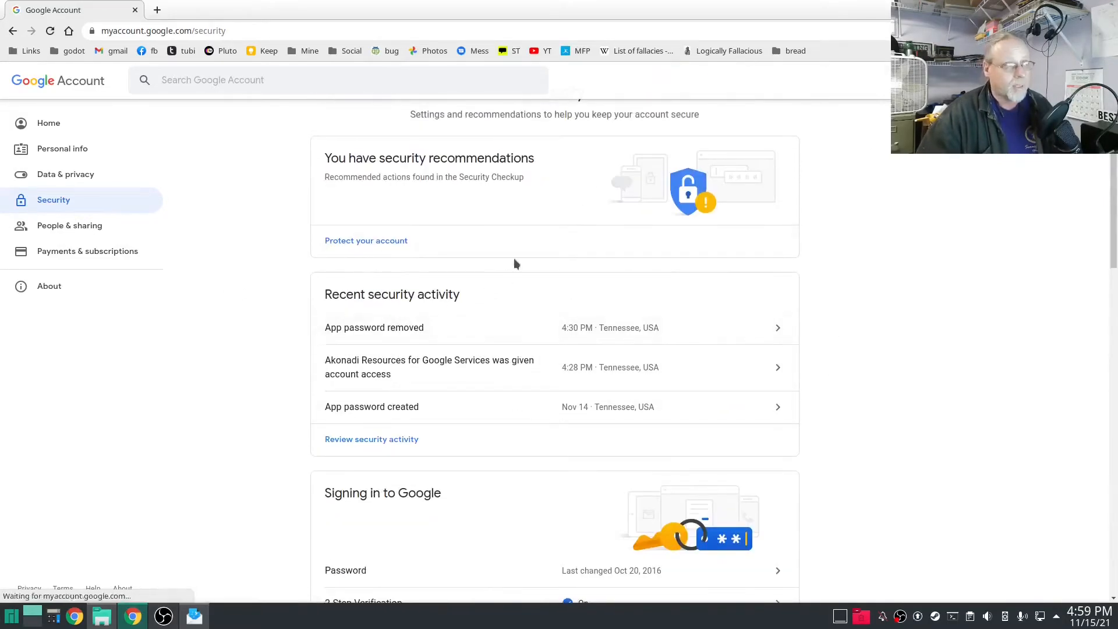
scroll("down", 3)
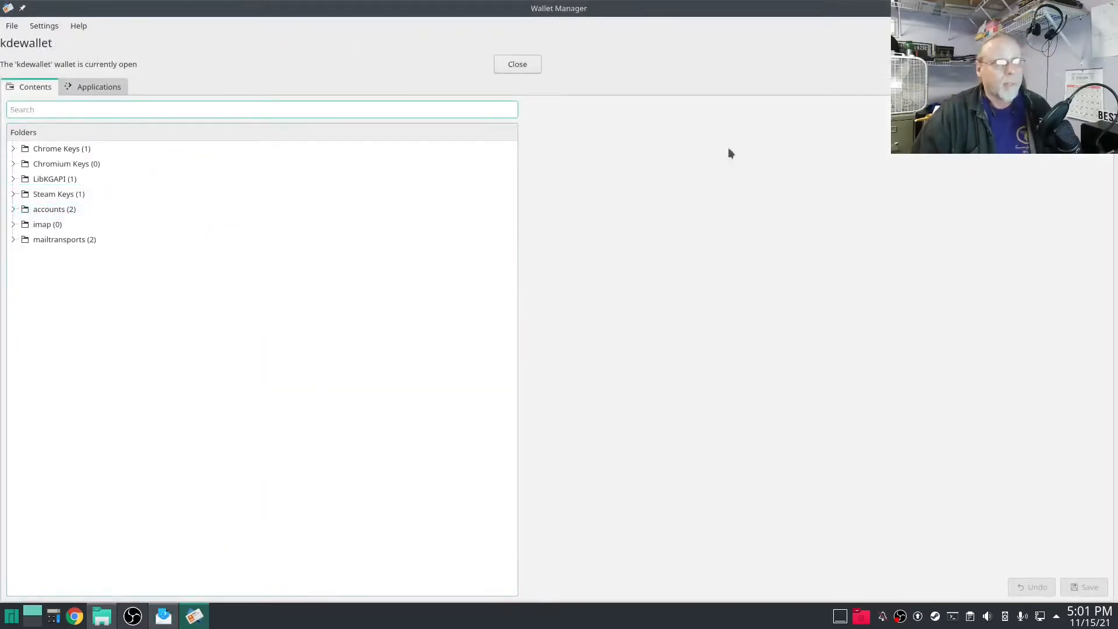
Open the Wallet Preferences for kdewallet from the Wallet Manager's Settings menu.
left_click(44, 26)
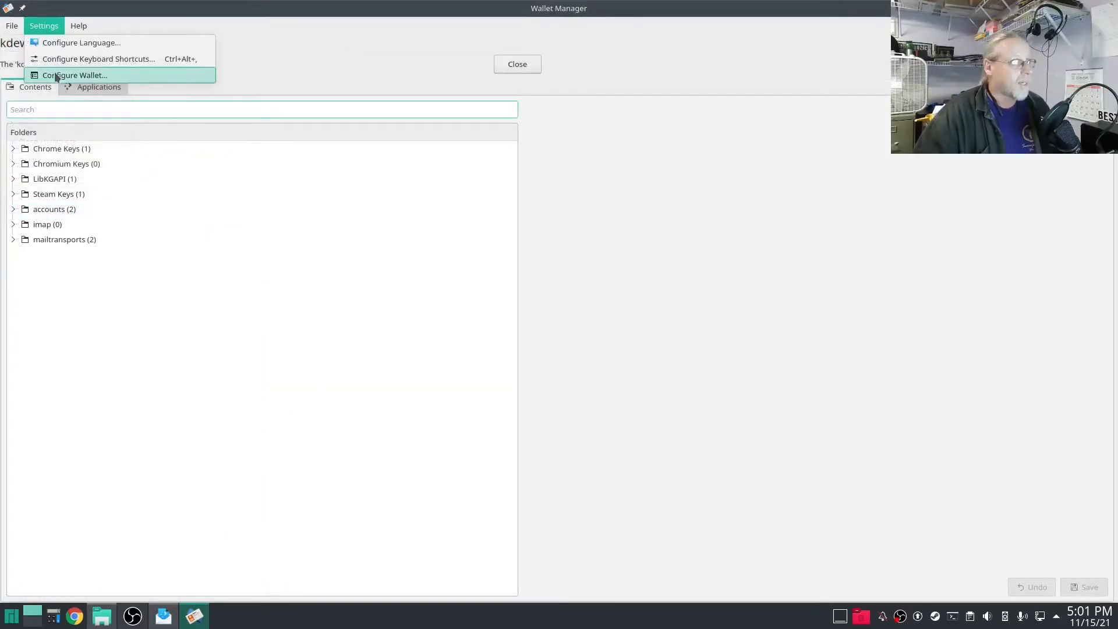
left_click(75, 75)
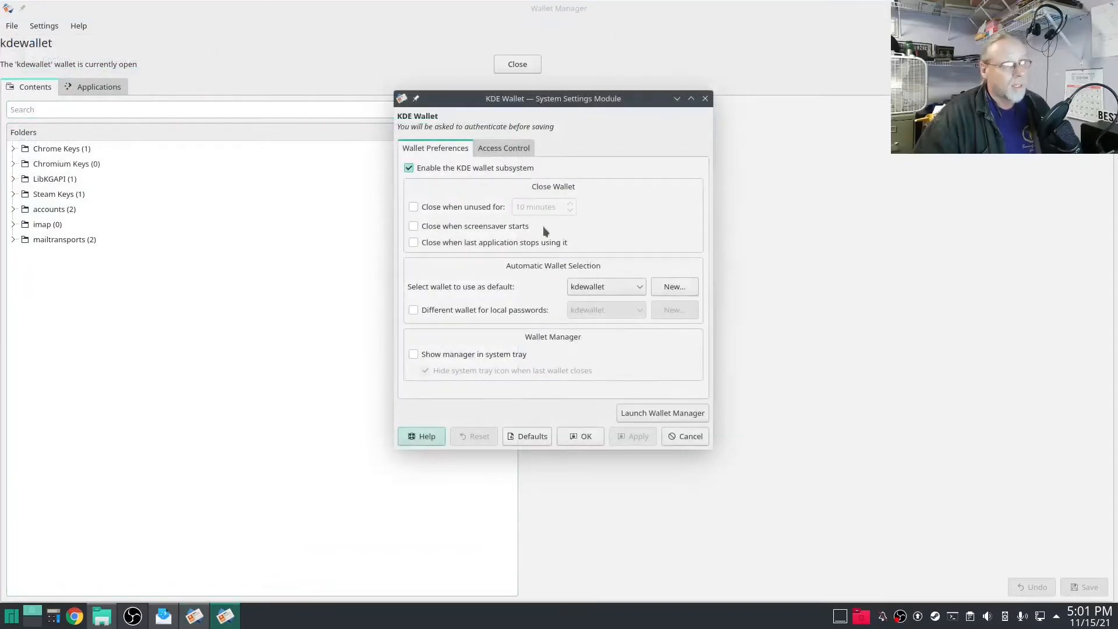
mouse_move(506, 170)
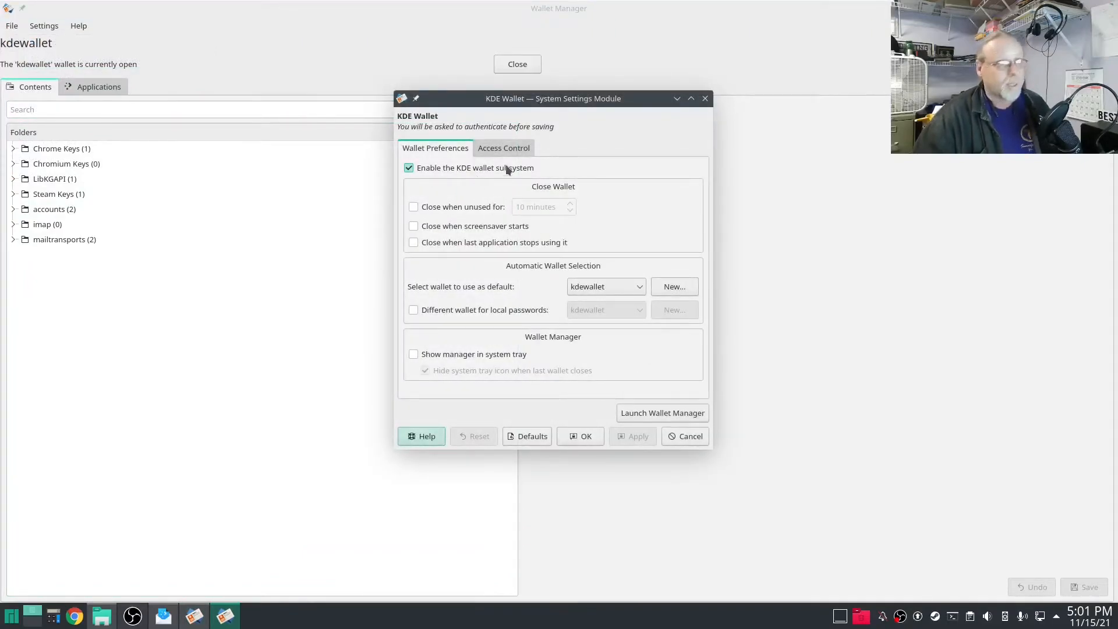
mouse_move(656, 376)
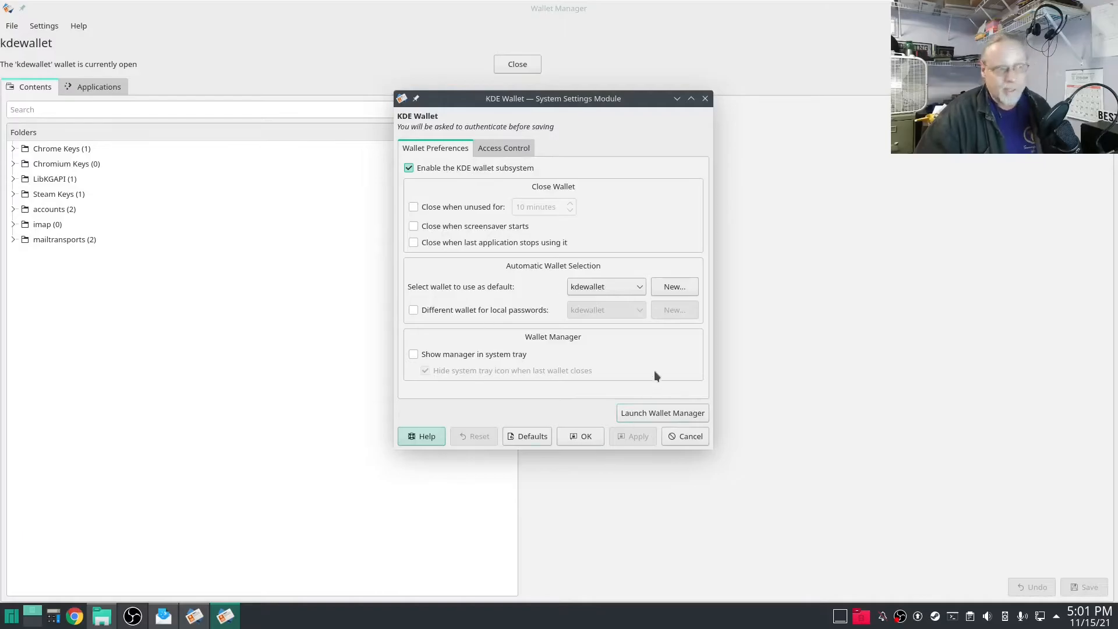
mouse_move(676, 210)
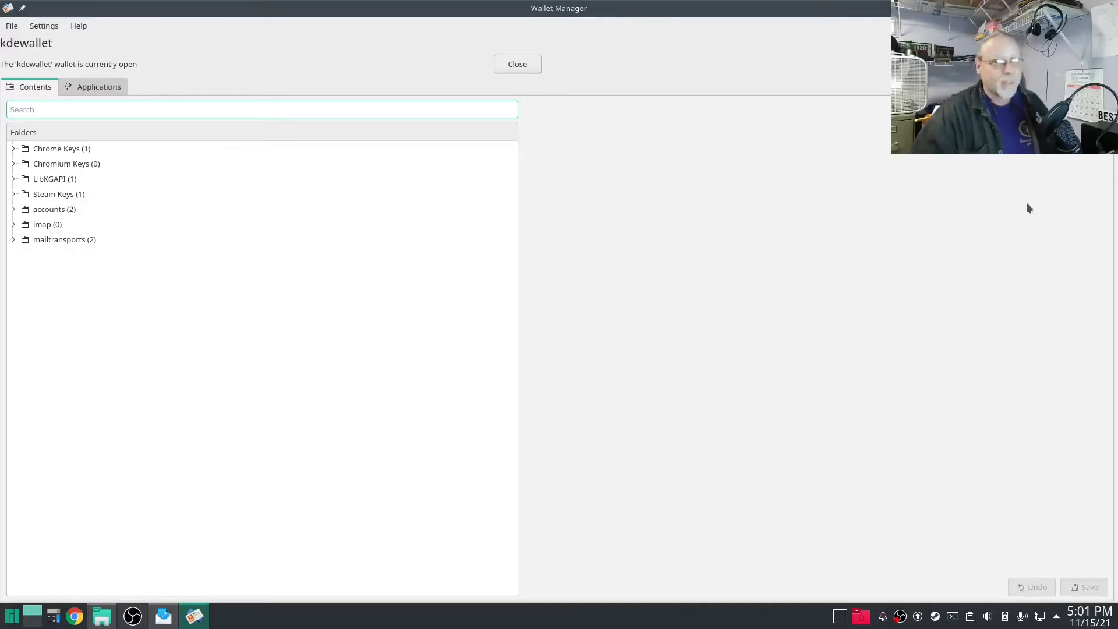
mouse_move(1017, 197)
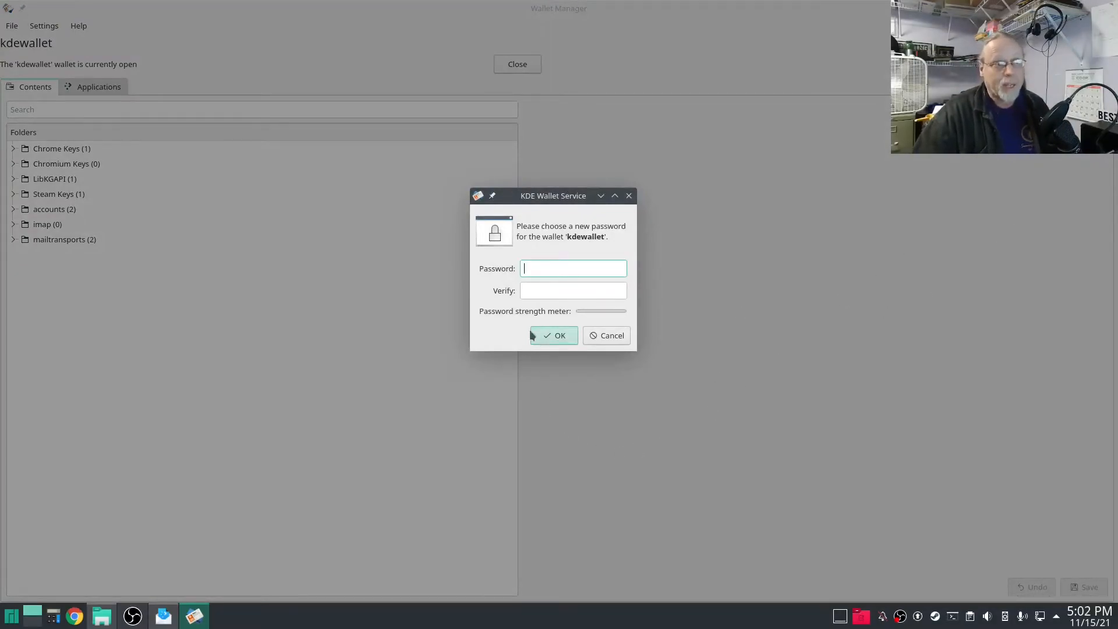
Submit the new kdewallet password, accept the low-strength warning, and close Wallet Manager.
left_click(554, 335)
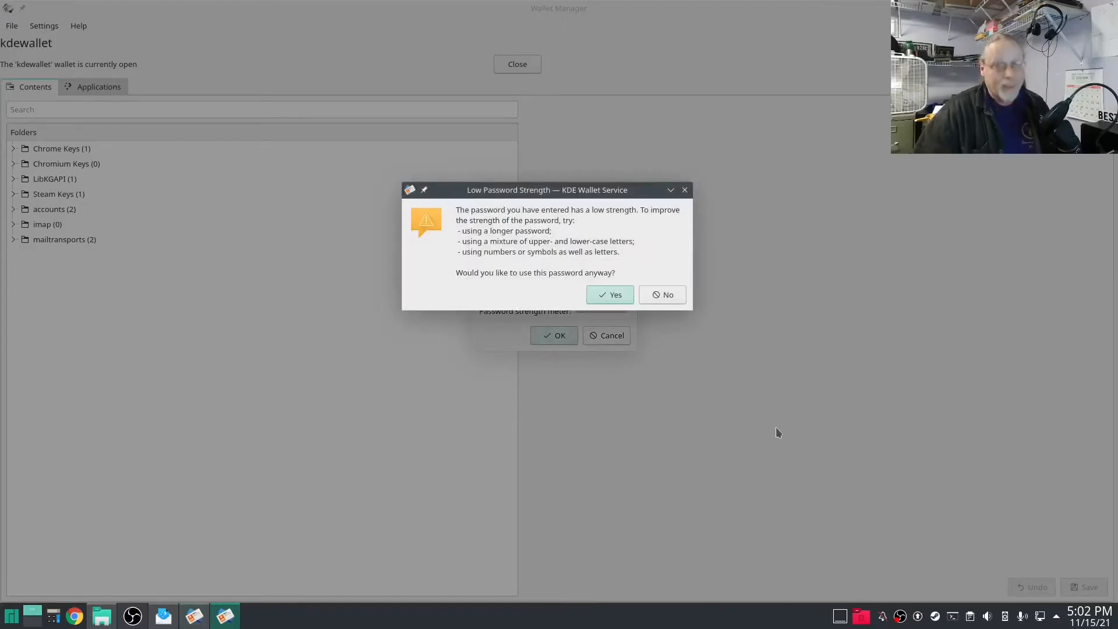
mouse_move(683, 362)
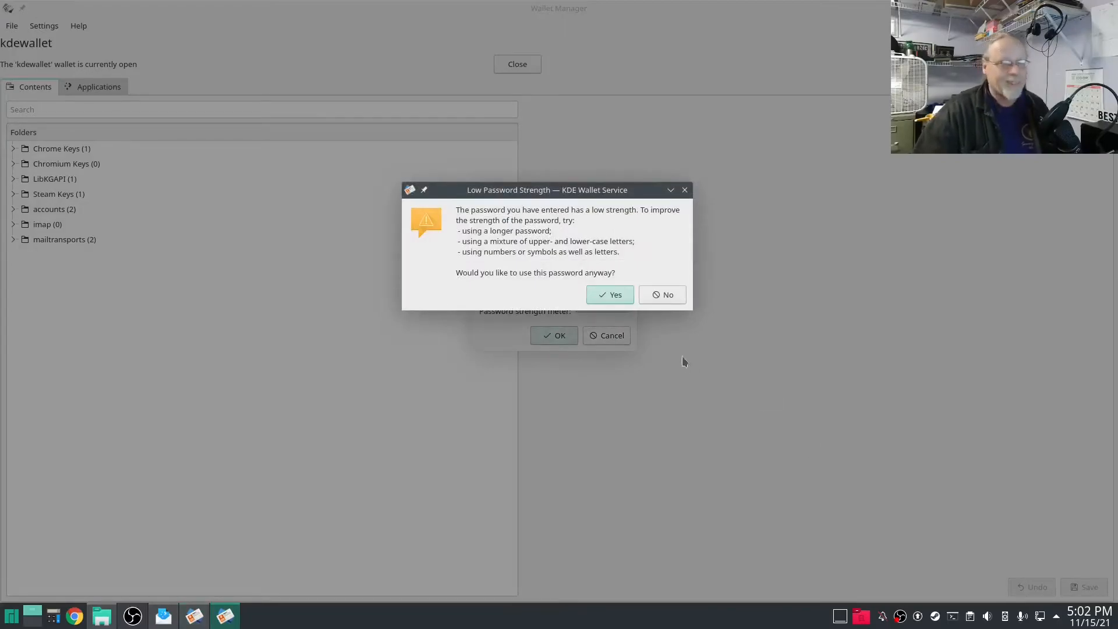
left_click(609, 295)
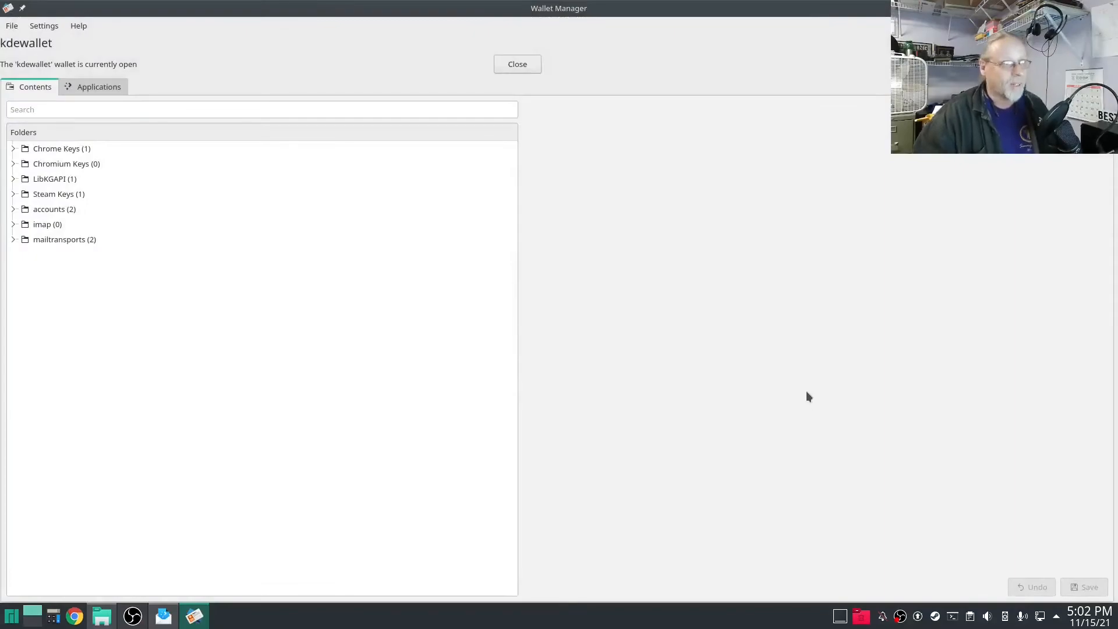
mouse_move(517, 64)
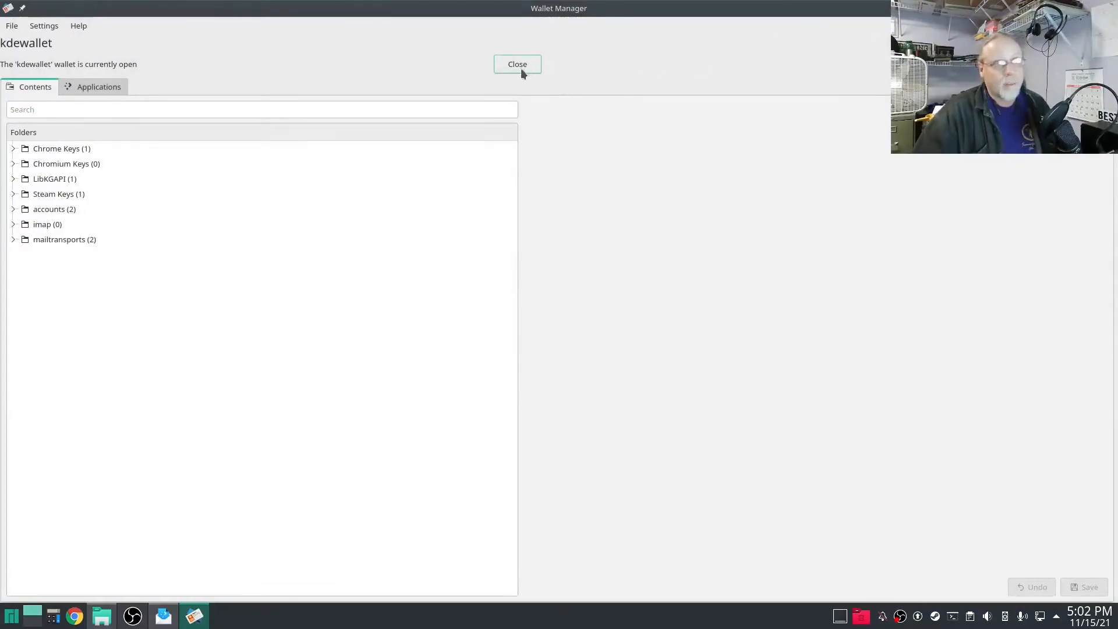
mouse_move(556, 67)
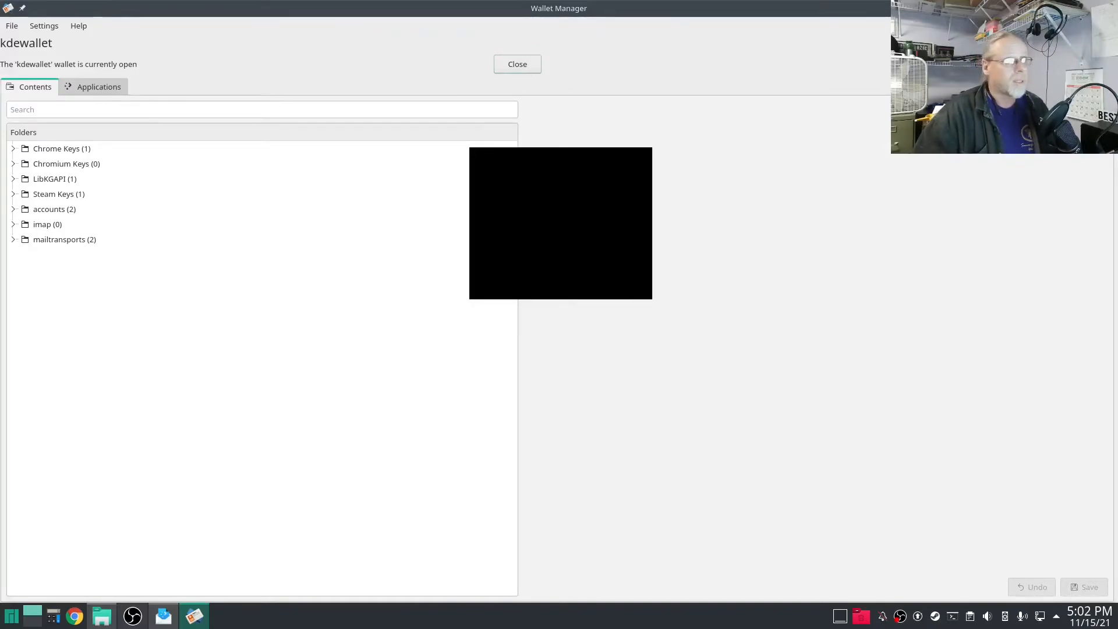
left_click(162, 616)
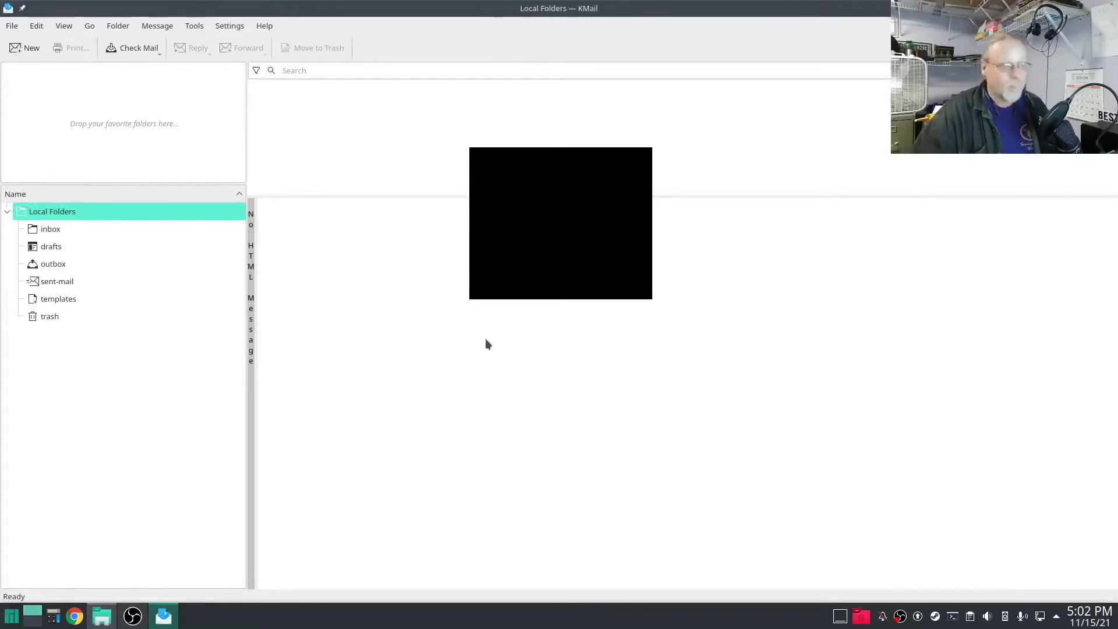
mouse_move(509, 463)
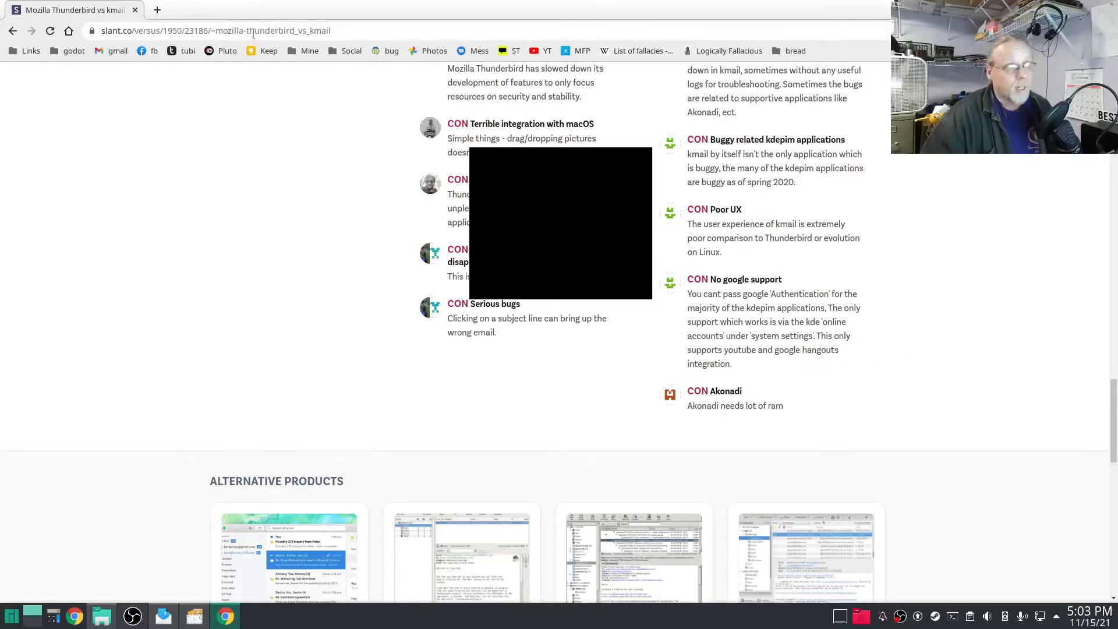
mouse_move(889, 340)
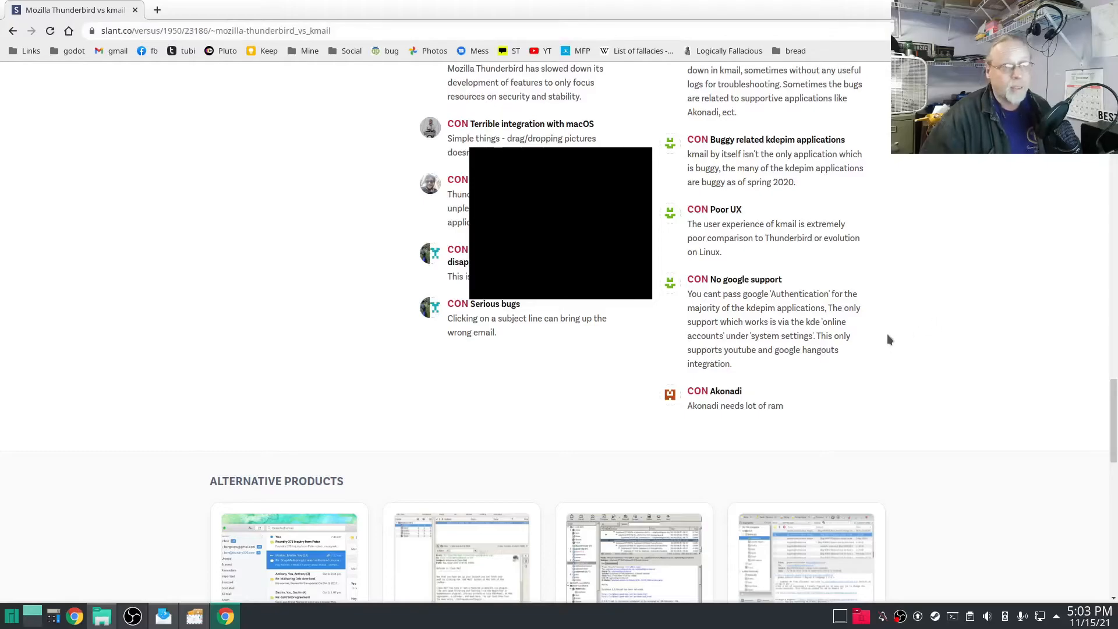
mouse_move(862, 372)
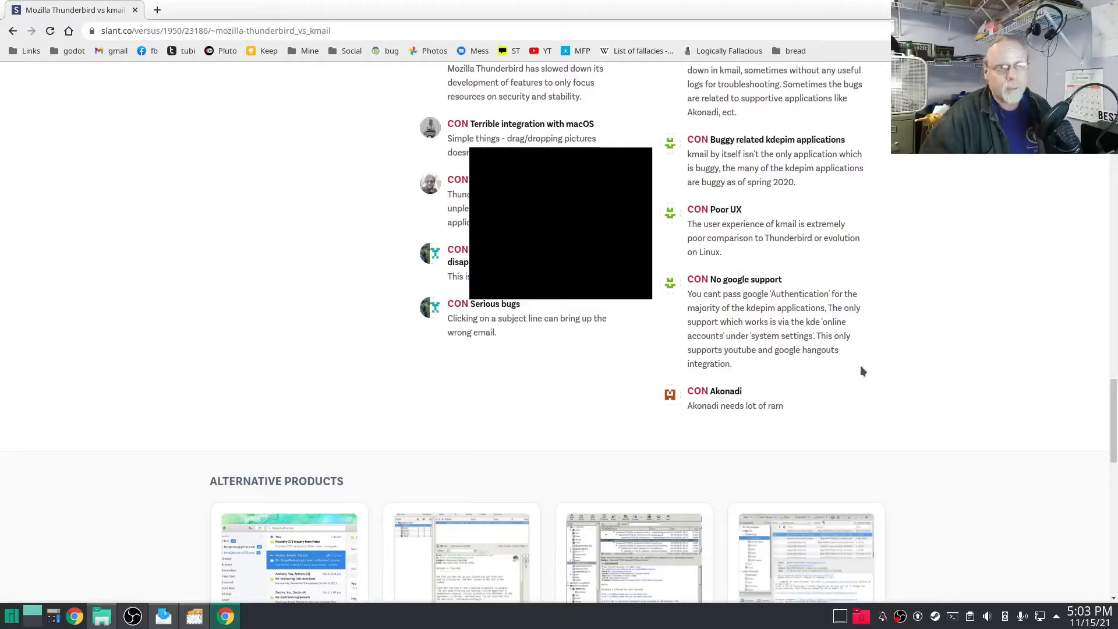
mouse_move(804, 298)
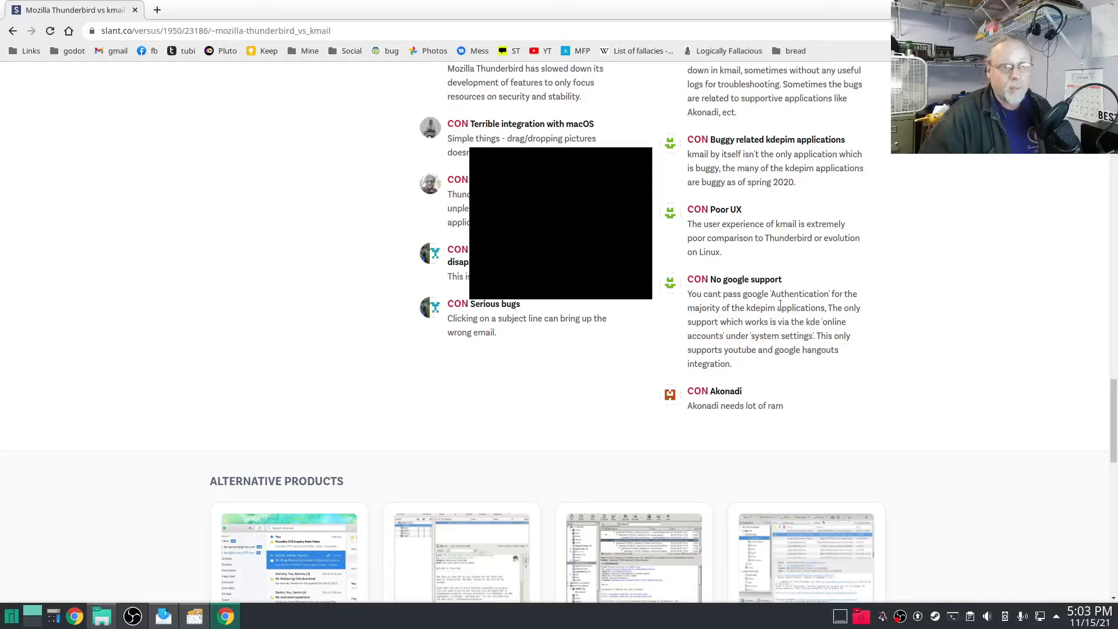
mouse_move(909, 349)
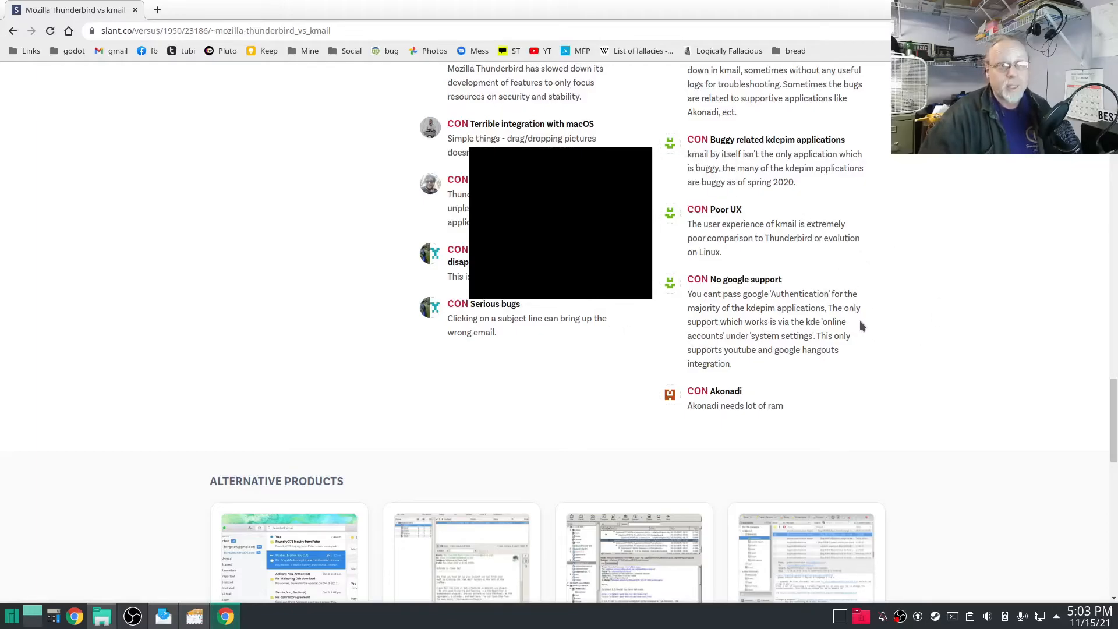
mouse_move(741, 181)
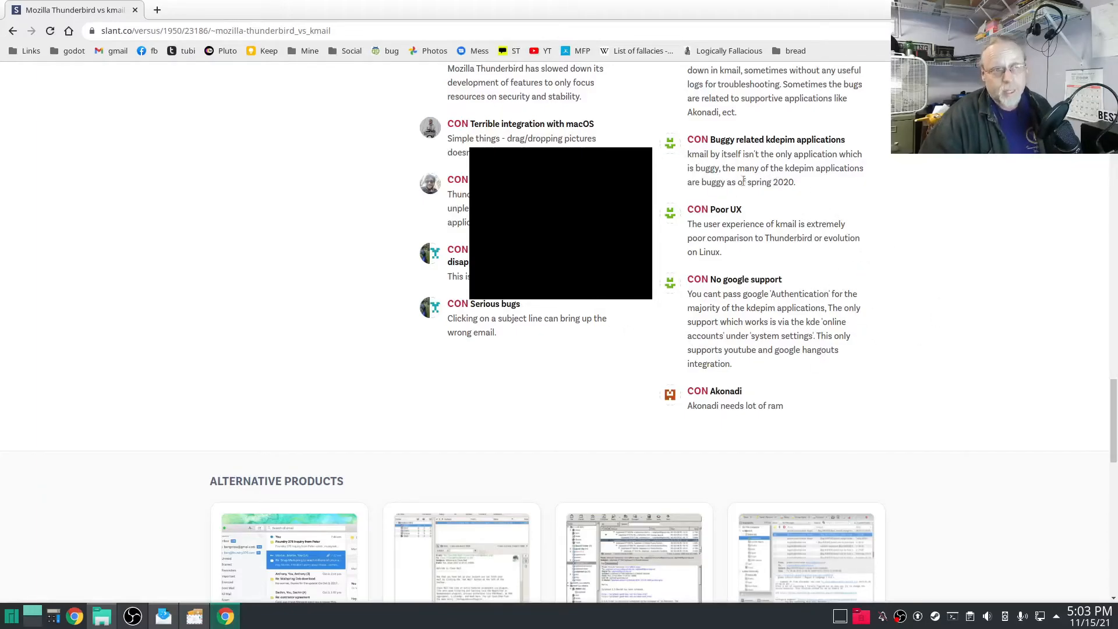
mouse_move(1061, 346)
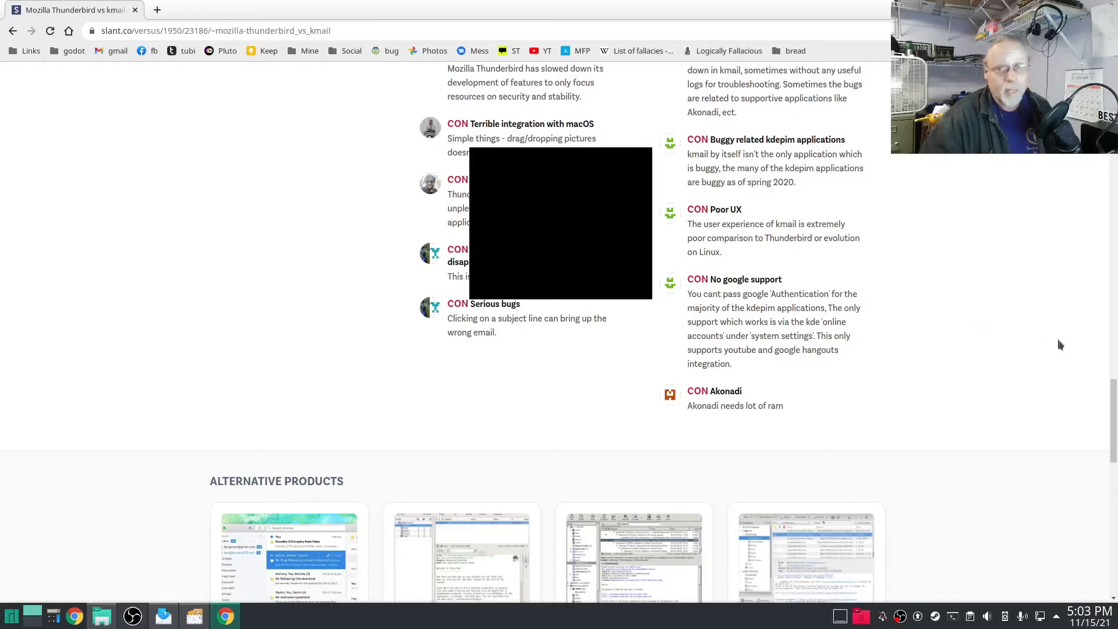
mouse_move(962, 330)
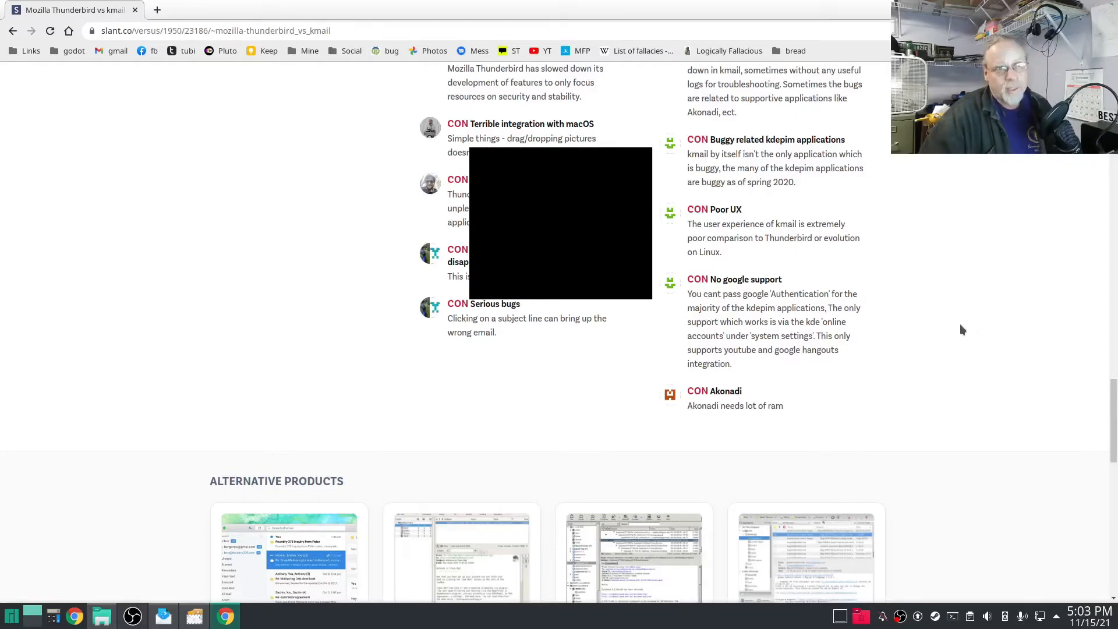
mouse_move(956, 347)
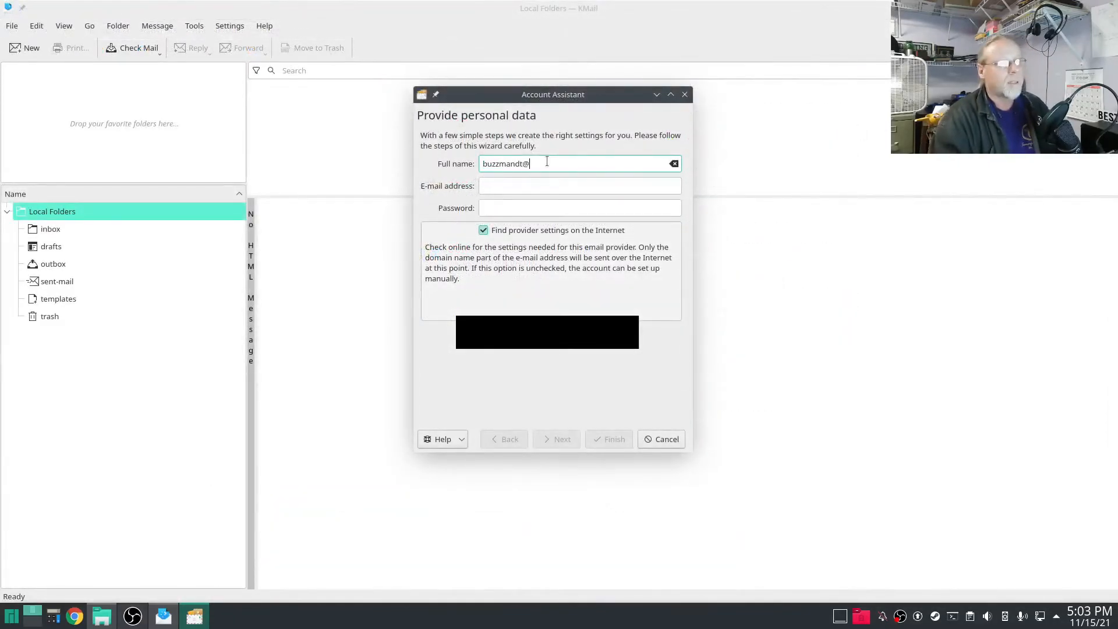
Finish the gmail.com address, fetch Gmail's IMAP/SMTP settings, and add the IMAP account.
type("gmail.com")
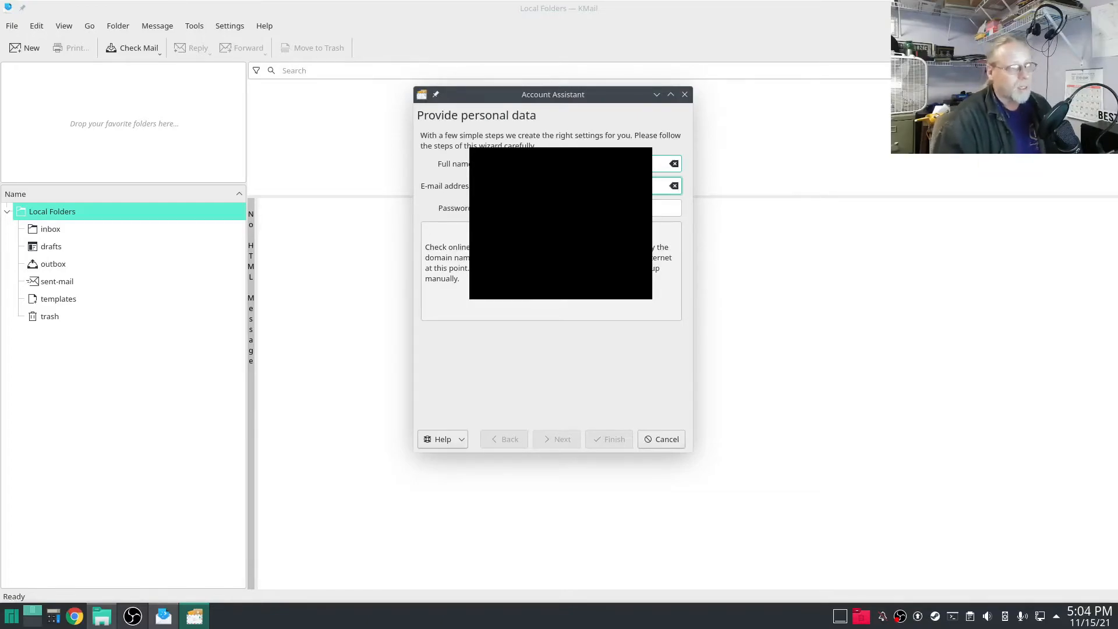
mouse_move(556, 439)
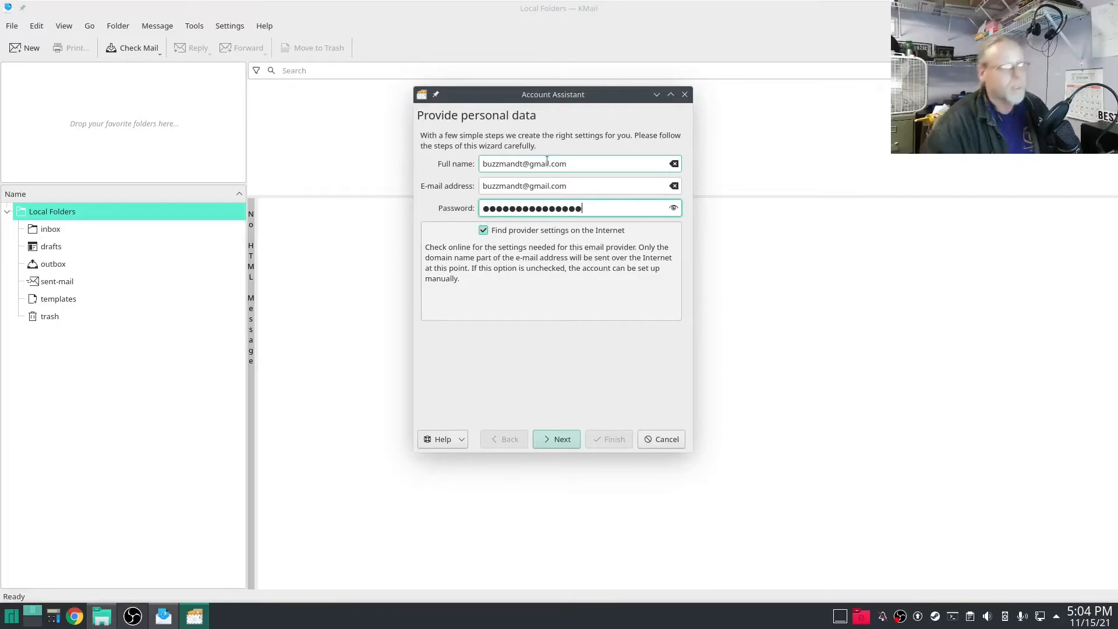
left_click(557, 439)
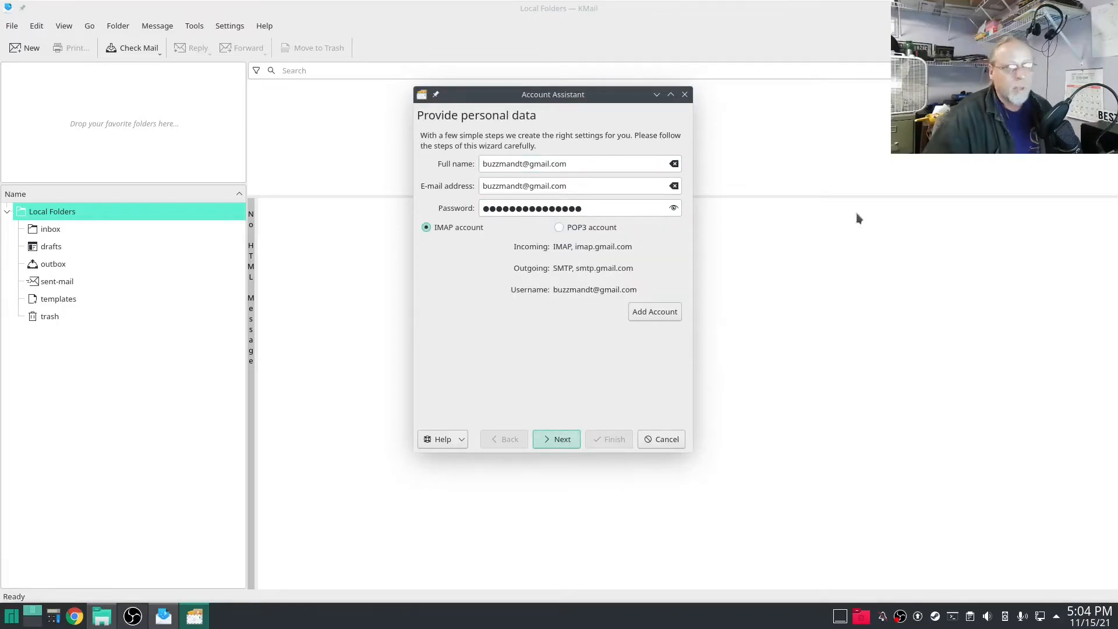
mouse_move(523, 281)
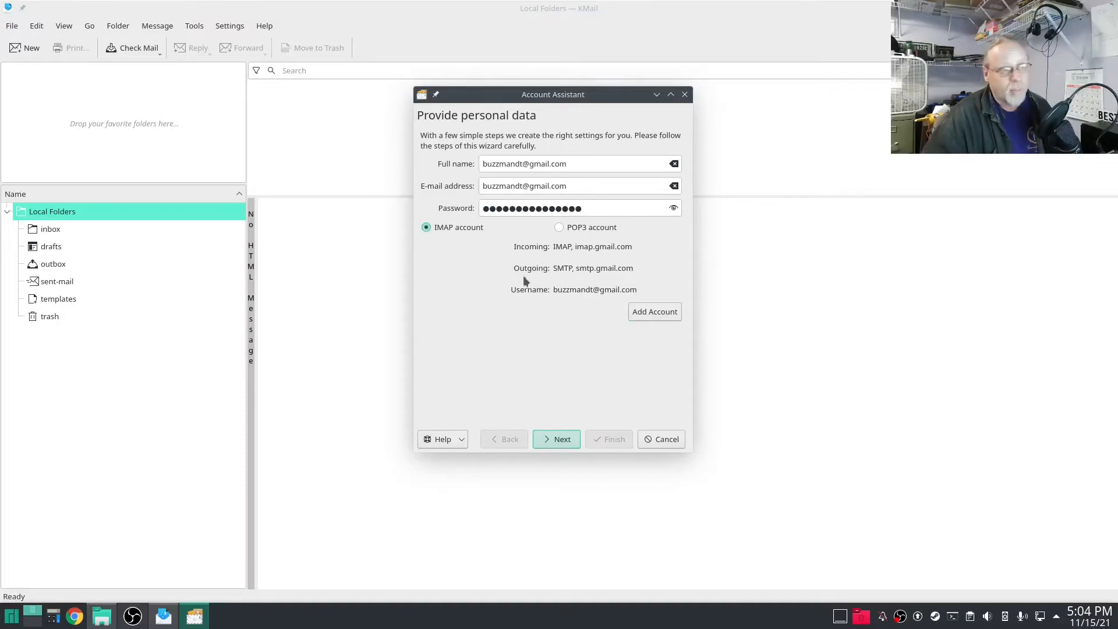
mouse_move(571, 283)
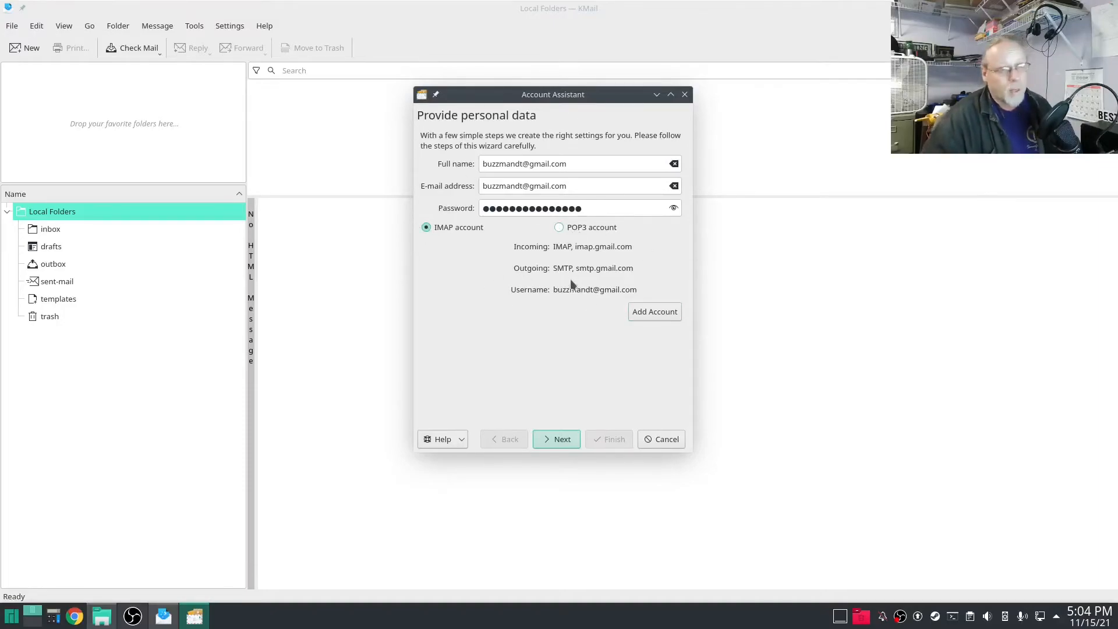
mouse_move(451, 250)
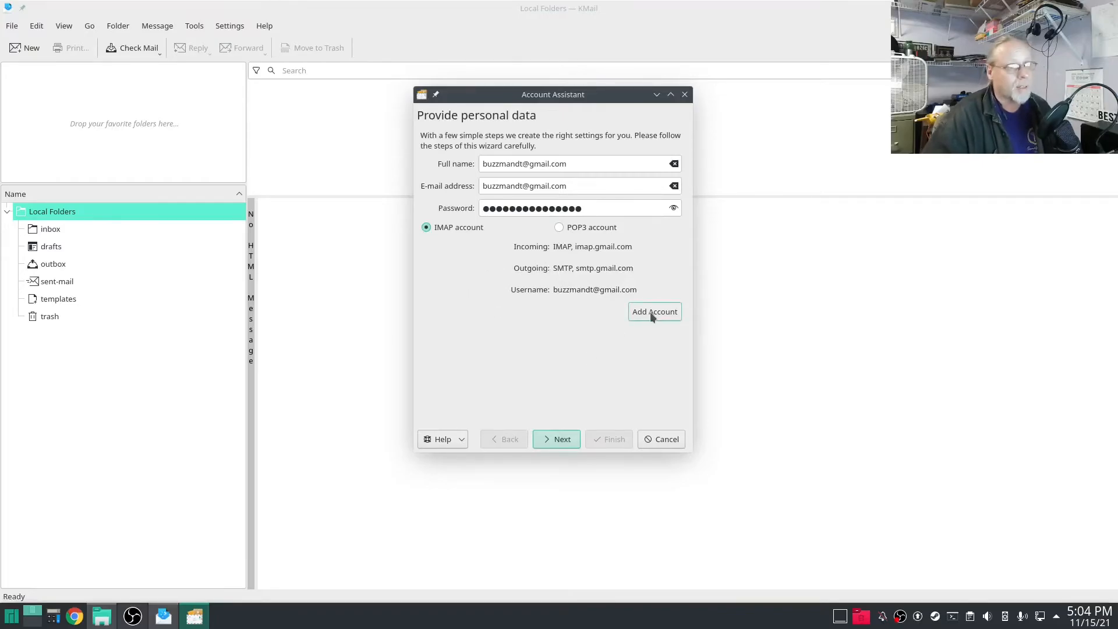
left_click(654, 311)
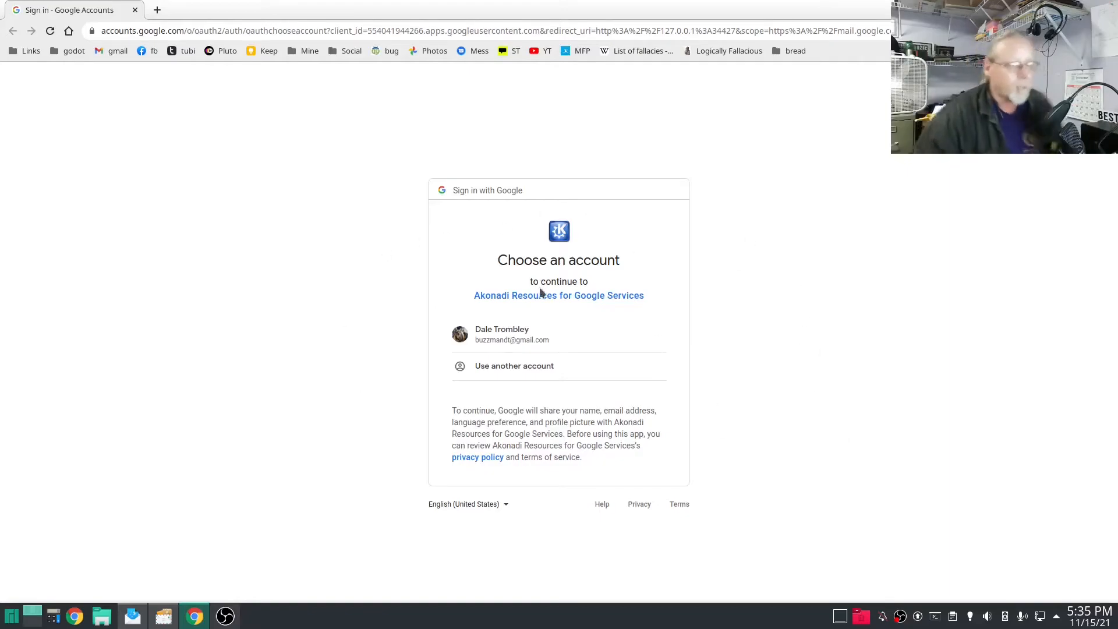
mouse_move(602, 390)
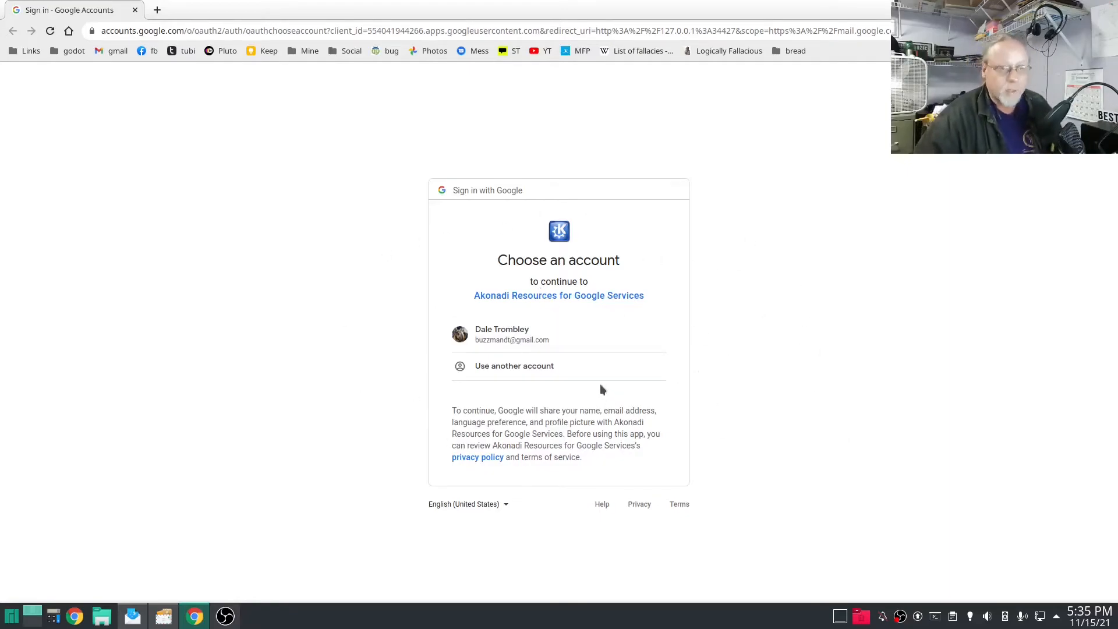
mouse_move(356, 441)
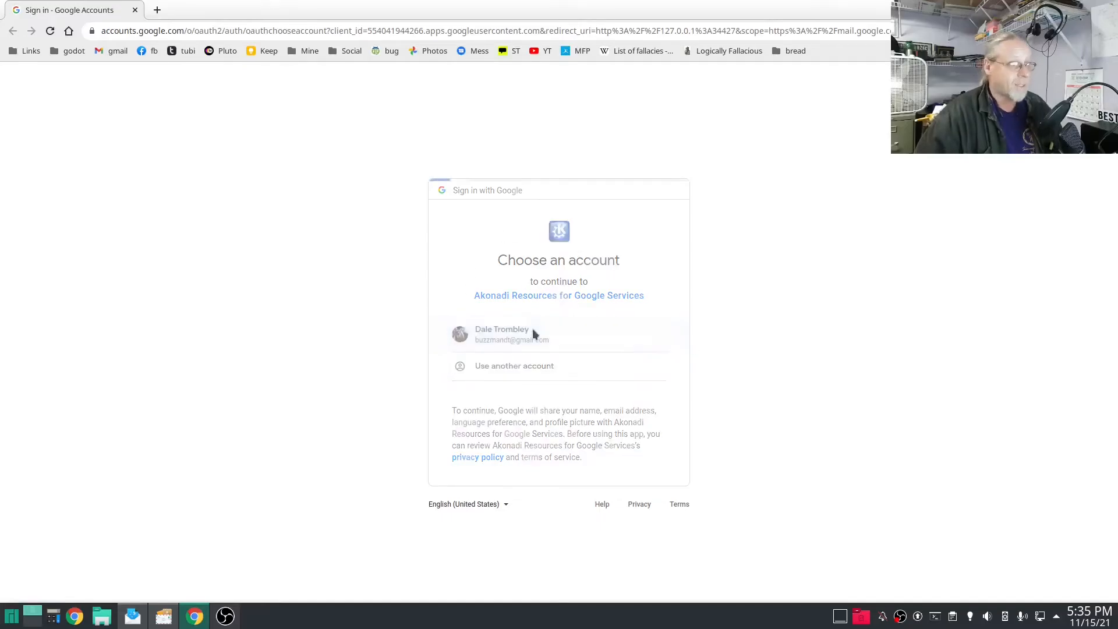
Allow Akonadi access to the Gmail account, then finish setup with 'Secure outgoing emails' unchecked.
left_click(512, 334)
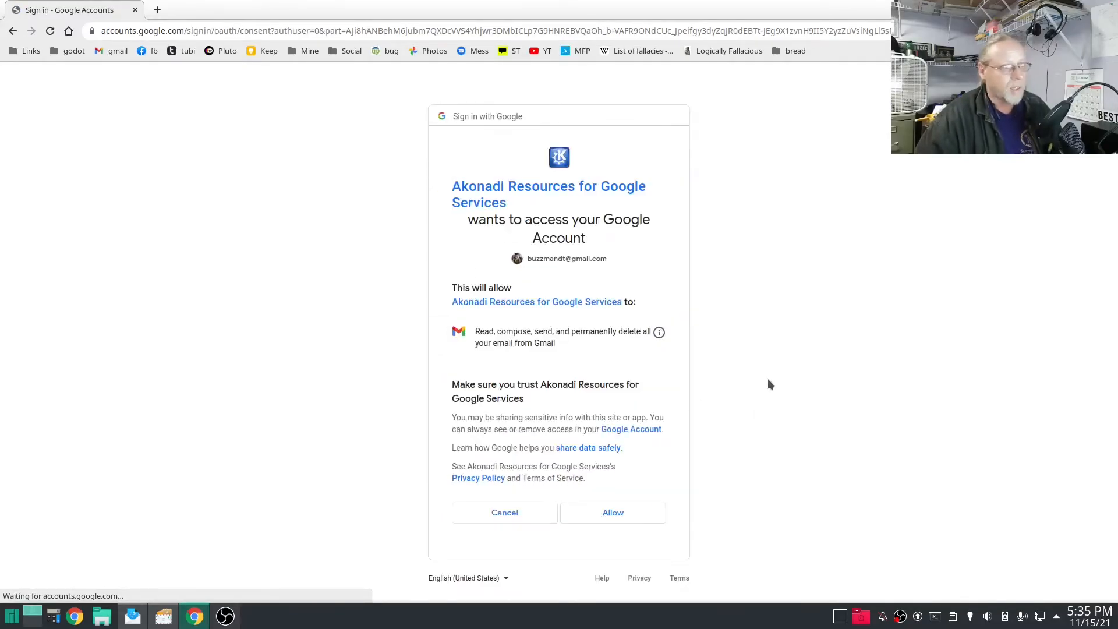
left_click(612, 512)
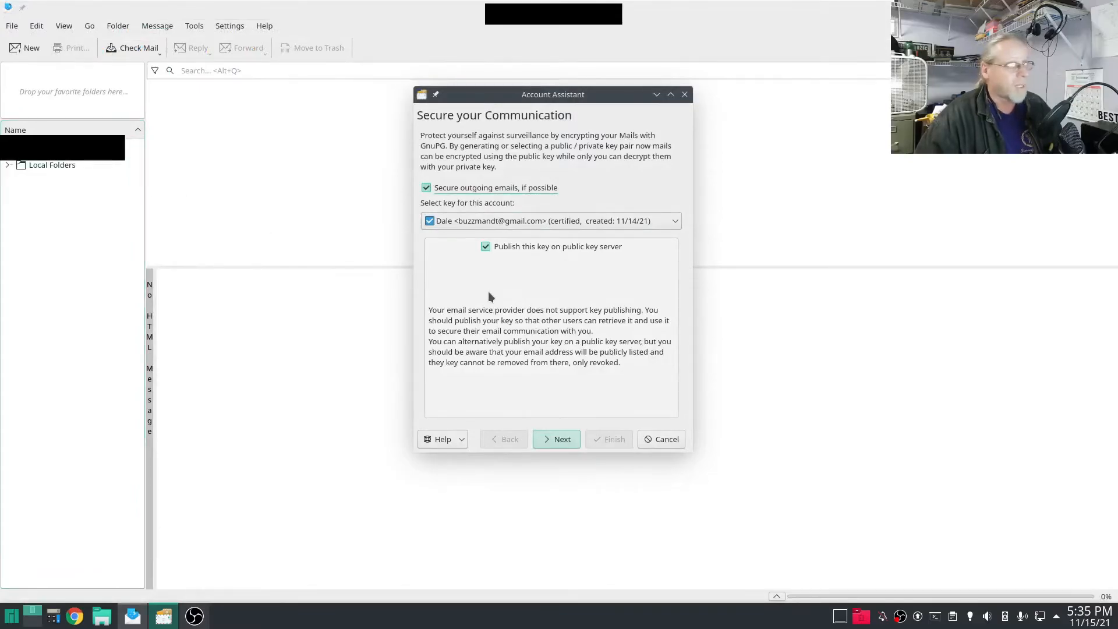
mouse_move(510, 281)
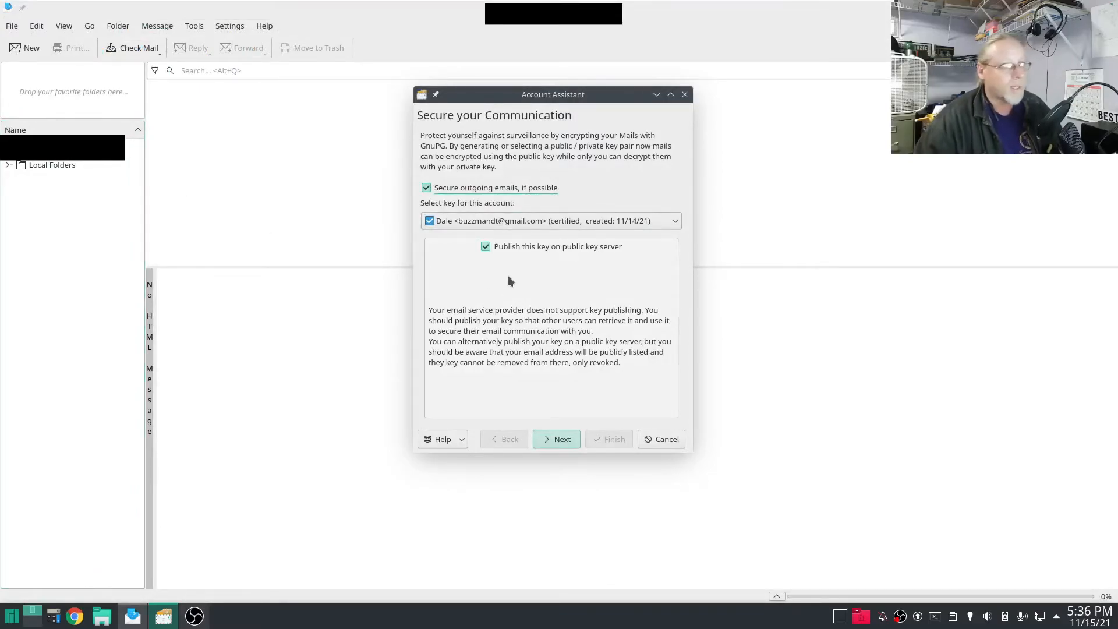
left_click(426, 187)
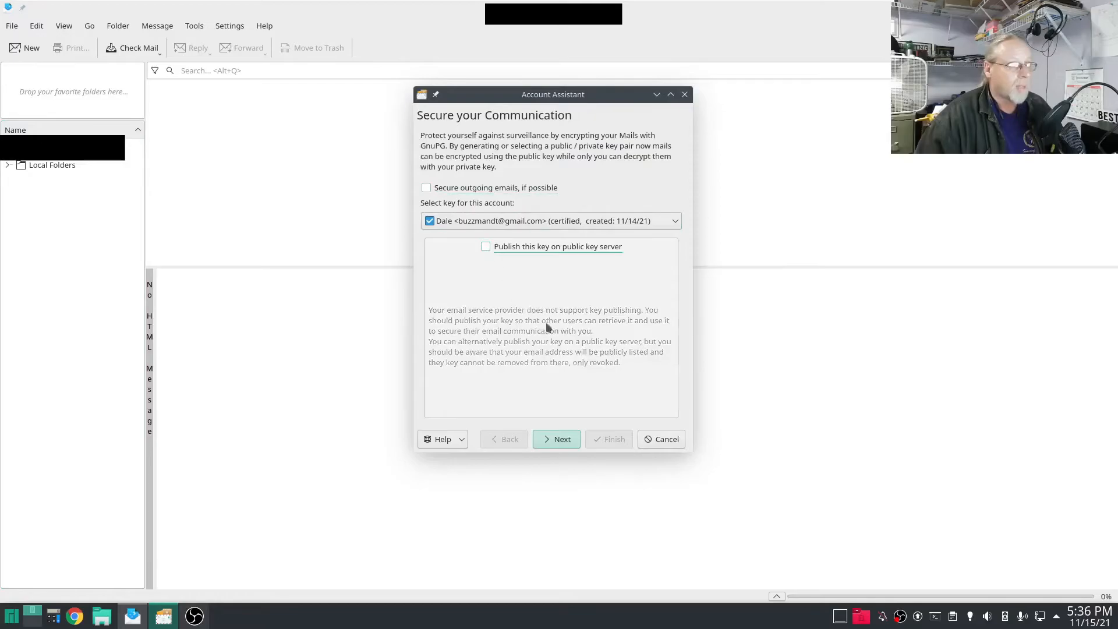
left_click(557, 439)
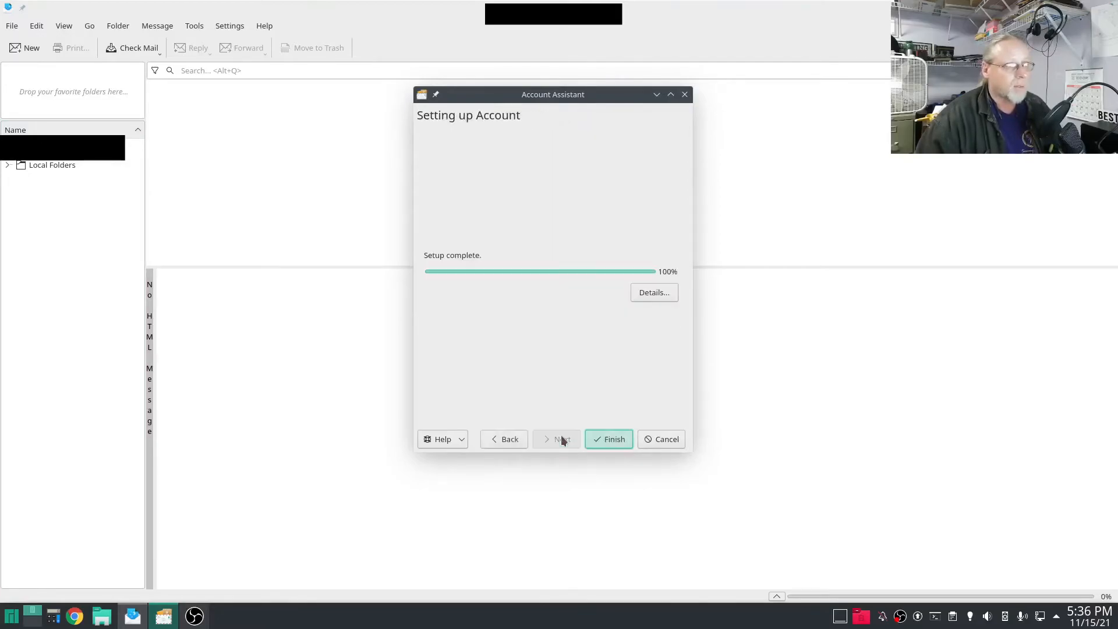
left_click(608, 439)
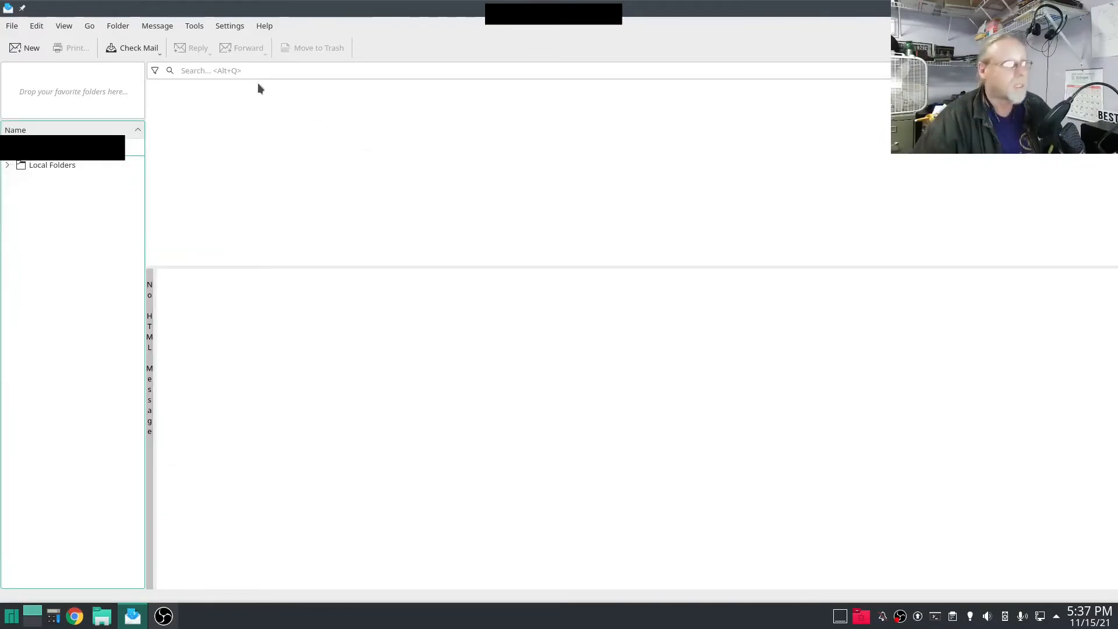
left_click(230, 26)
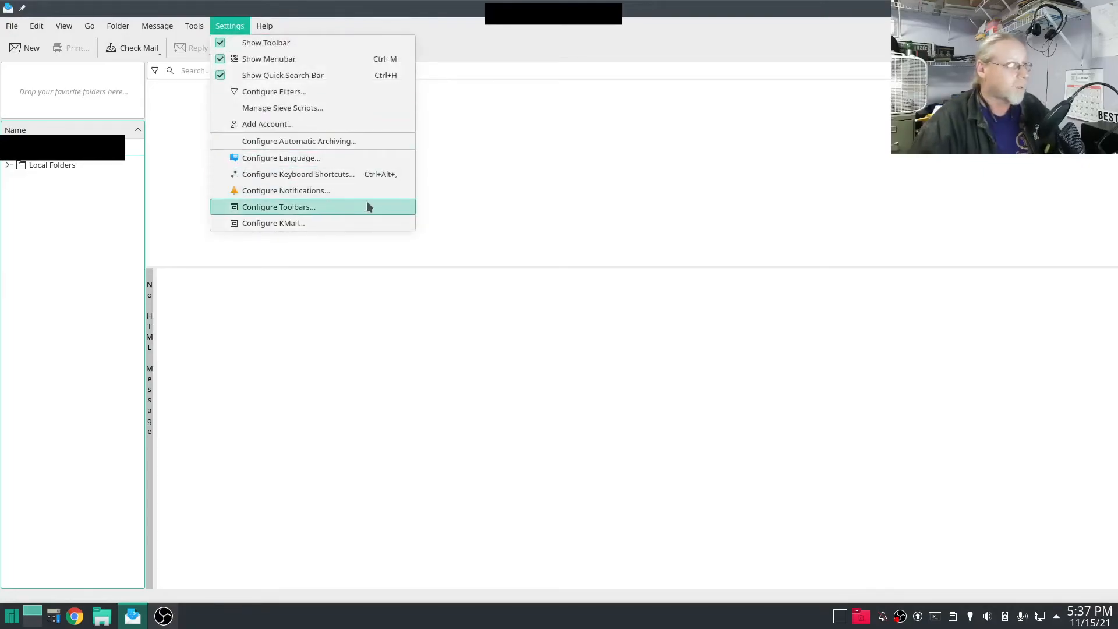
mouse_move(317, 223)
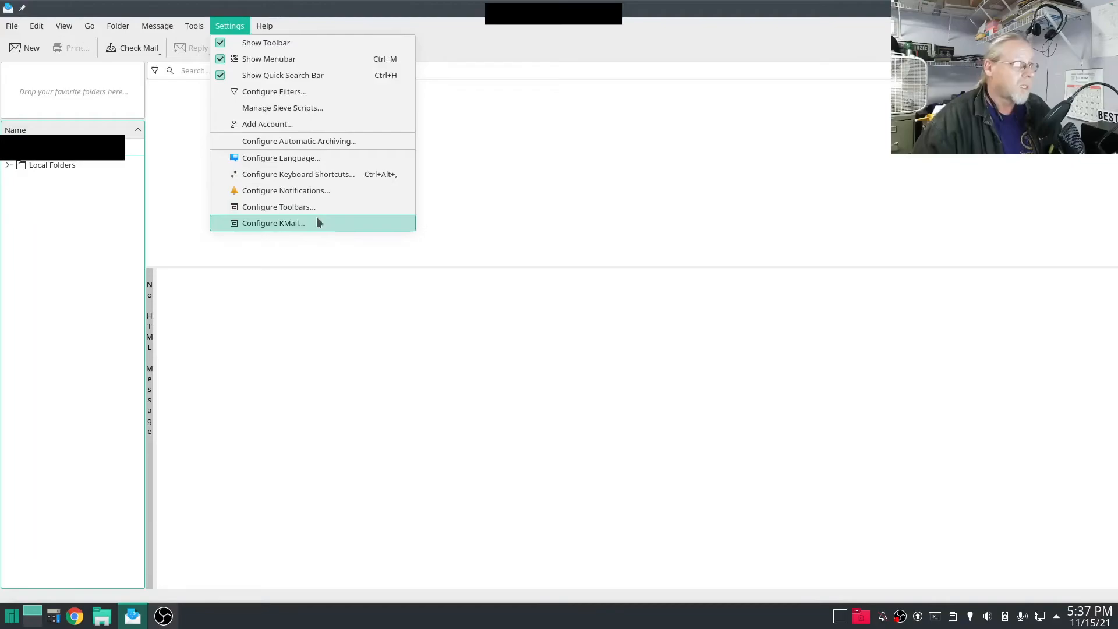
left_click(266, 124)
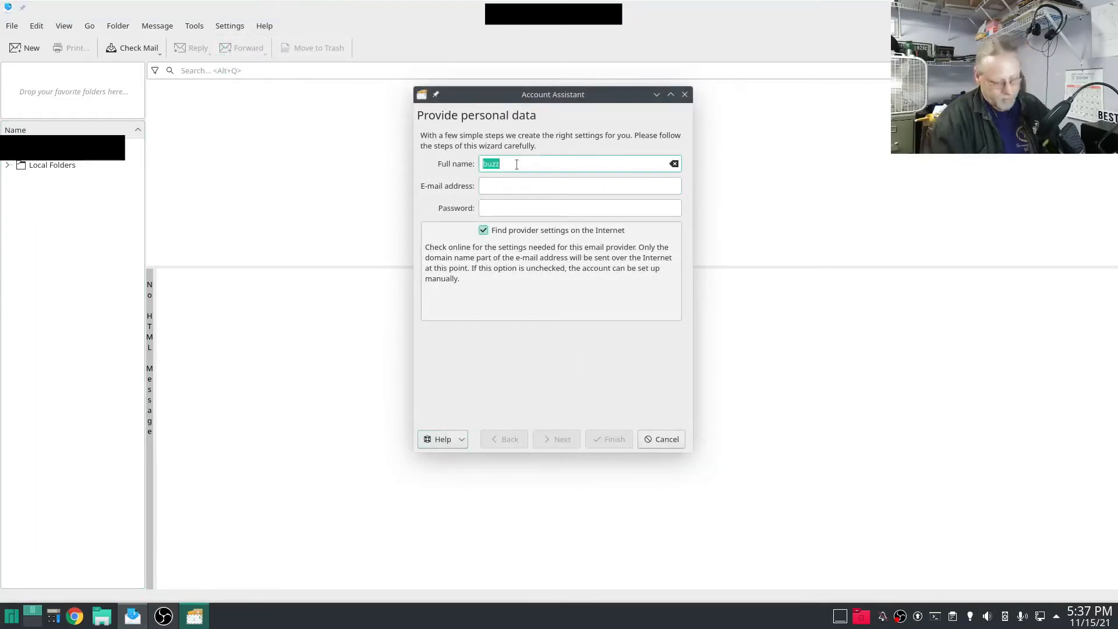
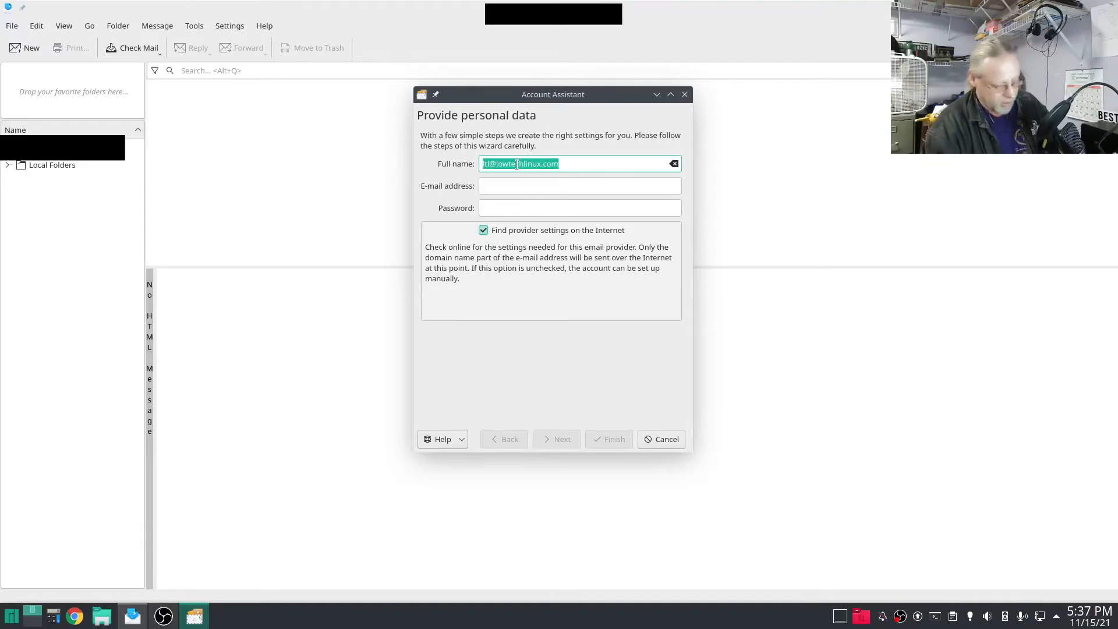
left_click(579, 185)
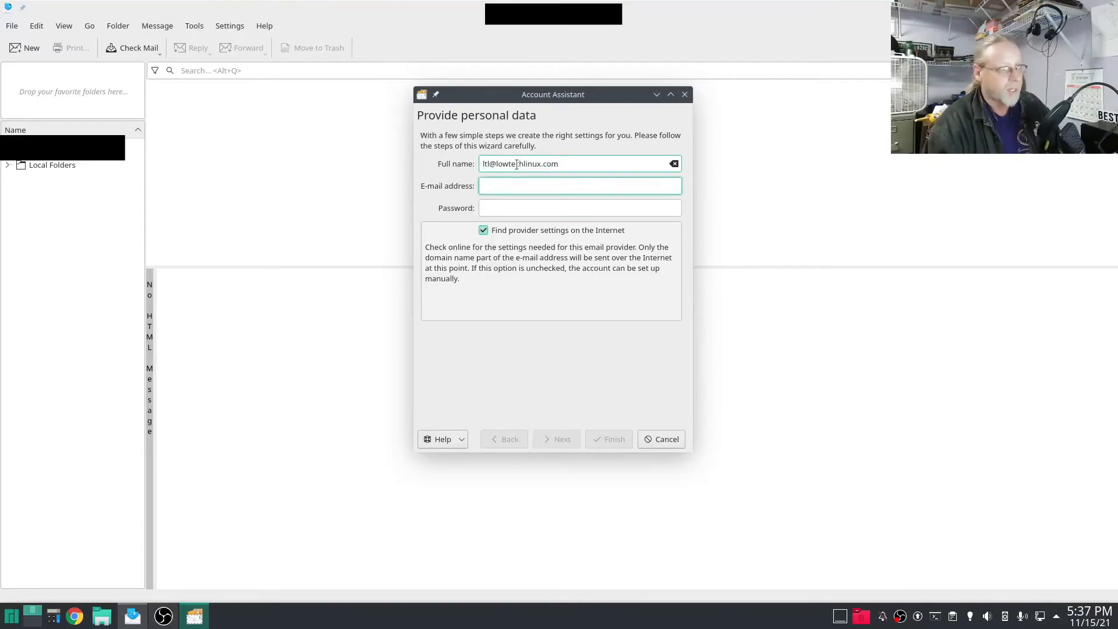
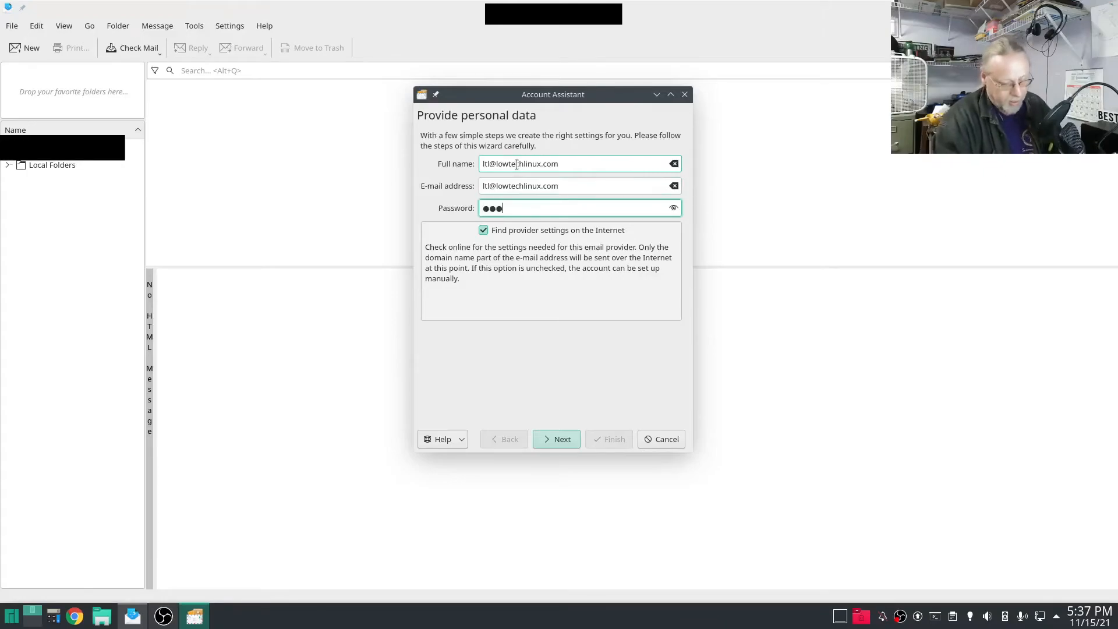
type("password")
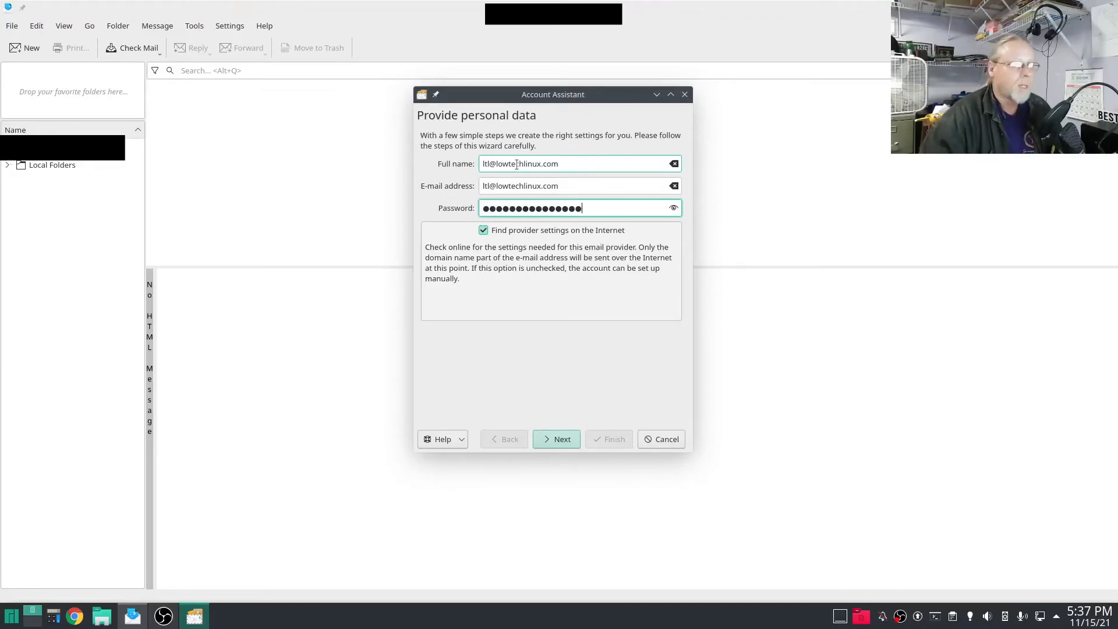
left_click(557, 438)
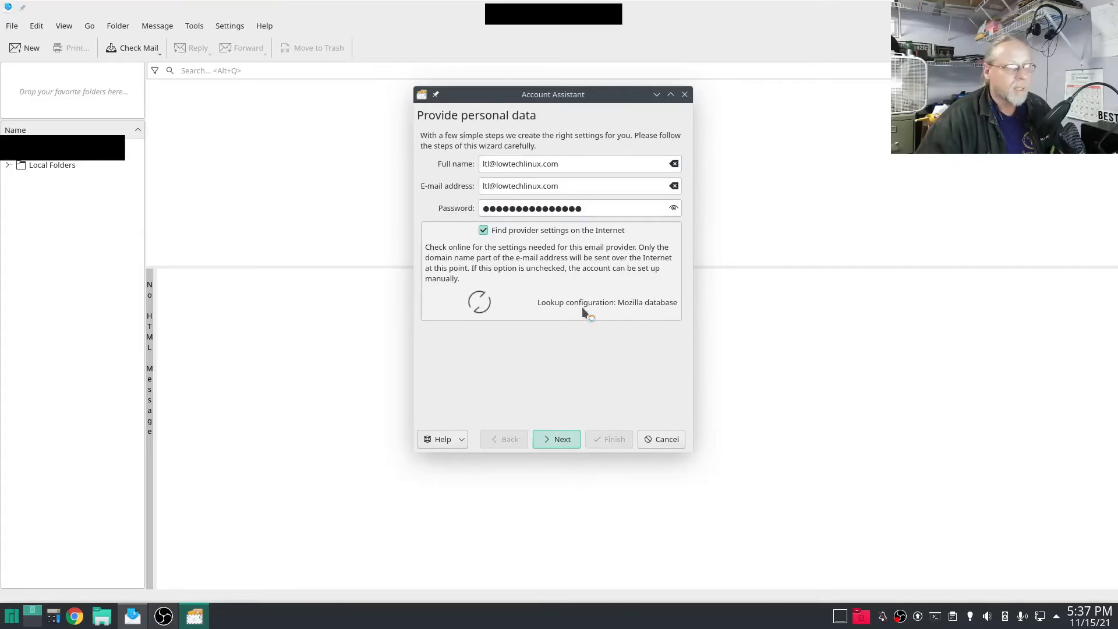
left_click(557, 439)
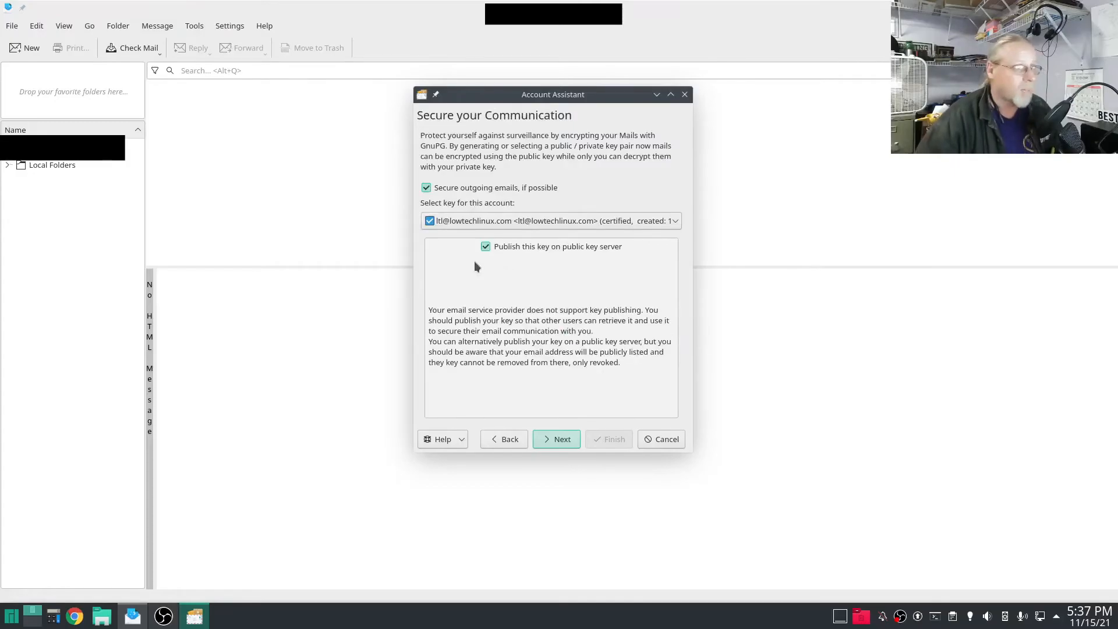
left_click(426, 187)
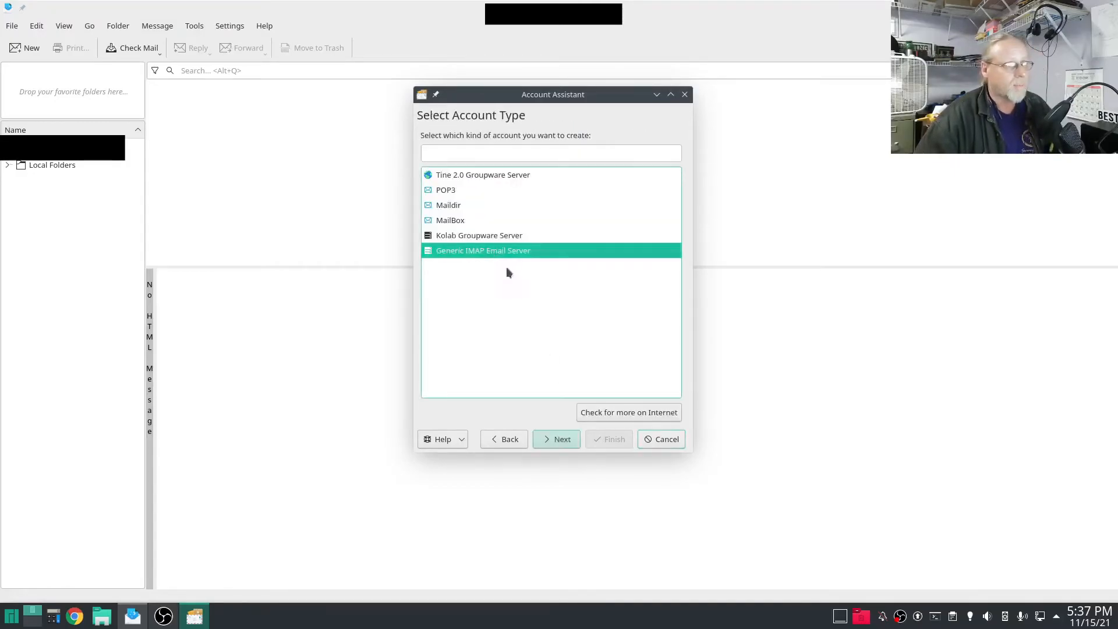
left_click(556, 439)
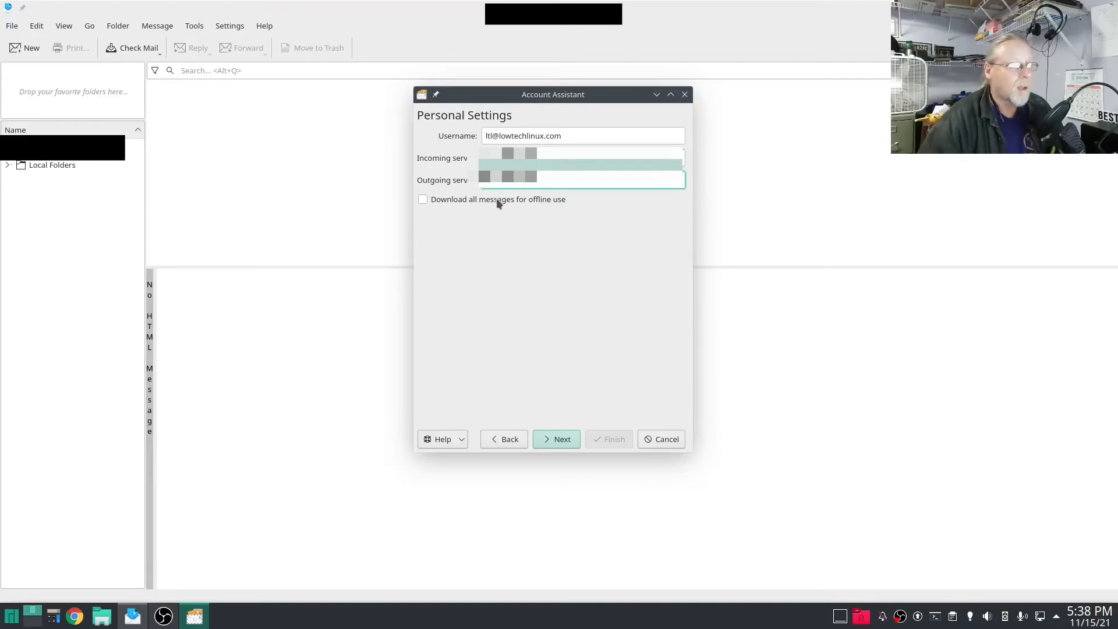
left_click(556, 438)
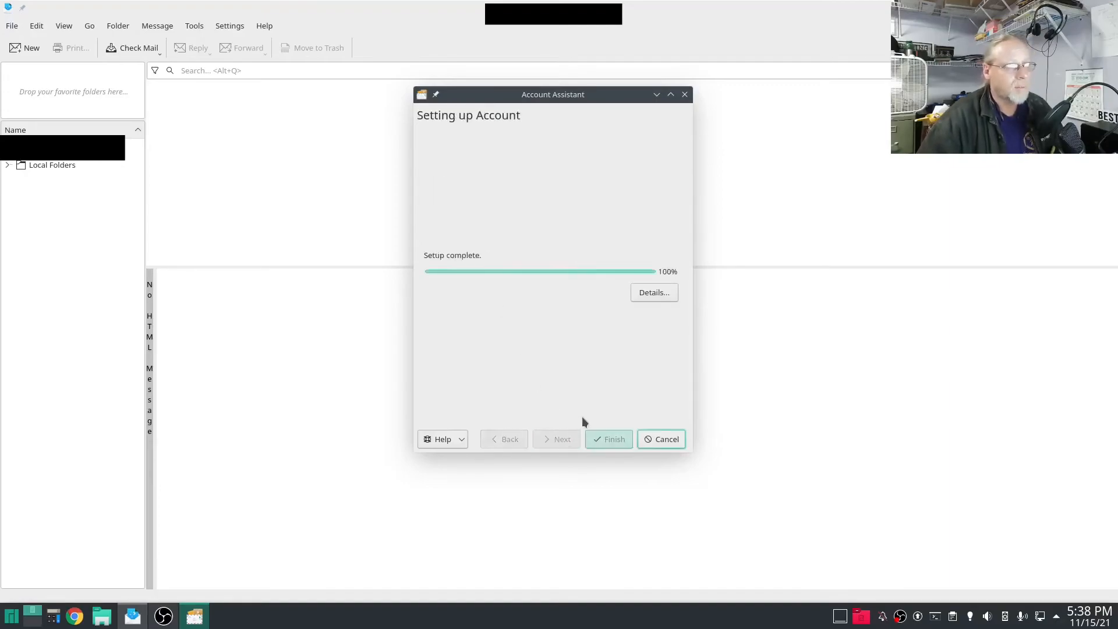
left_click(608, 439)
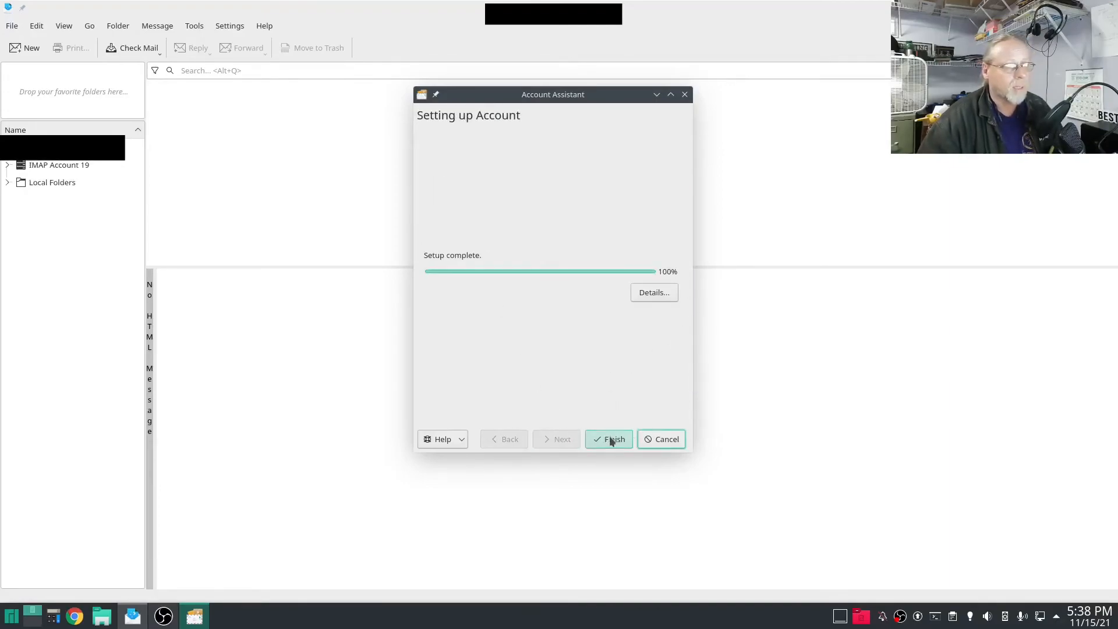
left_click(608, 438)
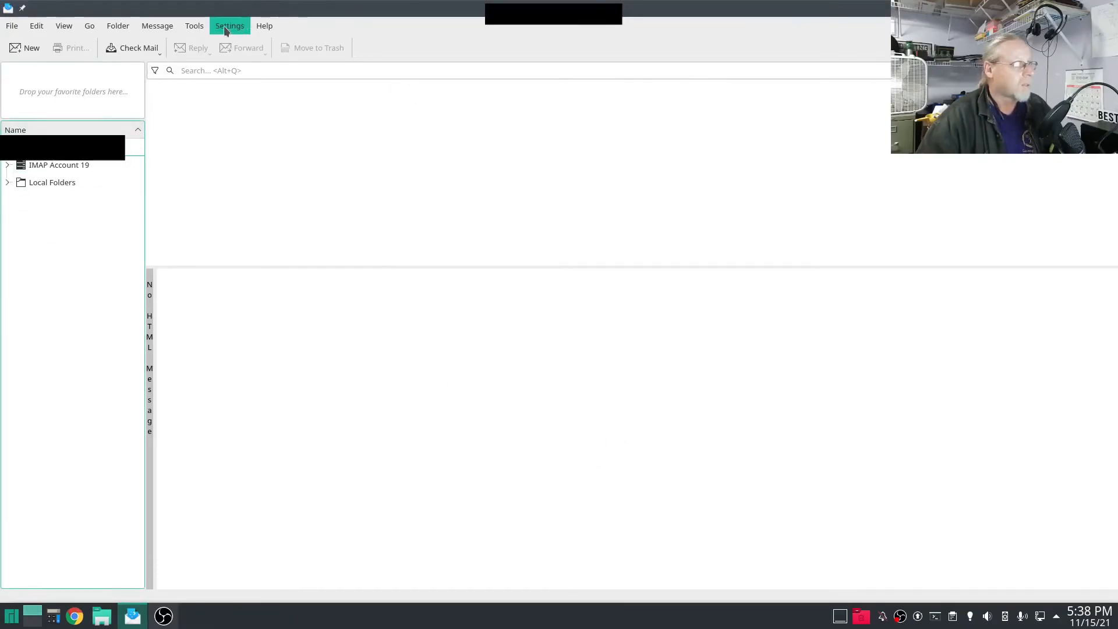
right_click(59, 165)
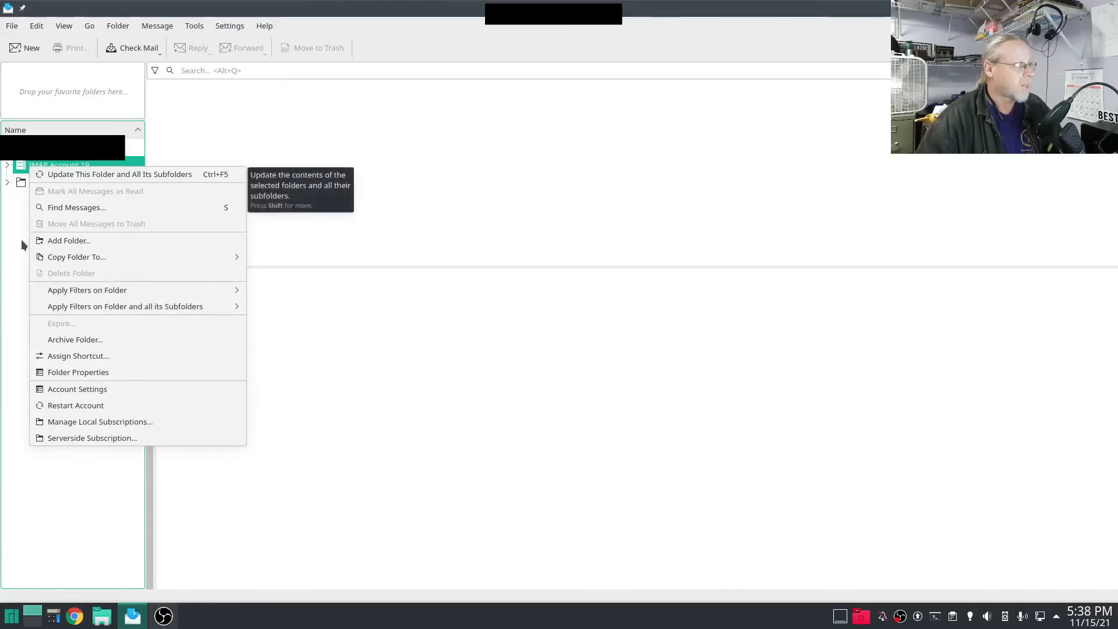
left_click(78, 372)
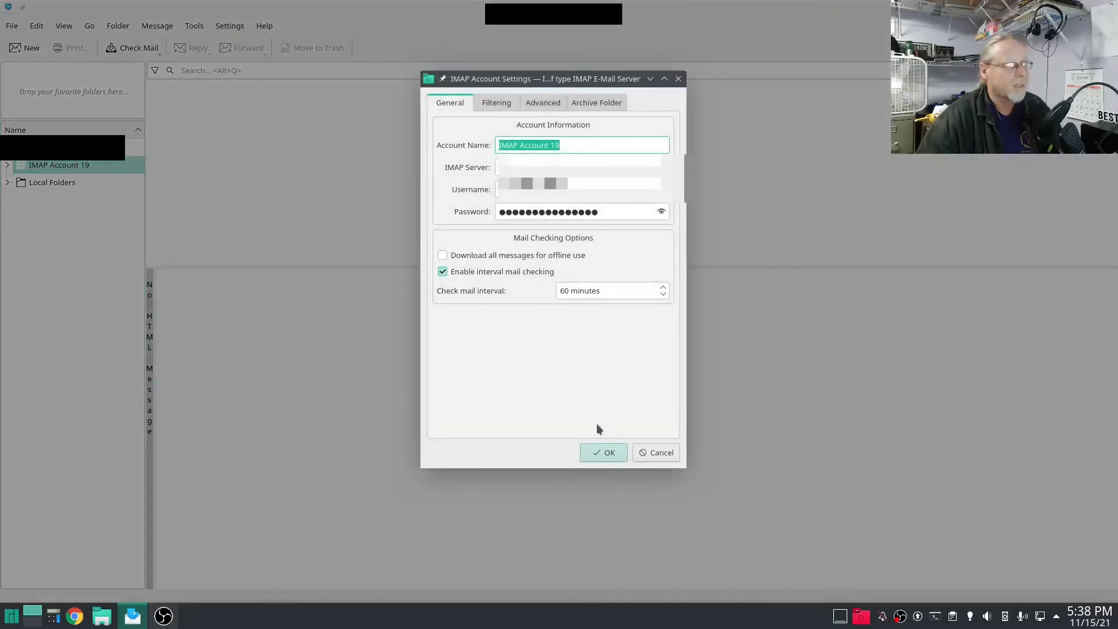
left_click(533, 145)
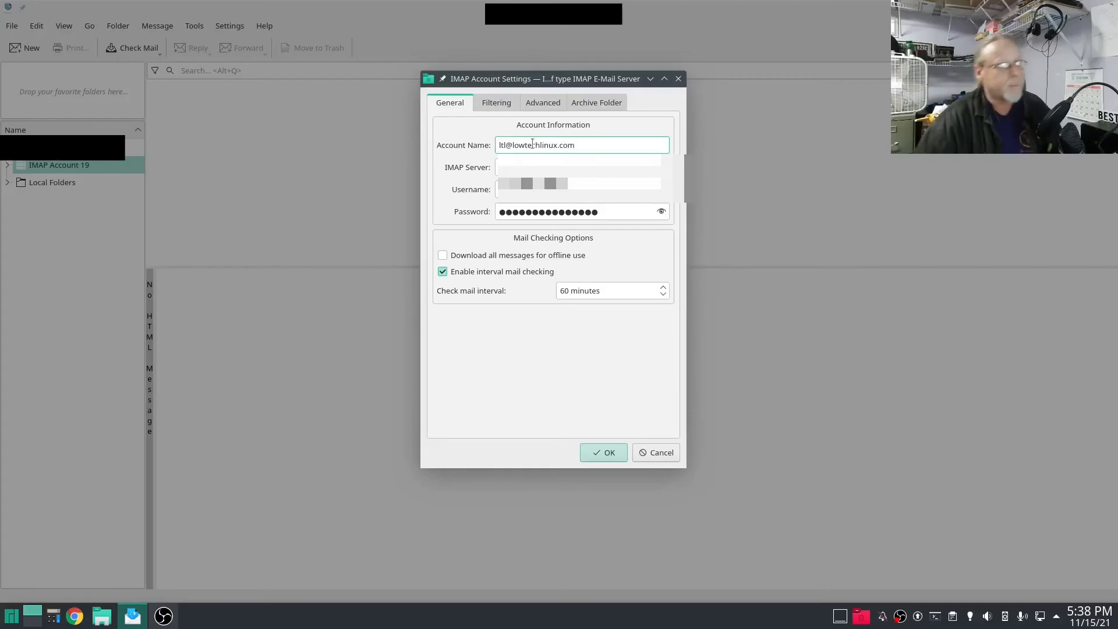
left_click(602, 452)
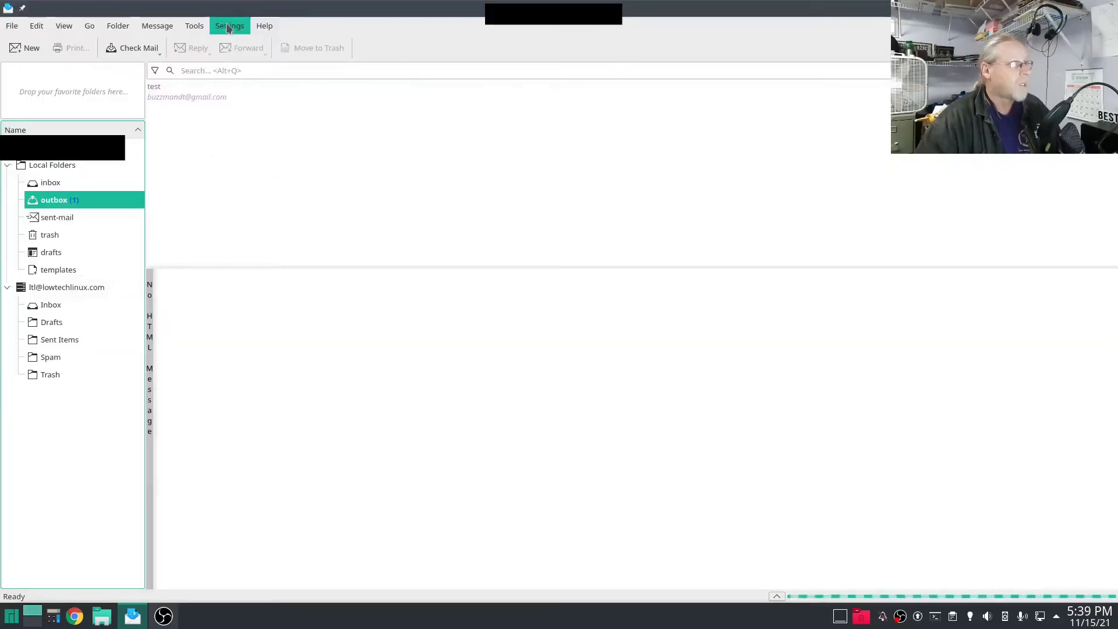
Auto-detect the SMTP account's Advanced settings as STARTTLS on port 587 and save.
left_click(229, 26)
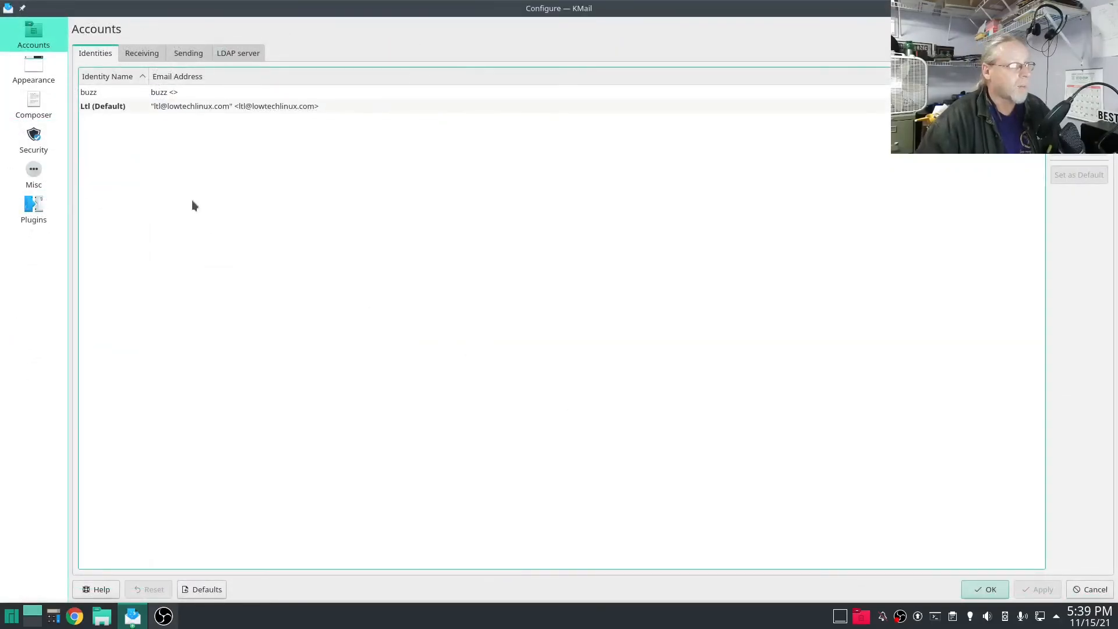
left_click(187, 53)
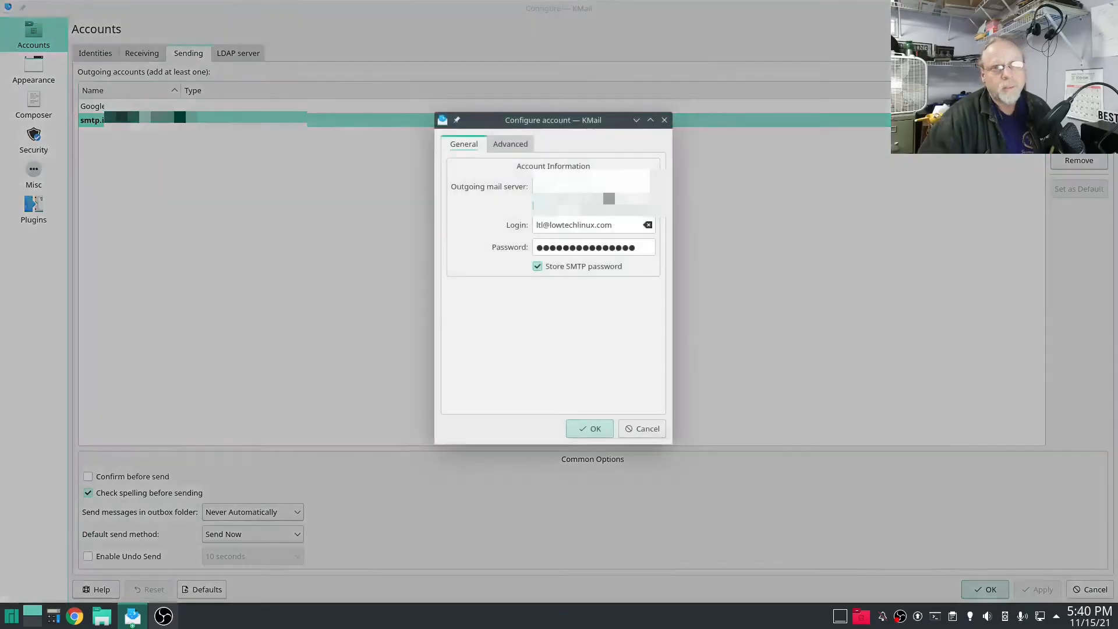
left_click(509, 144)
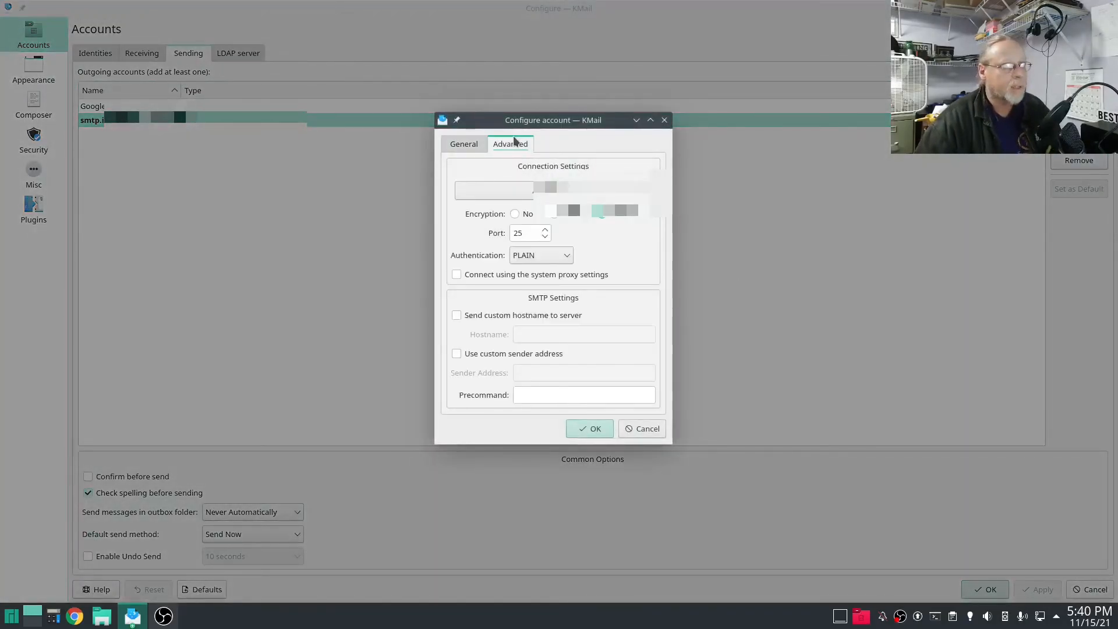
left_click(553, 191)
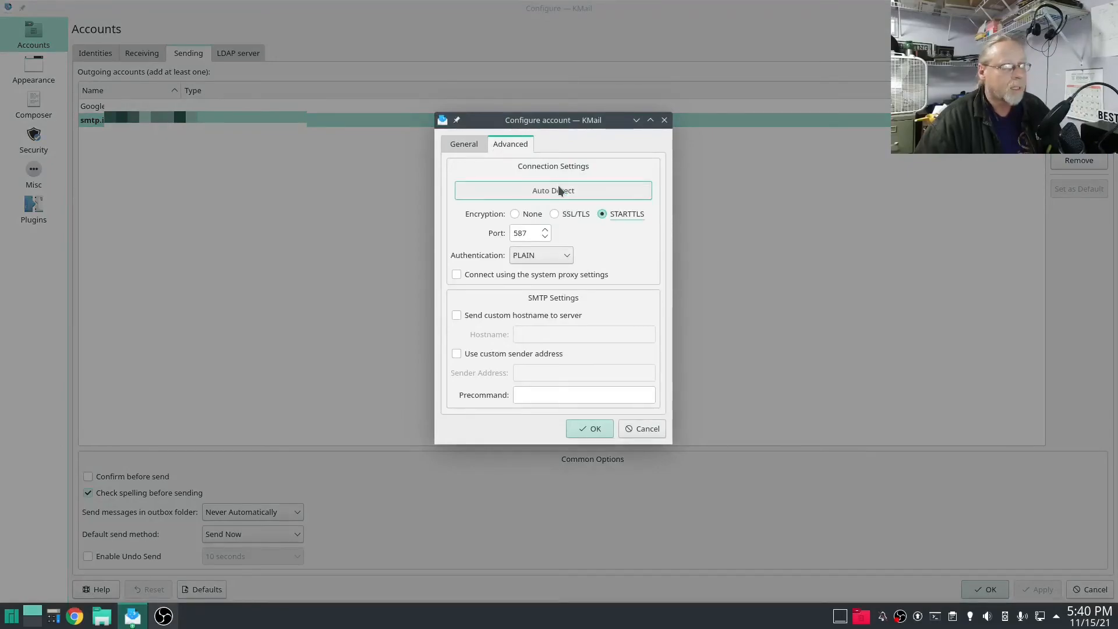
left_click(589, 428)
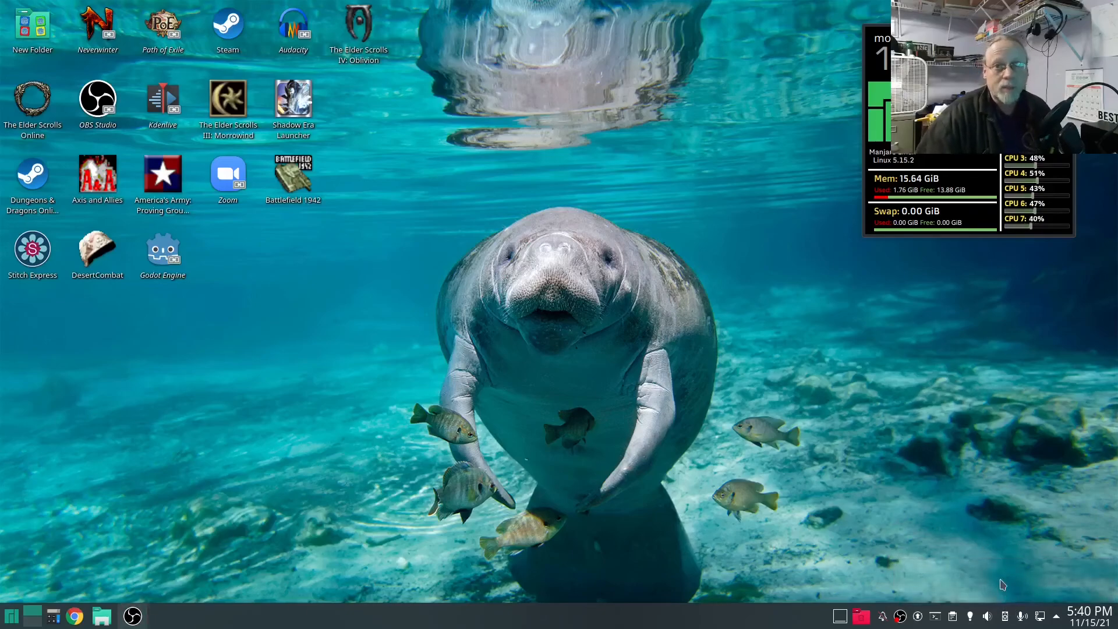
mouse_move(1062, 619)
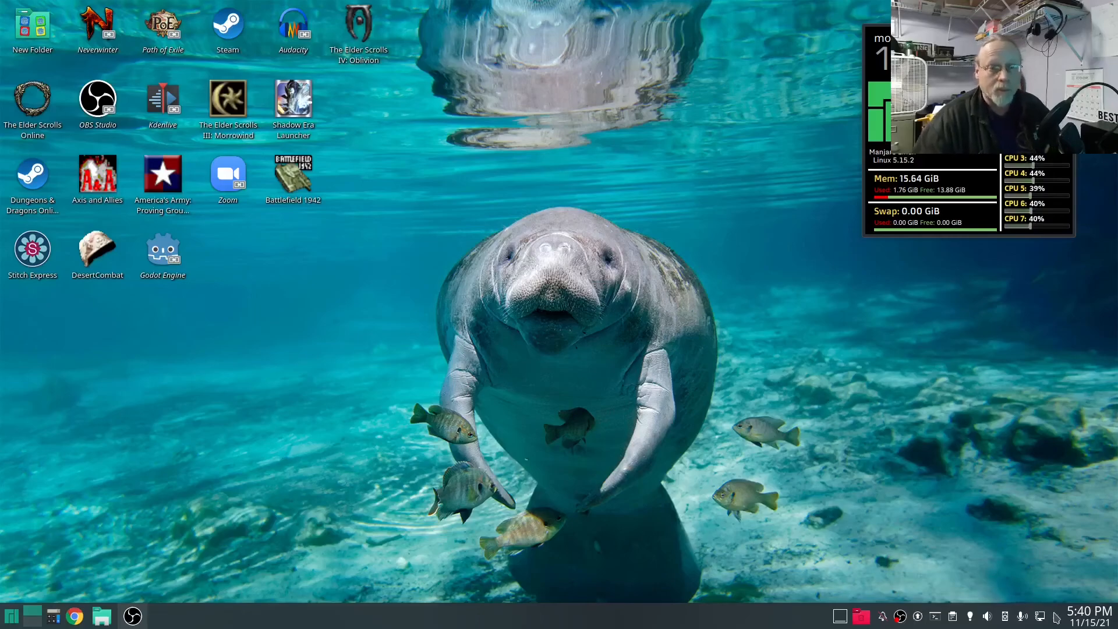
Restore KMail from the system tray's Status and Notifications panel.
left_click(1041, 616)
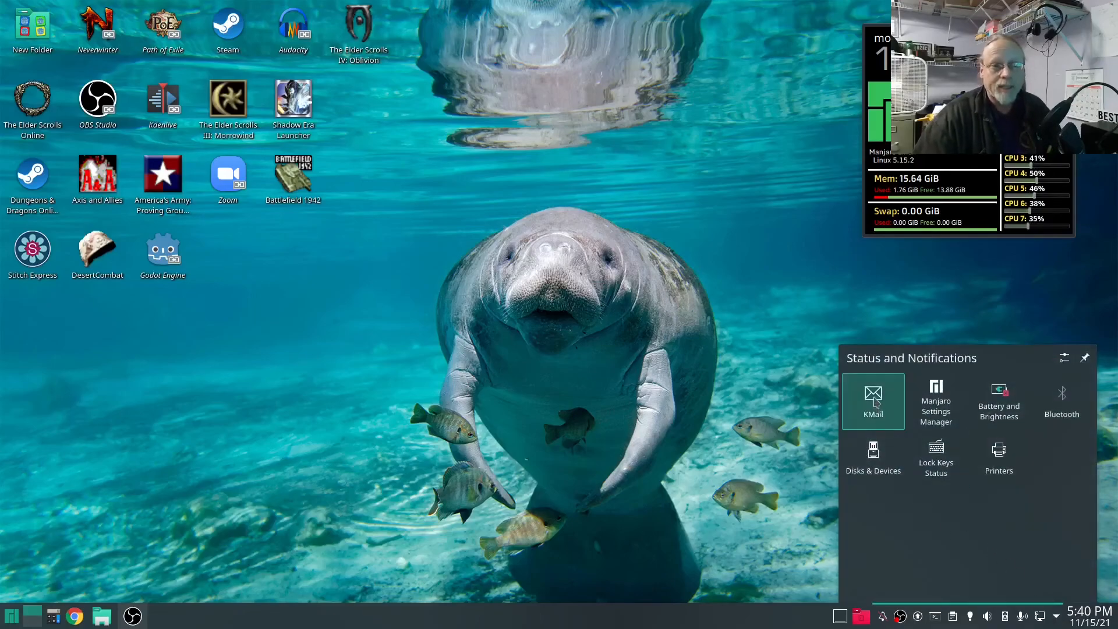
left_click(873, 401)
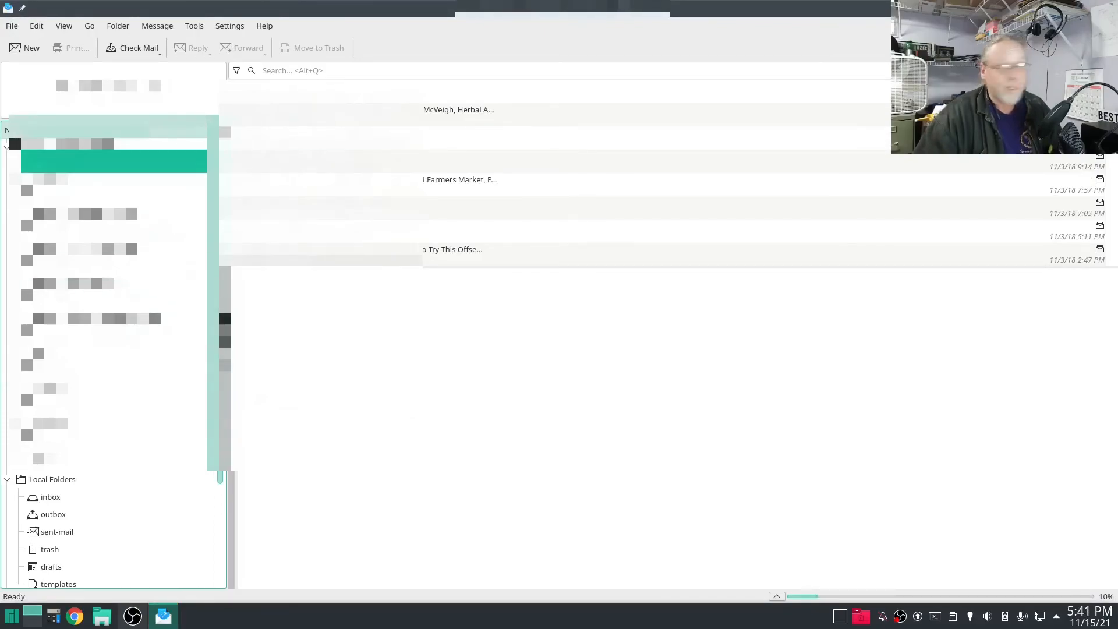
Browse the Appearance Layout, Message List, Fonts and General tabs, then show the Plugins page.
left_click(229, 26)
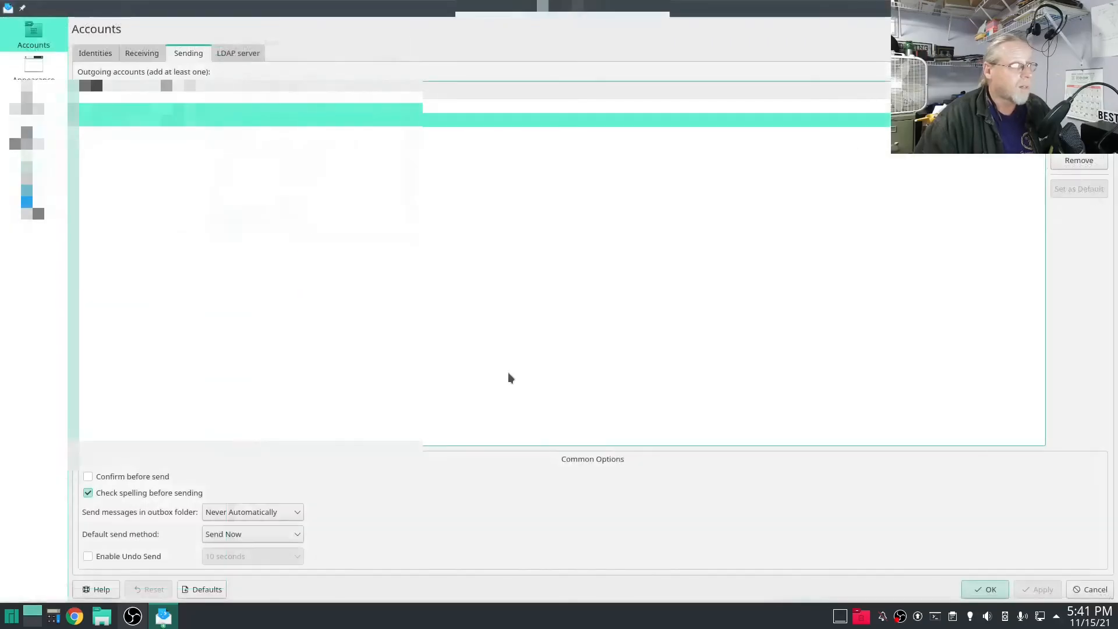
left_click(34, 69)
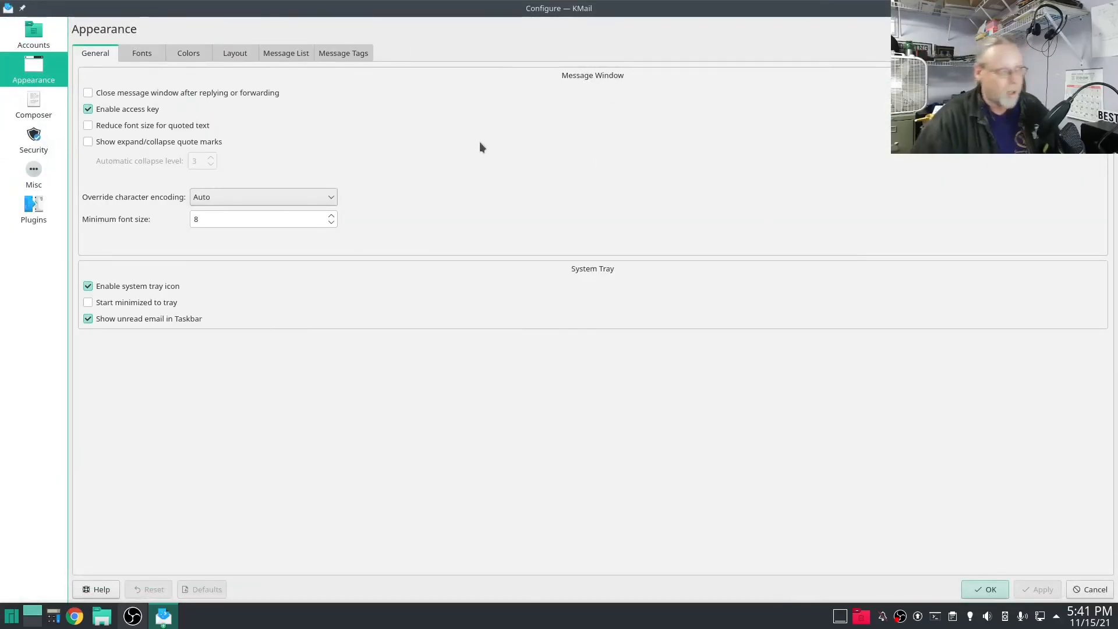
mouse_move(815, 152)
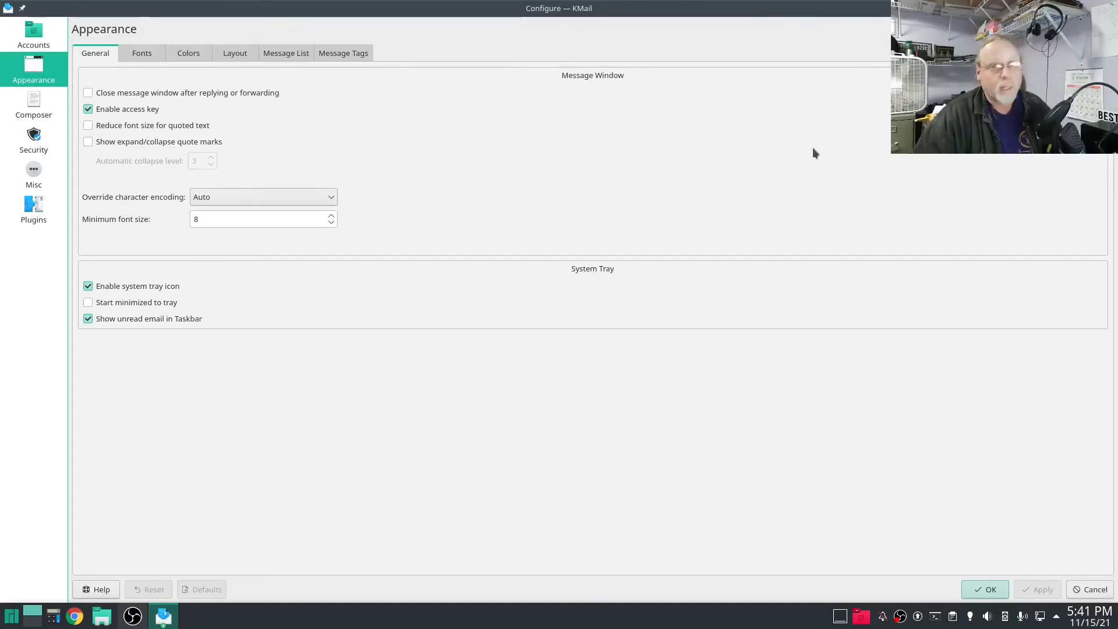
left_click(234, 53)
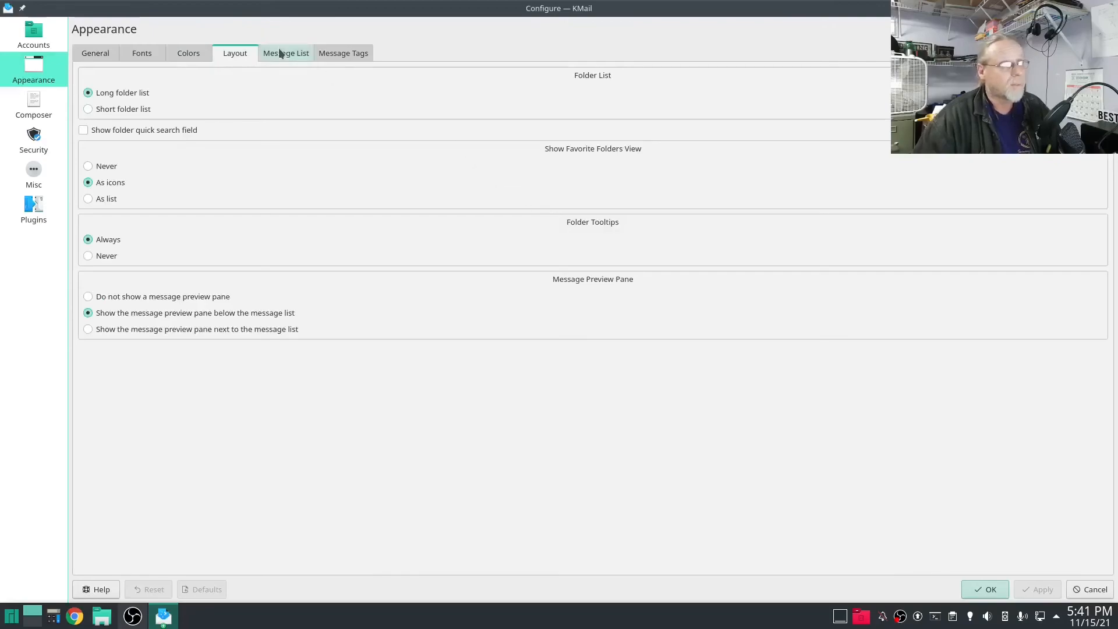
left_click(286, 53)
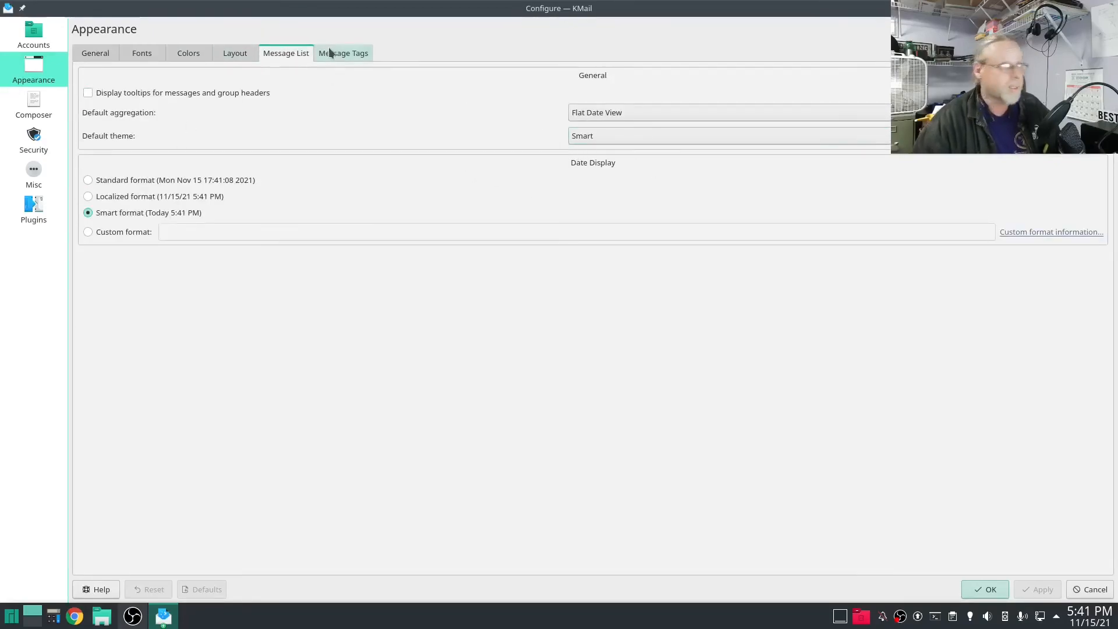
left_click(141, 53)
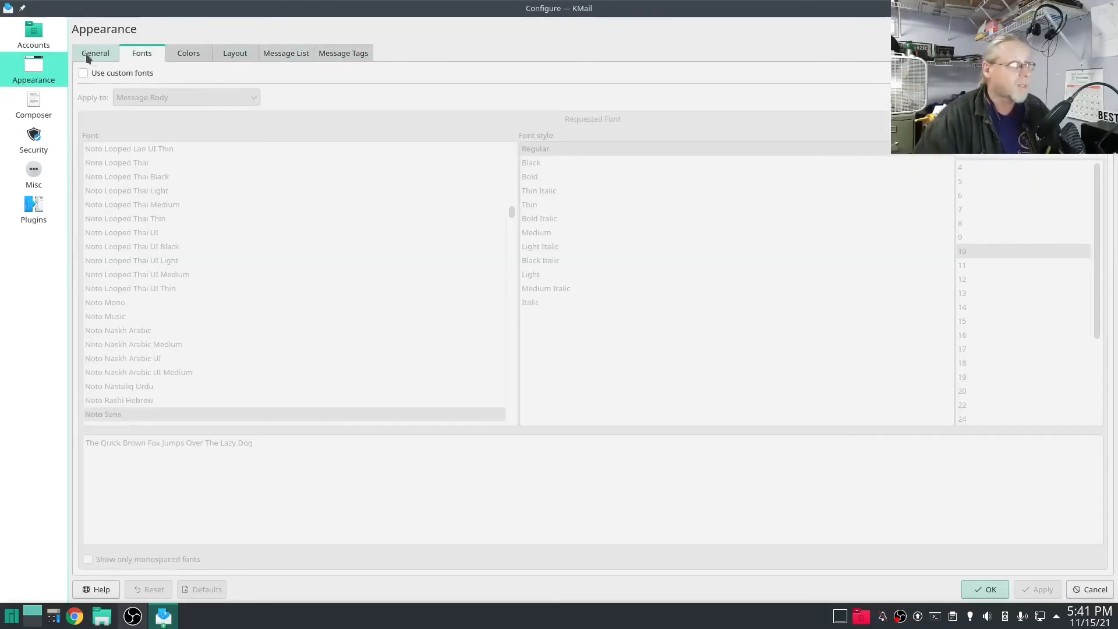
left_click(95, 53)
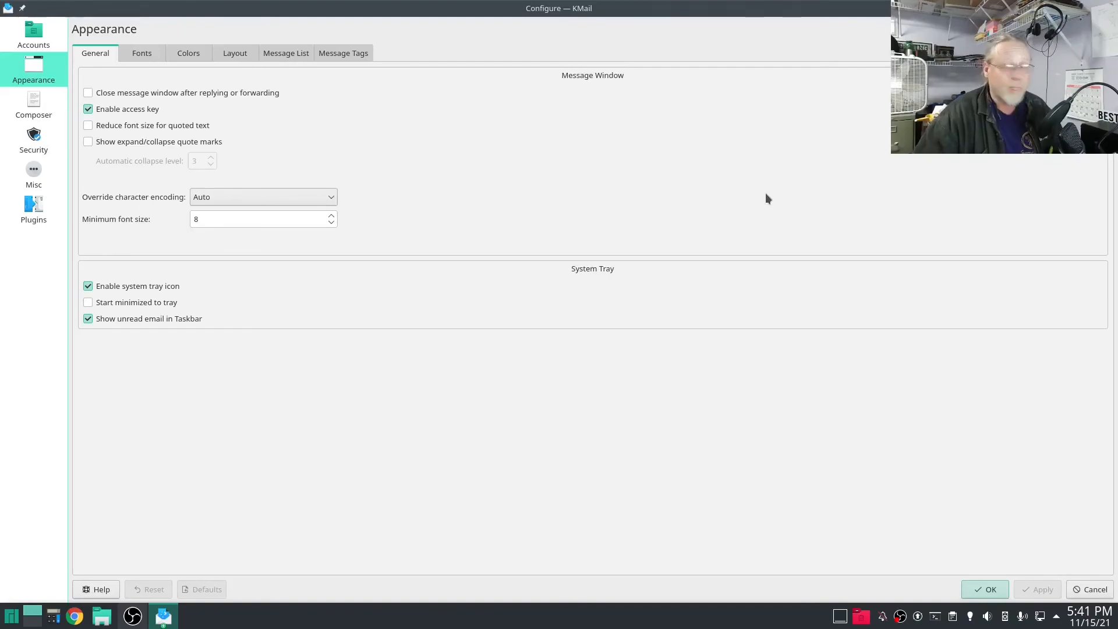
left_click(34, 209)
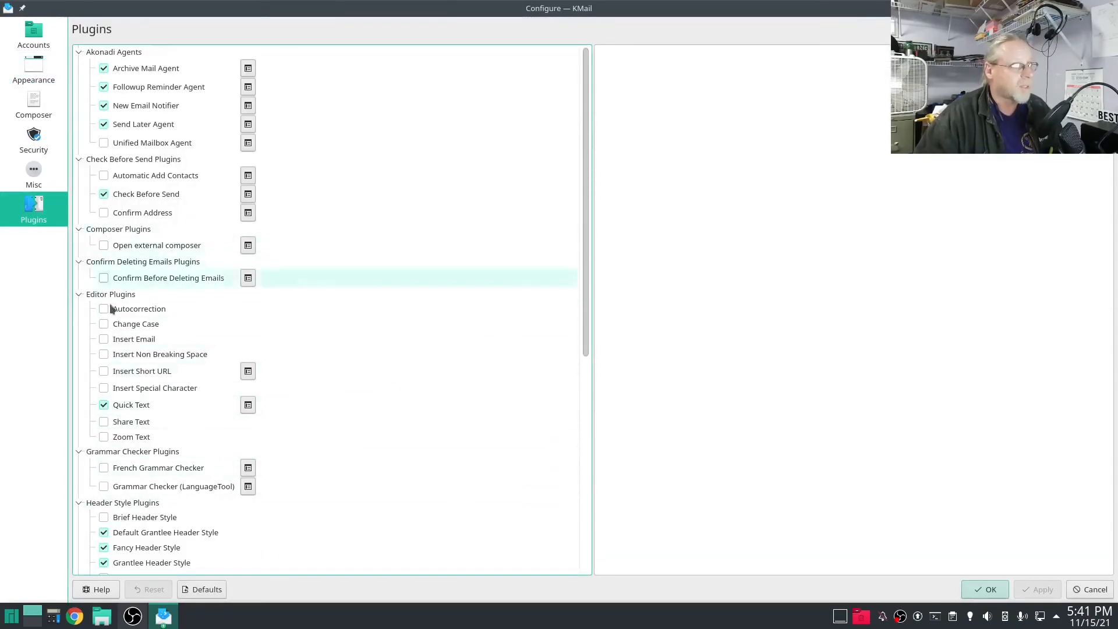
Enable the Autocorrection editor plugin and confirm the configuration with OK.
left_click(140, 308)
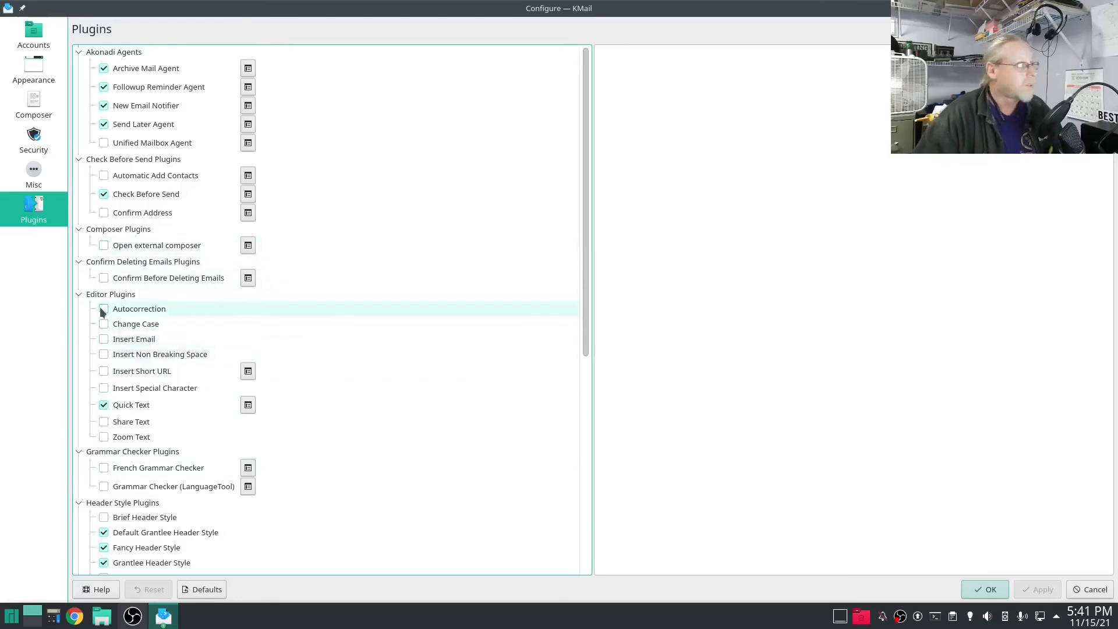
left_click(104, 308)
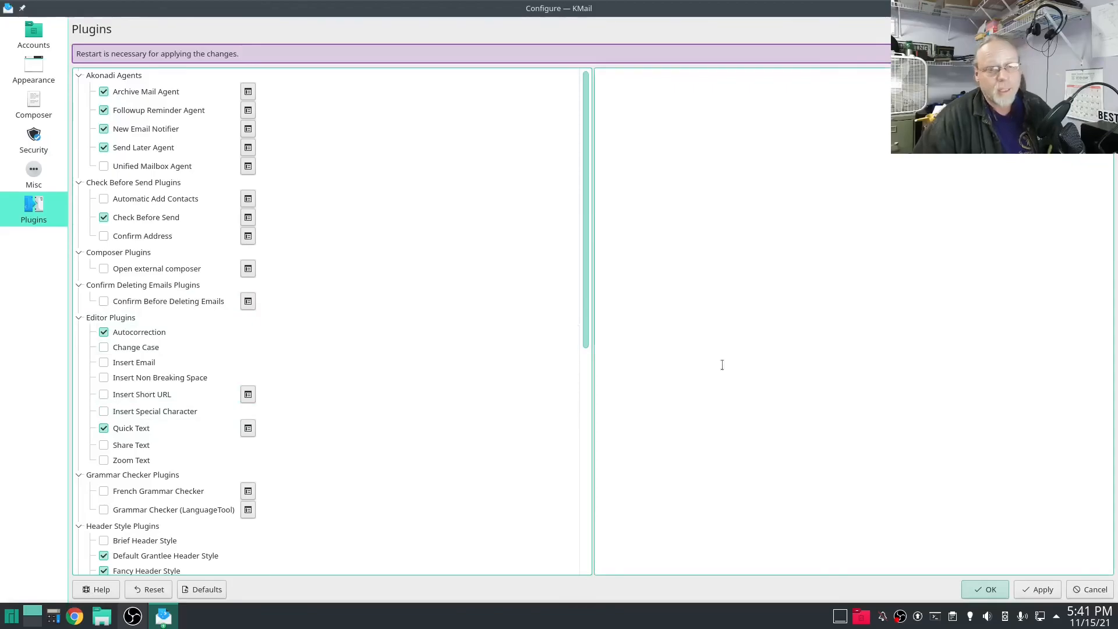
mouse_move(928, 527)
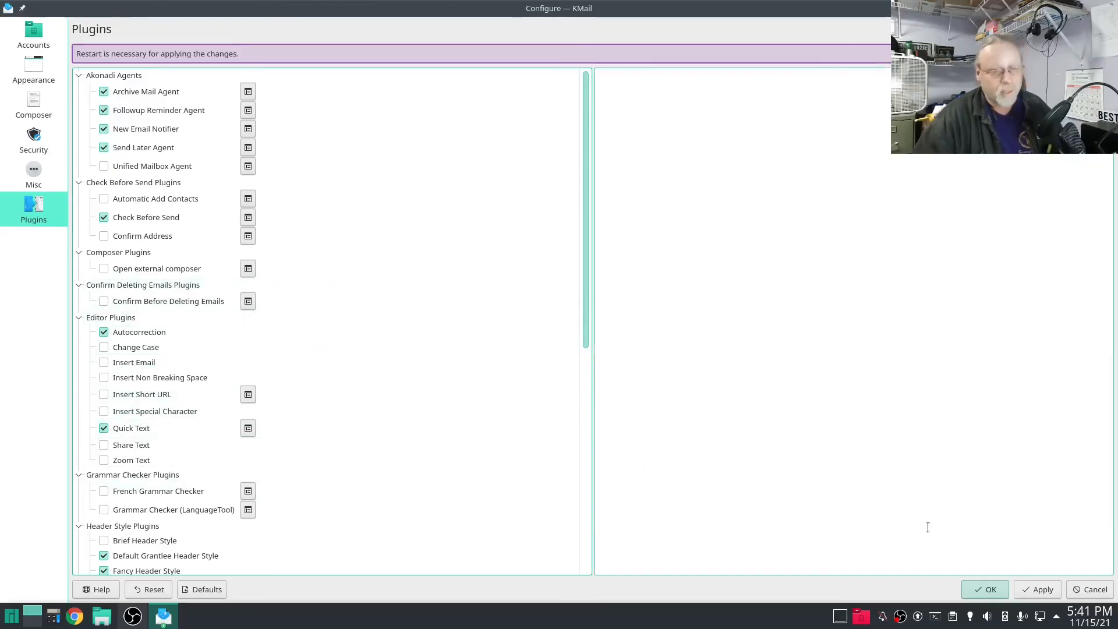
left_click(986, 589)
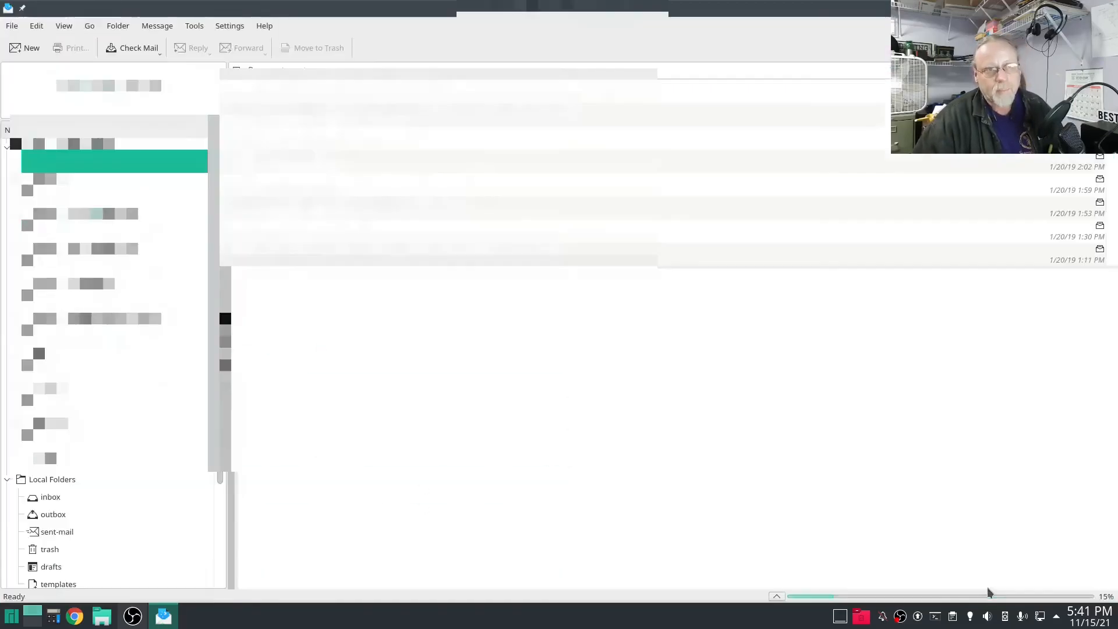